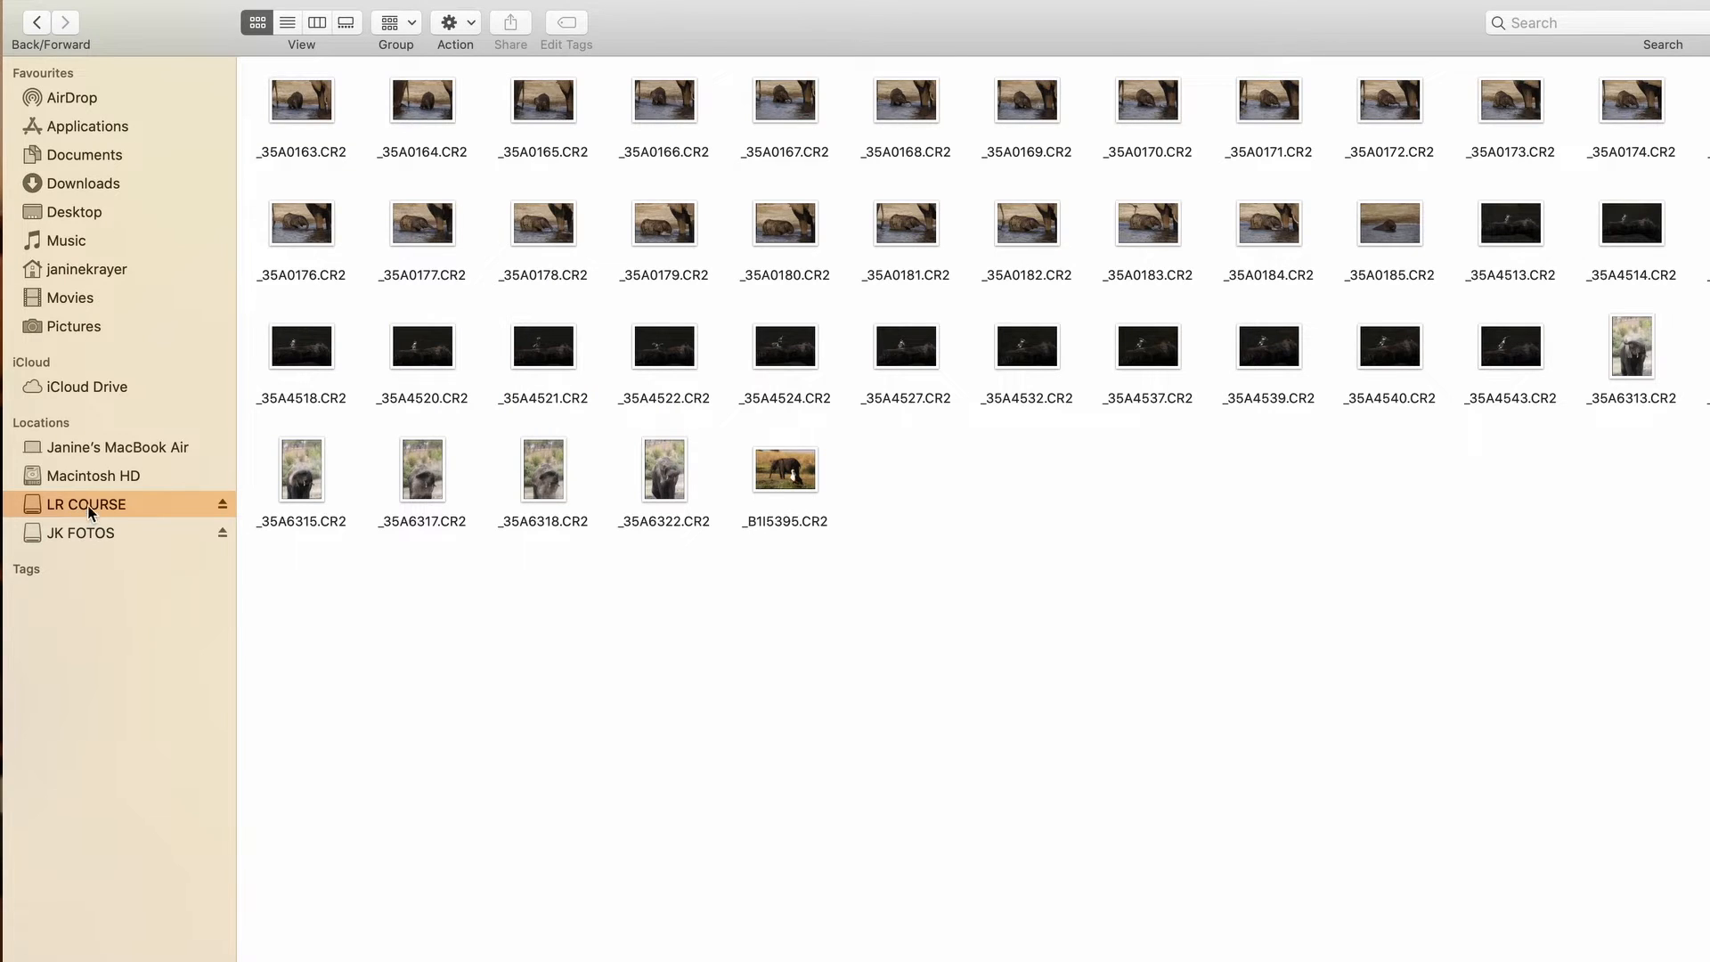
mouse_move(984, 538)
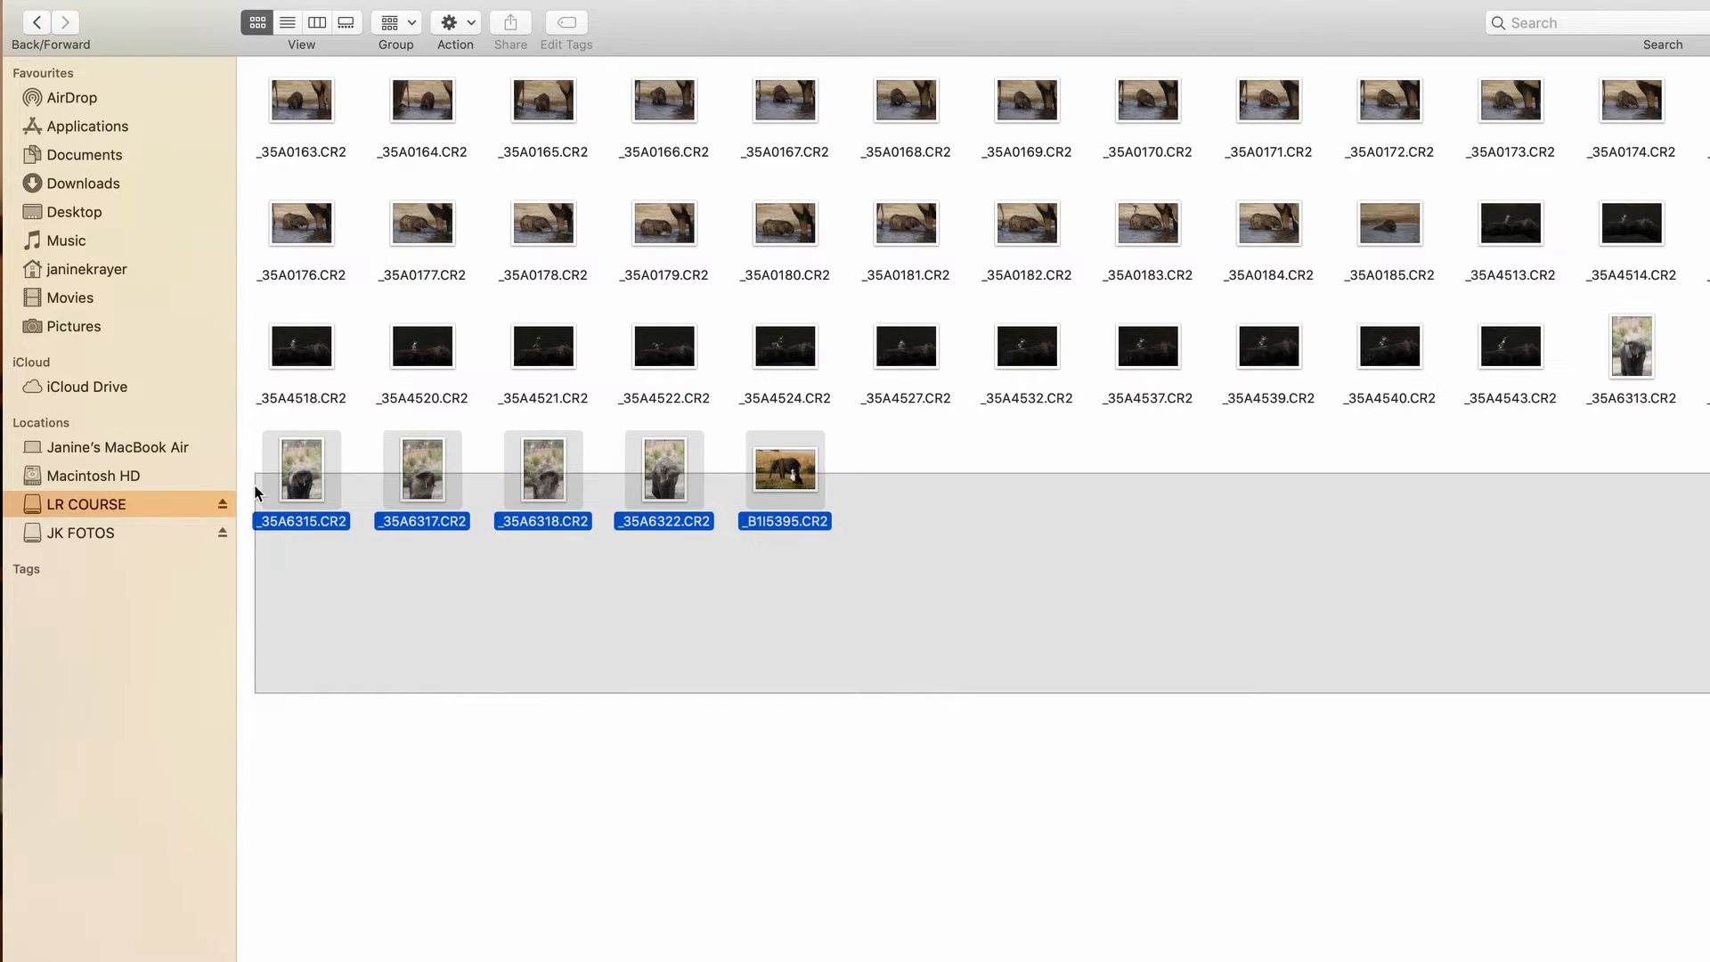
Clear the photo selection and show the LR COURSE CR2 files as a single column list
left_click(287, 567)
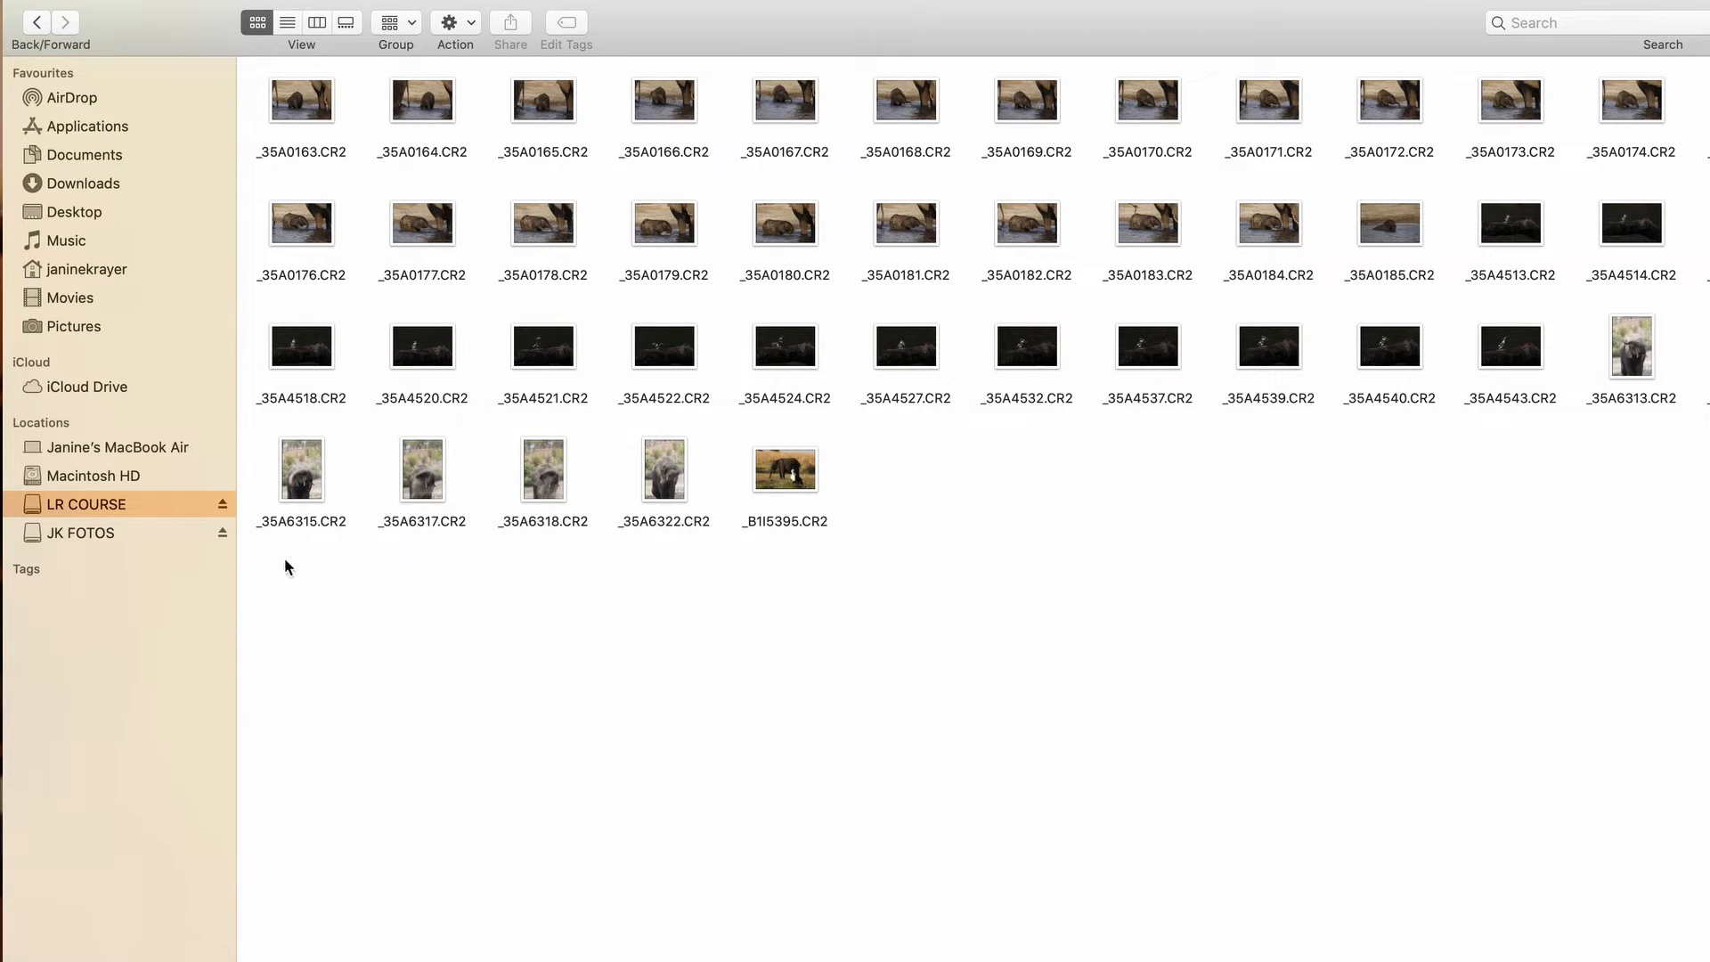
left_click(85, 502)
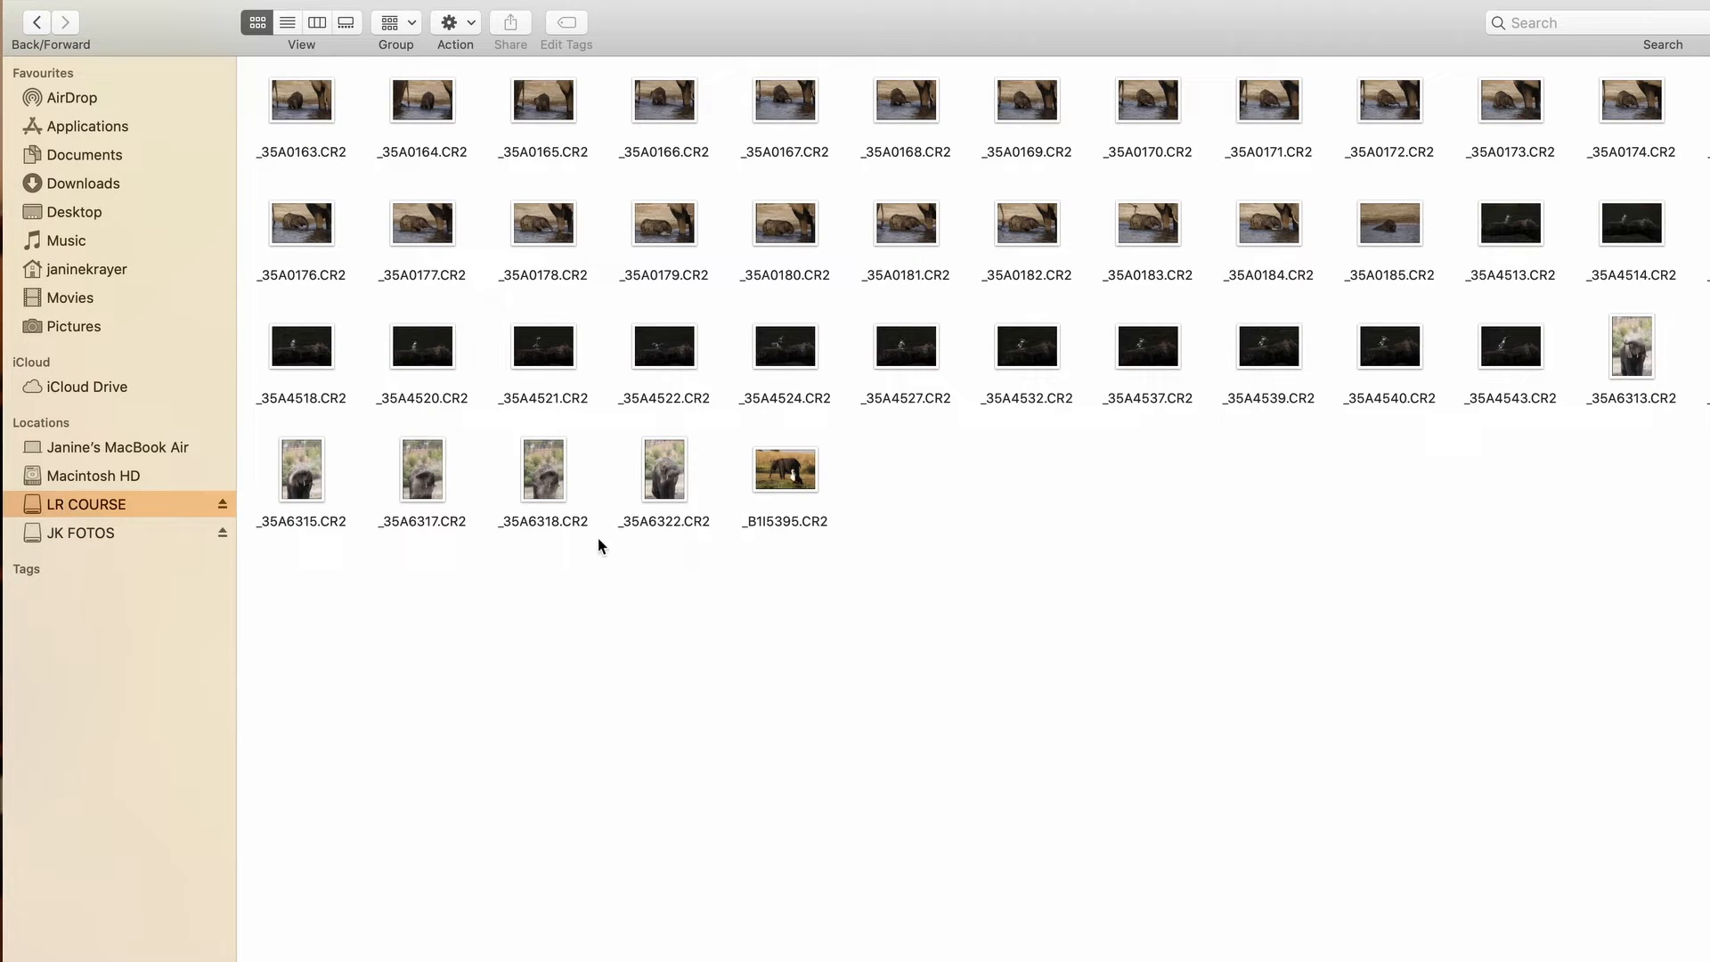
mouse_move(123, 518)
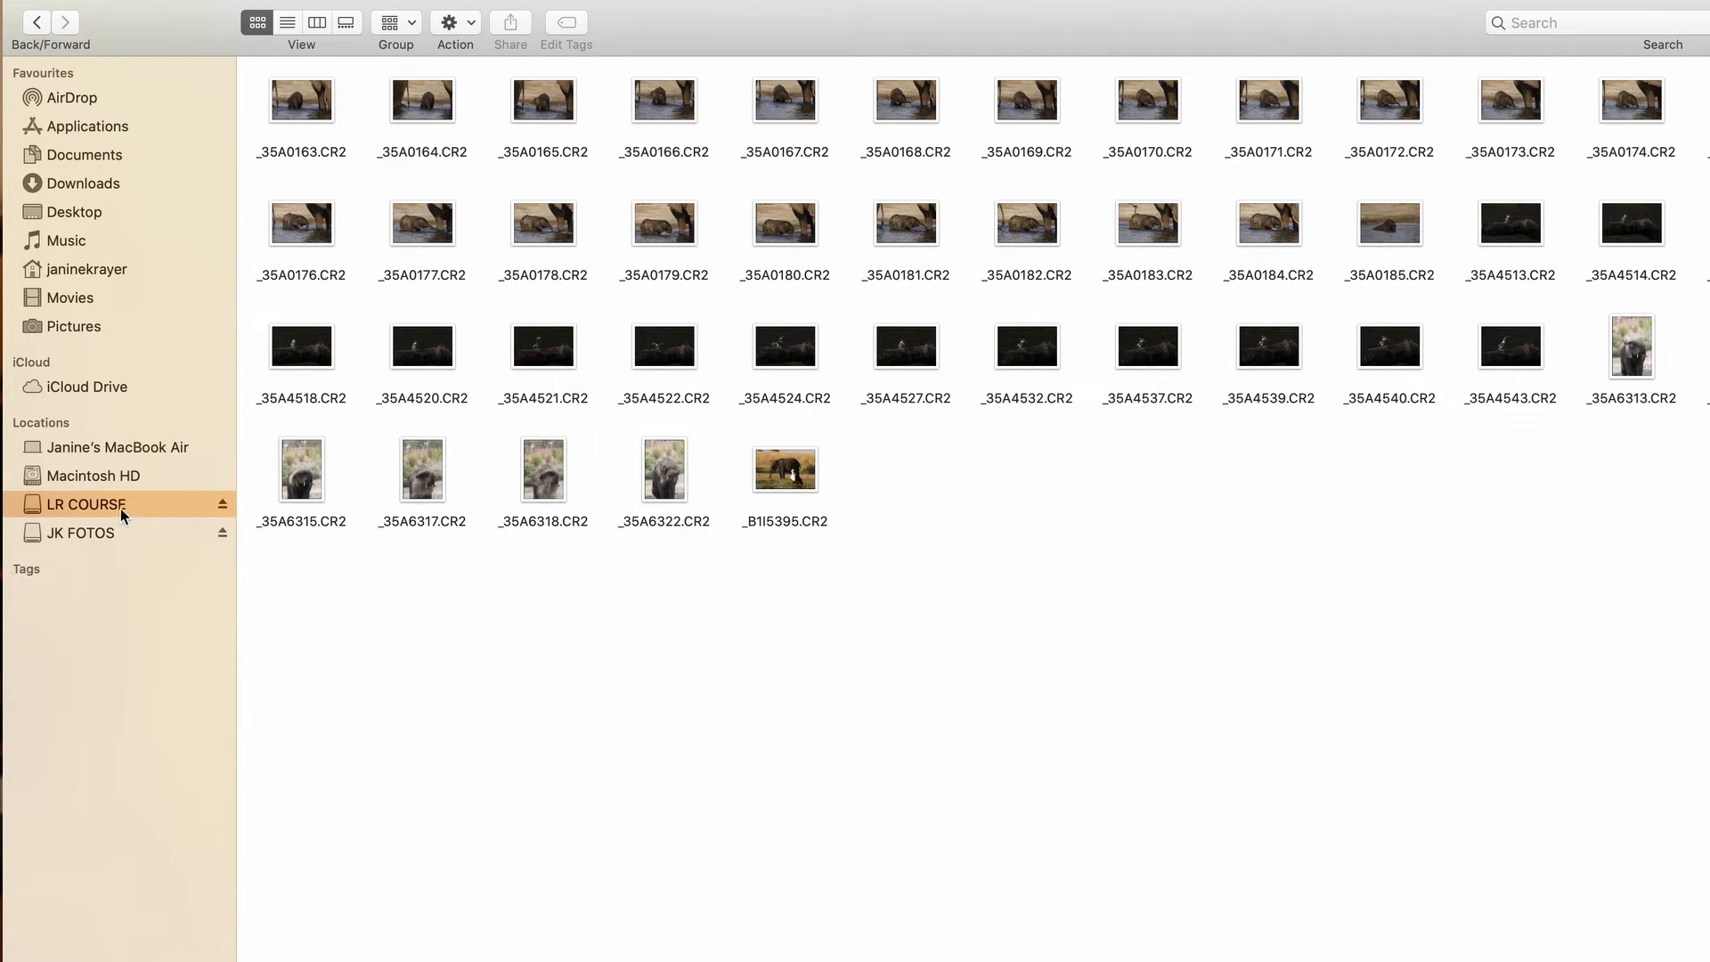
mouse_move(671, 551)
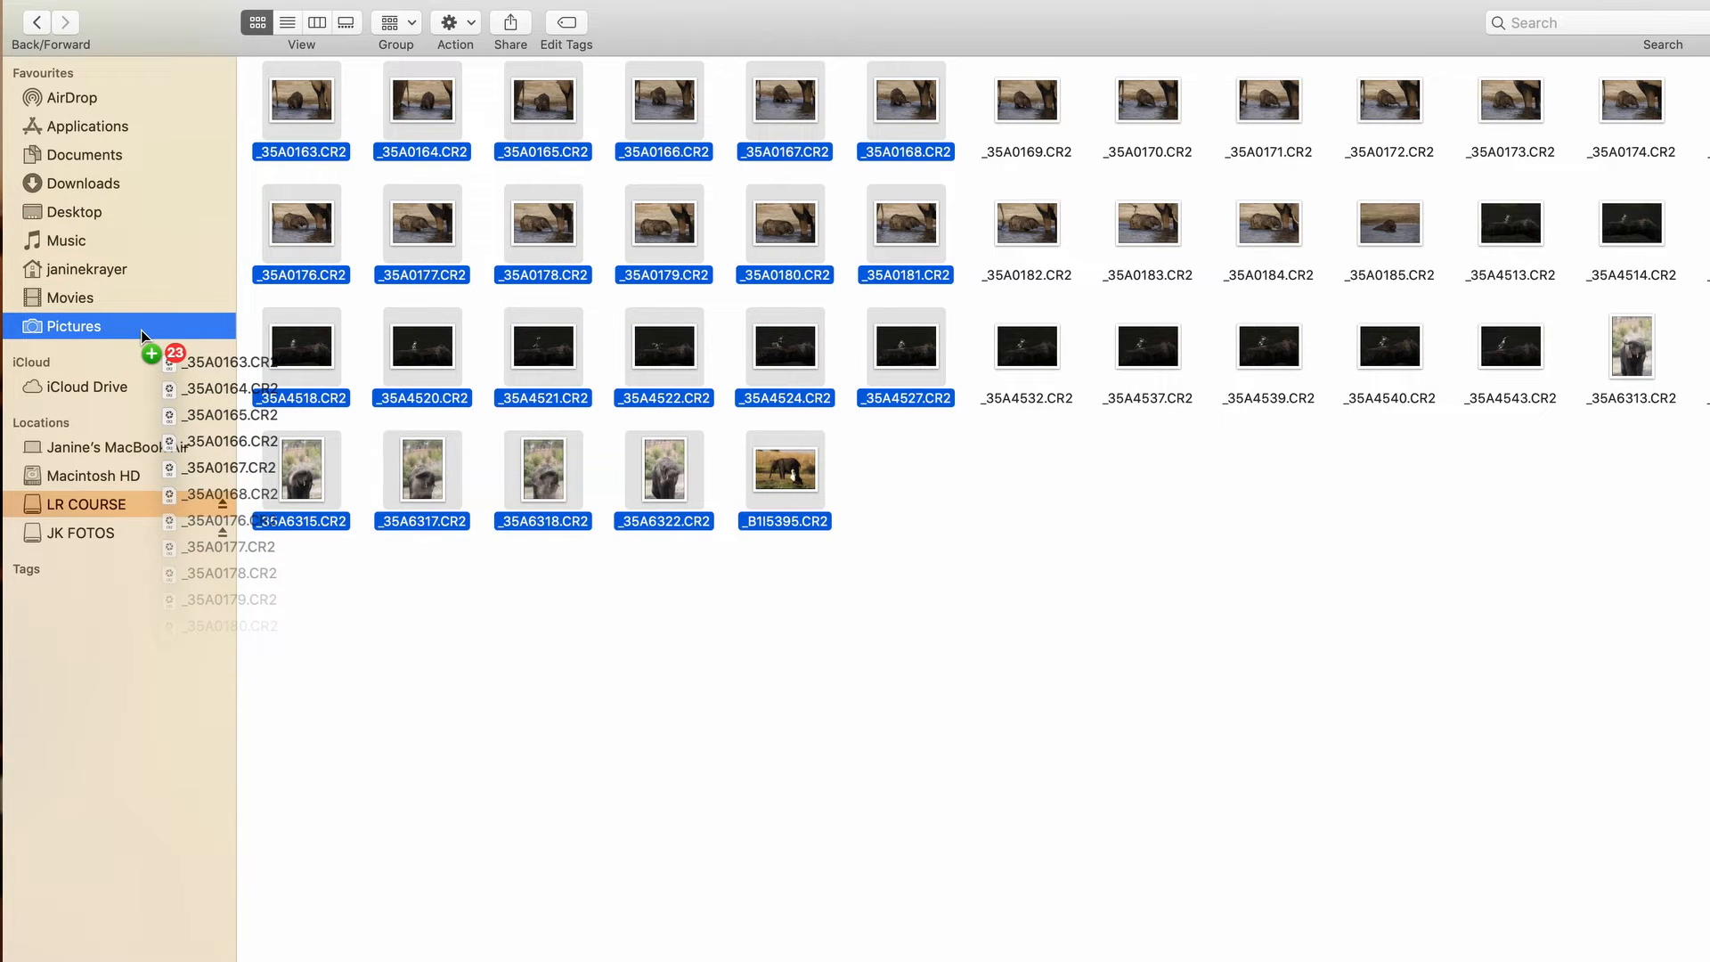
left_click(347, 18)
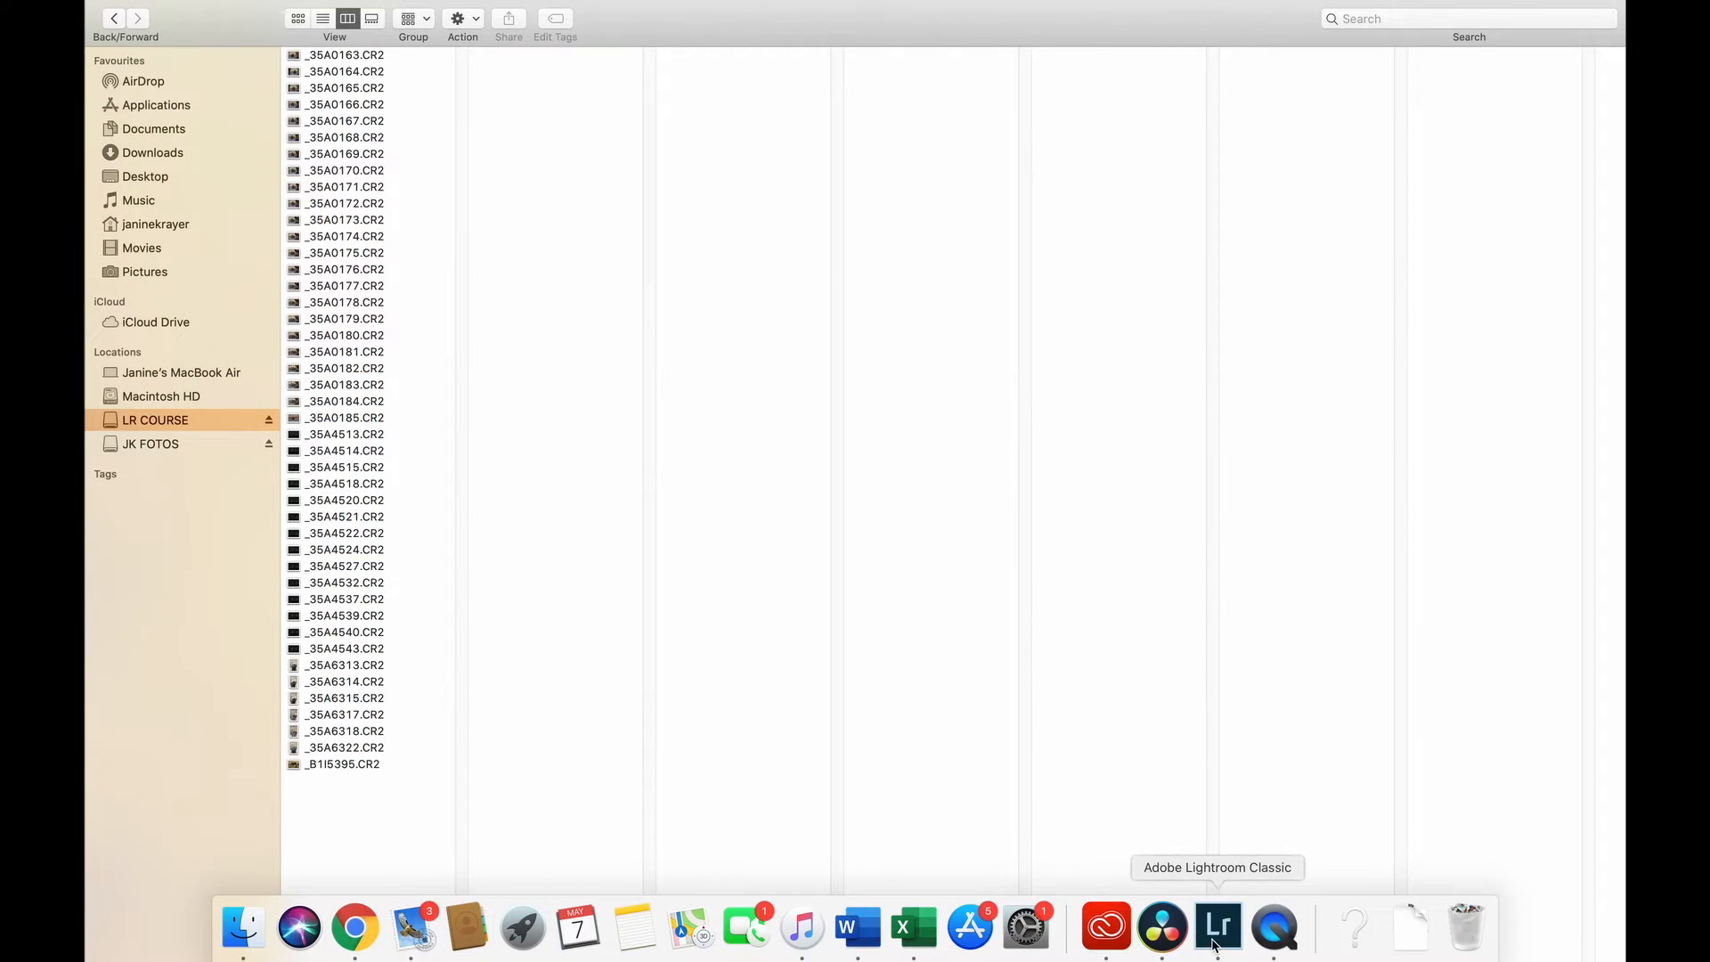
mouse_move(1216, 939)
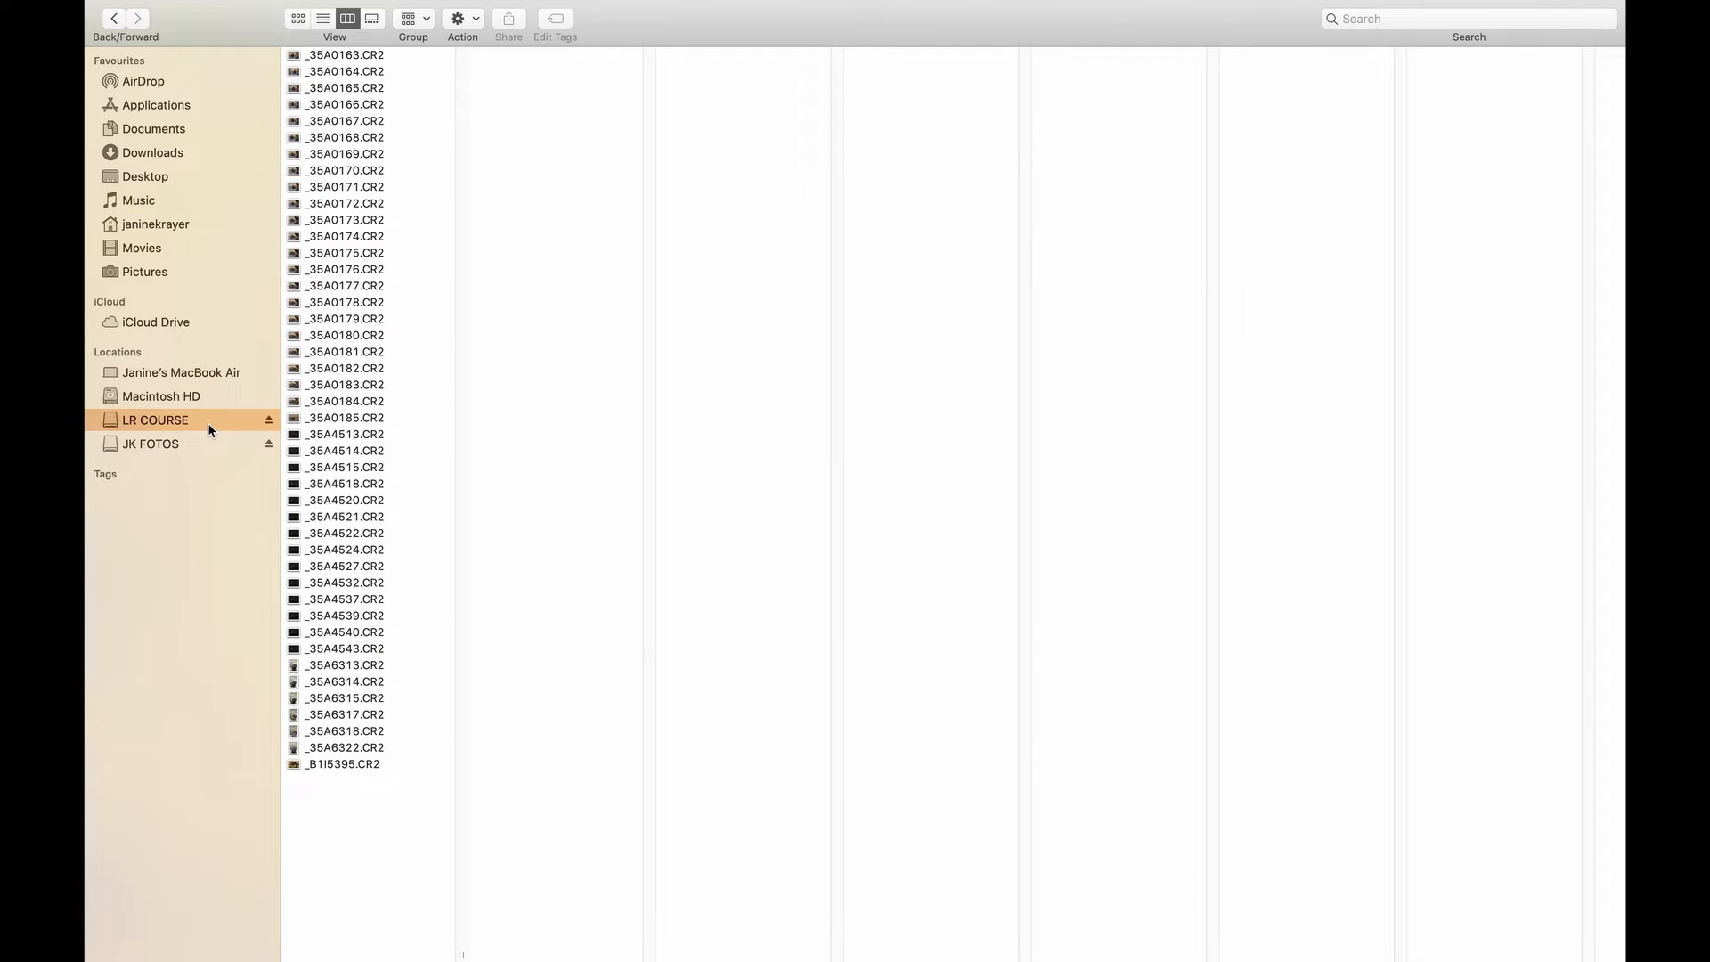
mouse_move(397, 752)
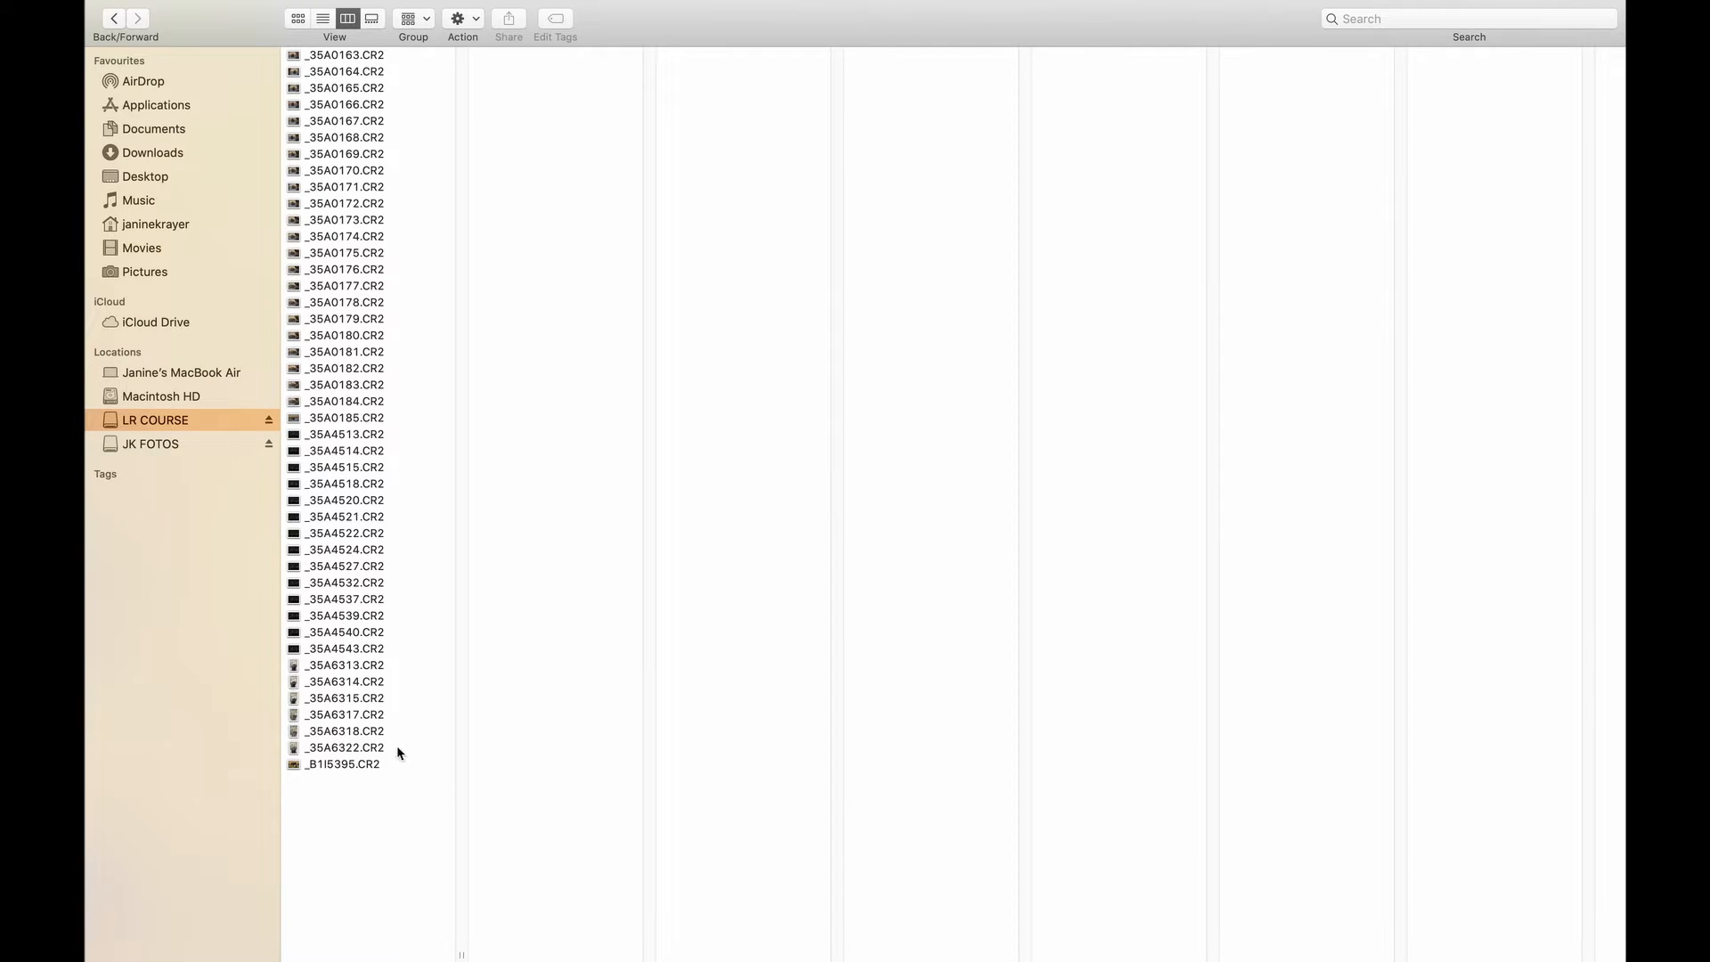
Select all 44 CR2 files and drag them onto Lightroom Classic in the Dock
left_click(344, 764)
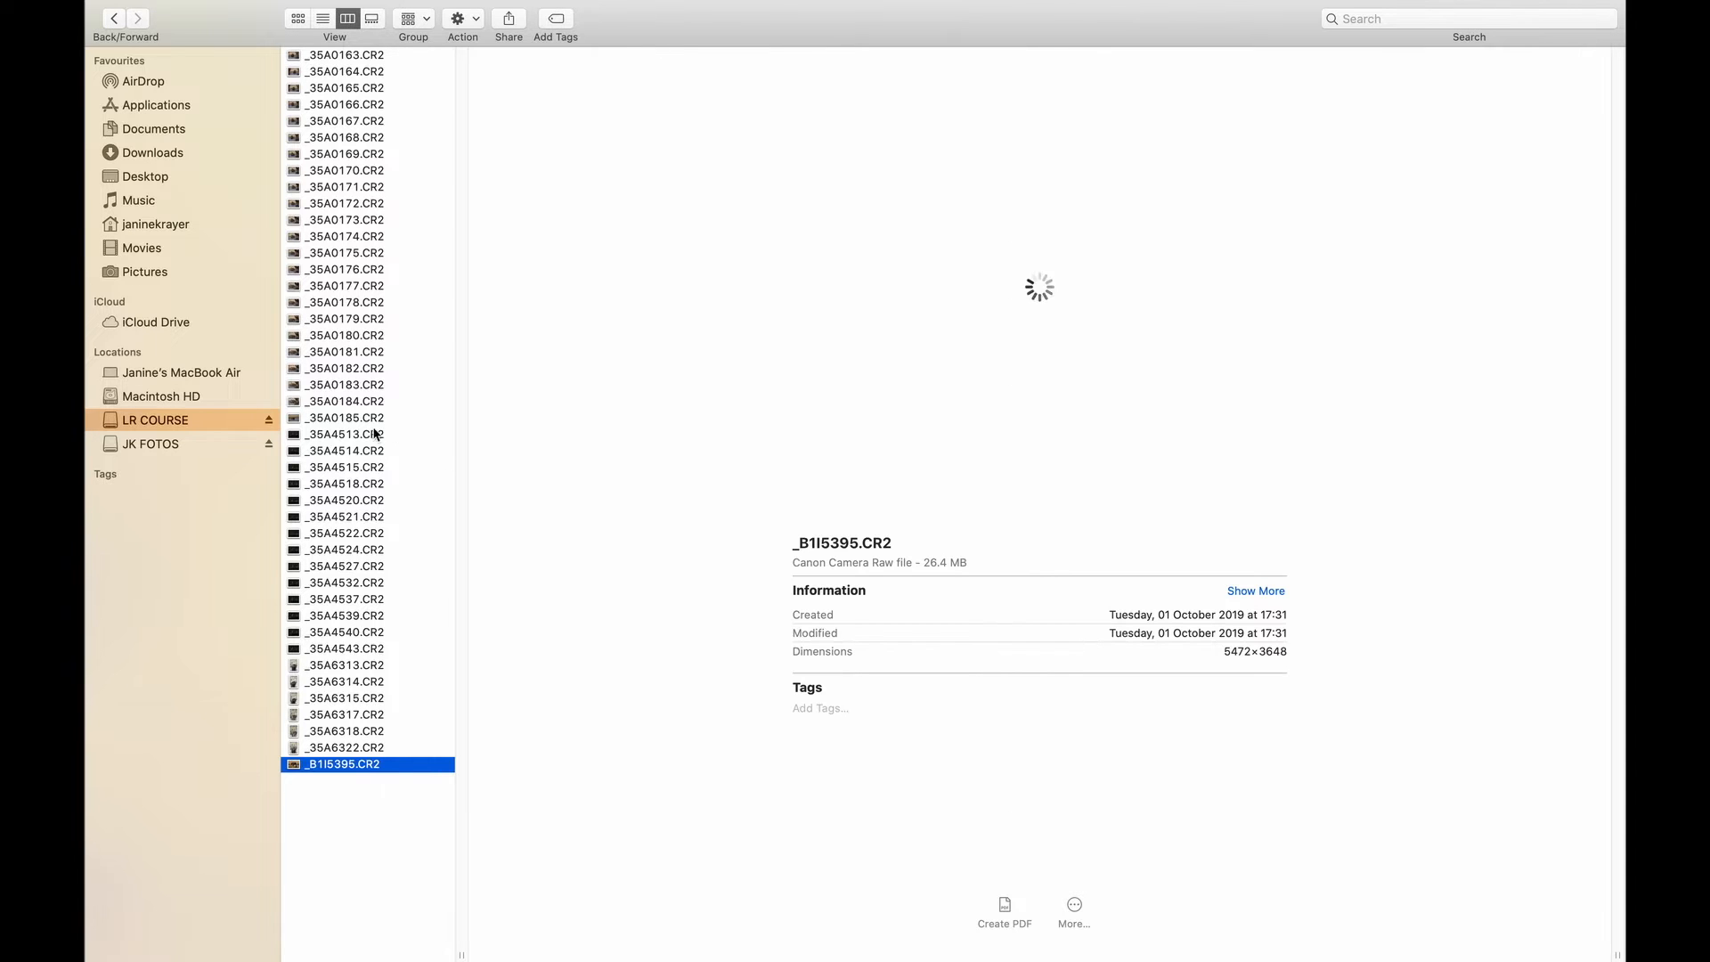
key("cmd+a")
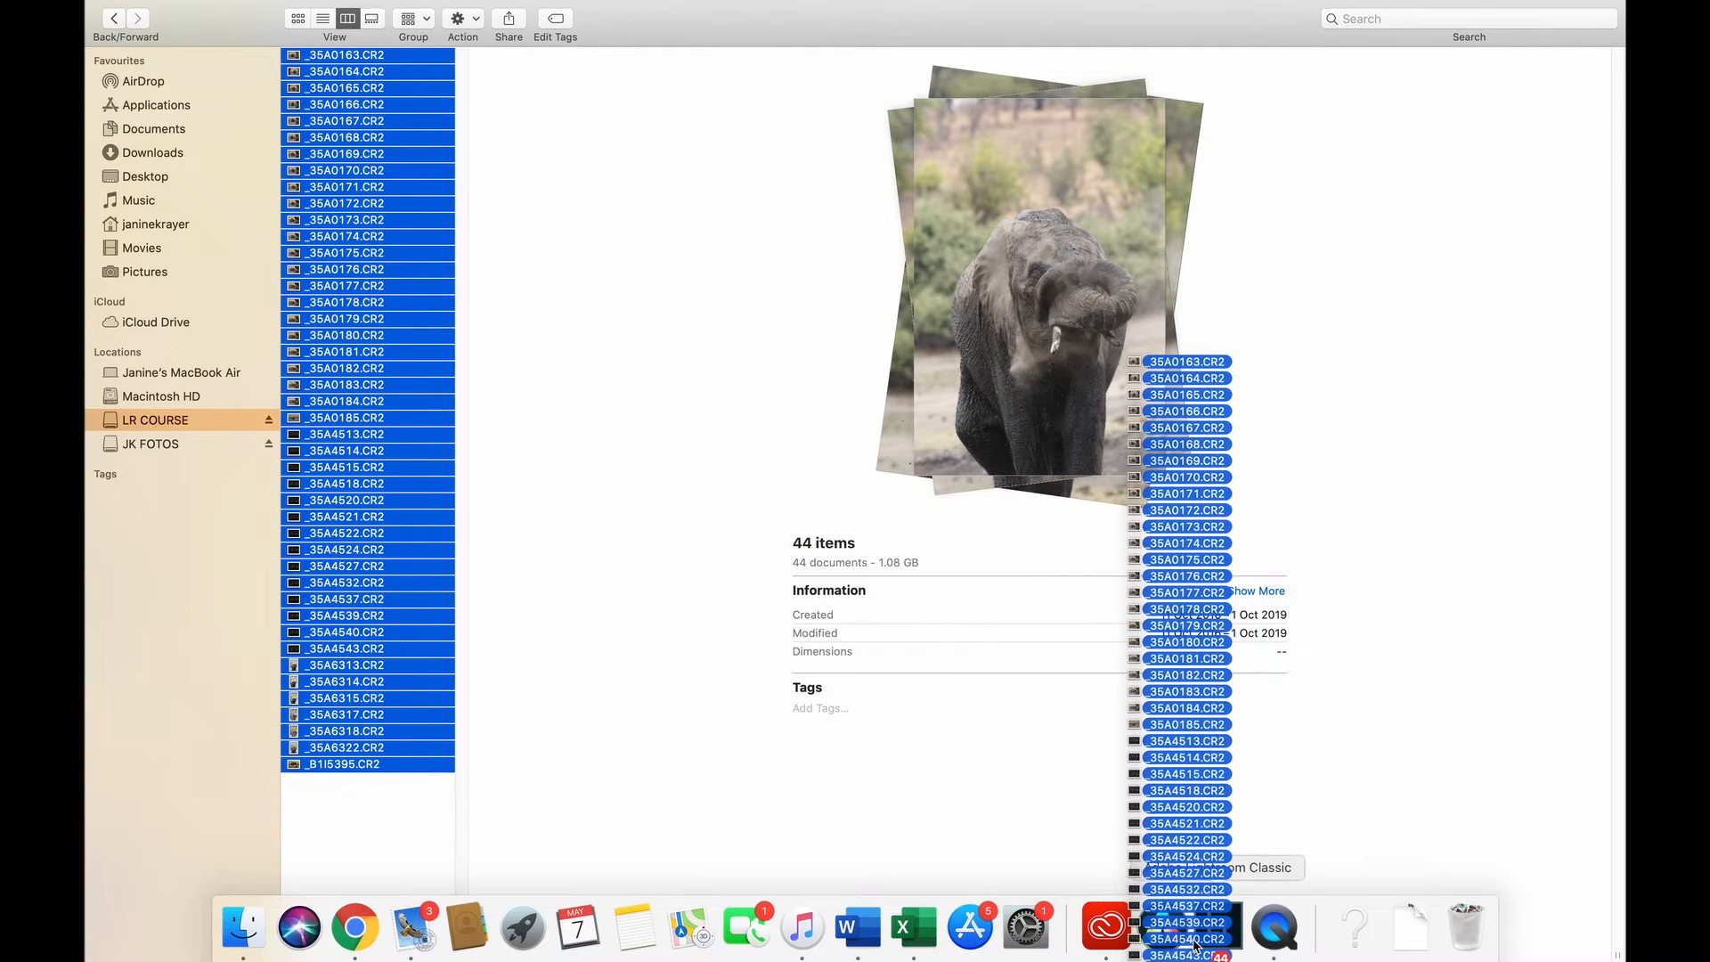
left_click(1105, 926)
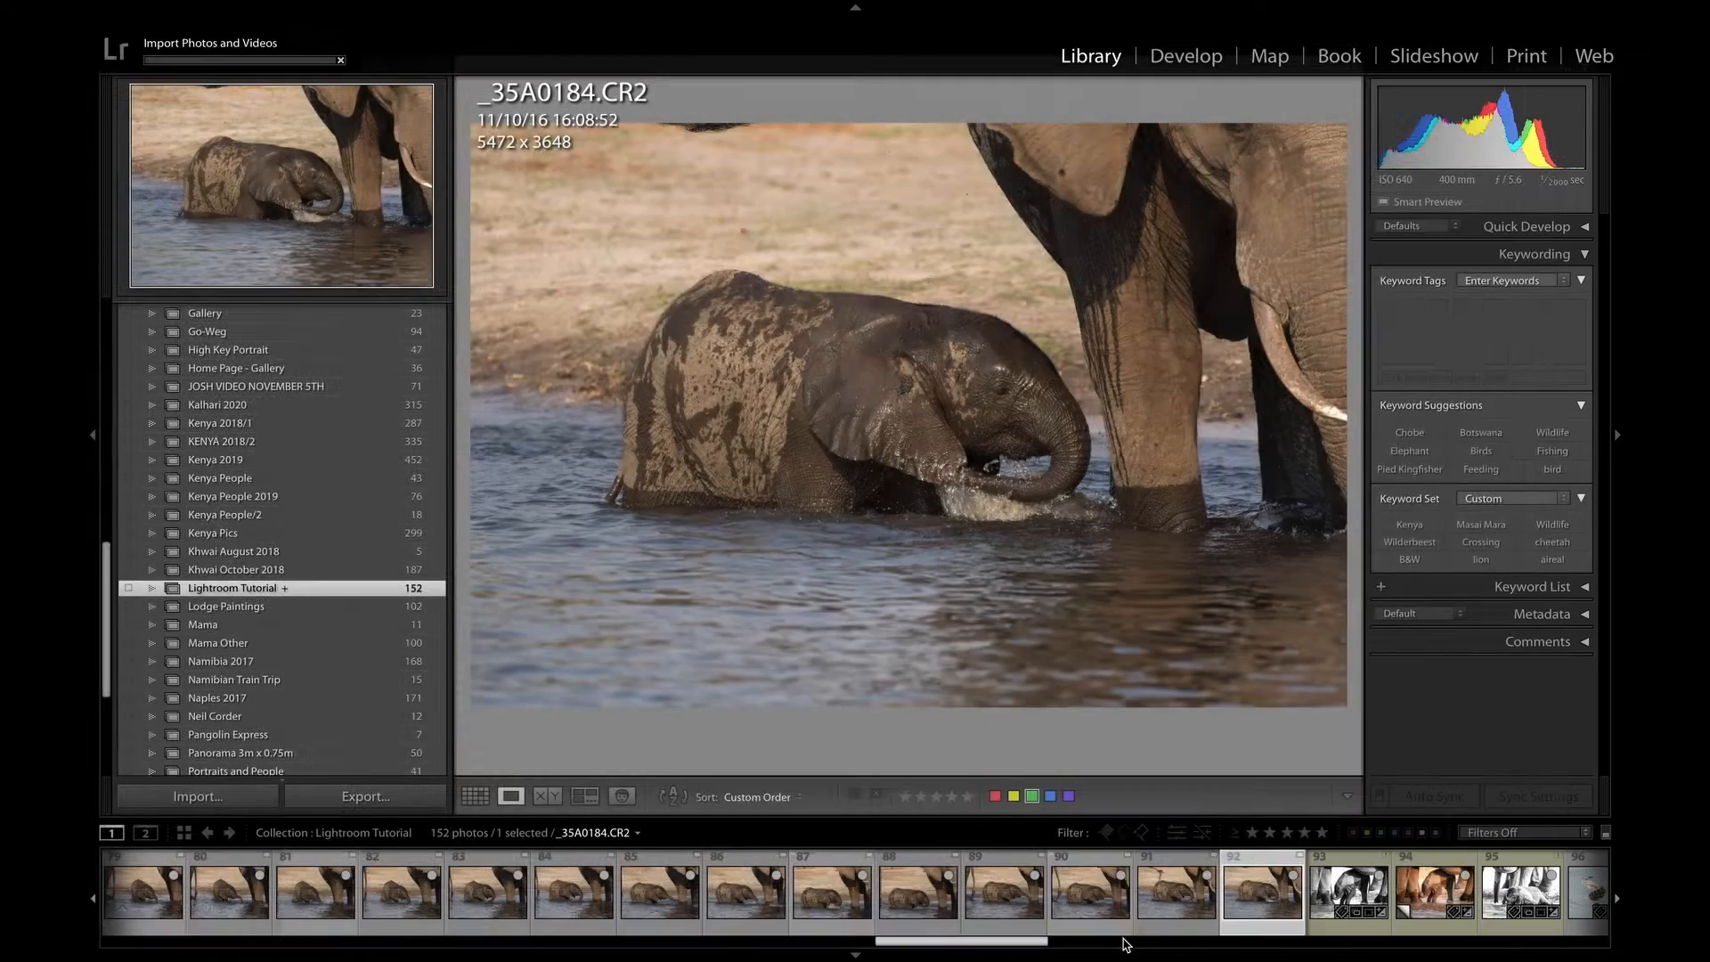
Cancel the drag-in import of the dropped photos and go to the File menu
left_click(196, 796)
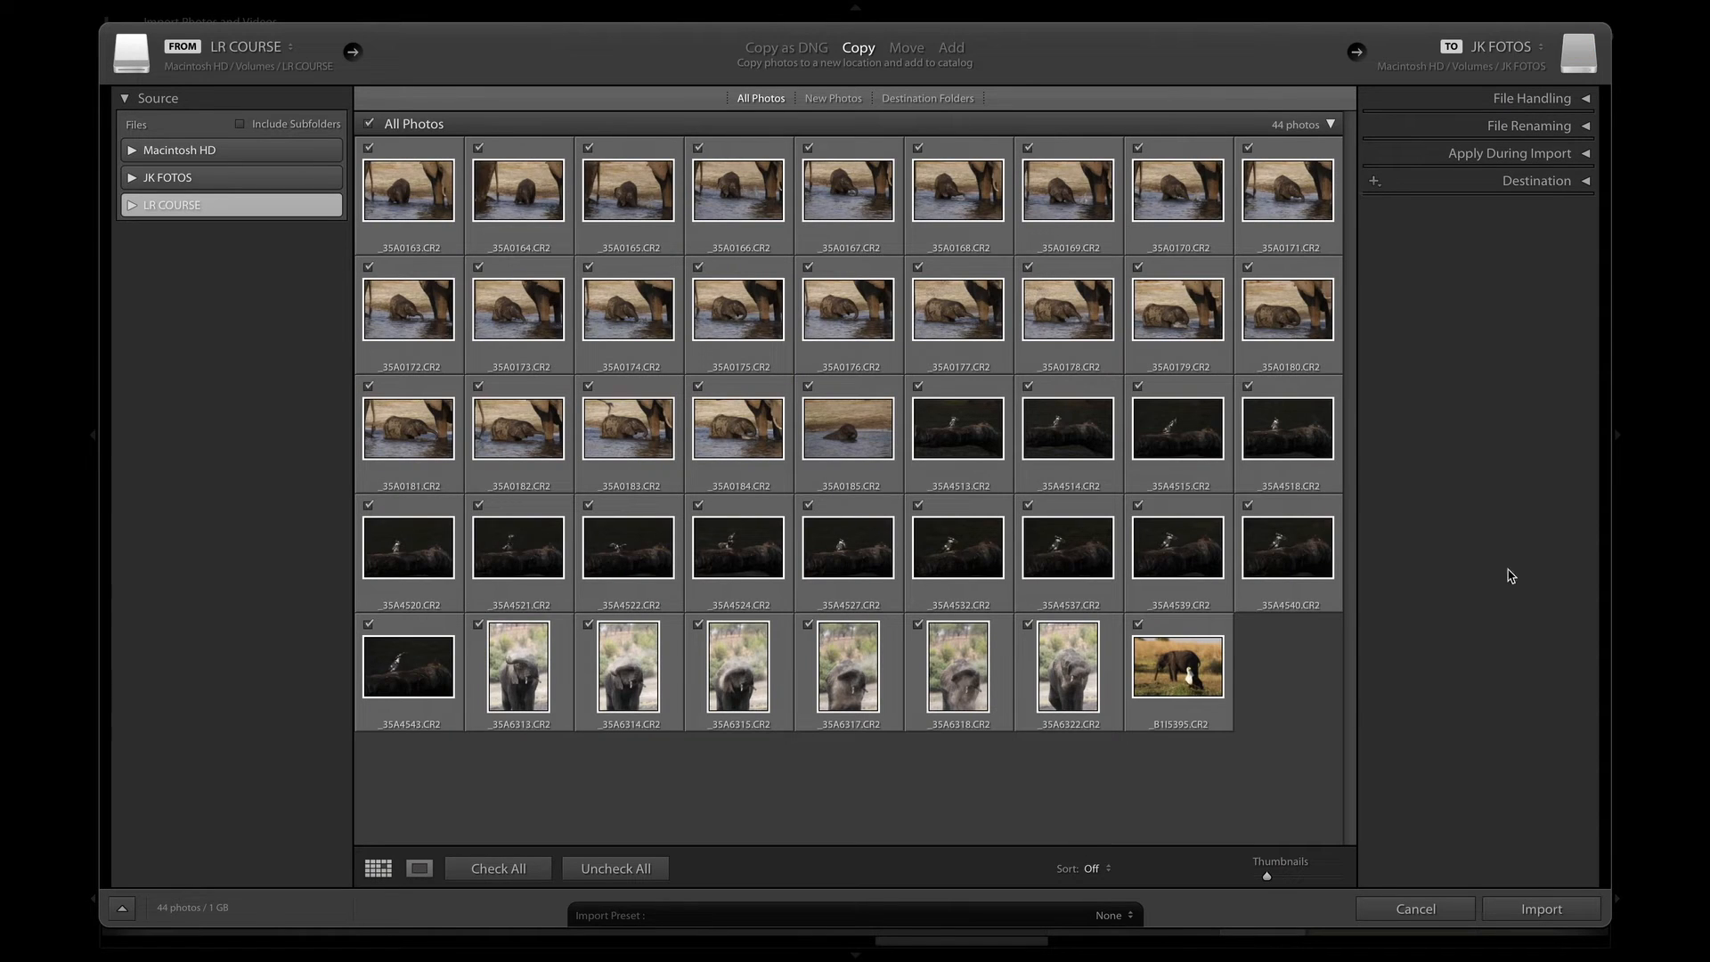
mouse_move(1425, 878)
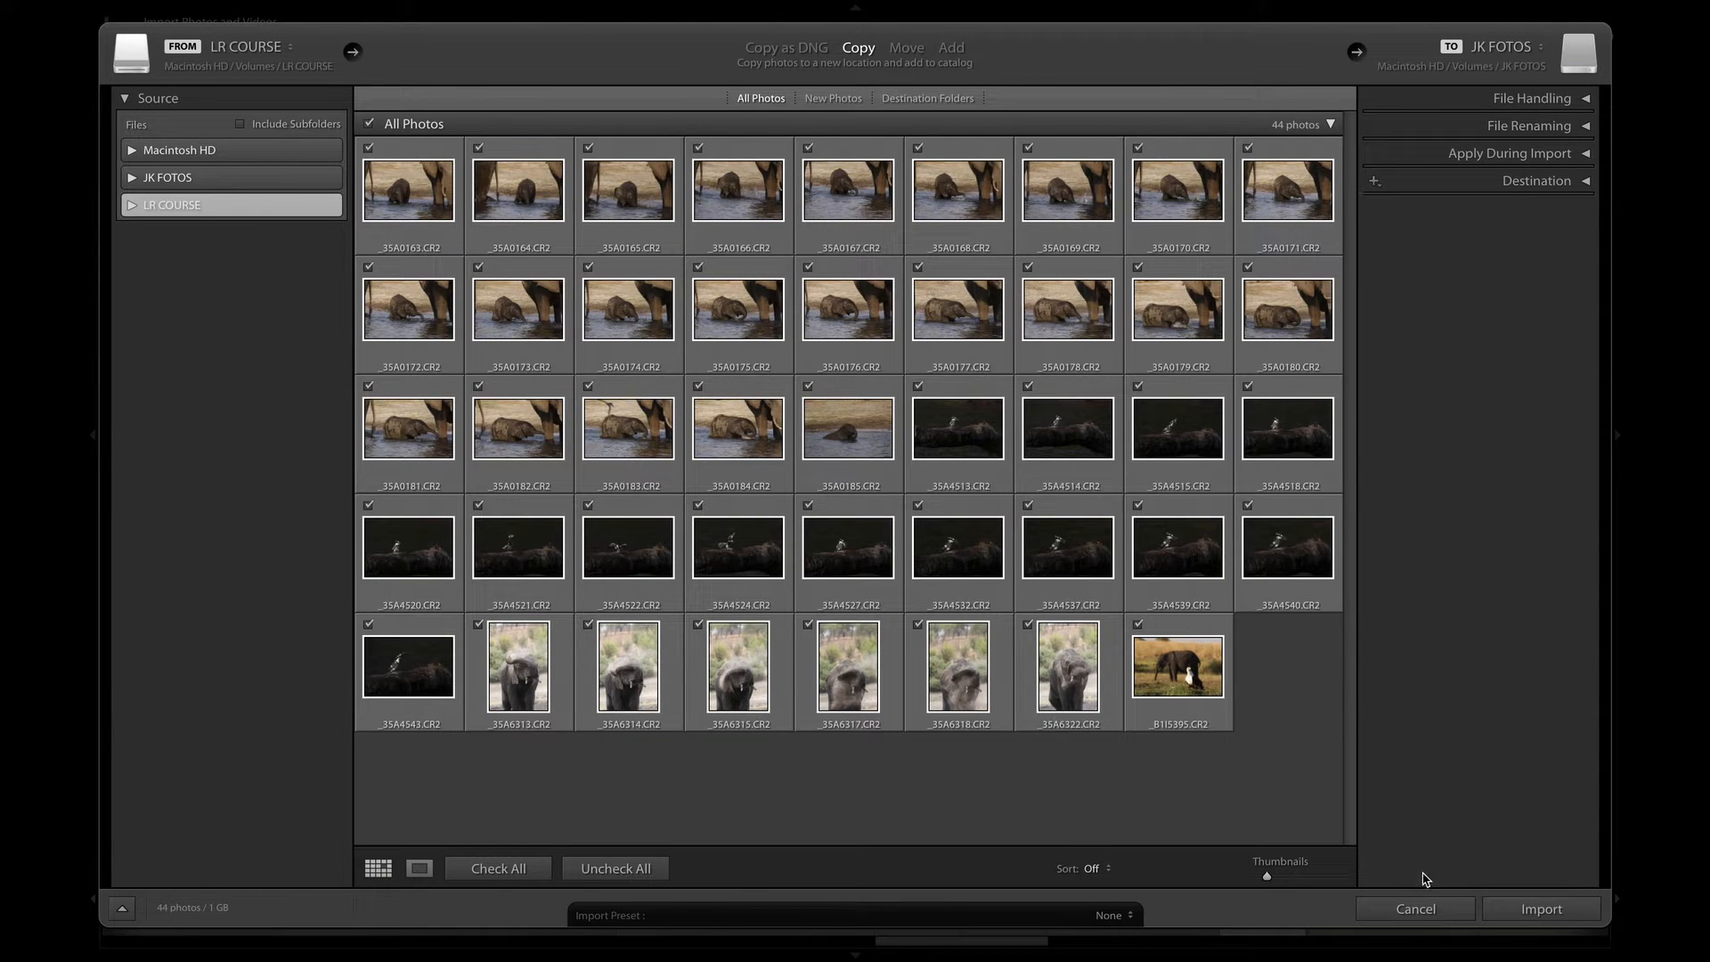
left_click(1541, 908)
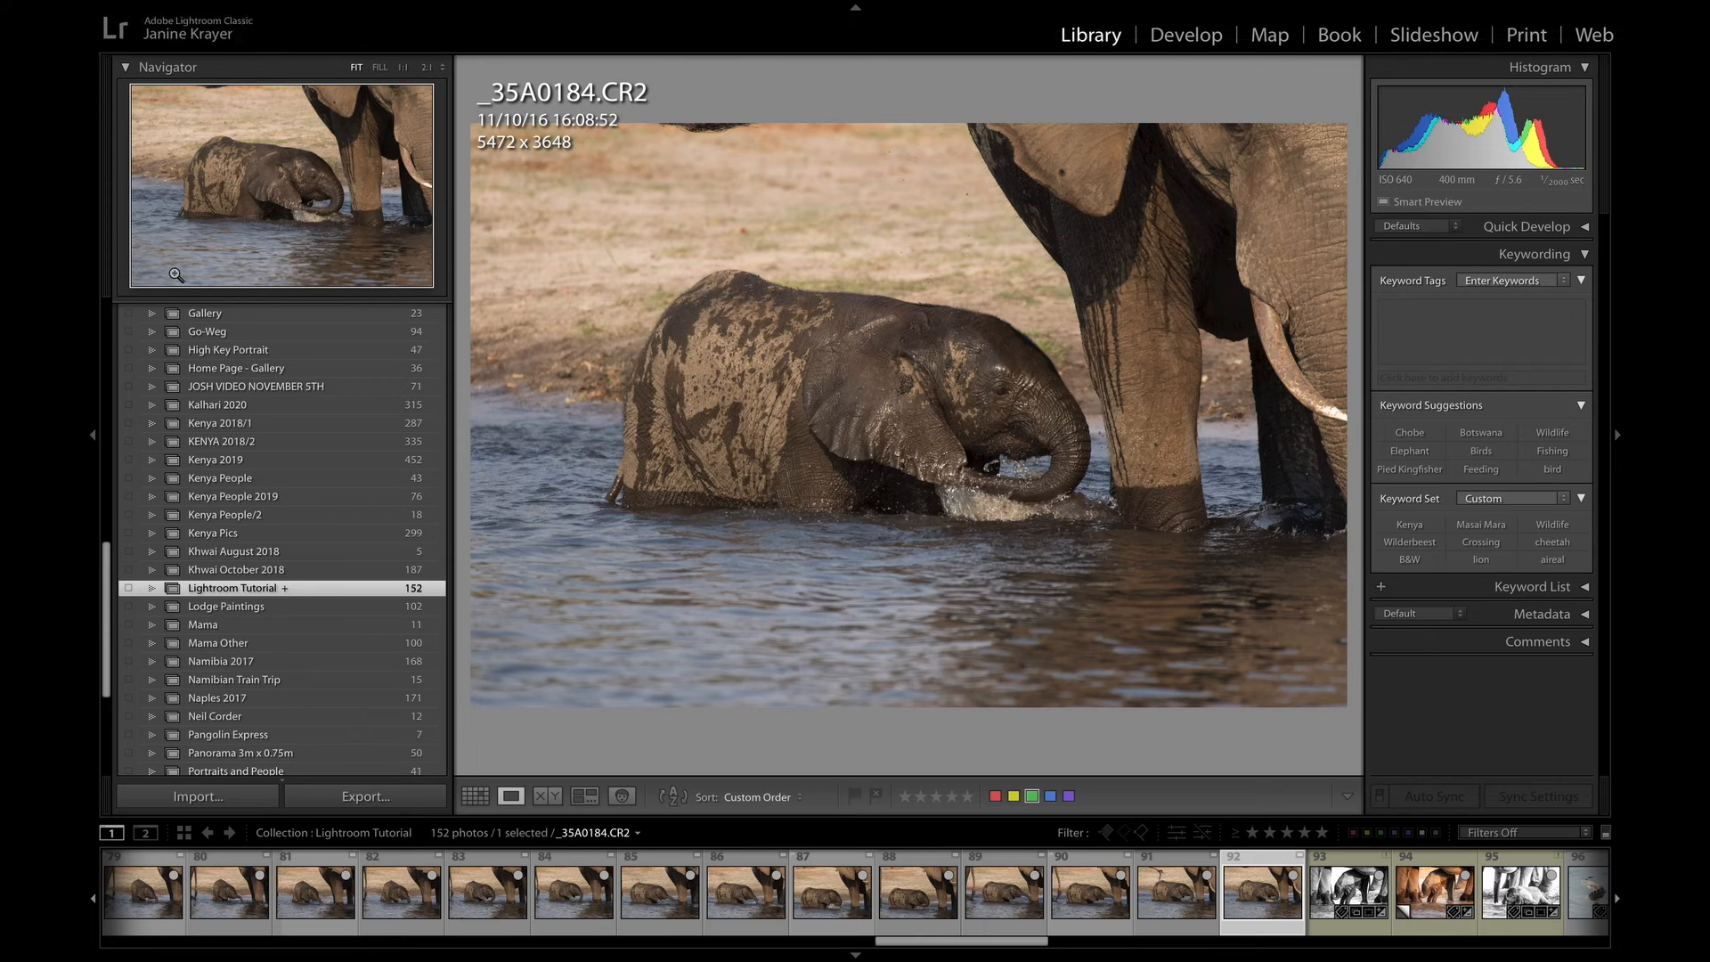
left_click(270, 13)
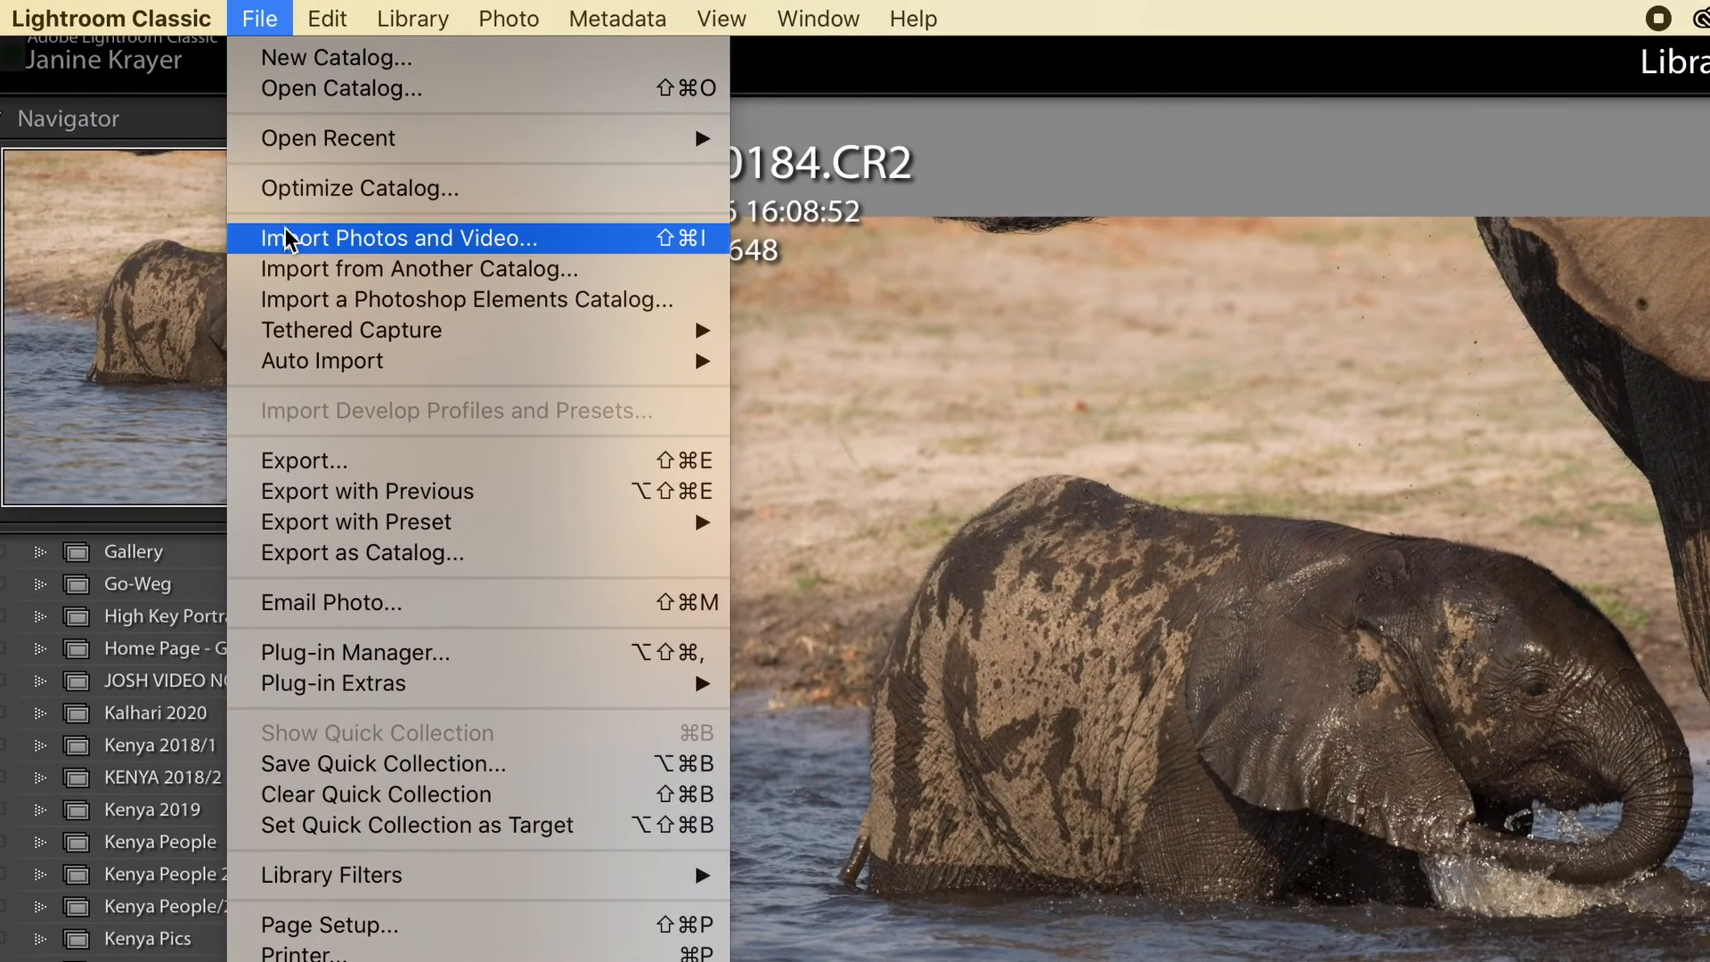
mouse_move(528, 254)
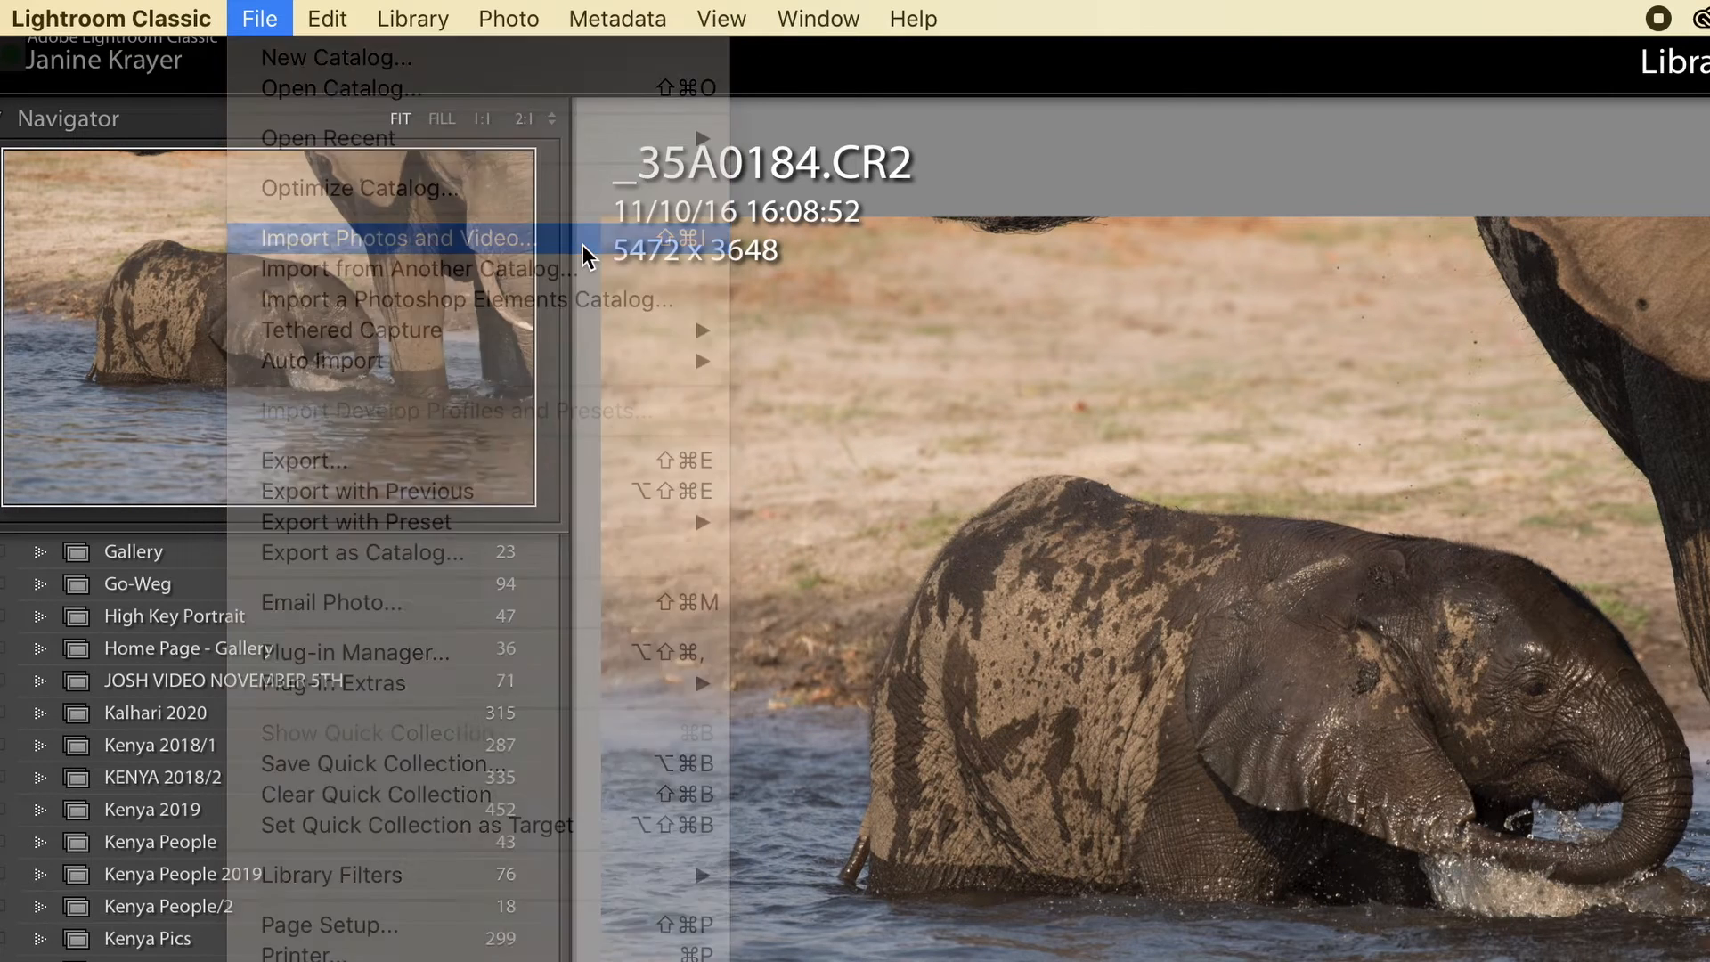
Start Import Photos and Video and choose the LR COURSE drive as the source
left_click(399, 236)
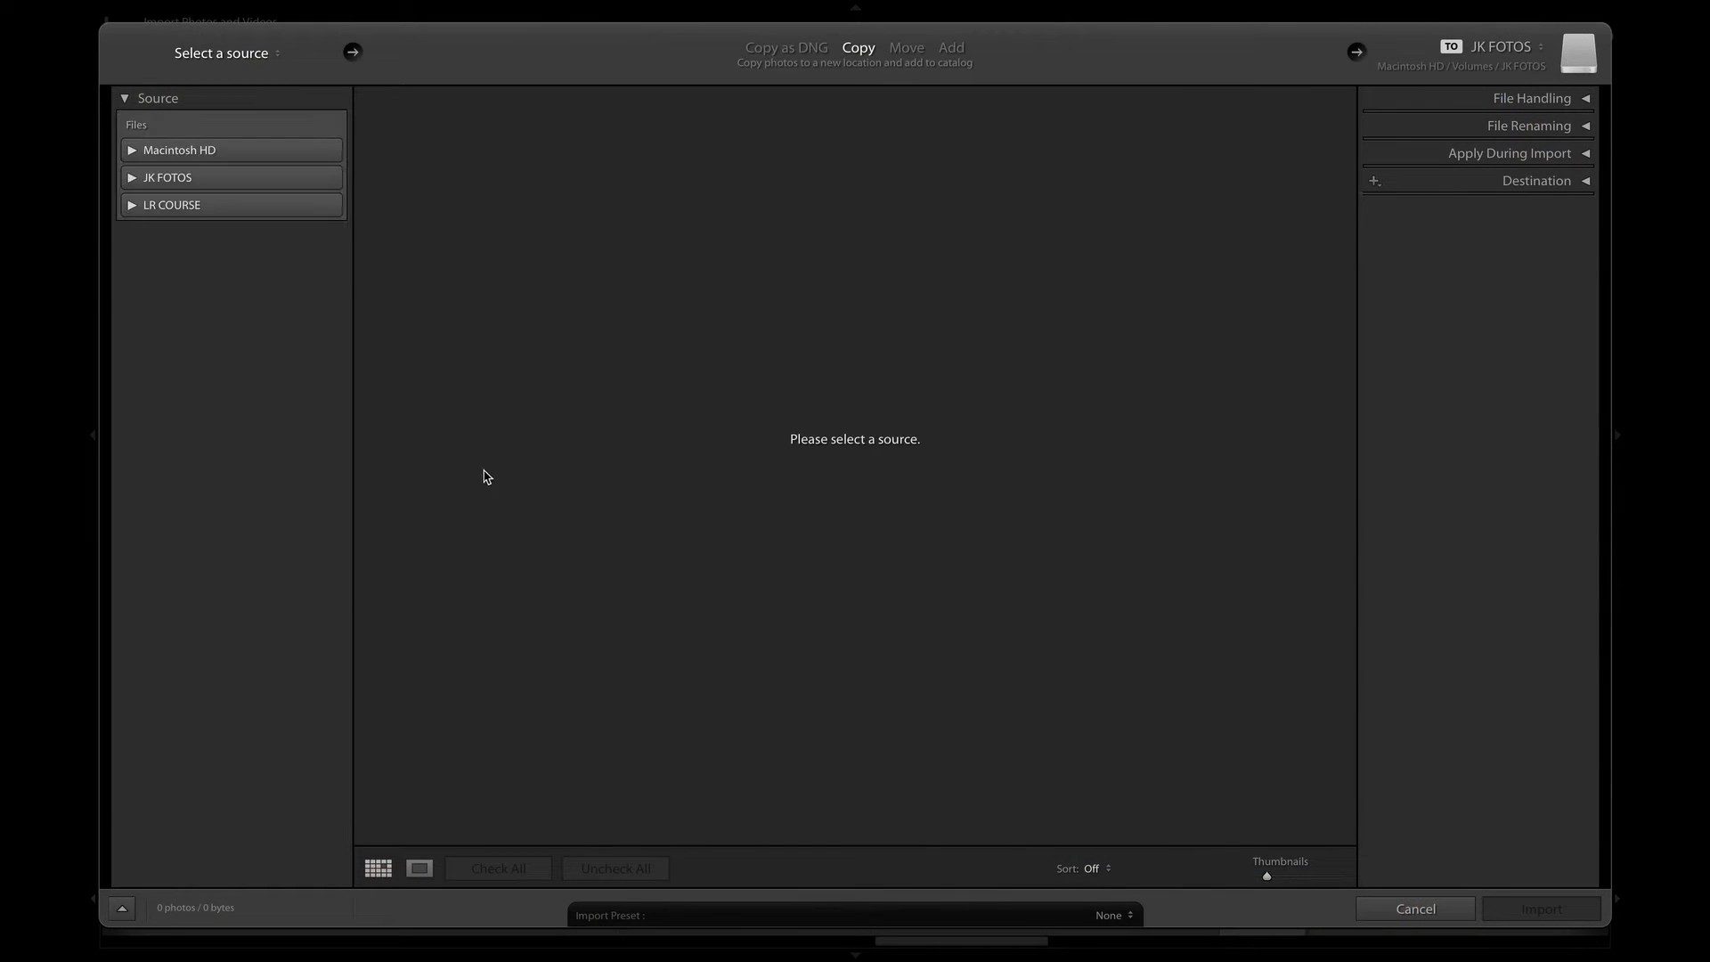
mouse_move(1122, 585)
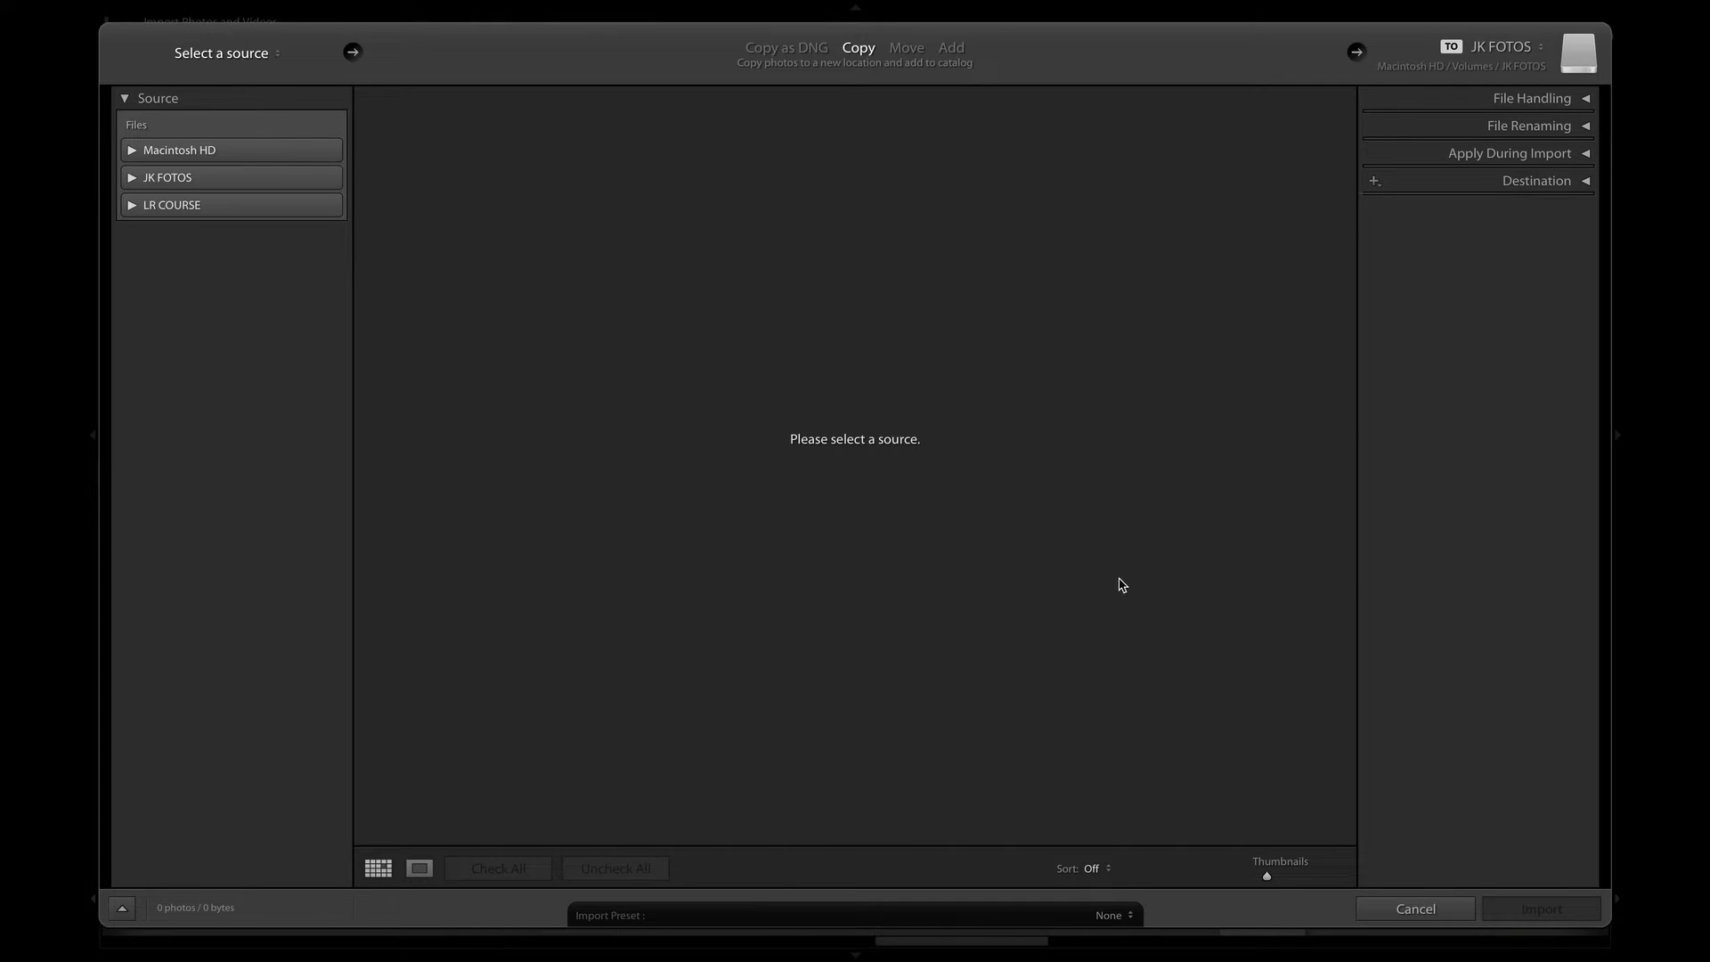
mouse_move(1085, 356)
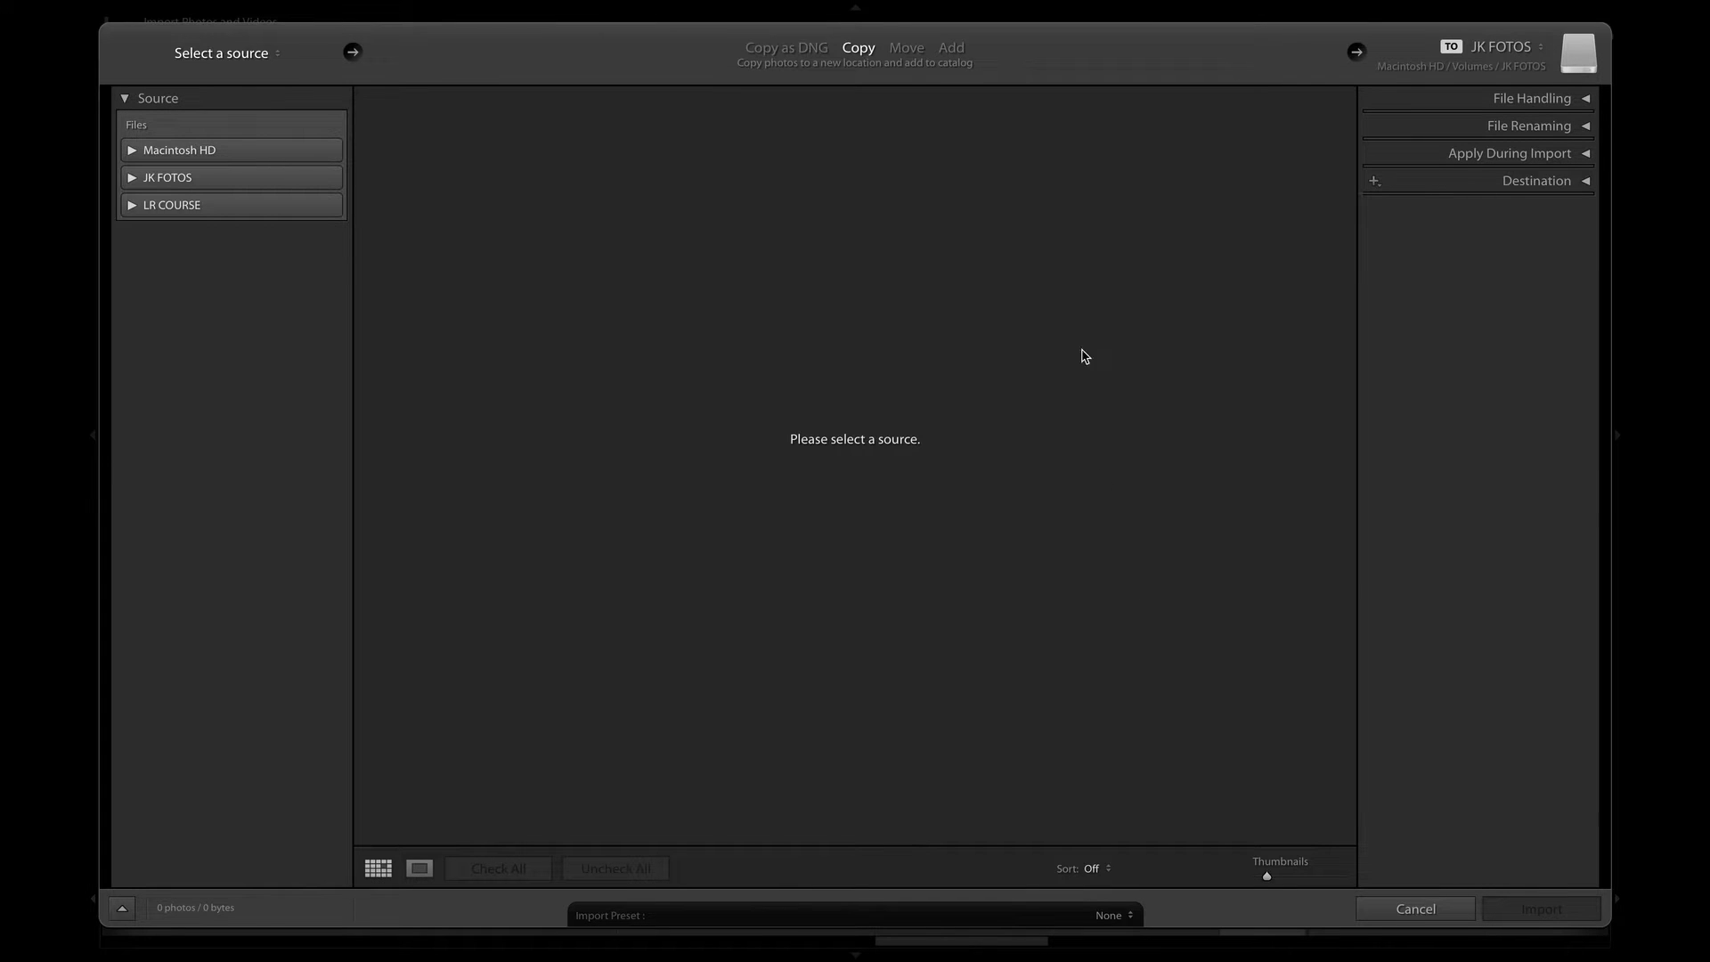
mouse_move(596, 395)
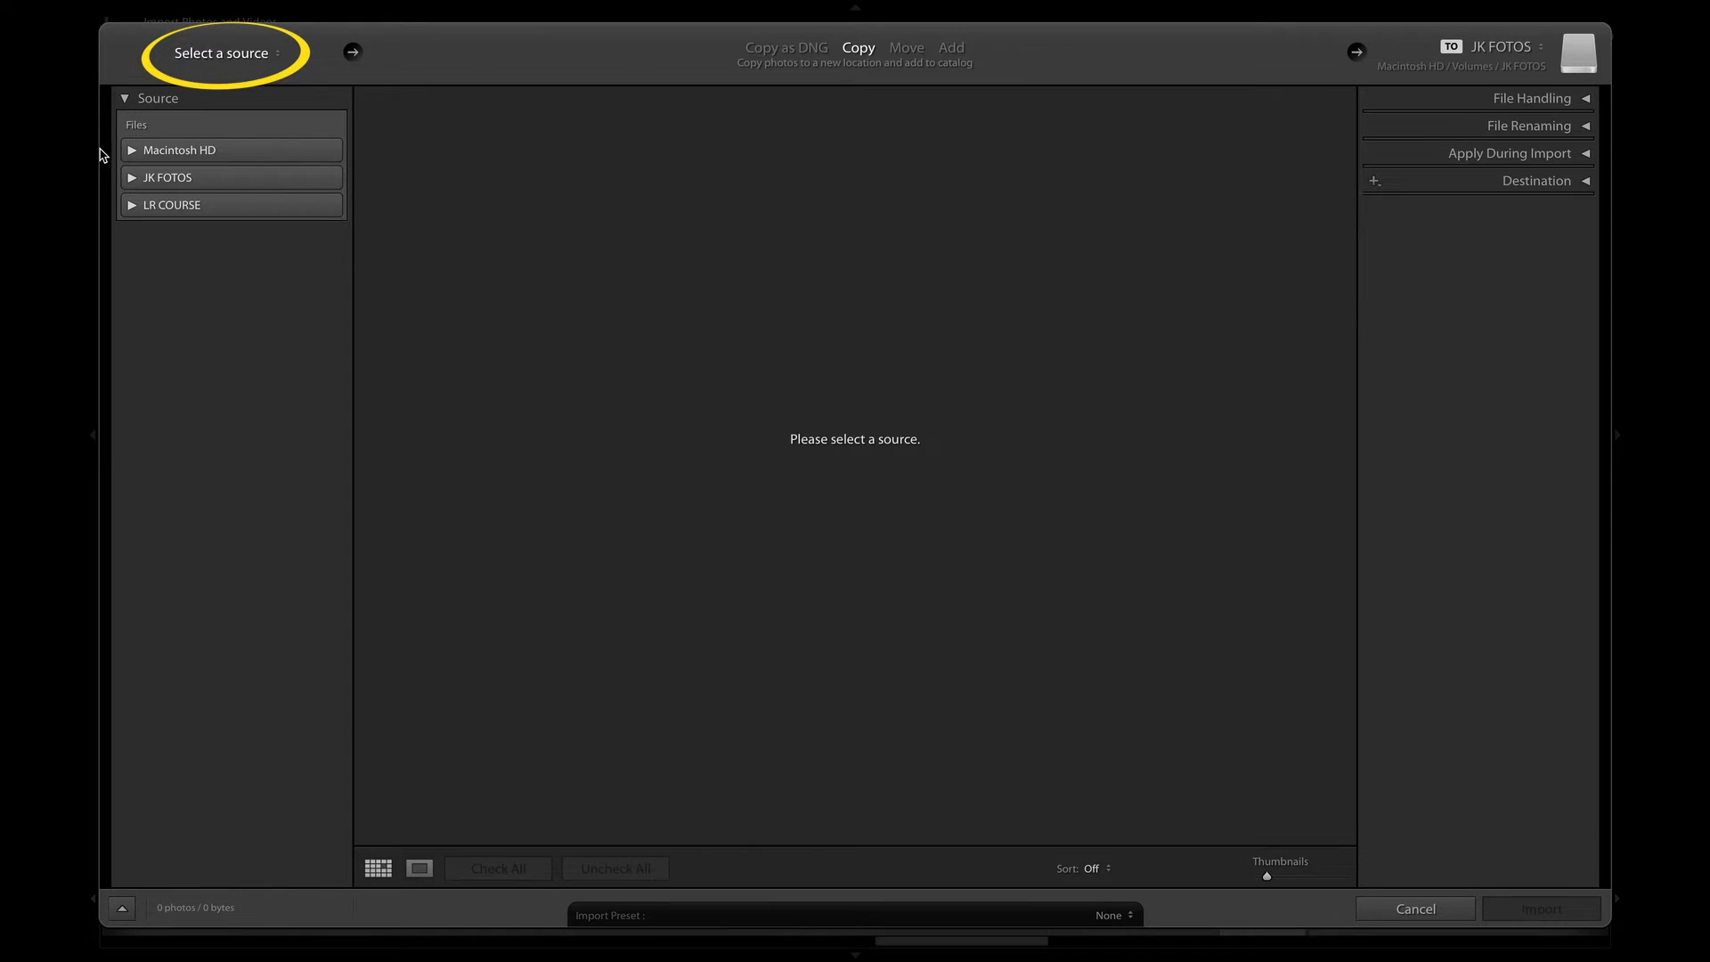
left_click(173, 205)
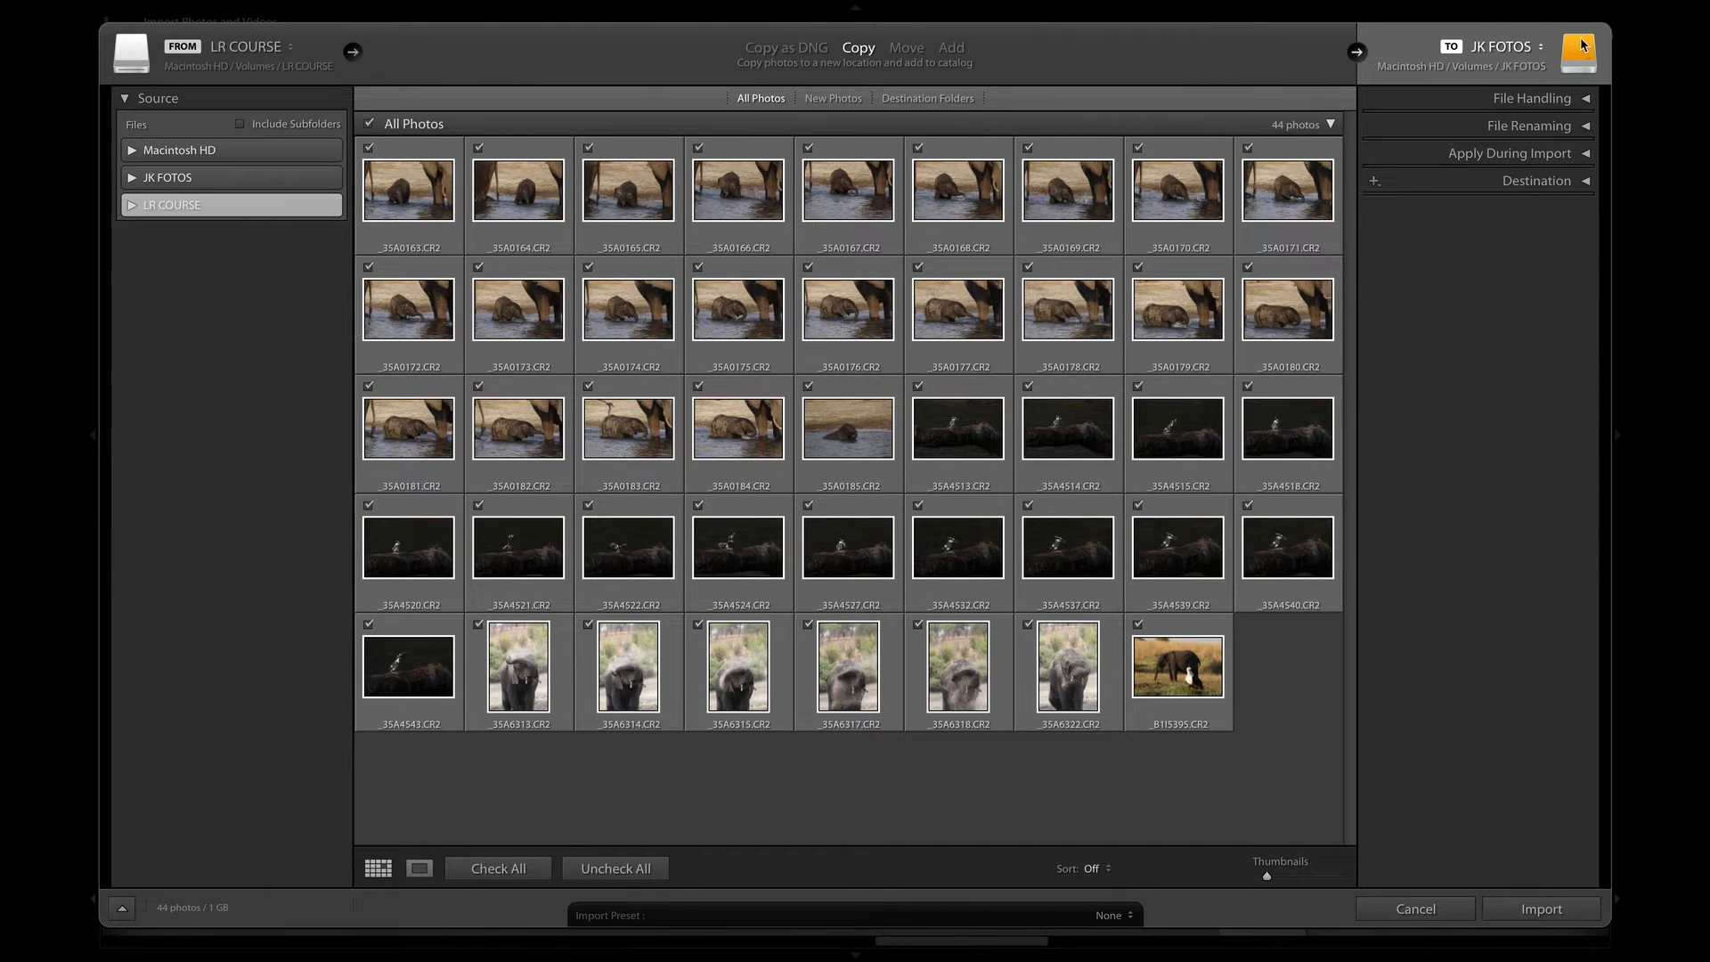
mouse_move(1482, 83)
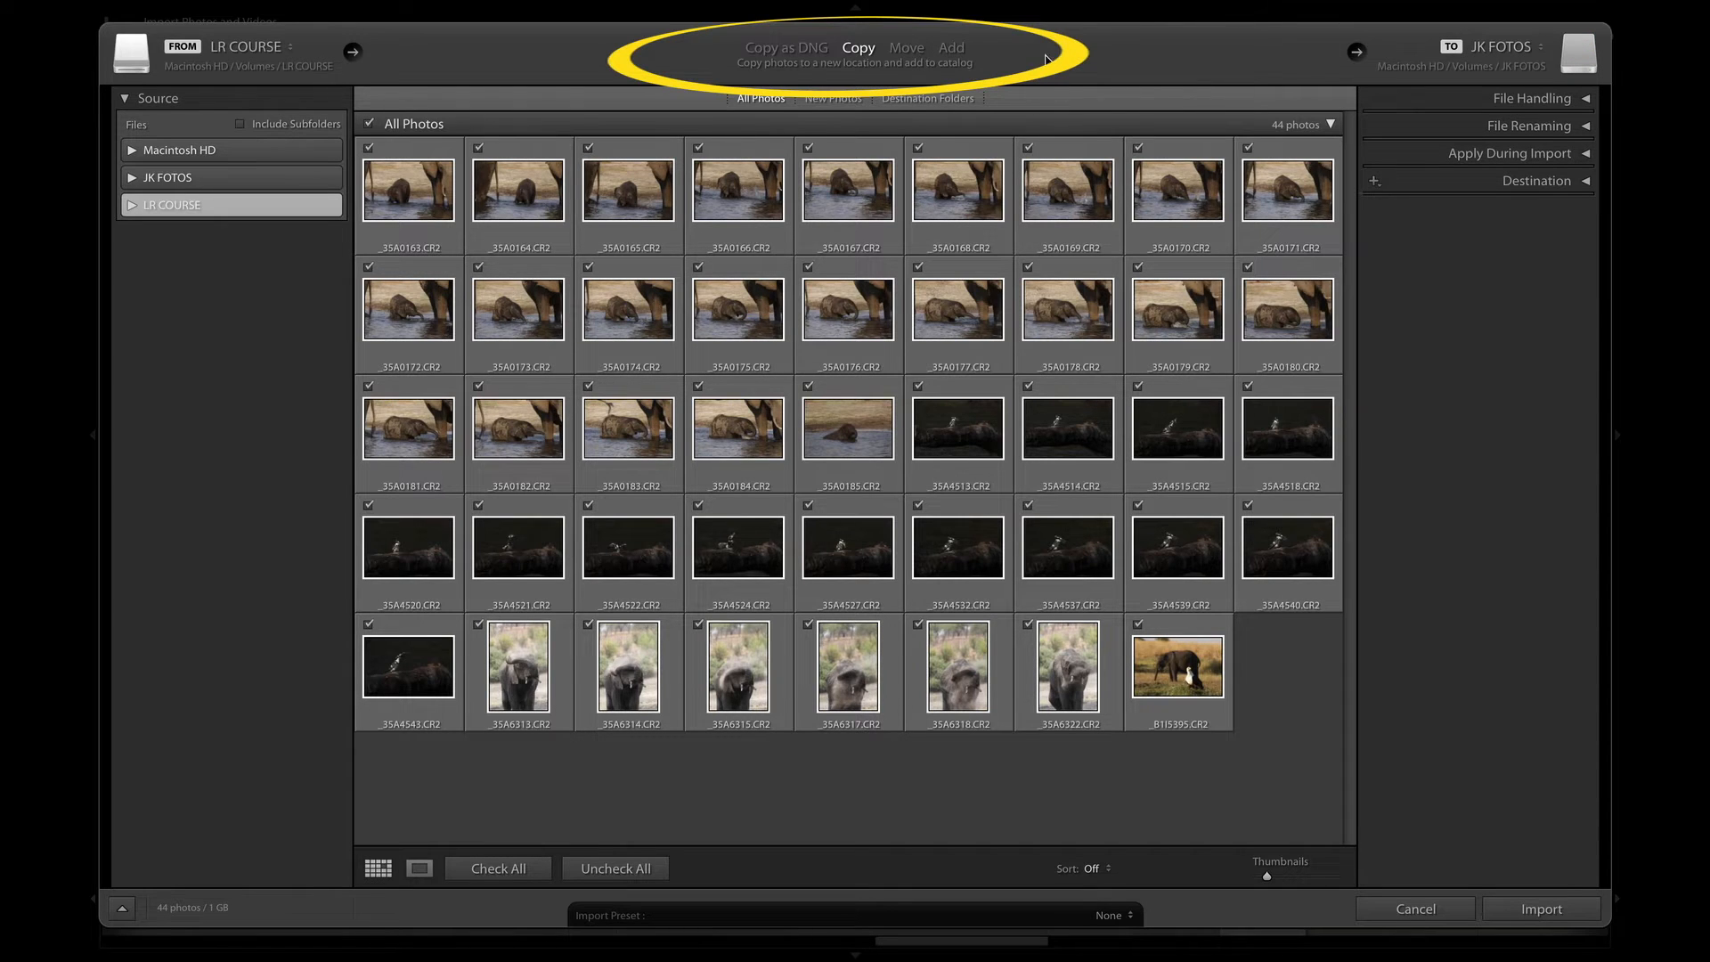
mouse_move(960, 96)
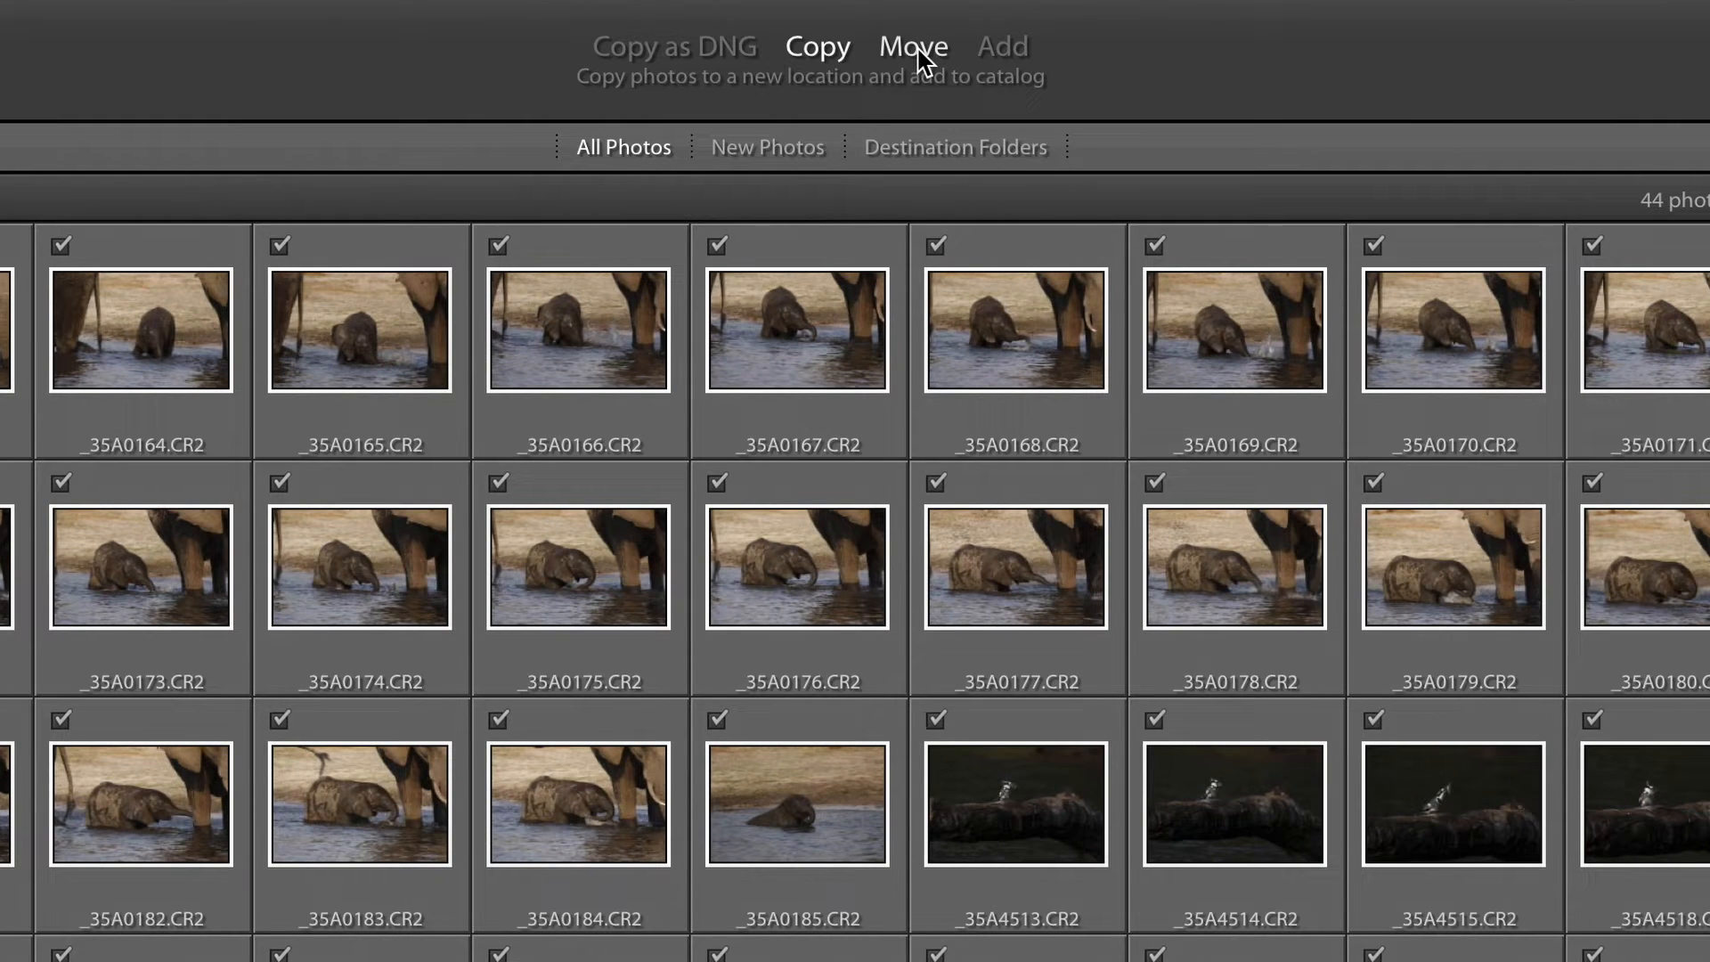
mouse_move(921, 50)
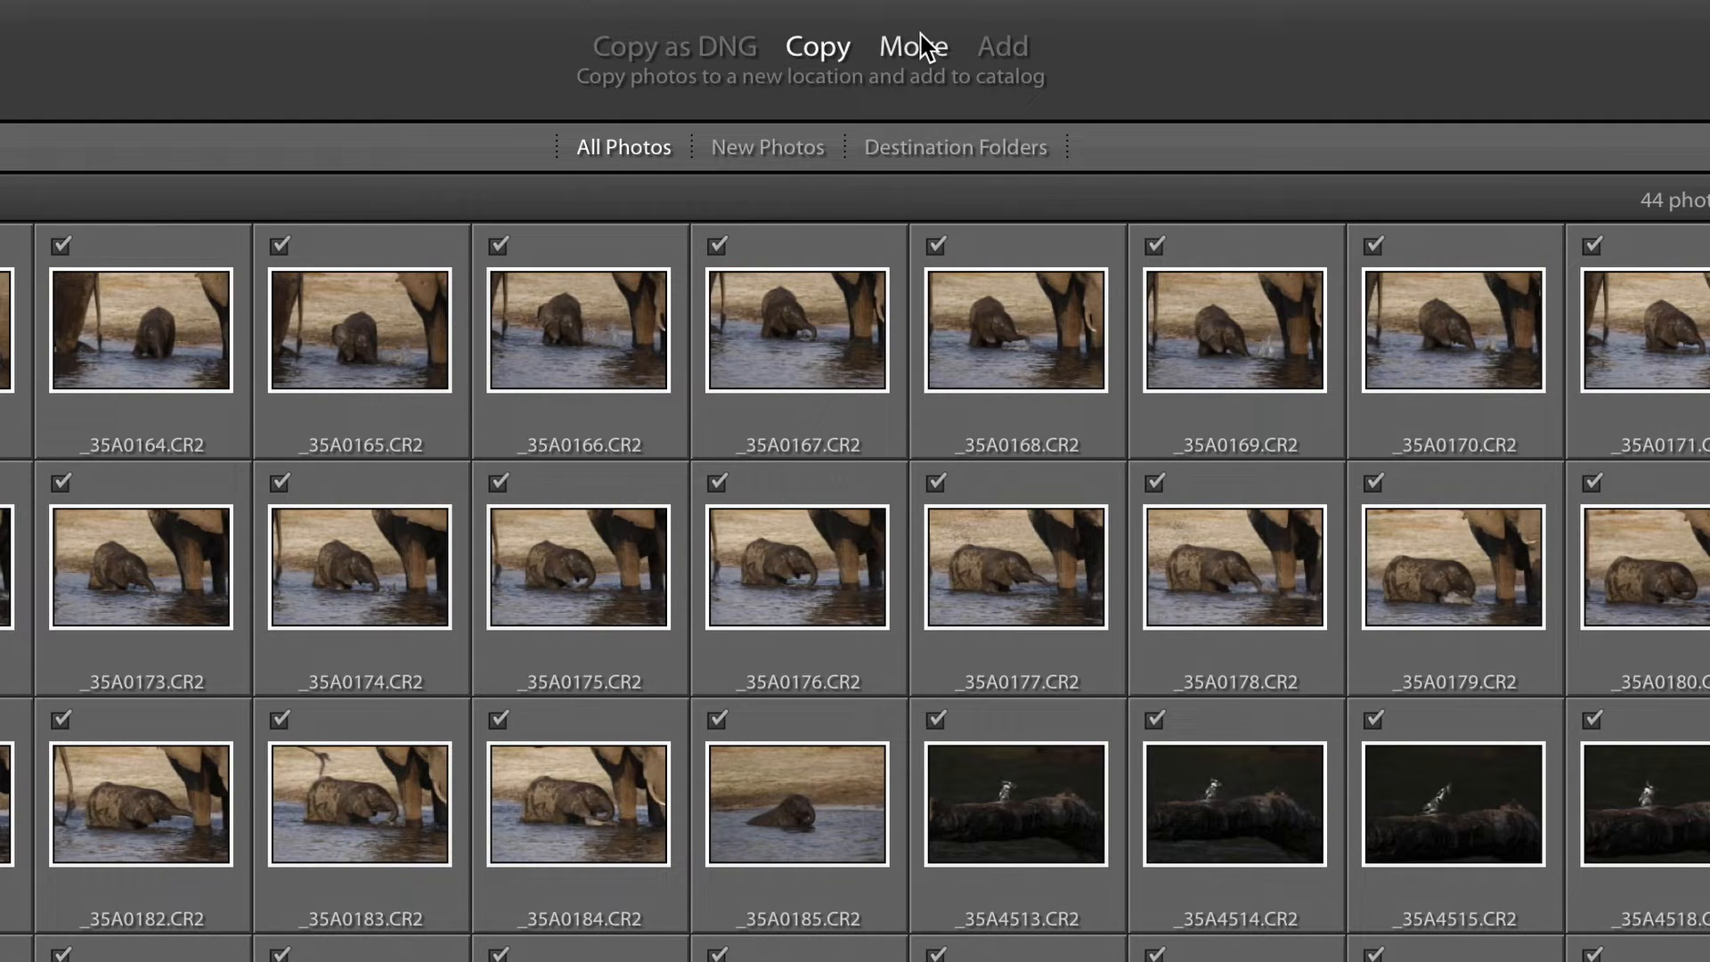
mouse_move(673, 46)
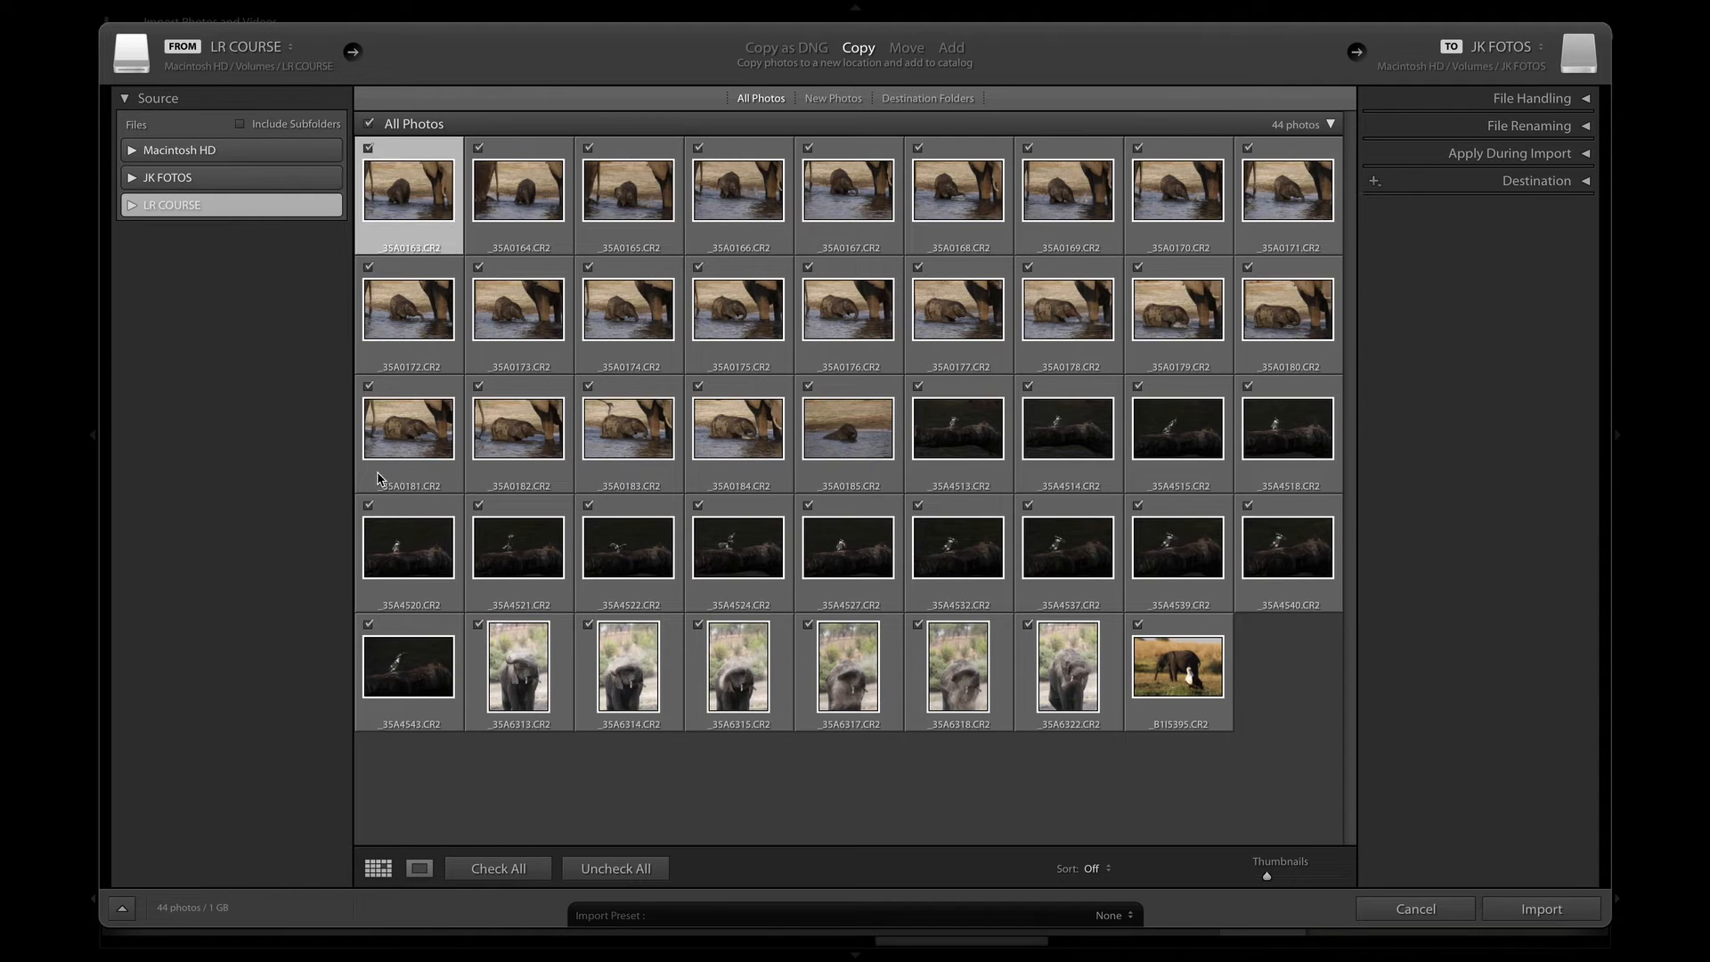
left_click(419, 867)
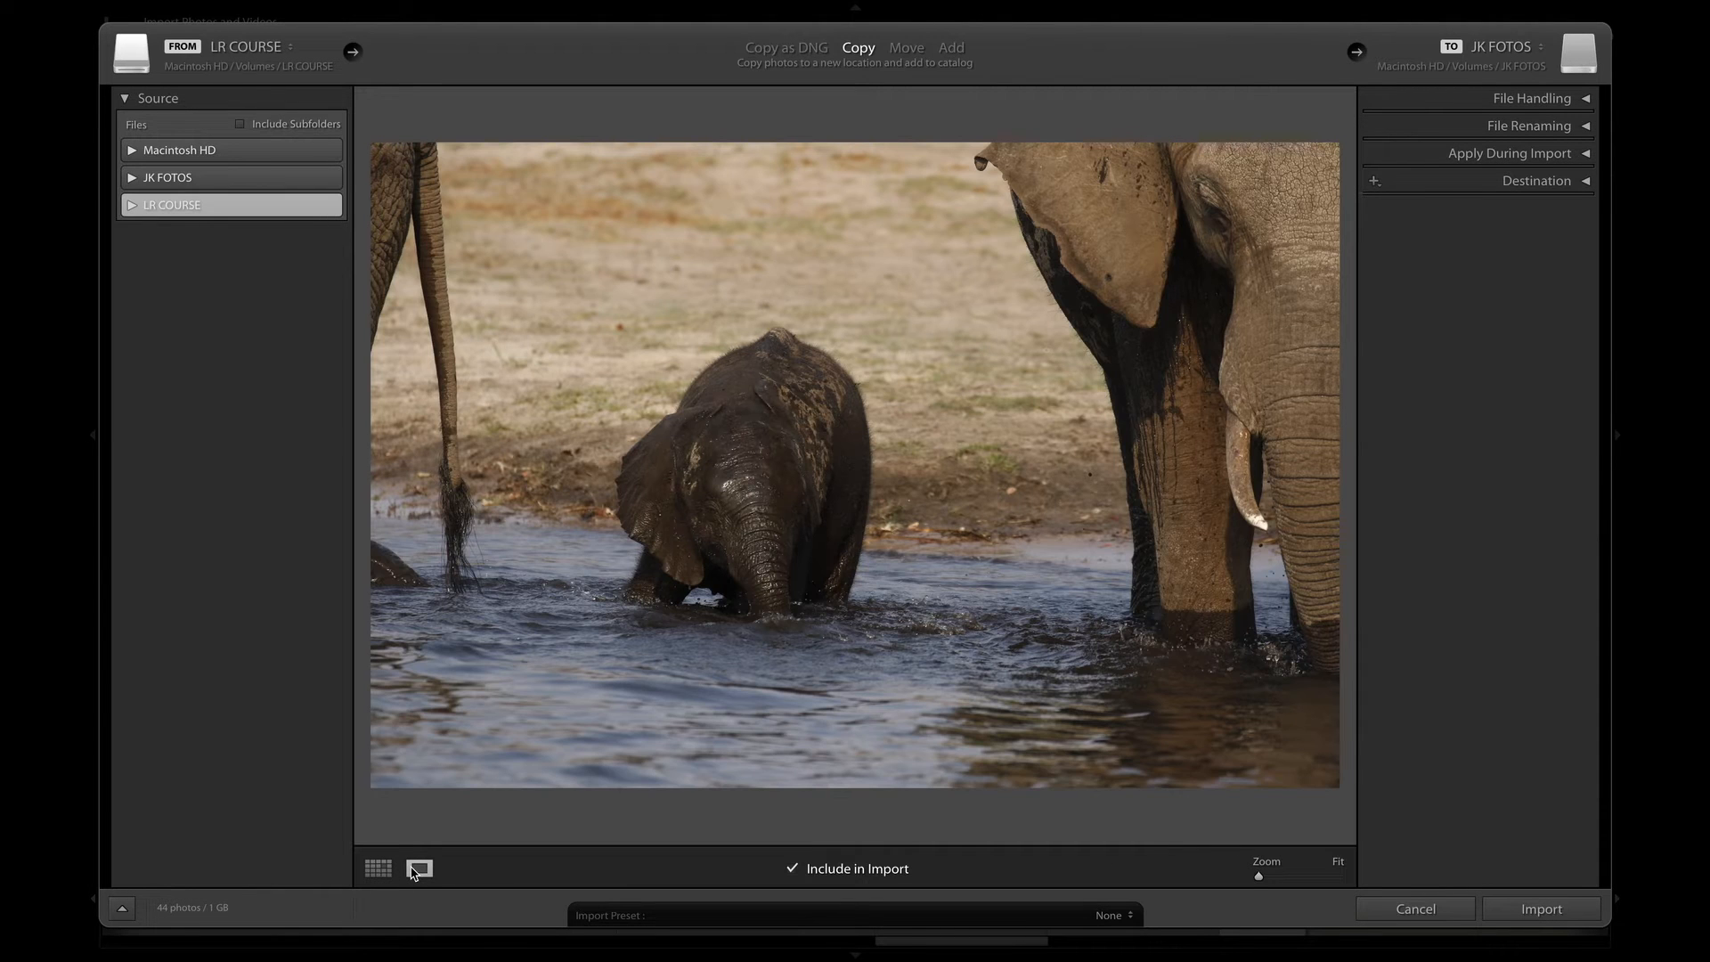
left_click(420, 867)
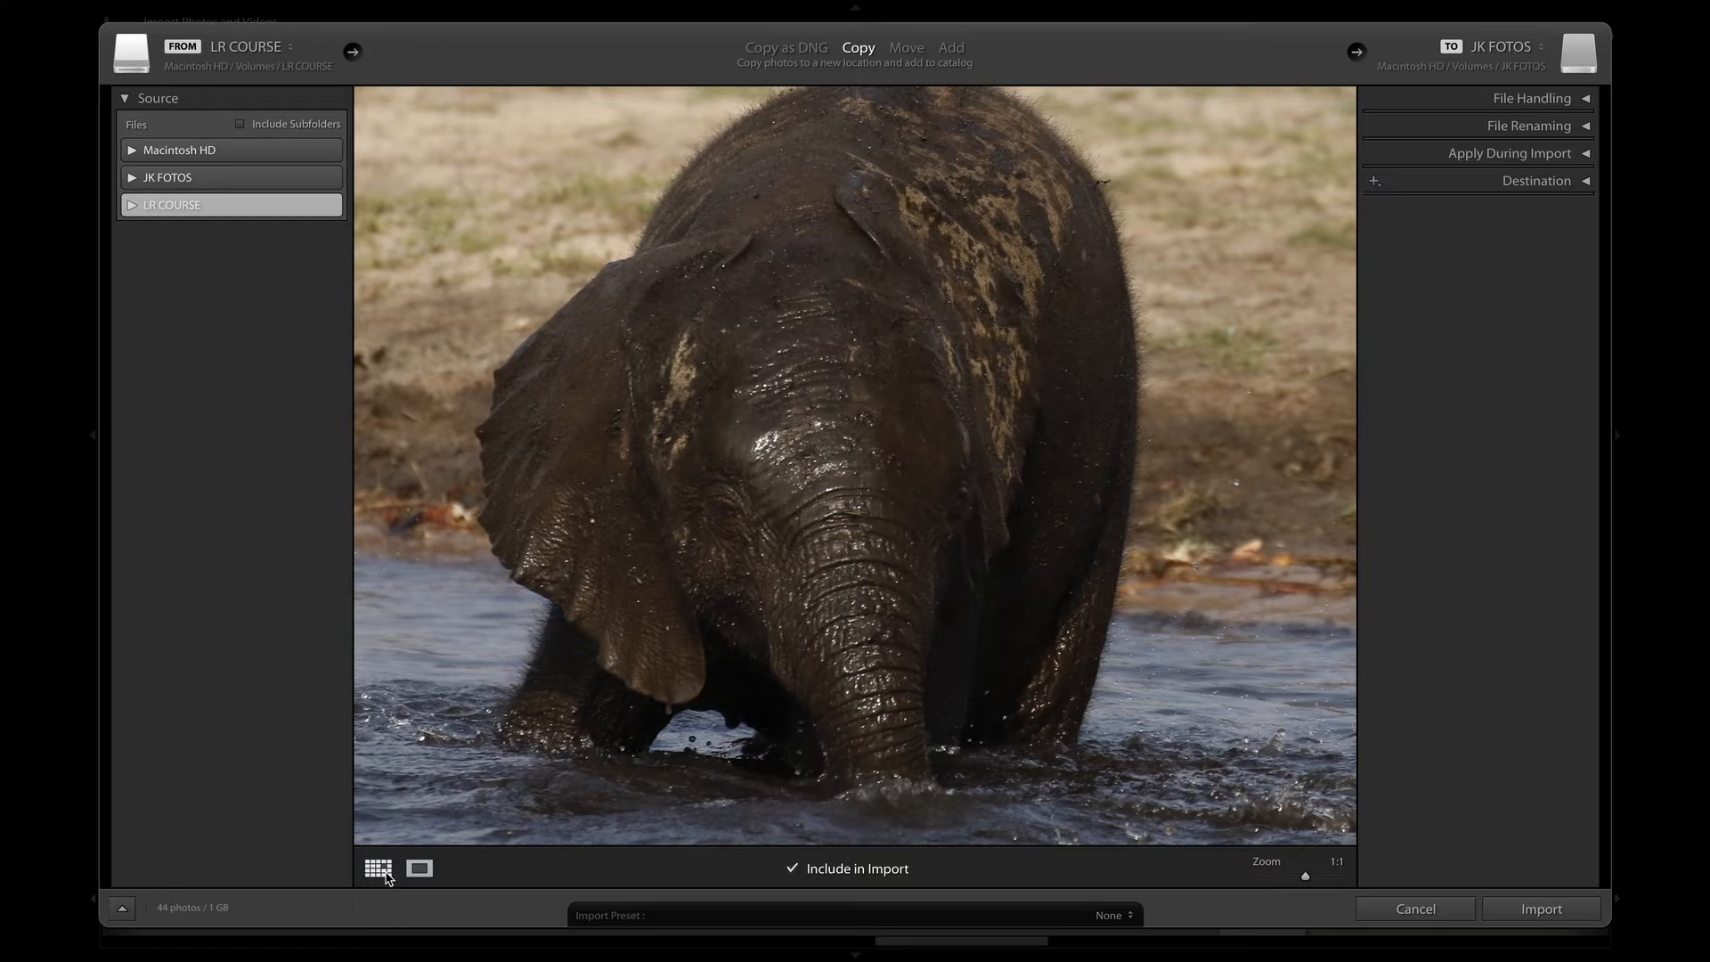
left_click(378, 867)
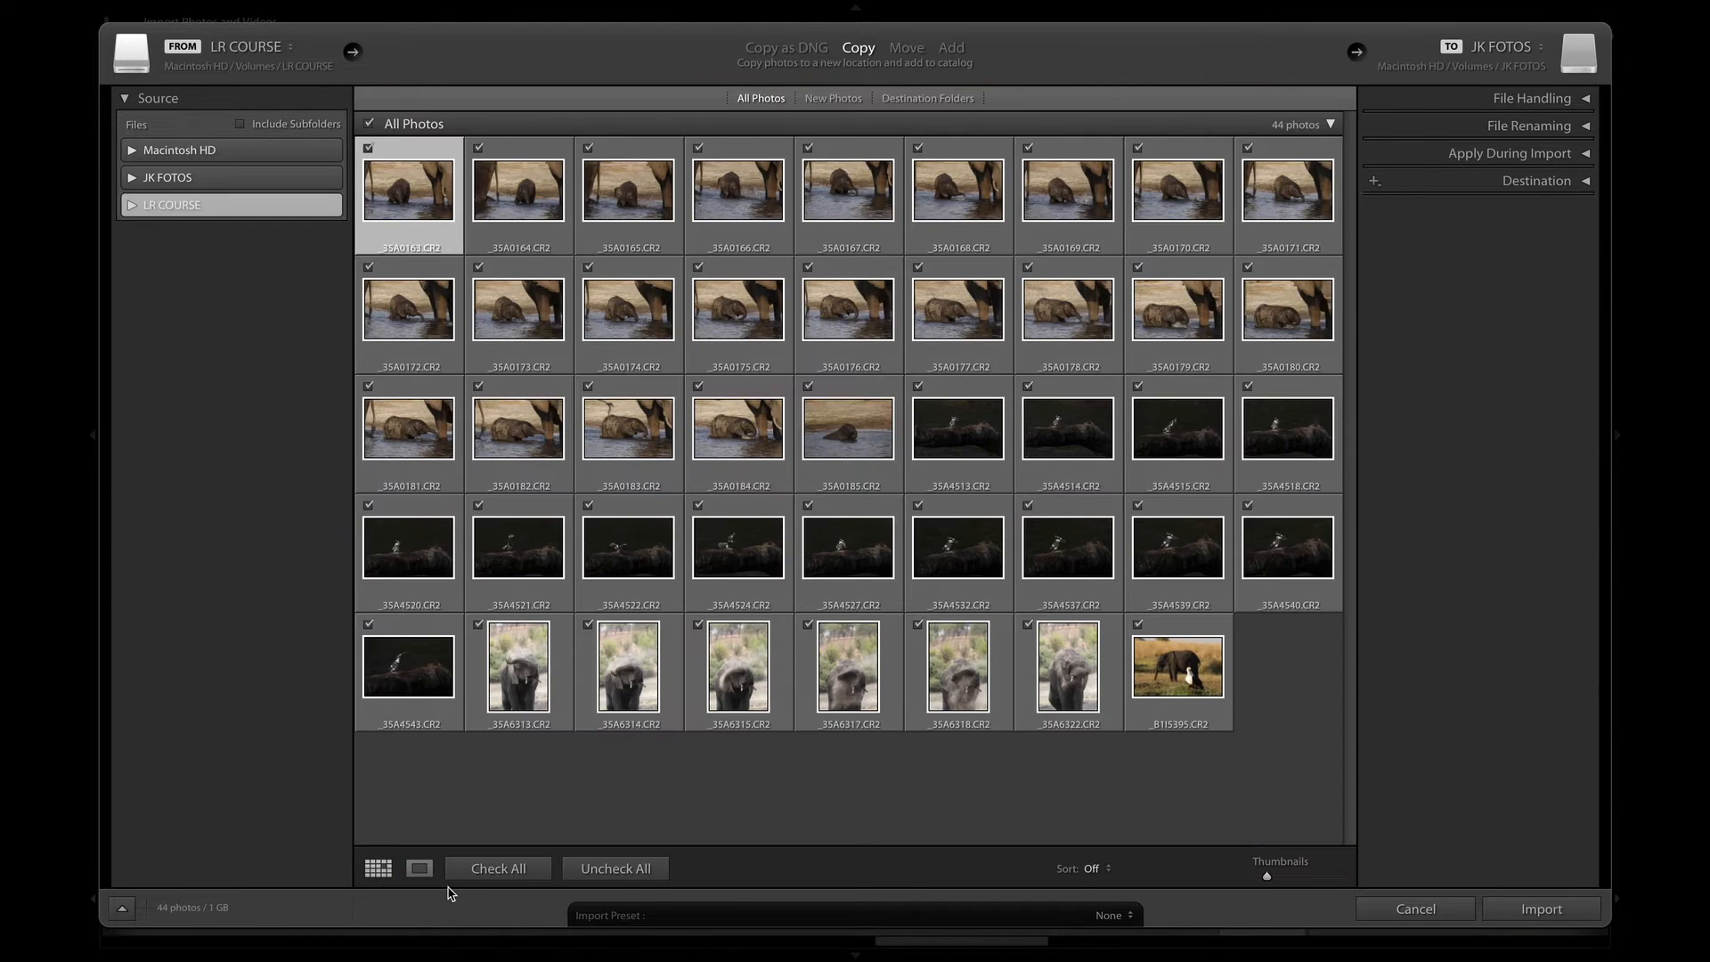
mouse_move(547, 252)
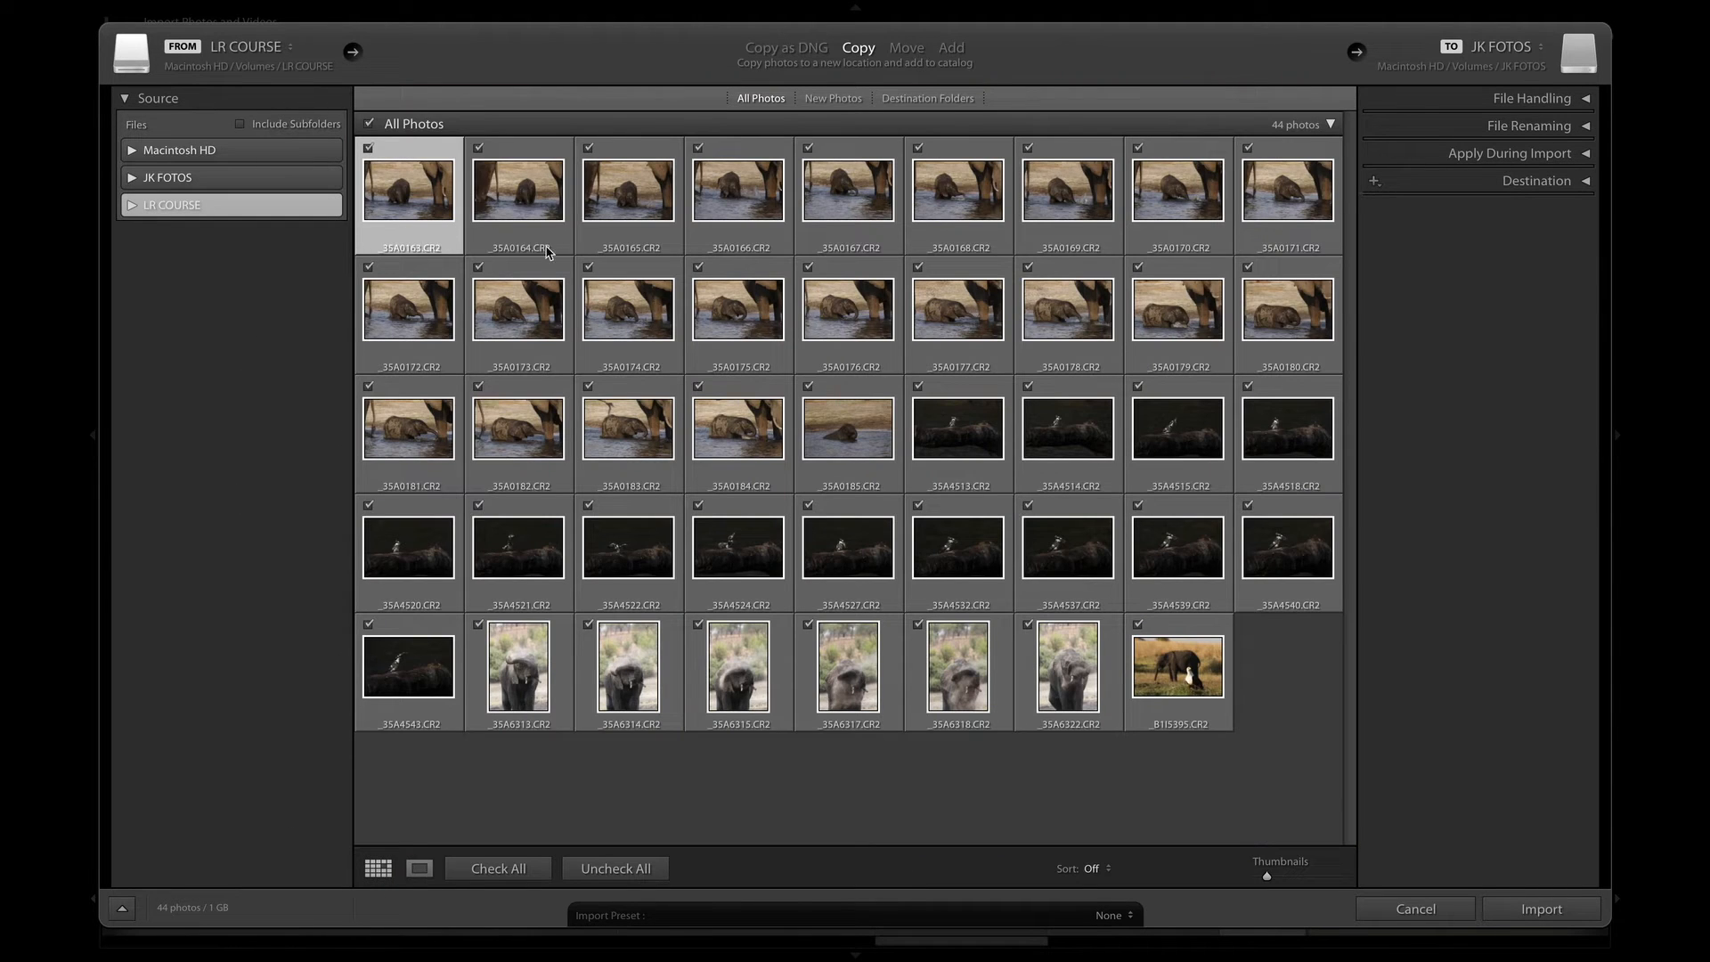
mouse_move(524, 449)
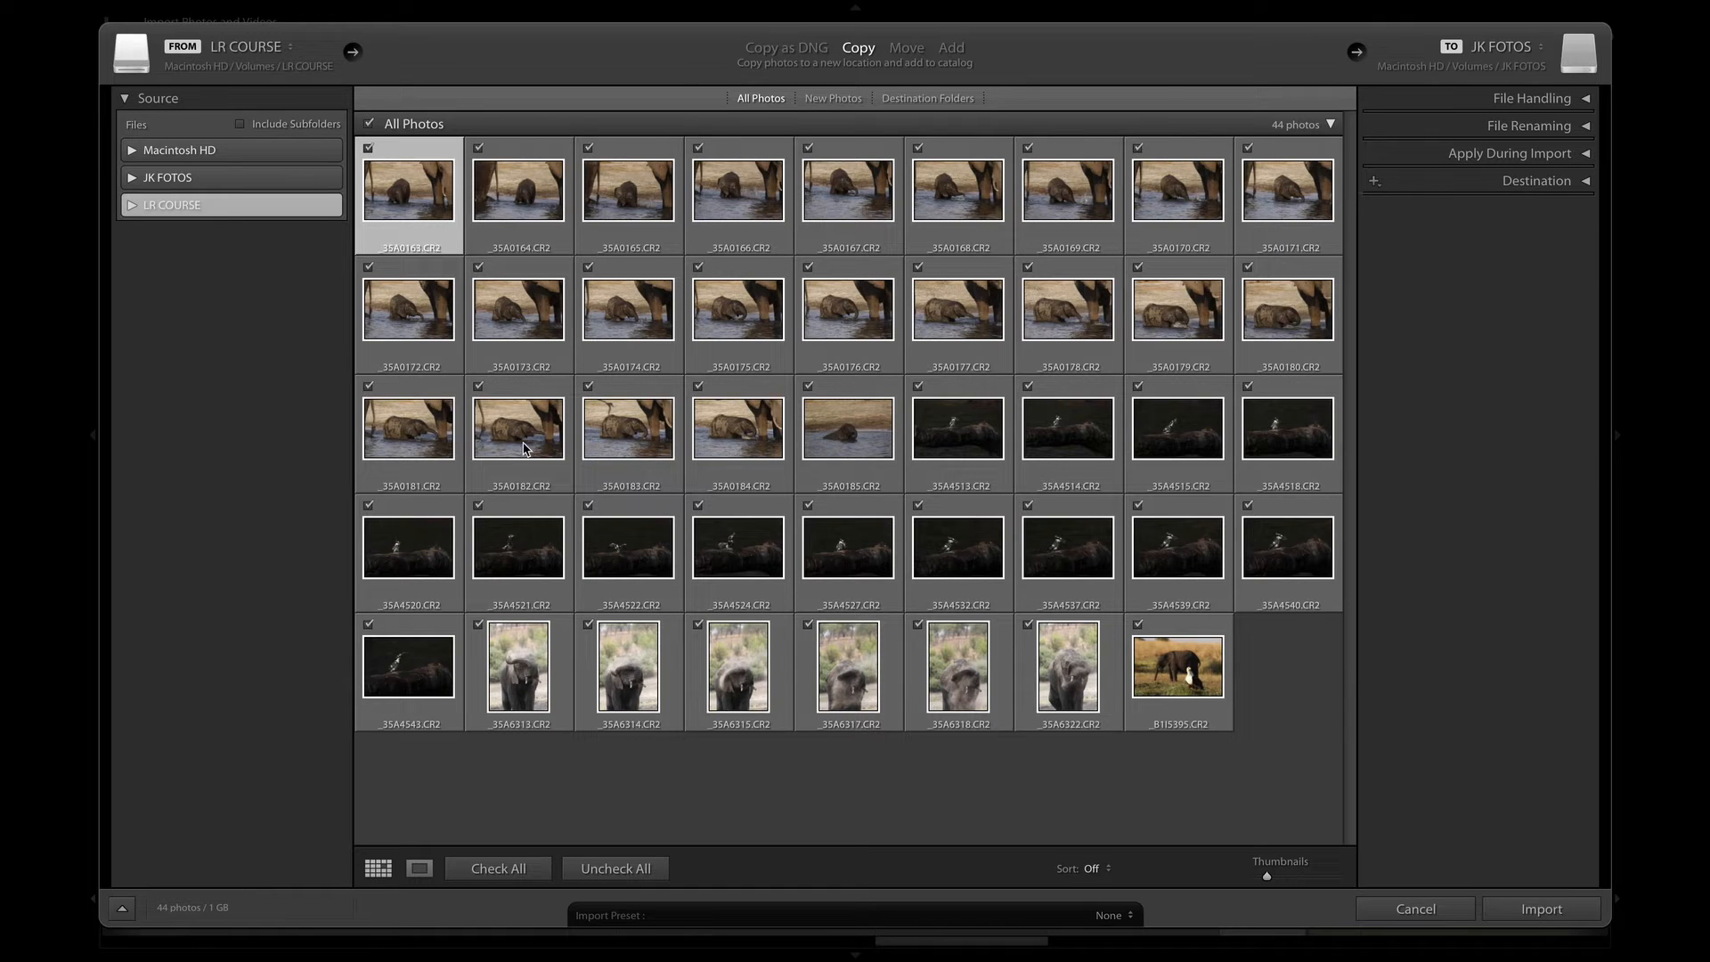
mouse_move(1197, 450)
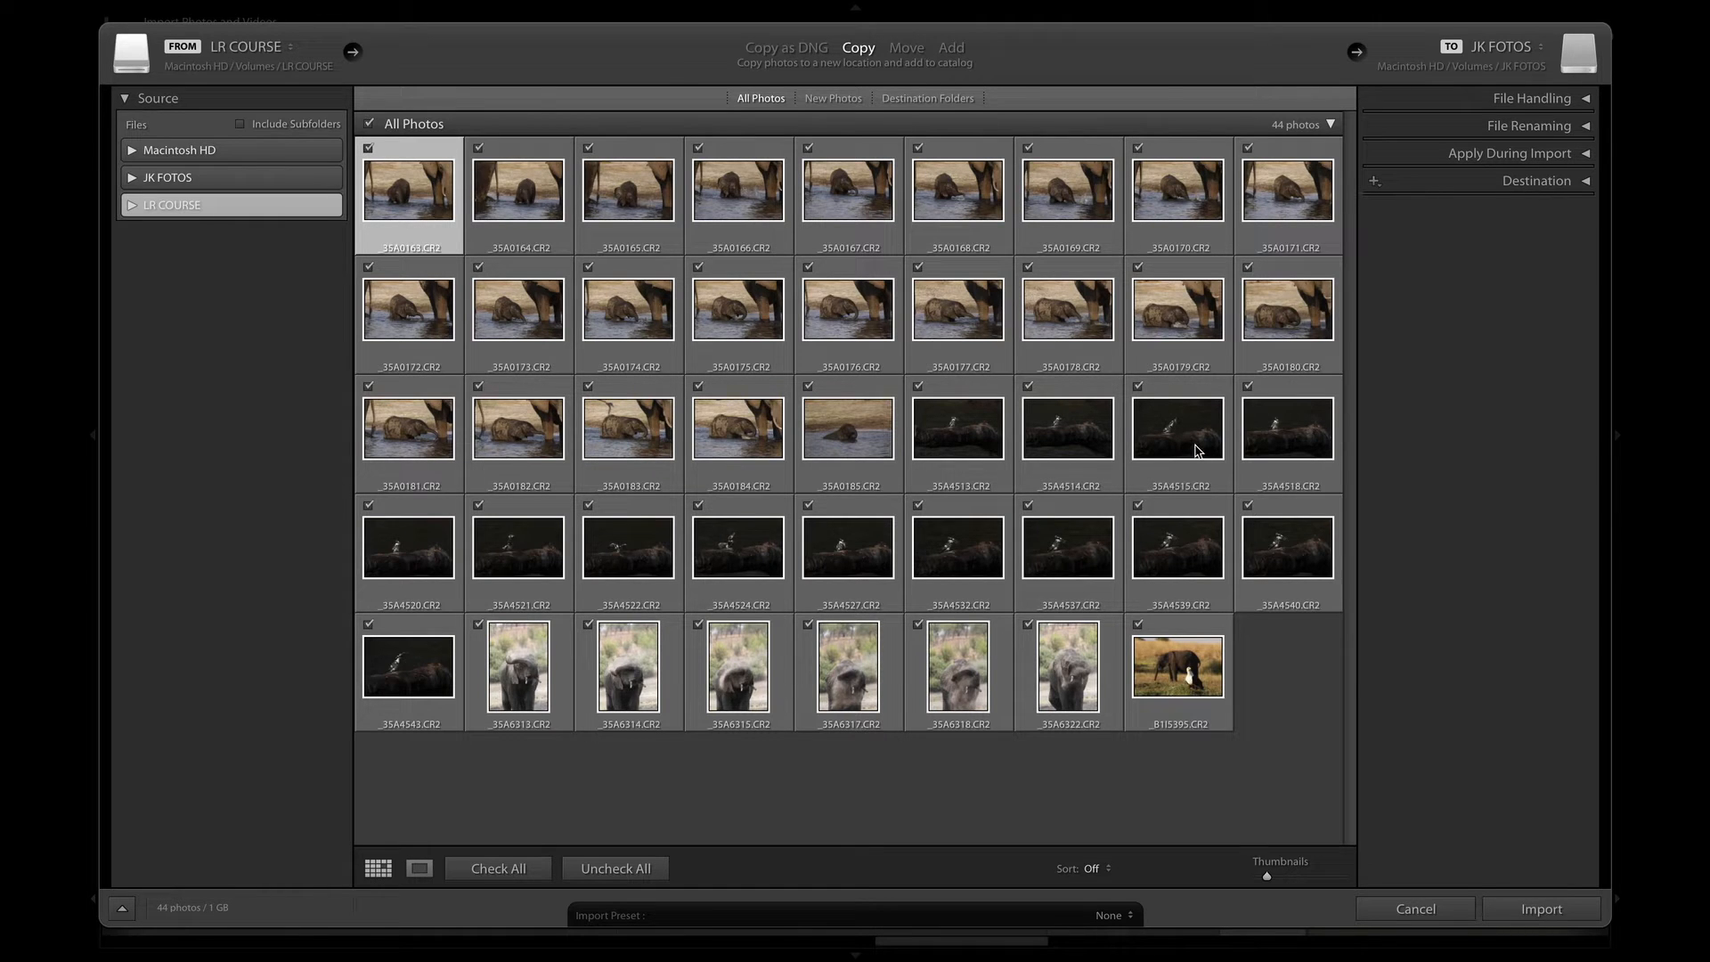
mouse_move(1033, 567)
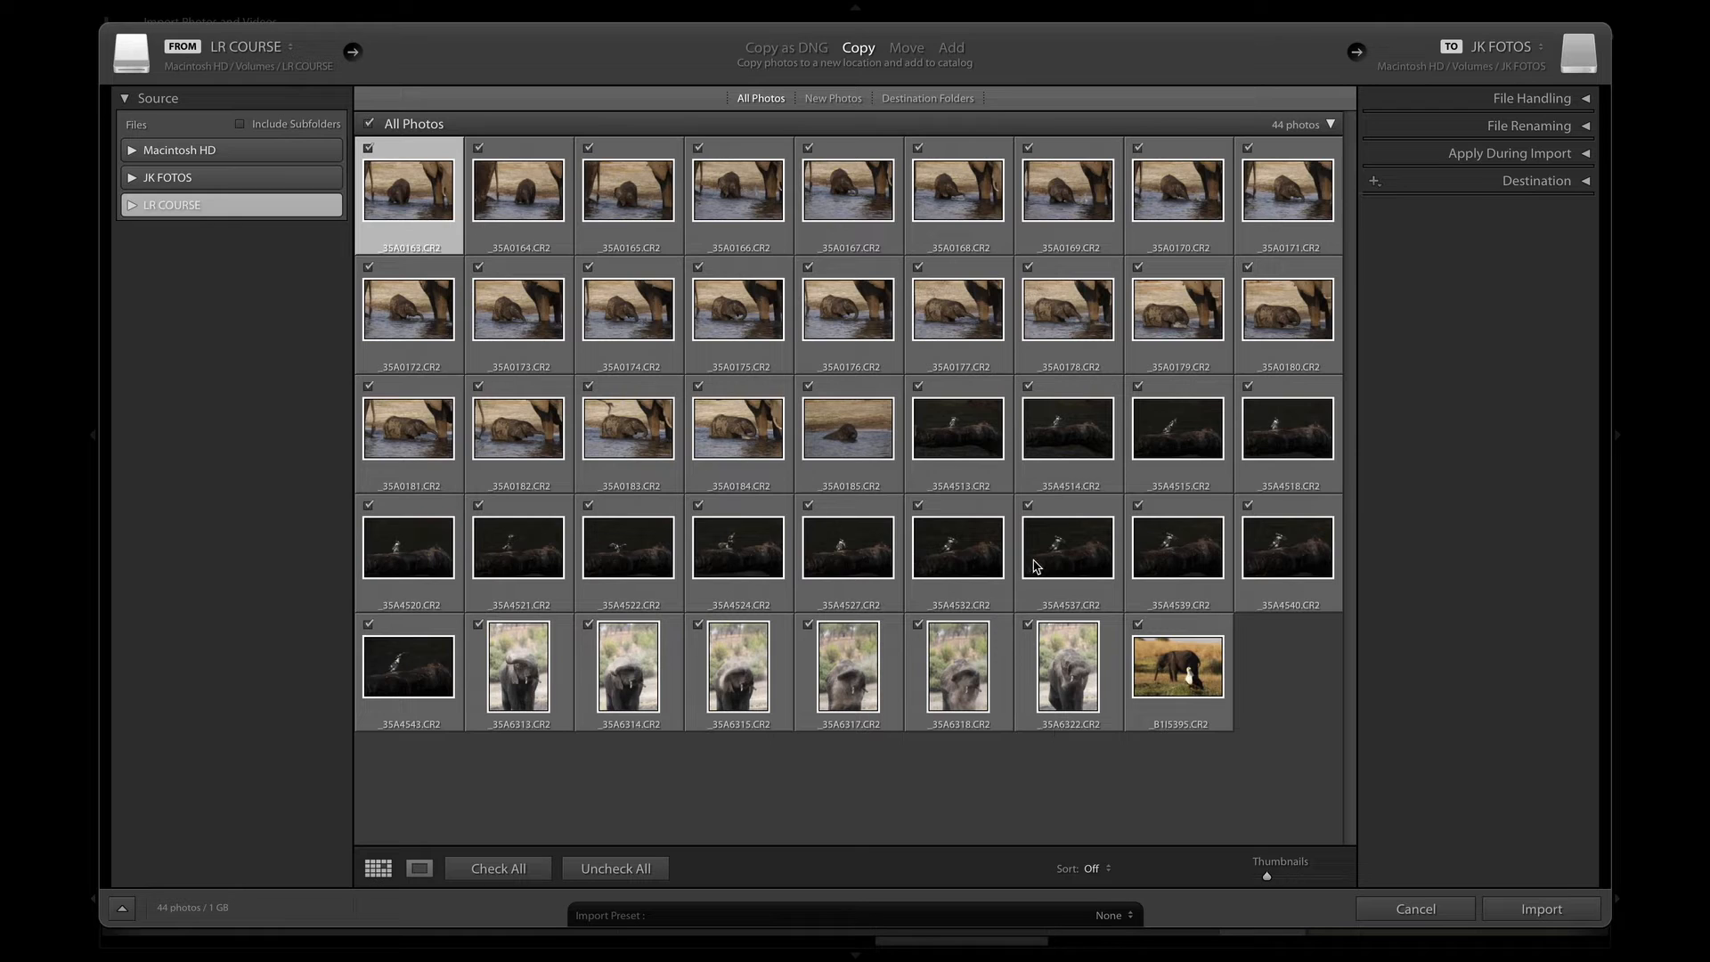
mouse_move(709, 547)
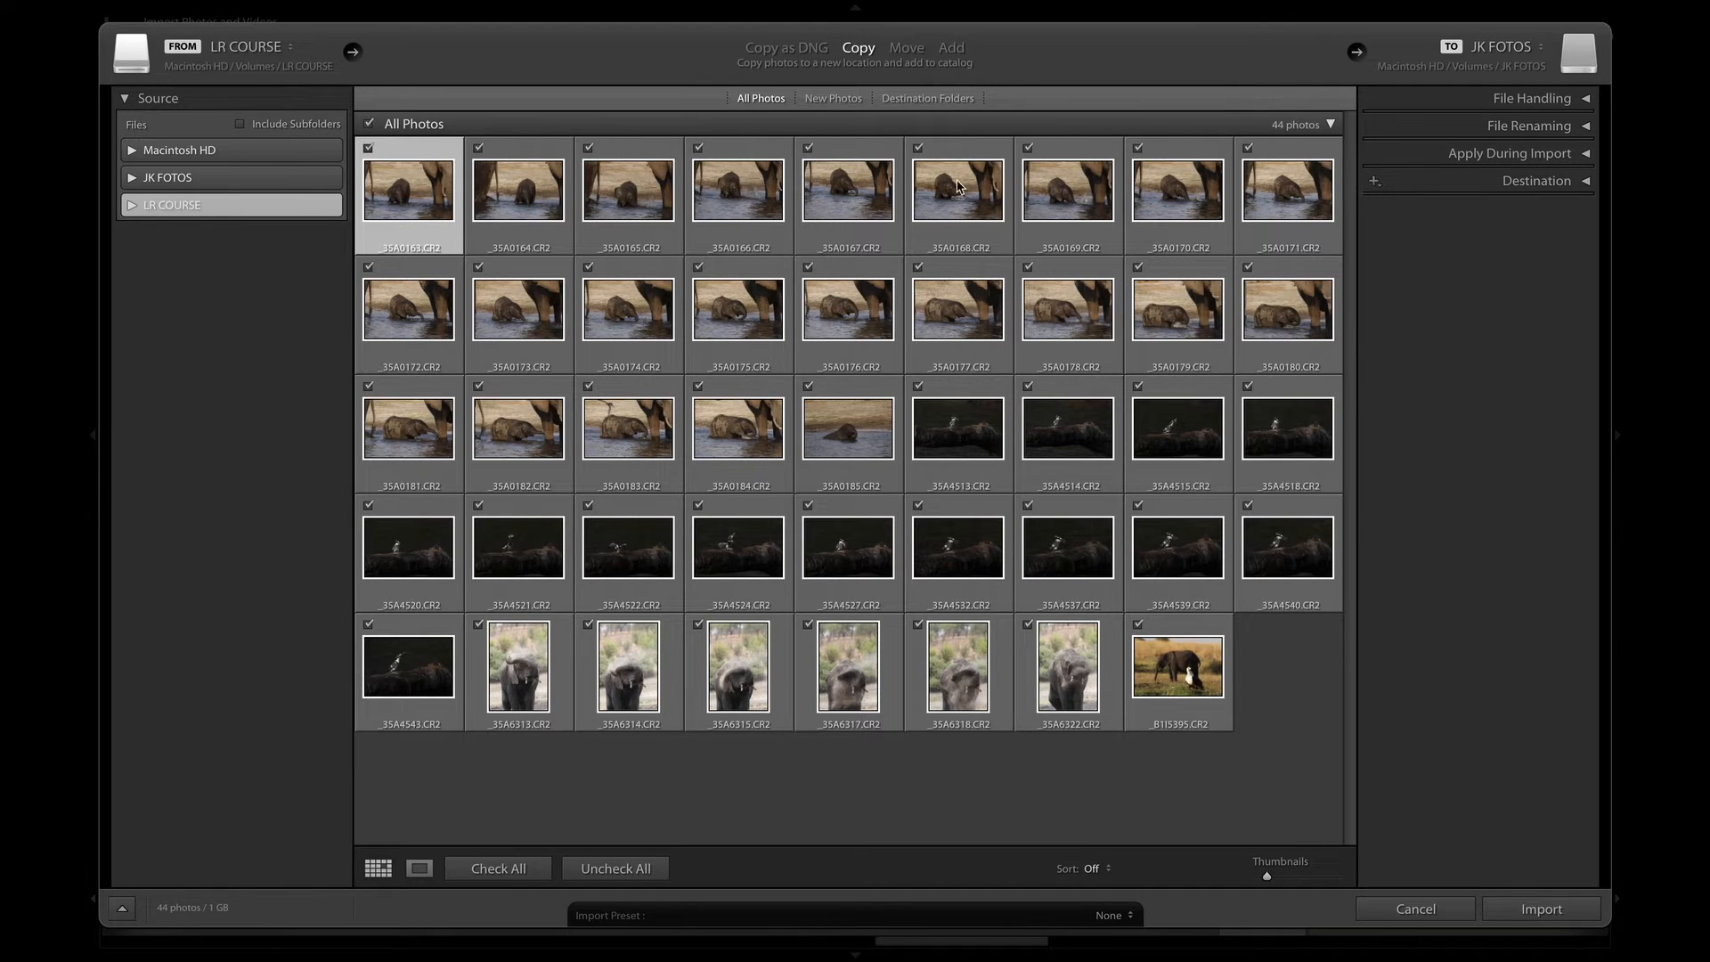
mouse_move(1532, 223)
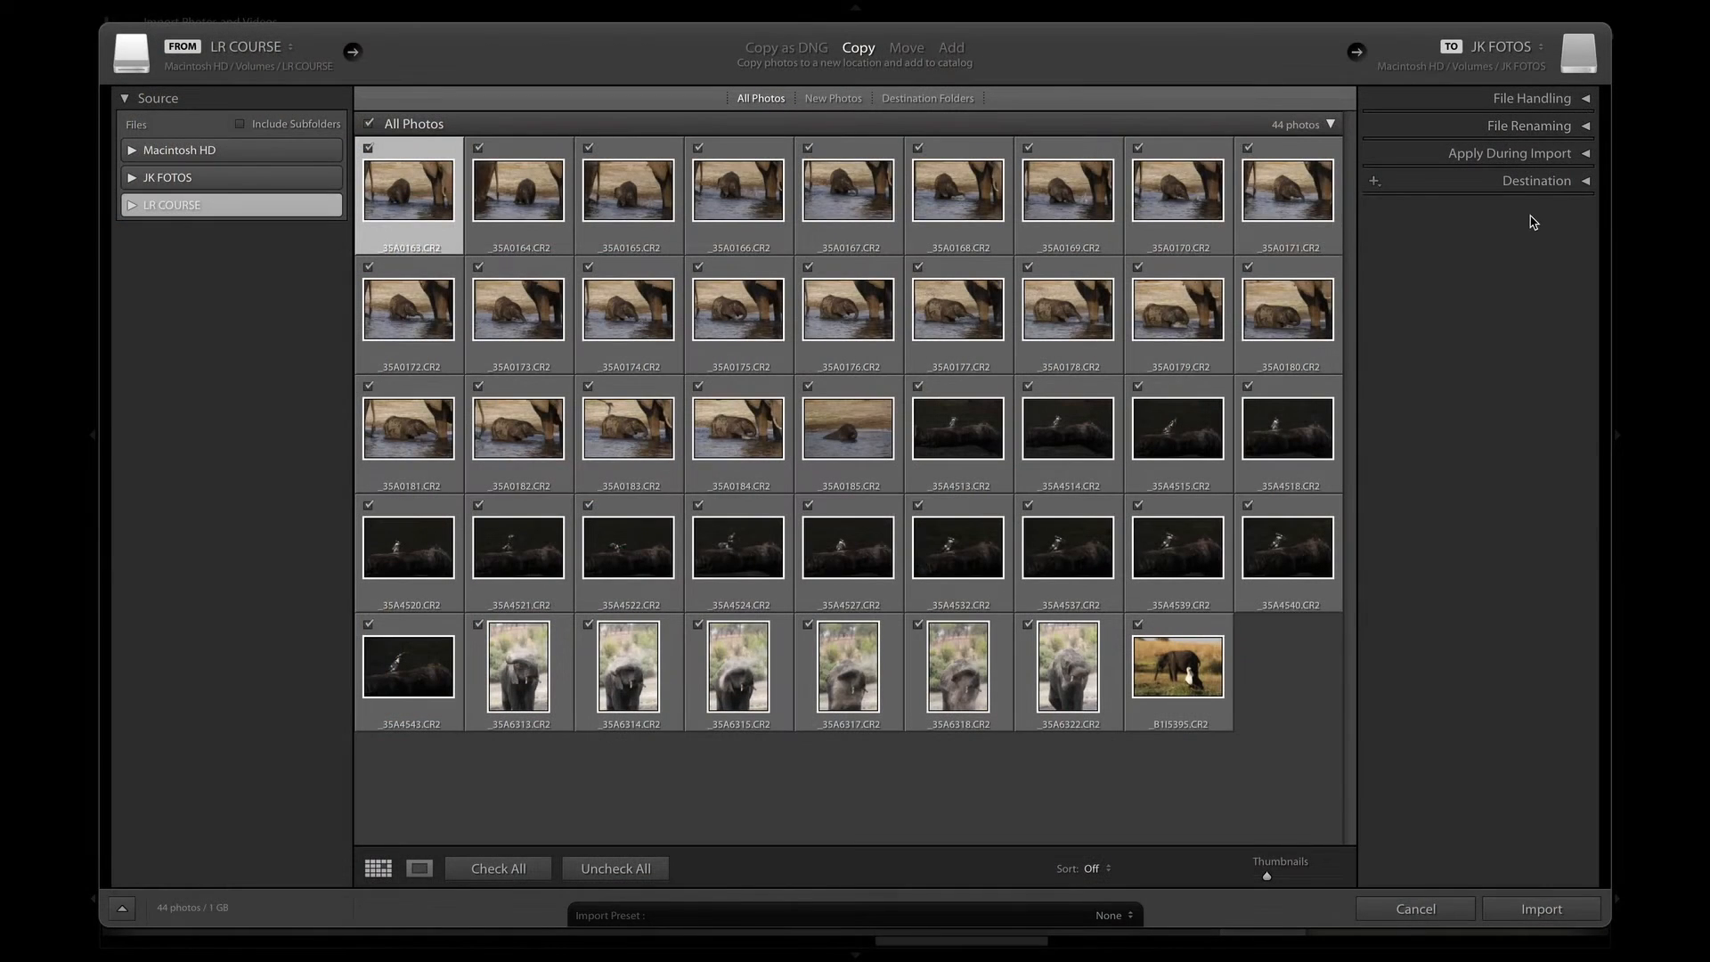
mouse_move(1461, 245)
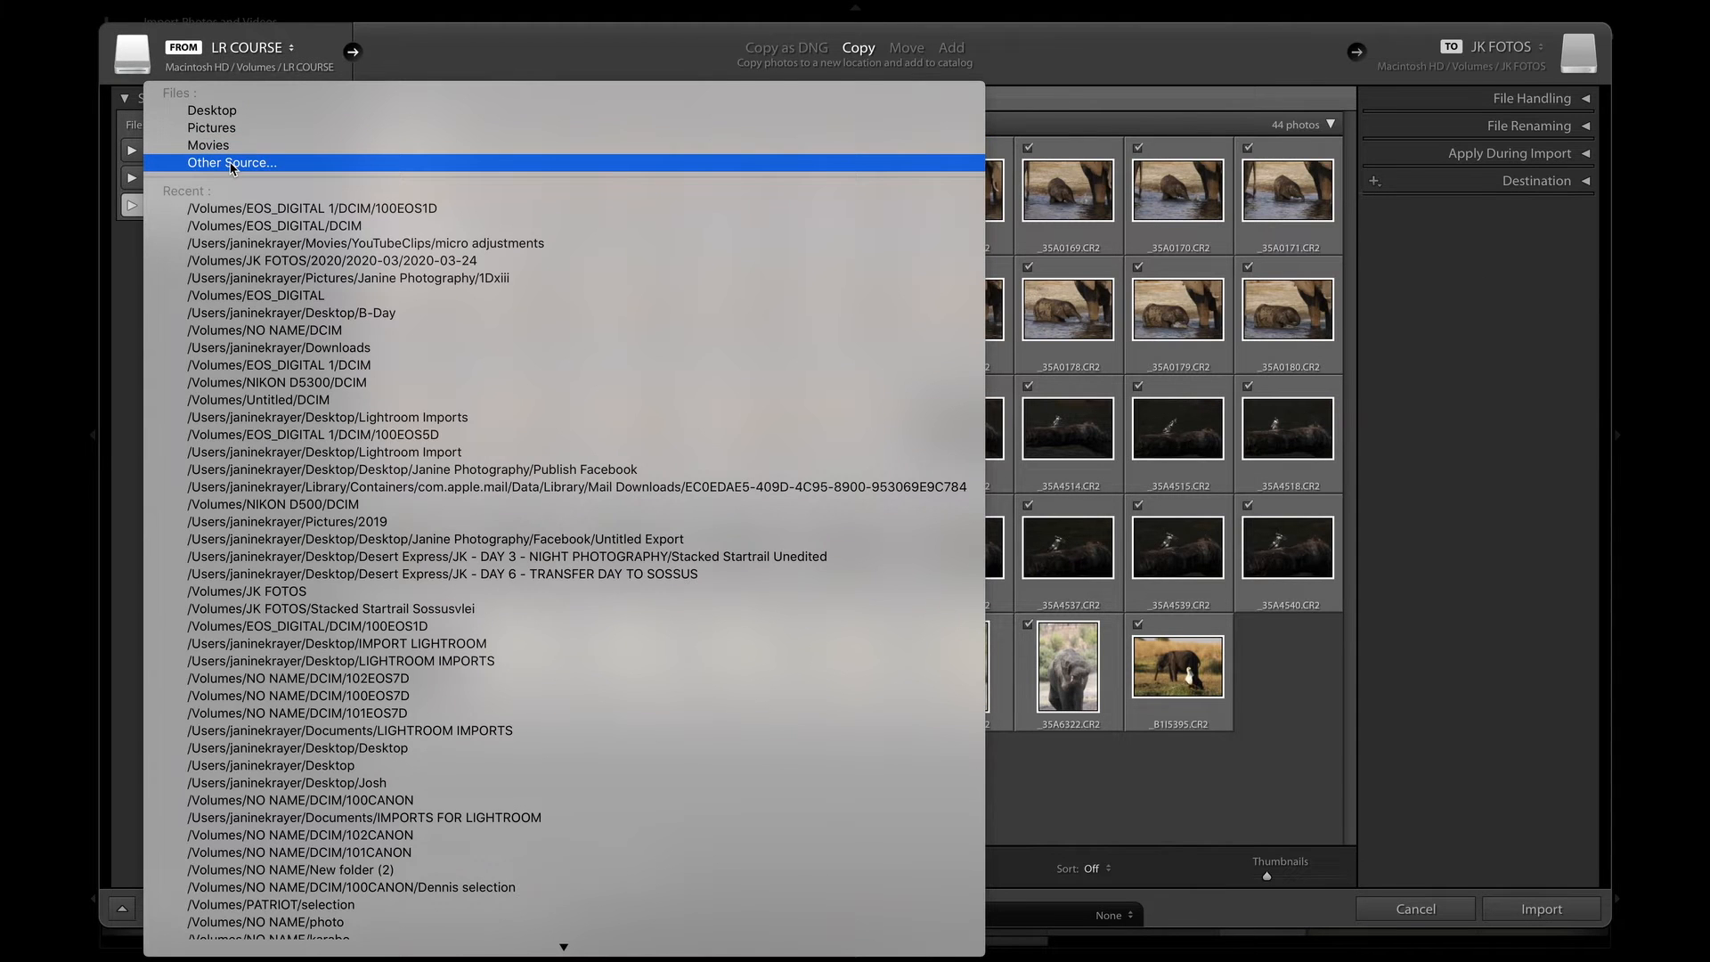
left_click(230, 162)
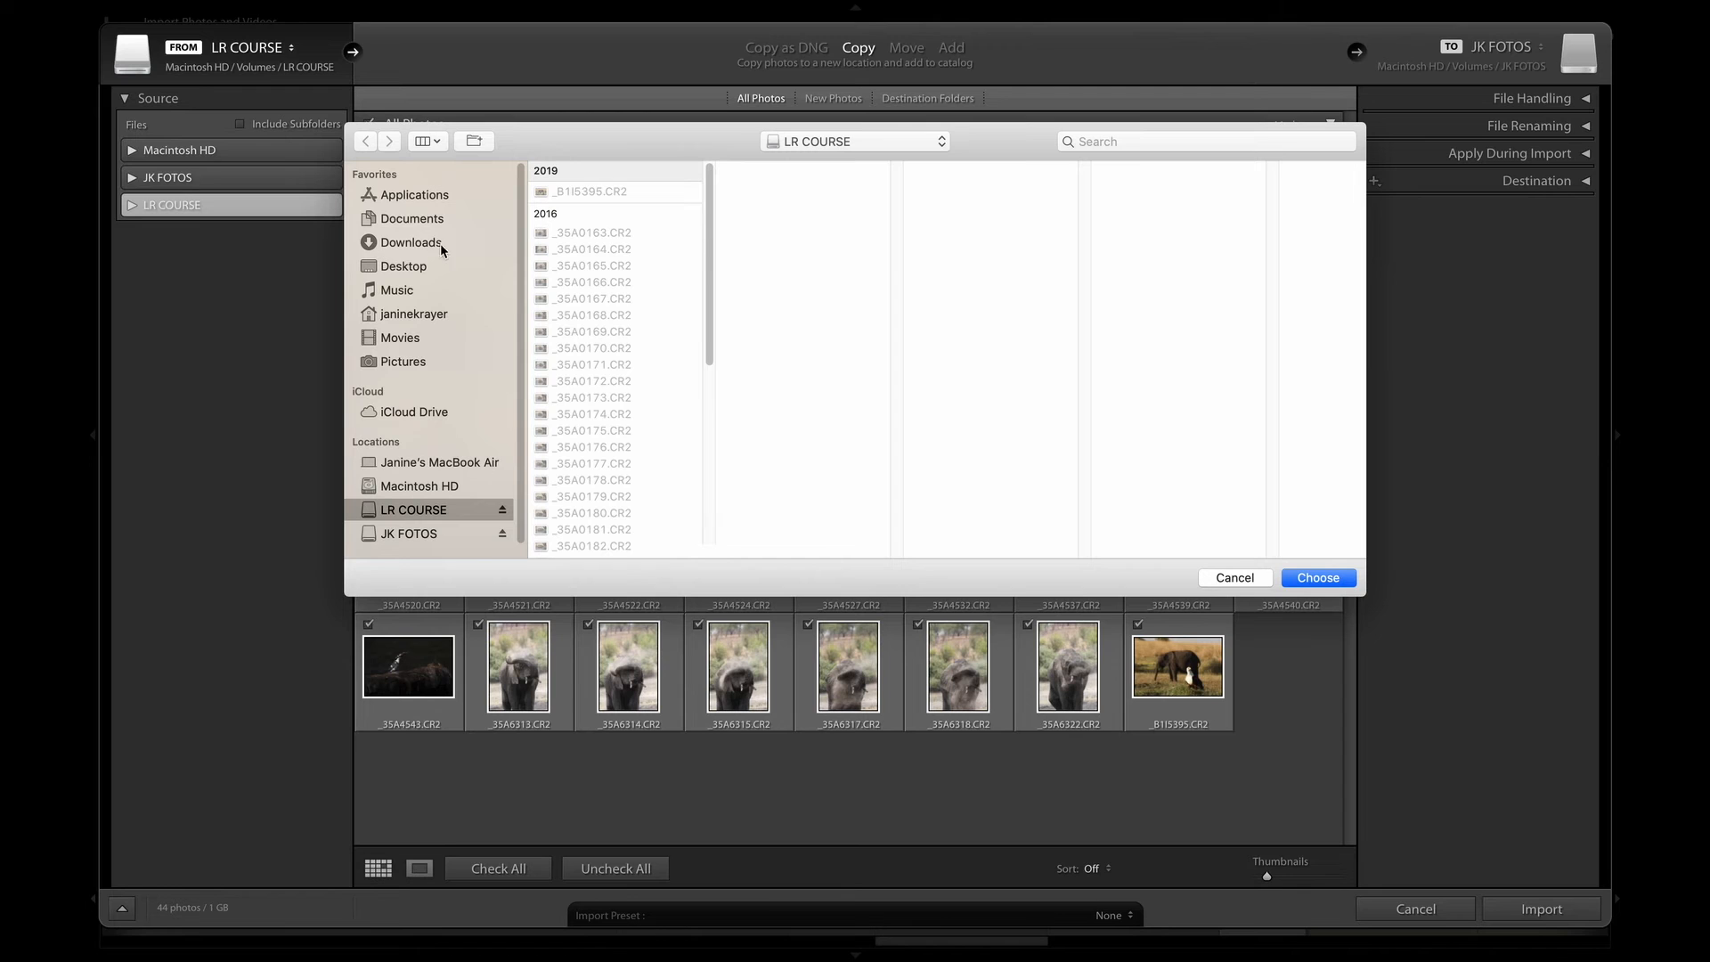
mouse_move(1063, 504)
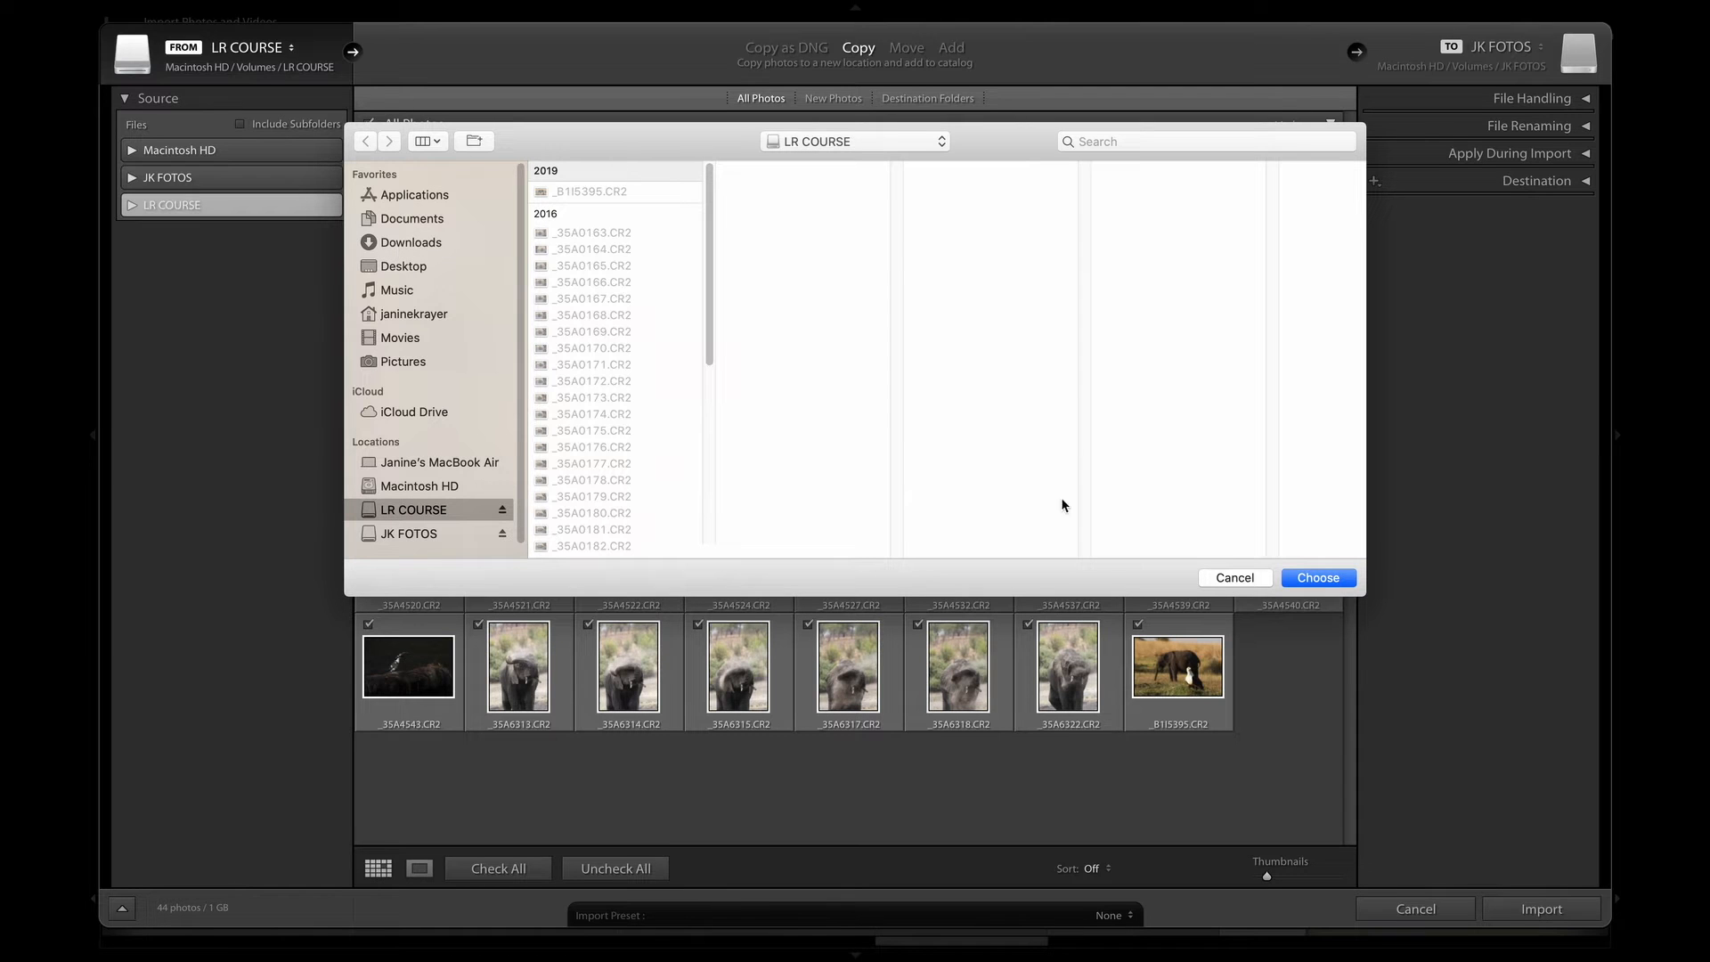
left_click(1317, 577)
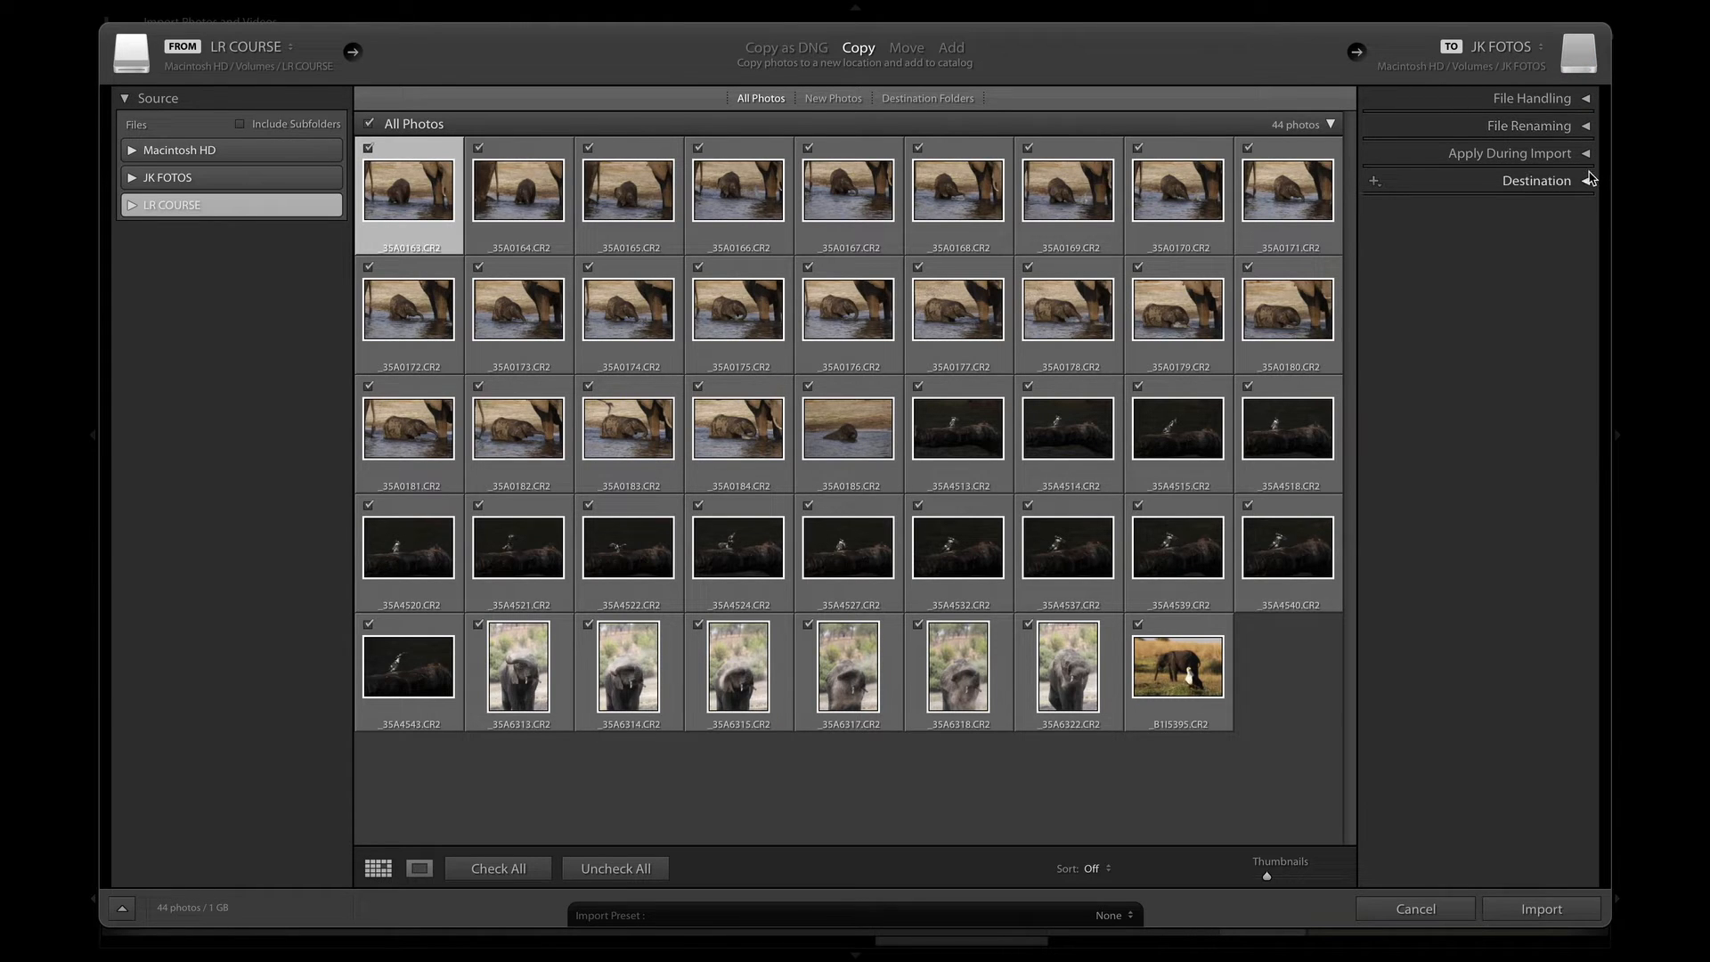
mouse_move(1532, 226)
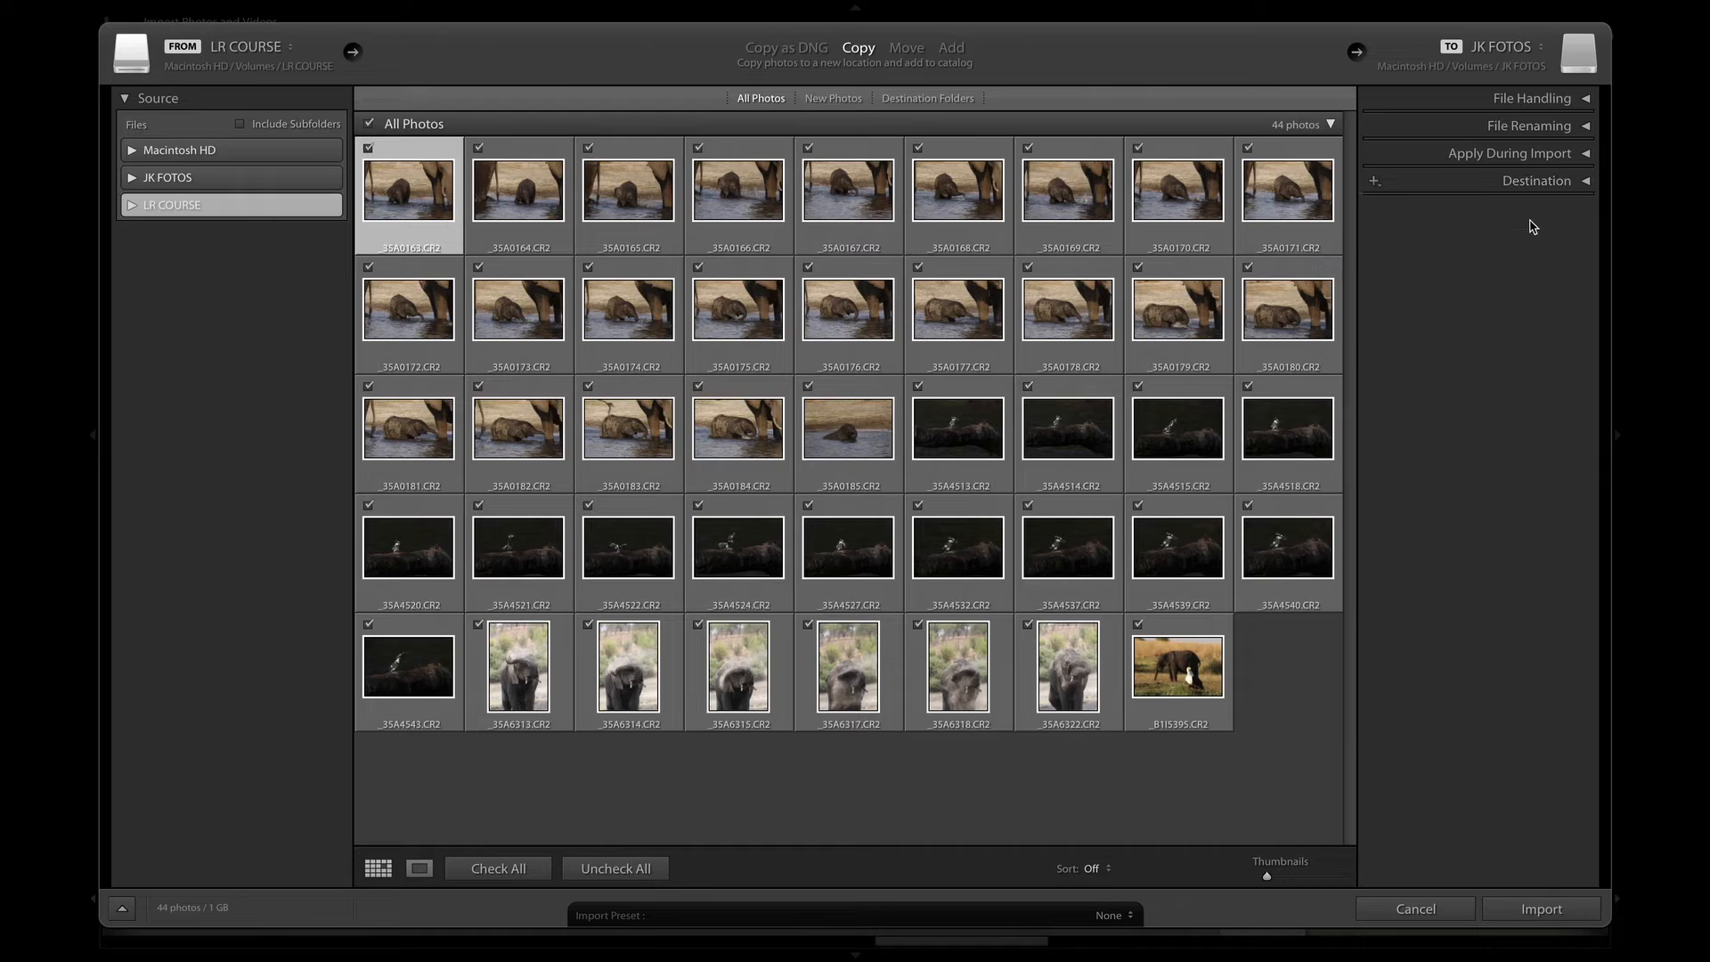
mouse_move(1596, 119)
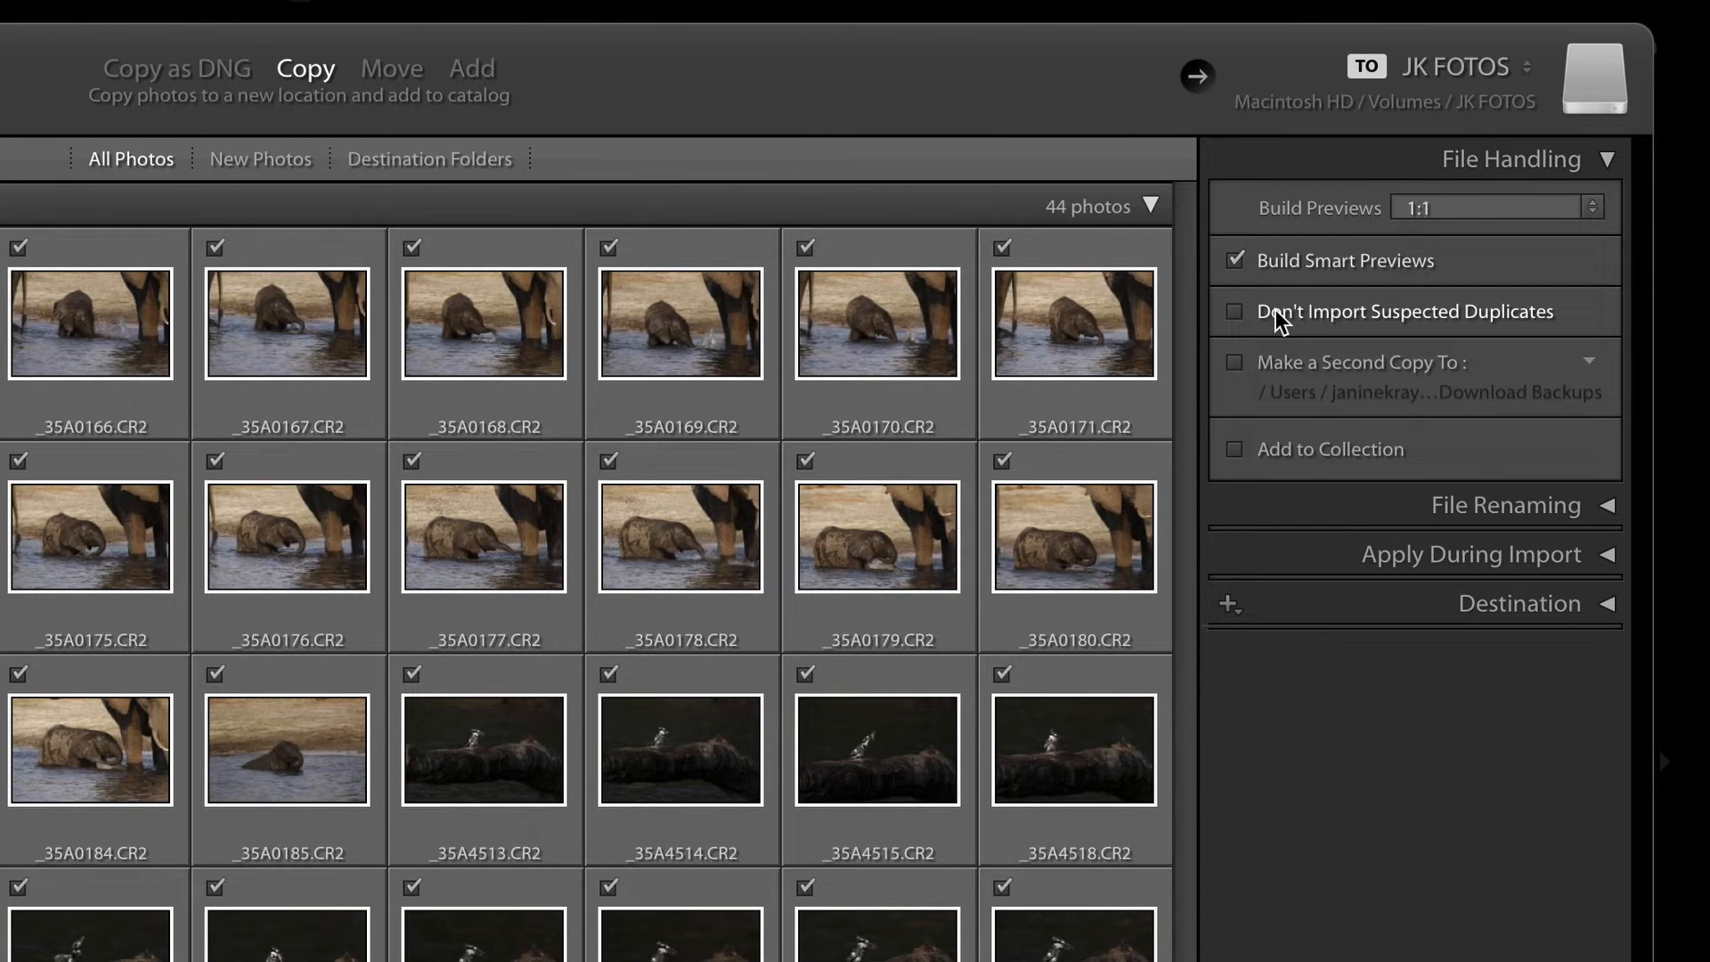
mouse_move(1263, 222)
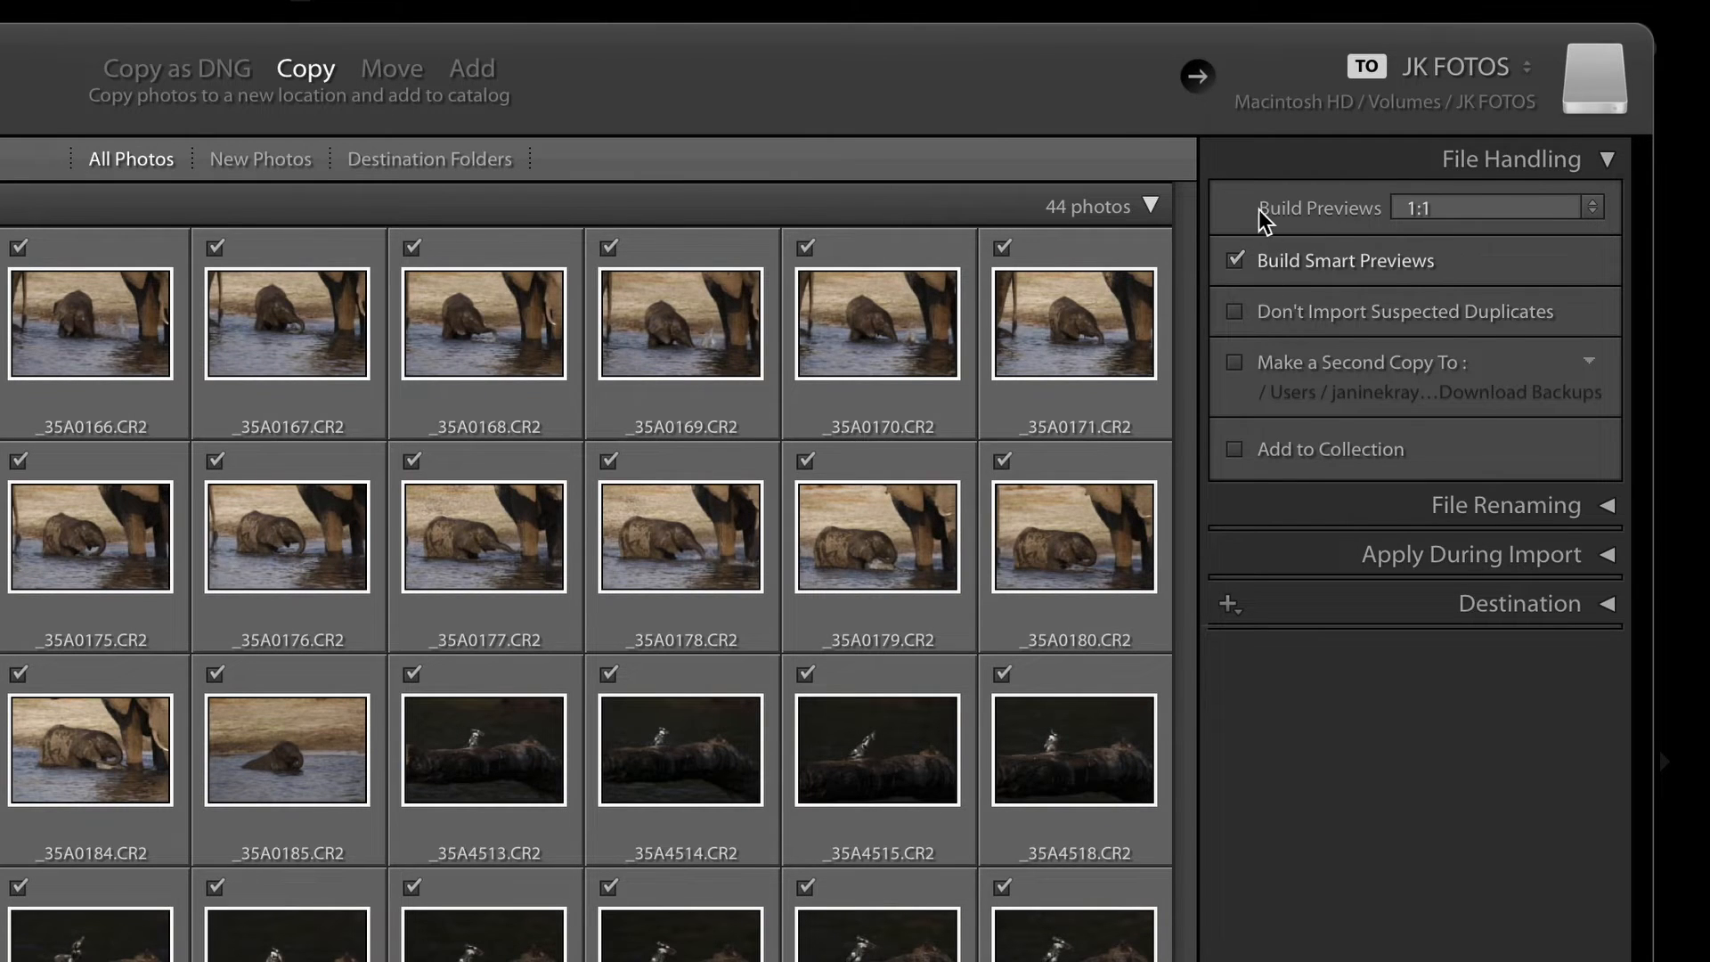
mouse_move(1383, 221)
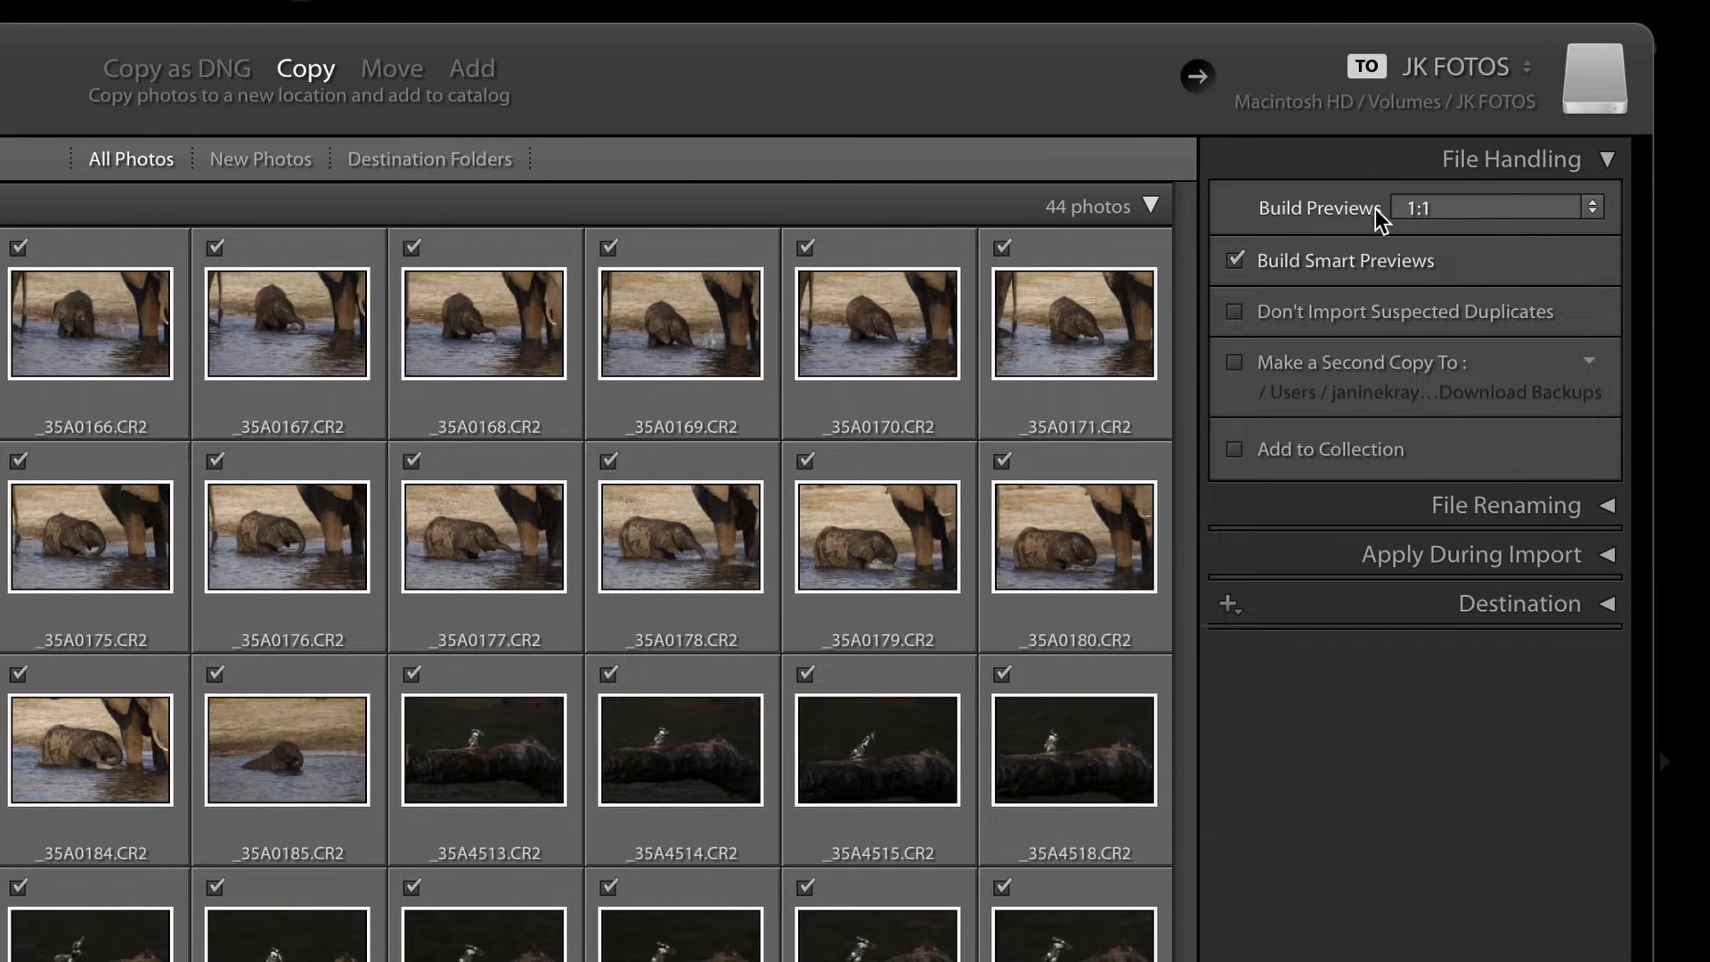
mouse_move(1510, 229)
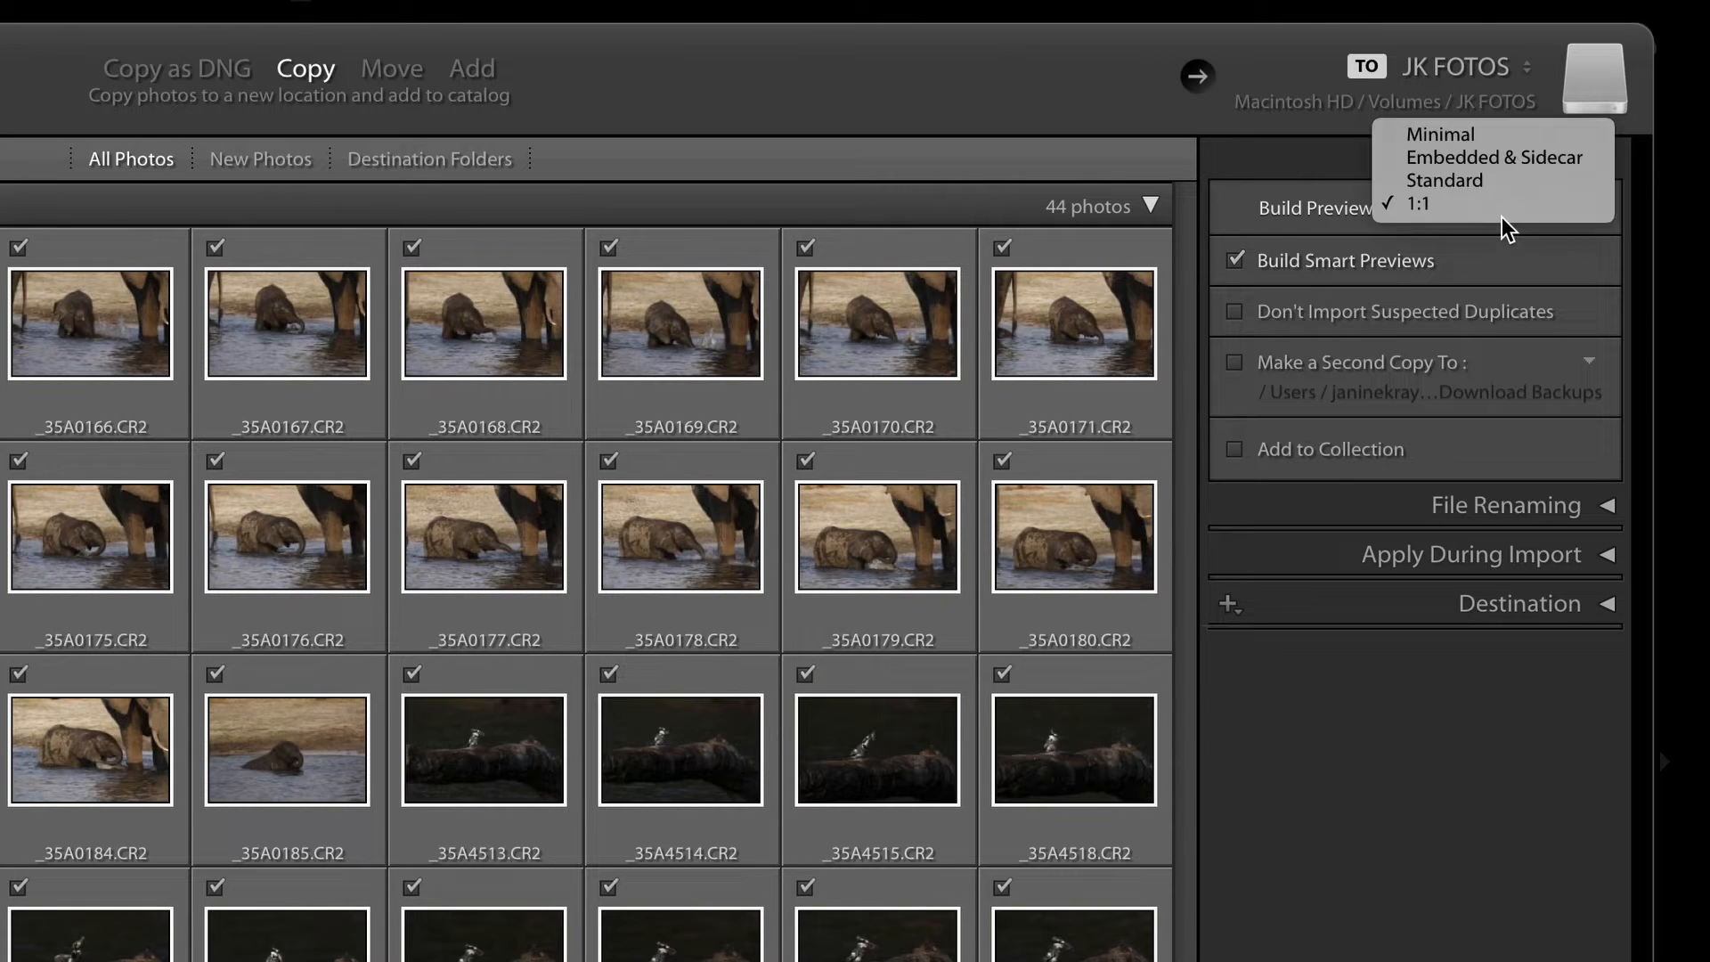
mouse_move(1439, 135)
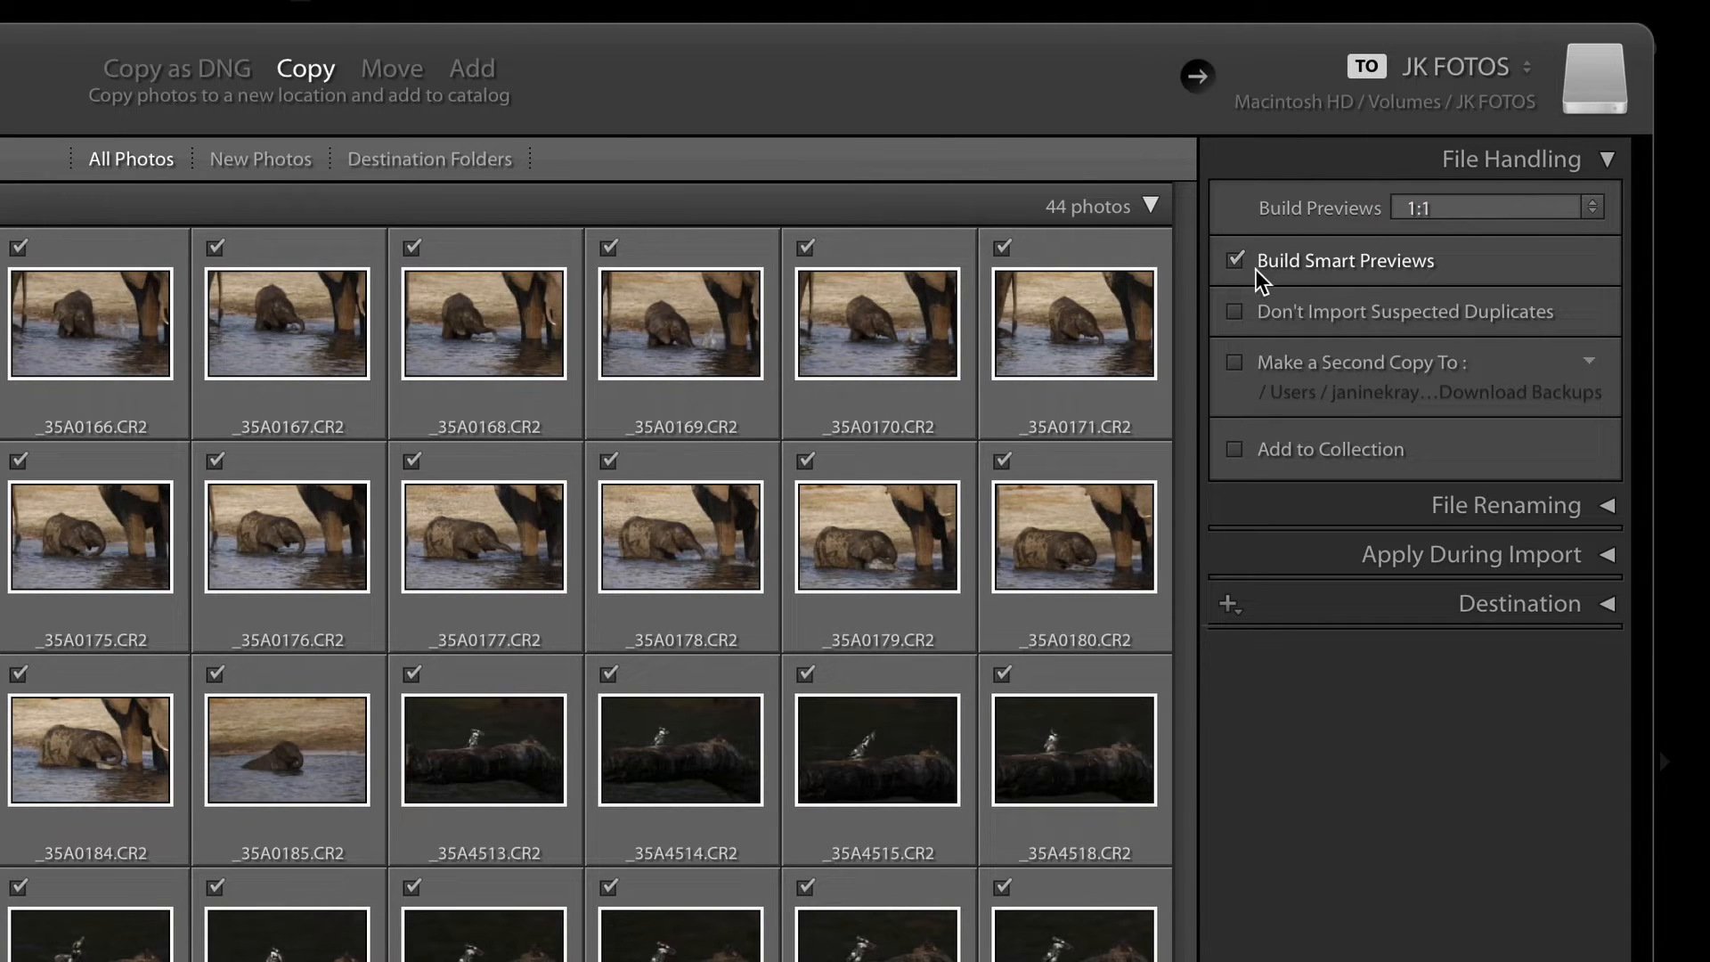
mouse_move(1371, 253)
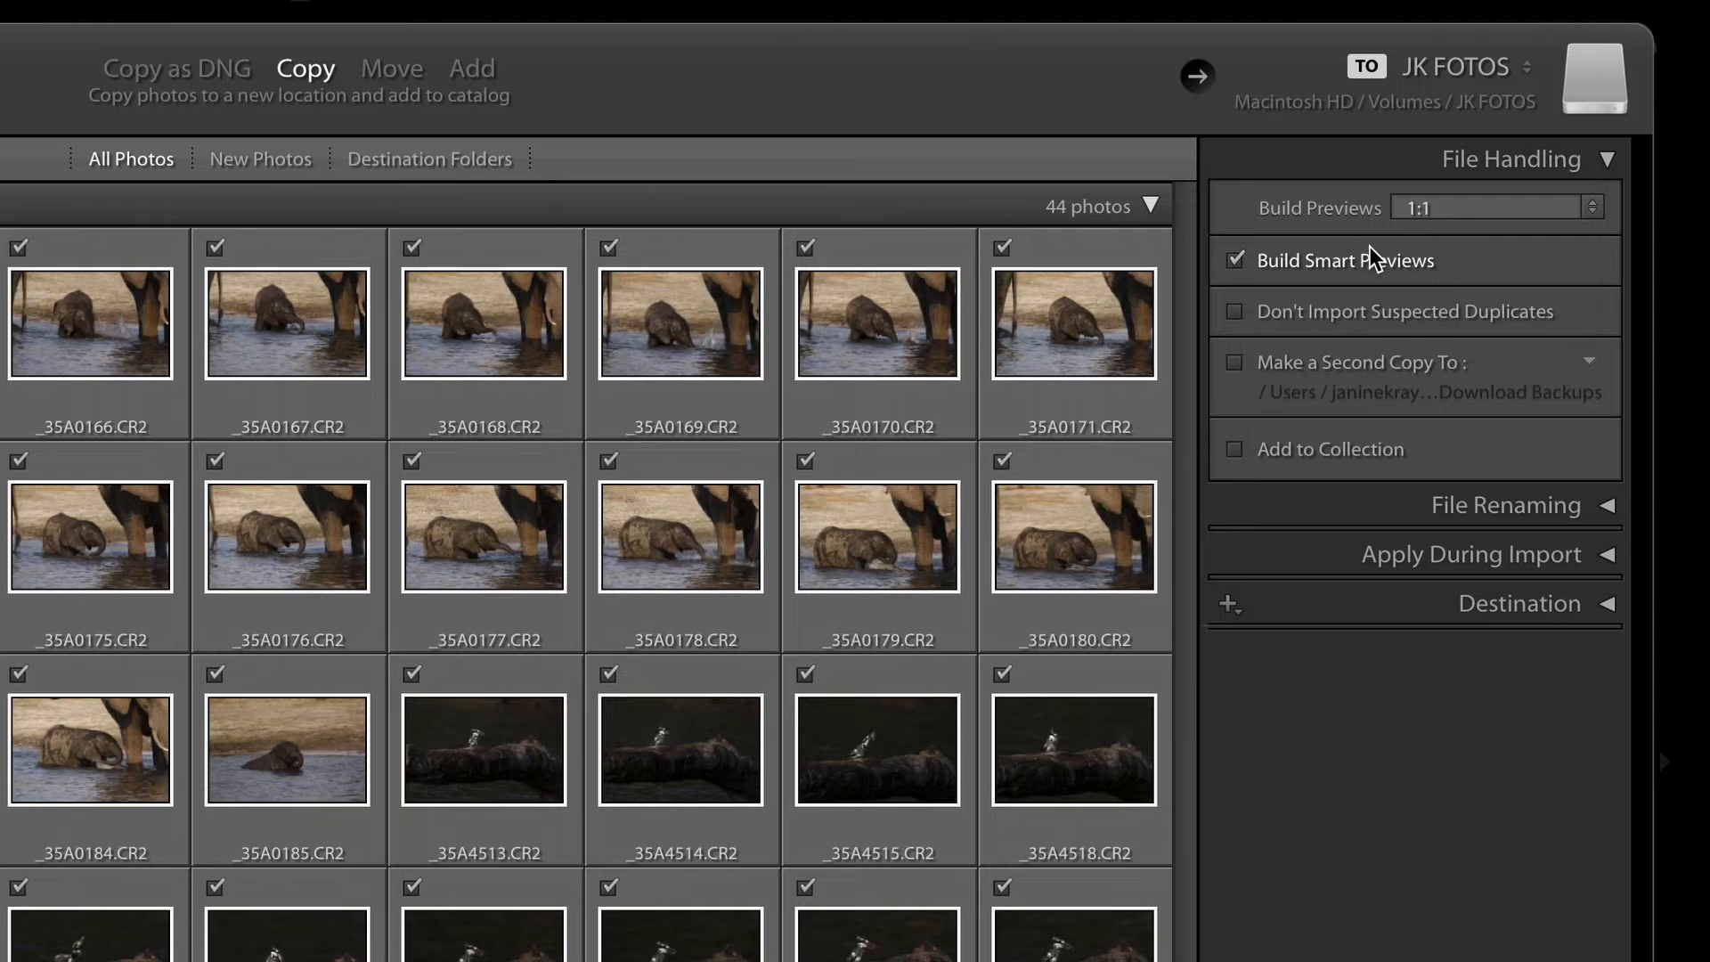
mouse_move(1595, 282)
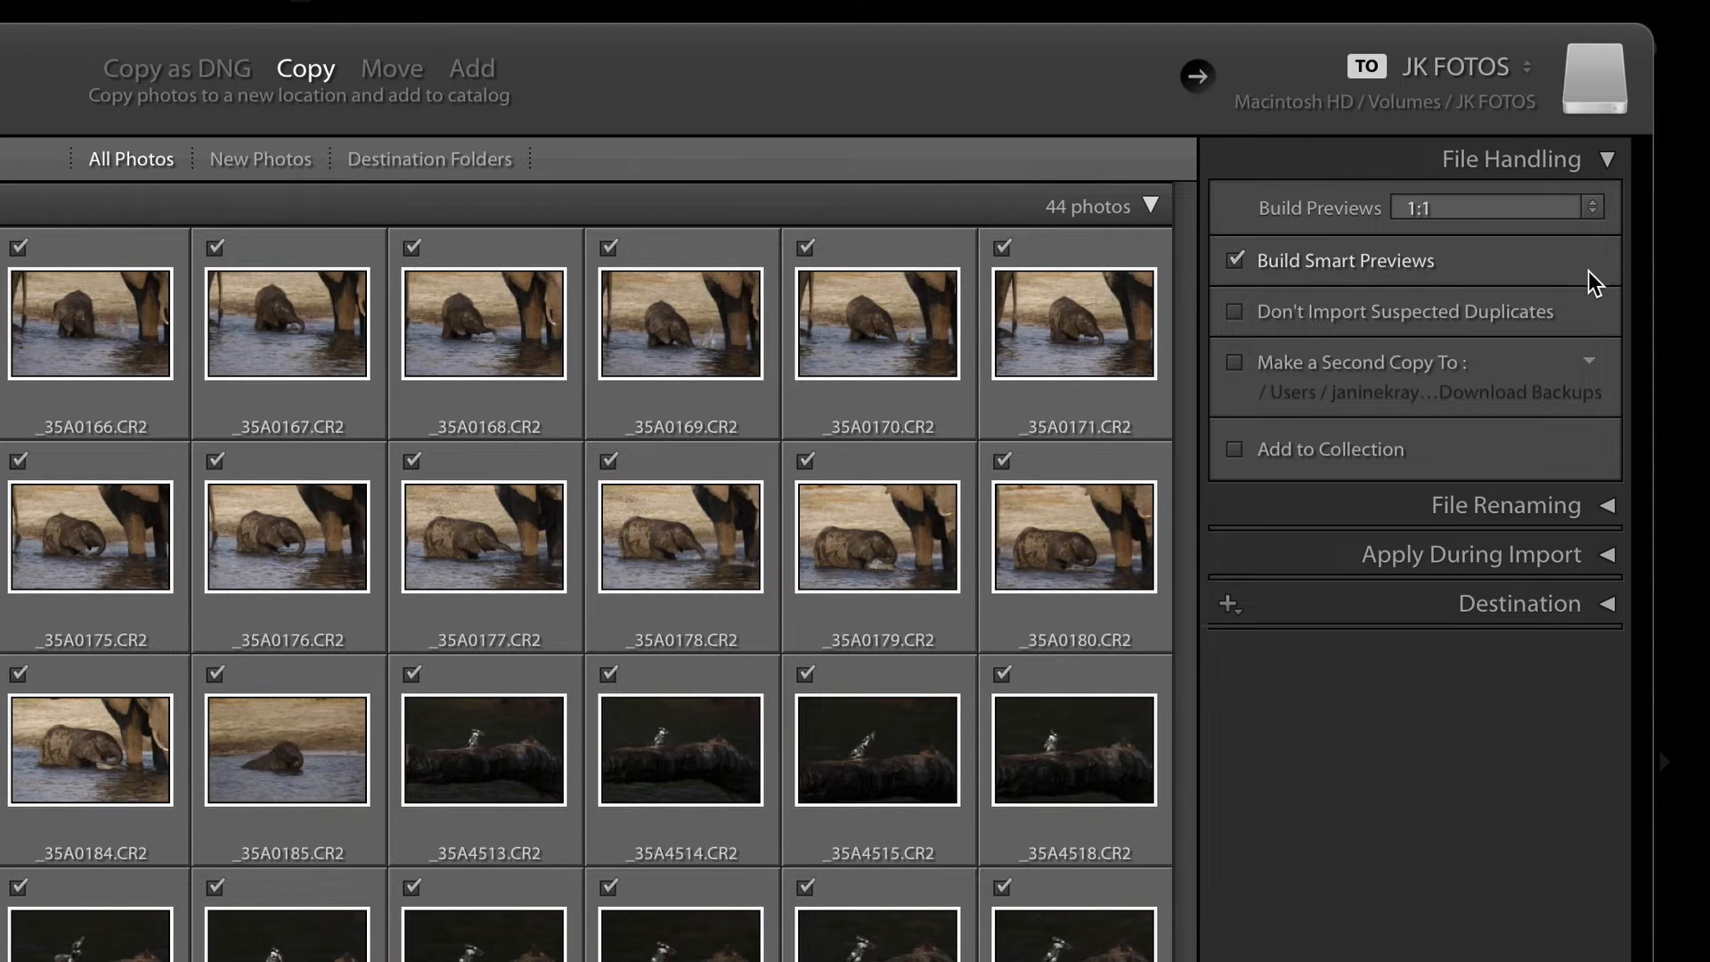
mouse_move(1587, 274)
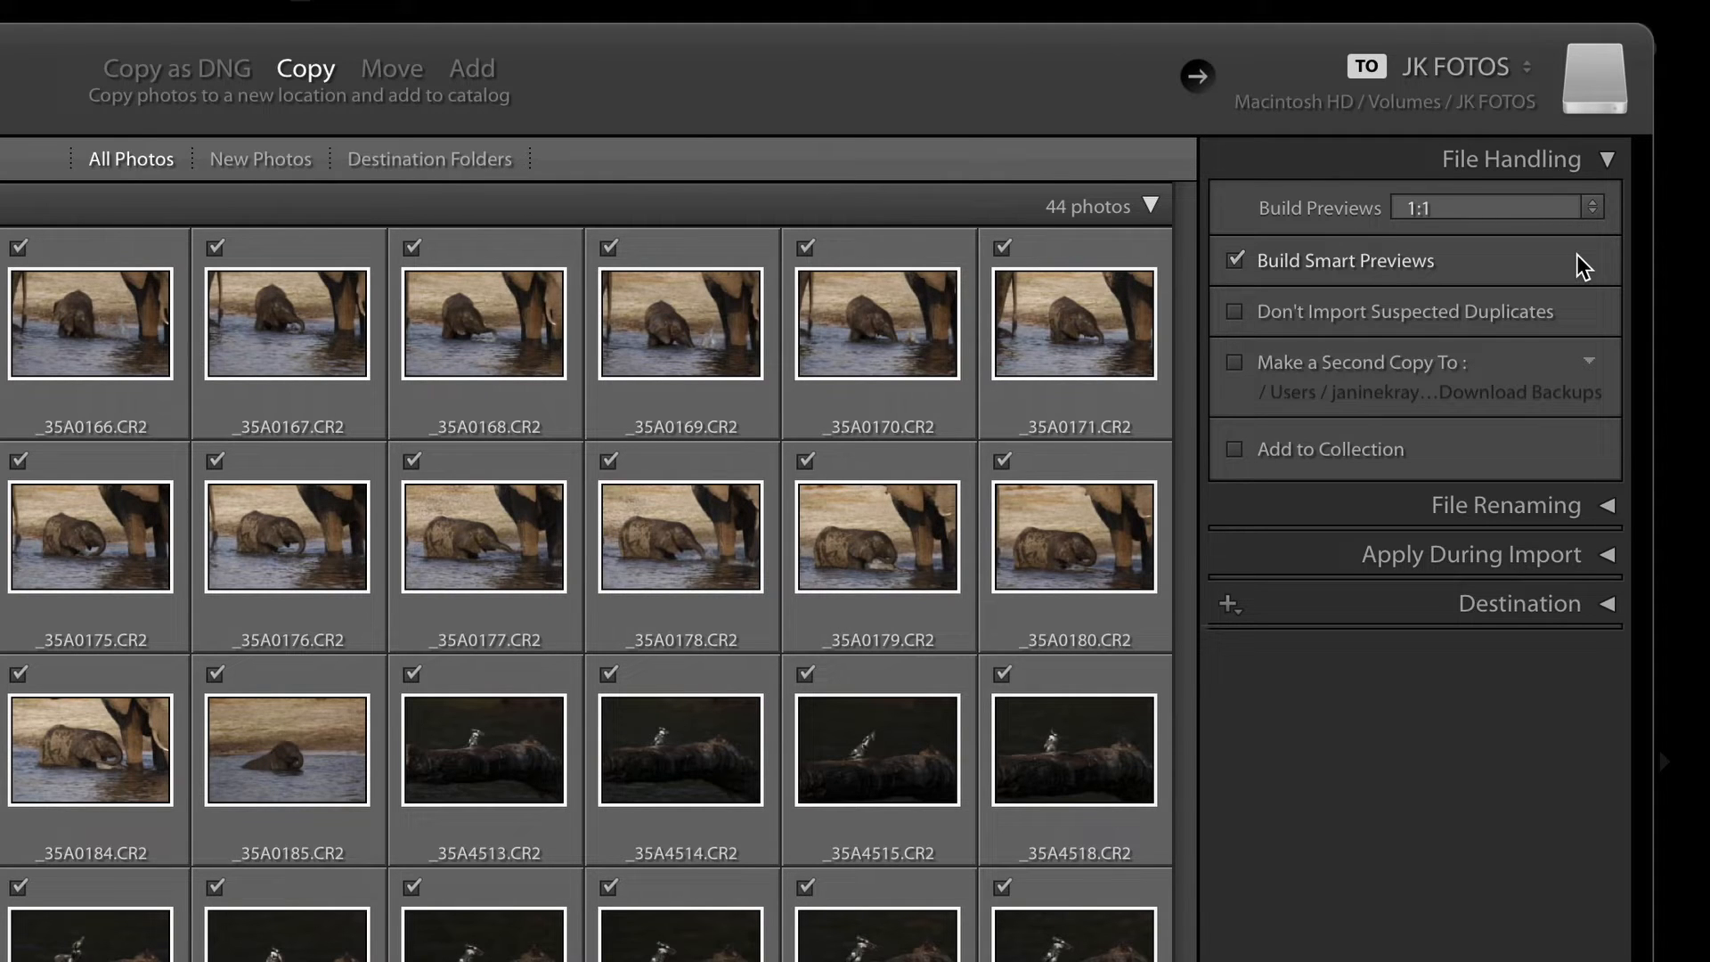
mouse_move(1585, 267)
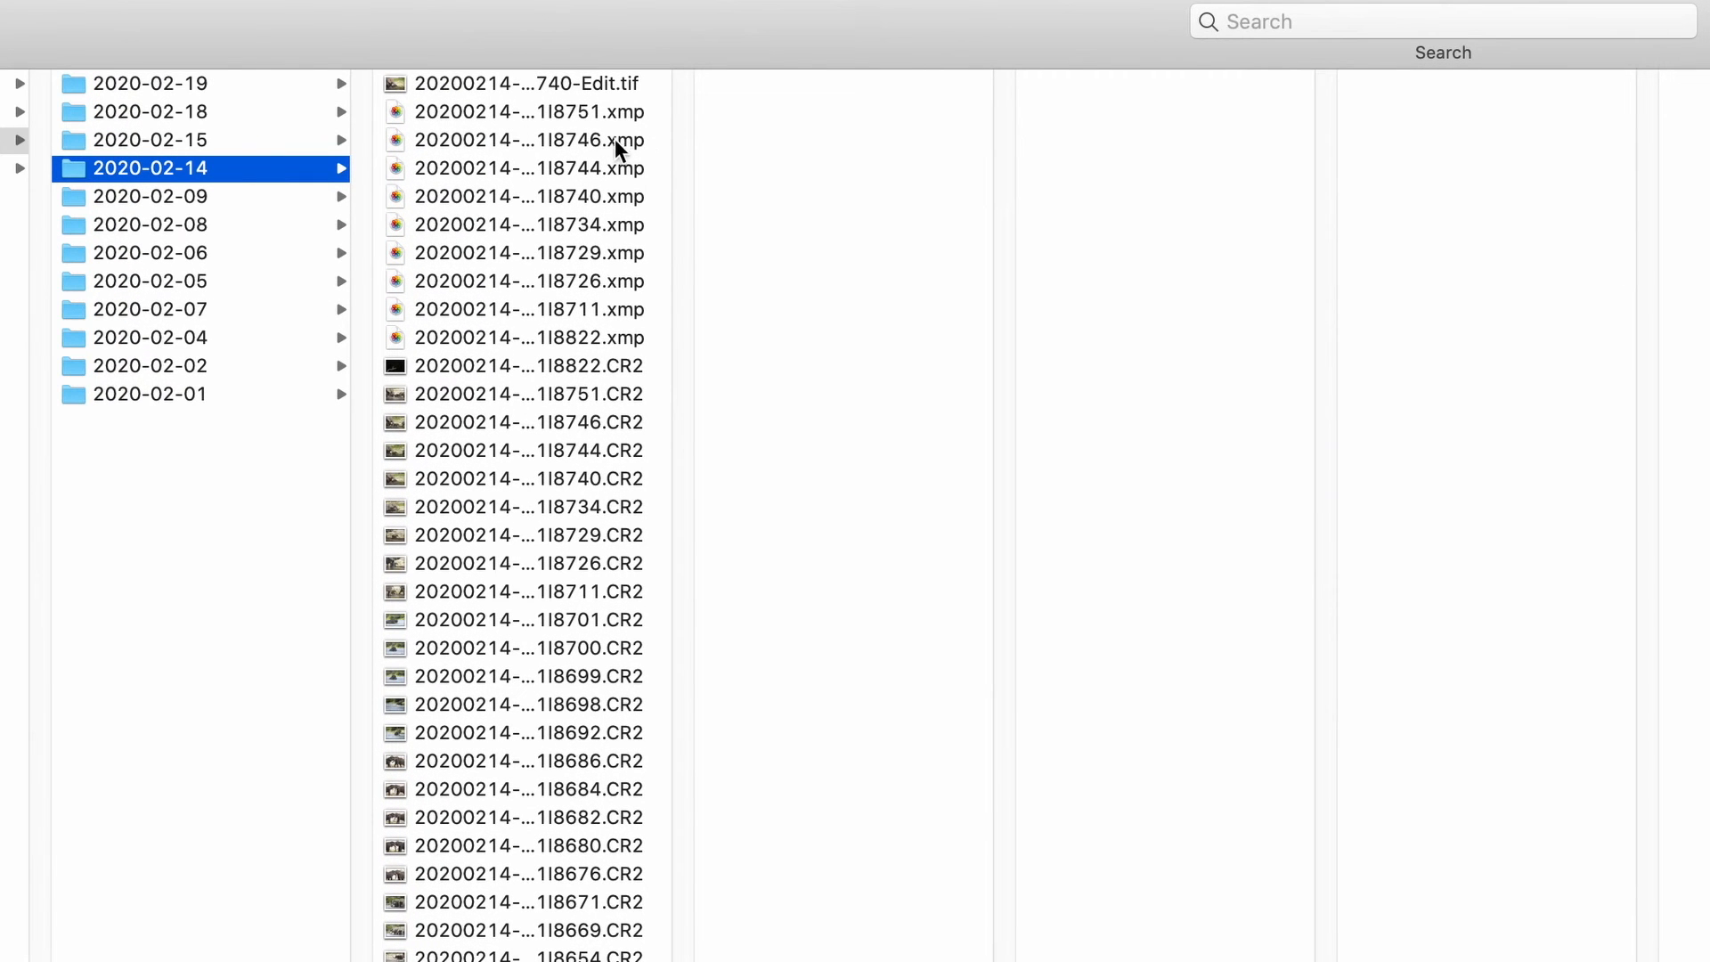
mouse_move(611, 463)
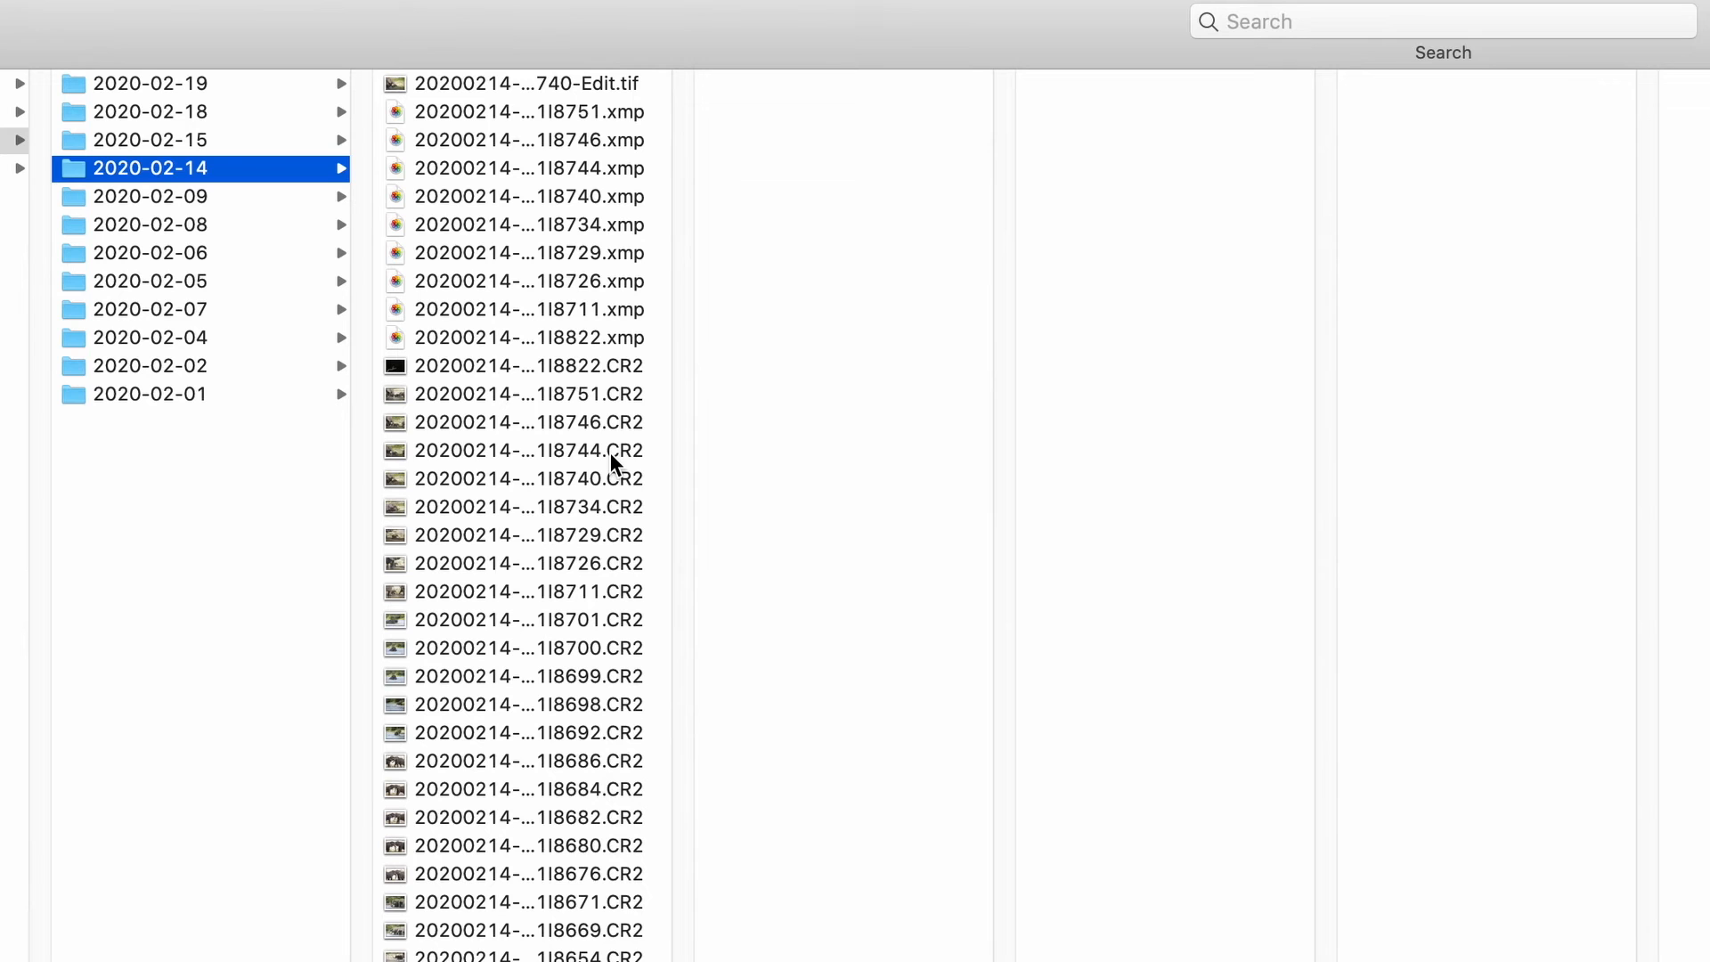
Preview an elephant CR2 raw photo and then its XMP sidecar file in 2020-02-14
left_click(529, 451)
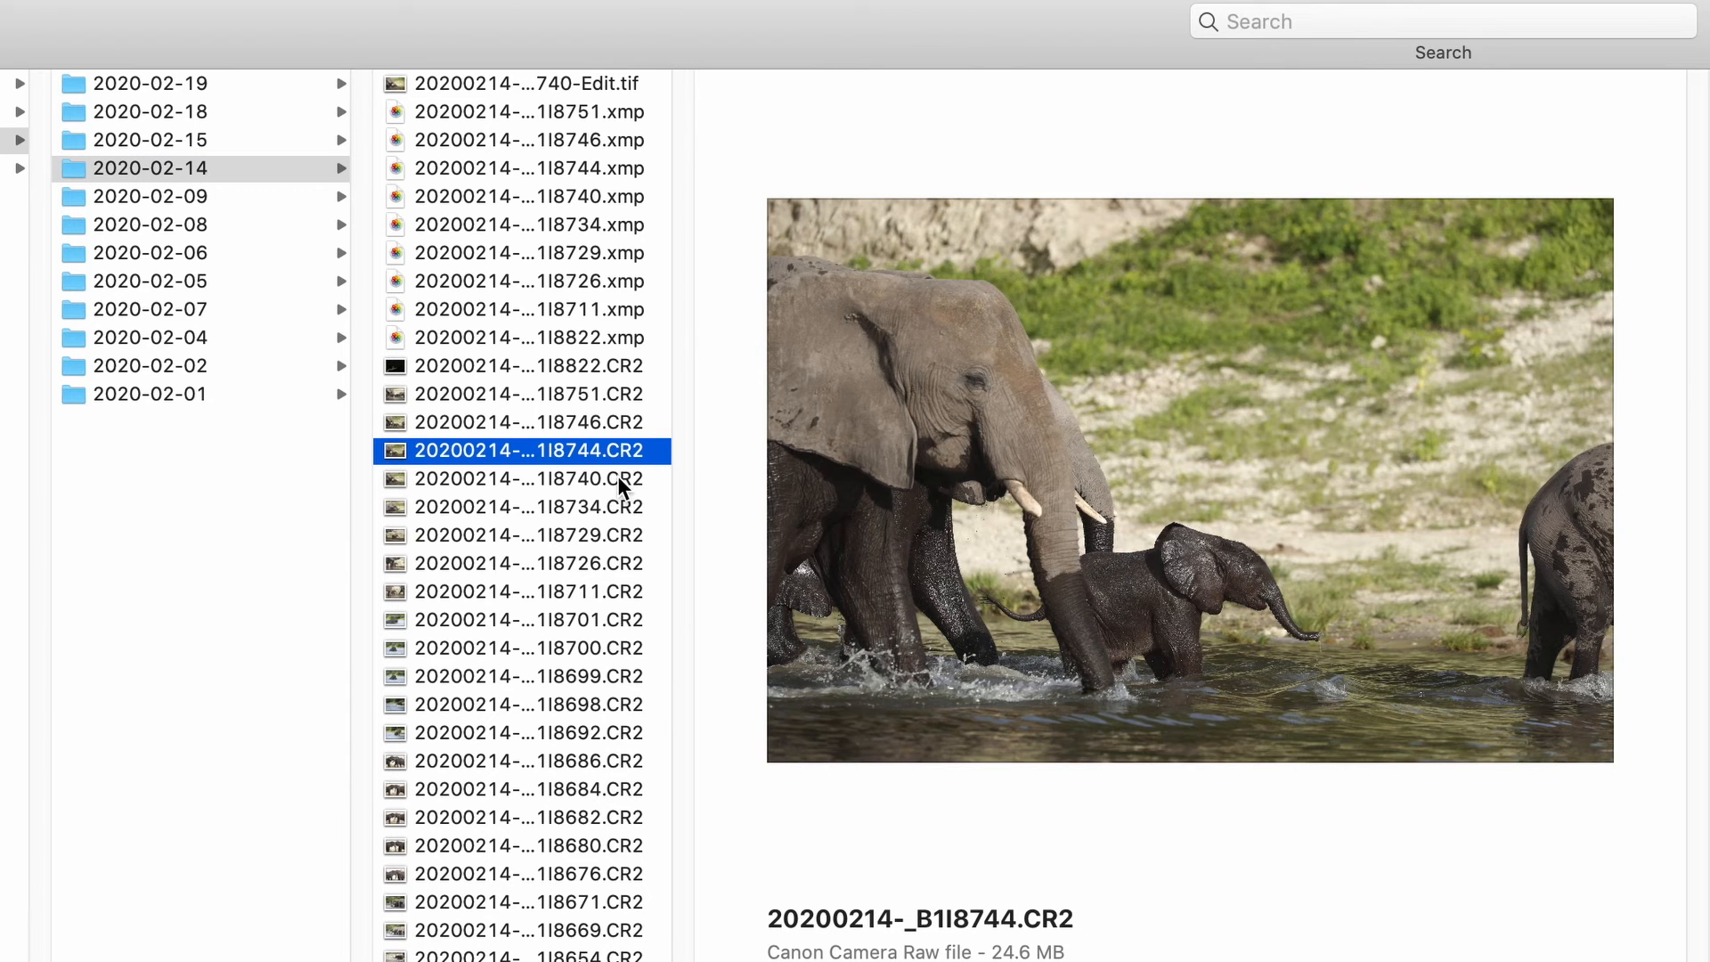
mouse_move(803, 280)
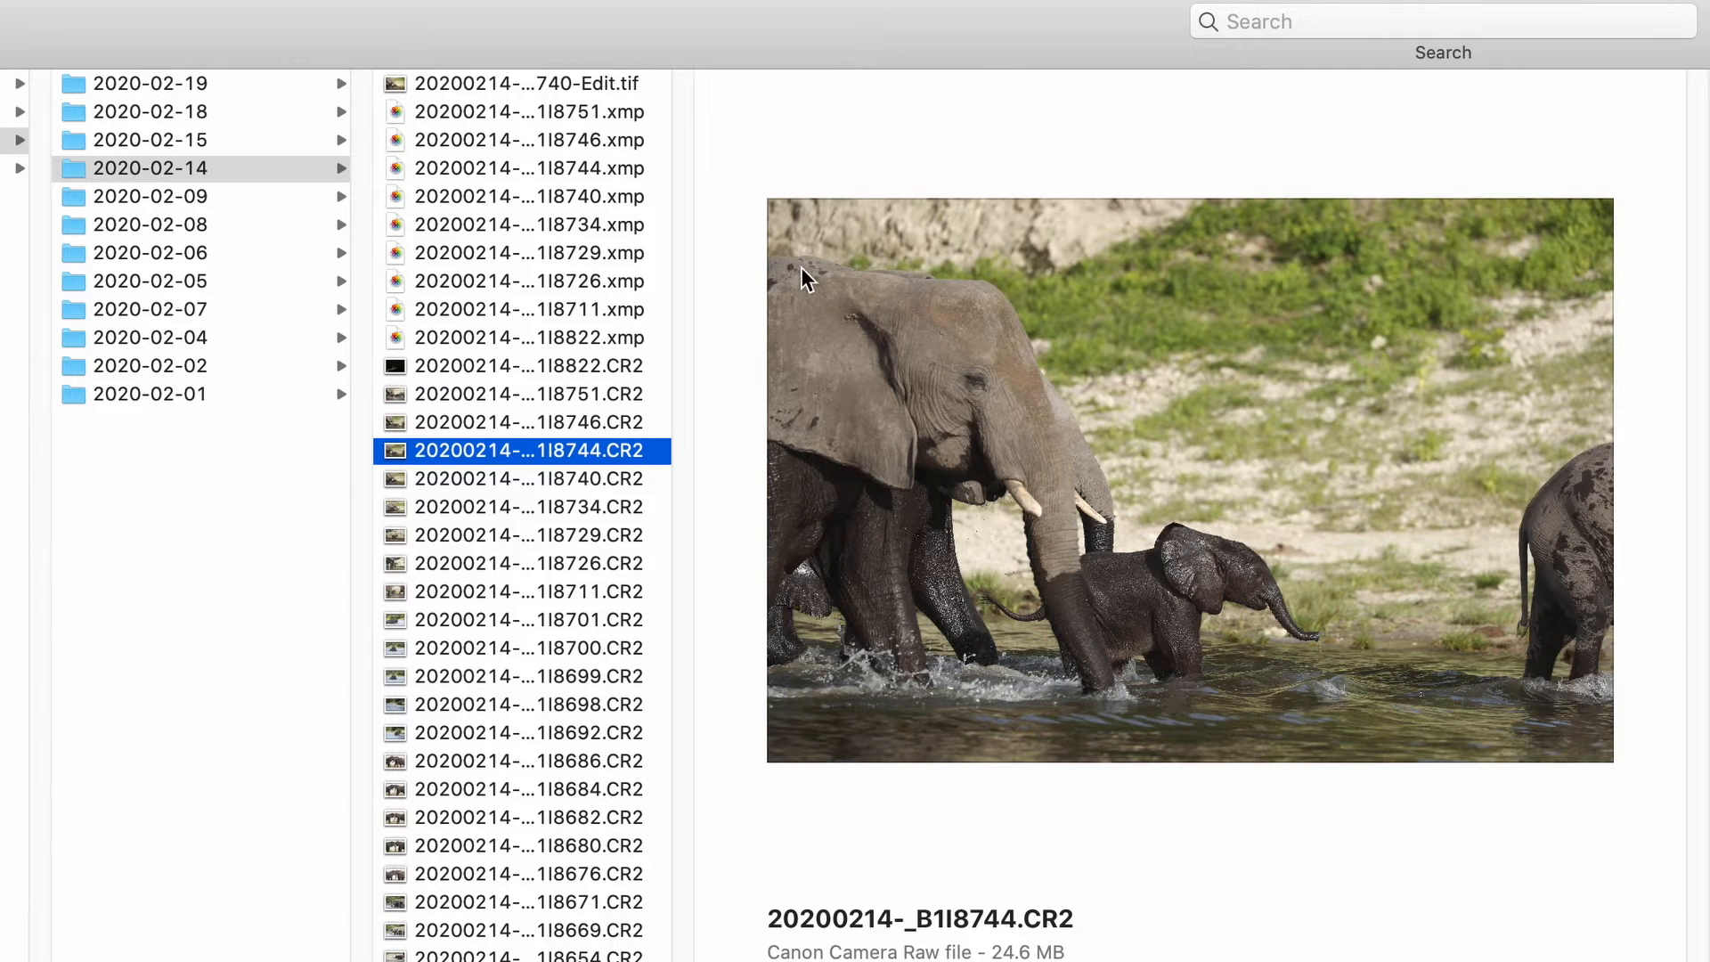
left_click(529, 224)
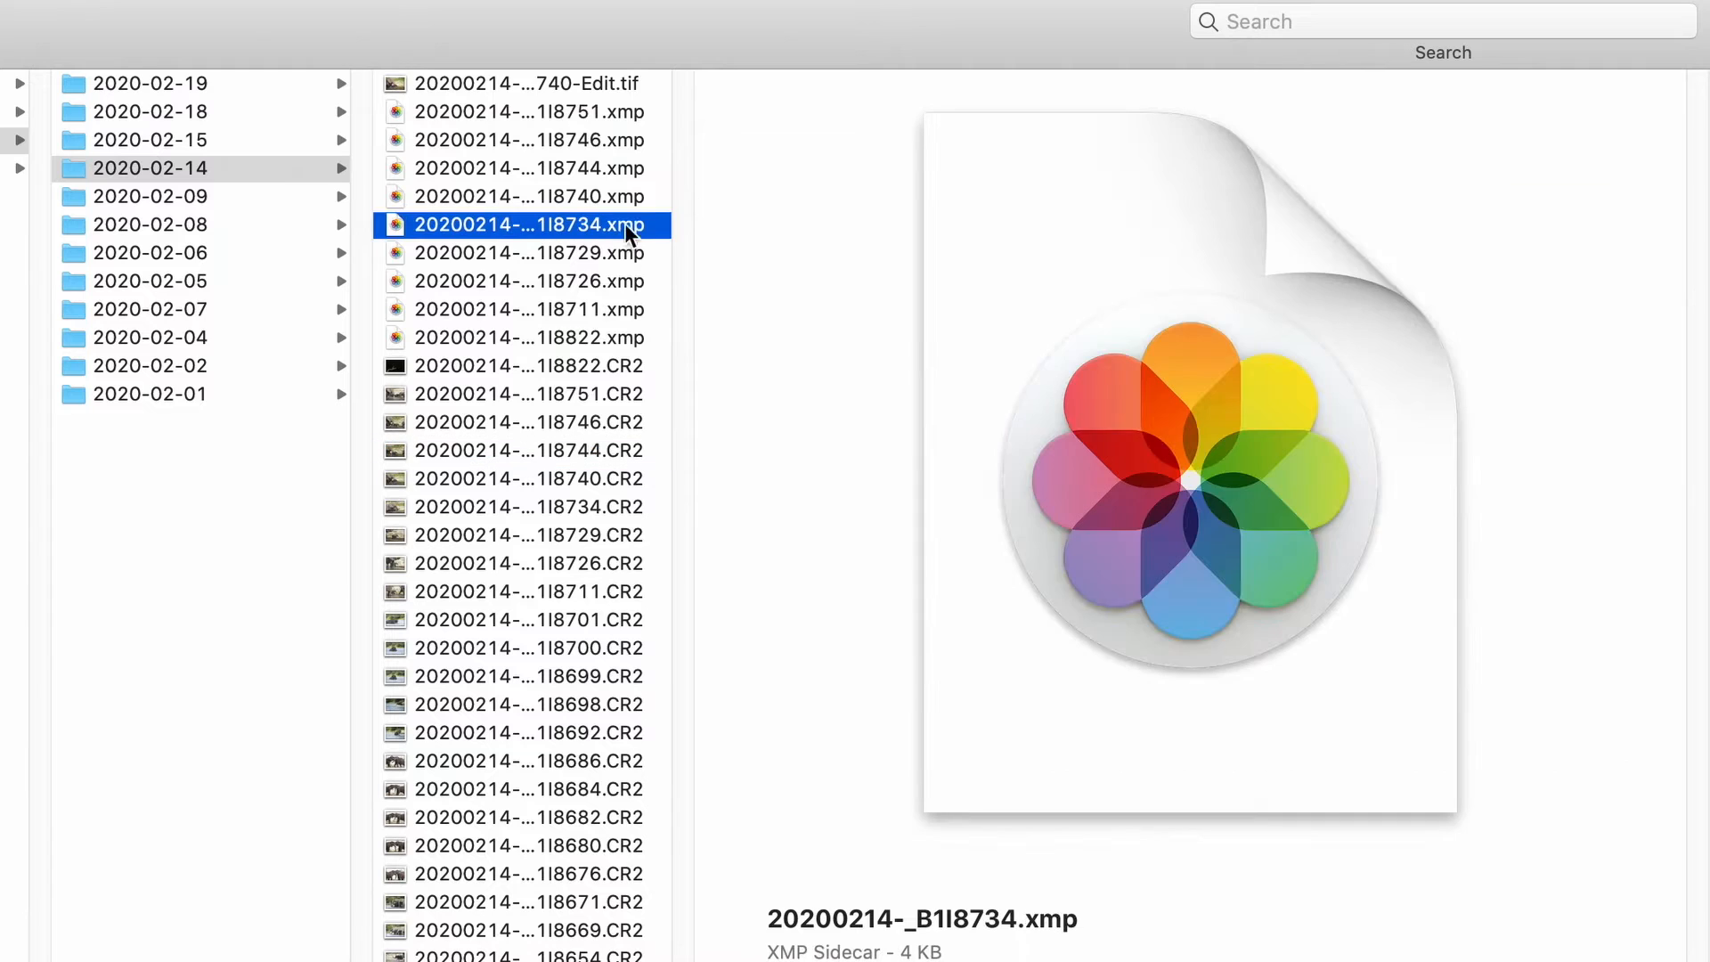
mouse_move(1044, 941)
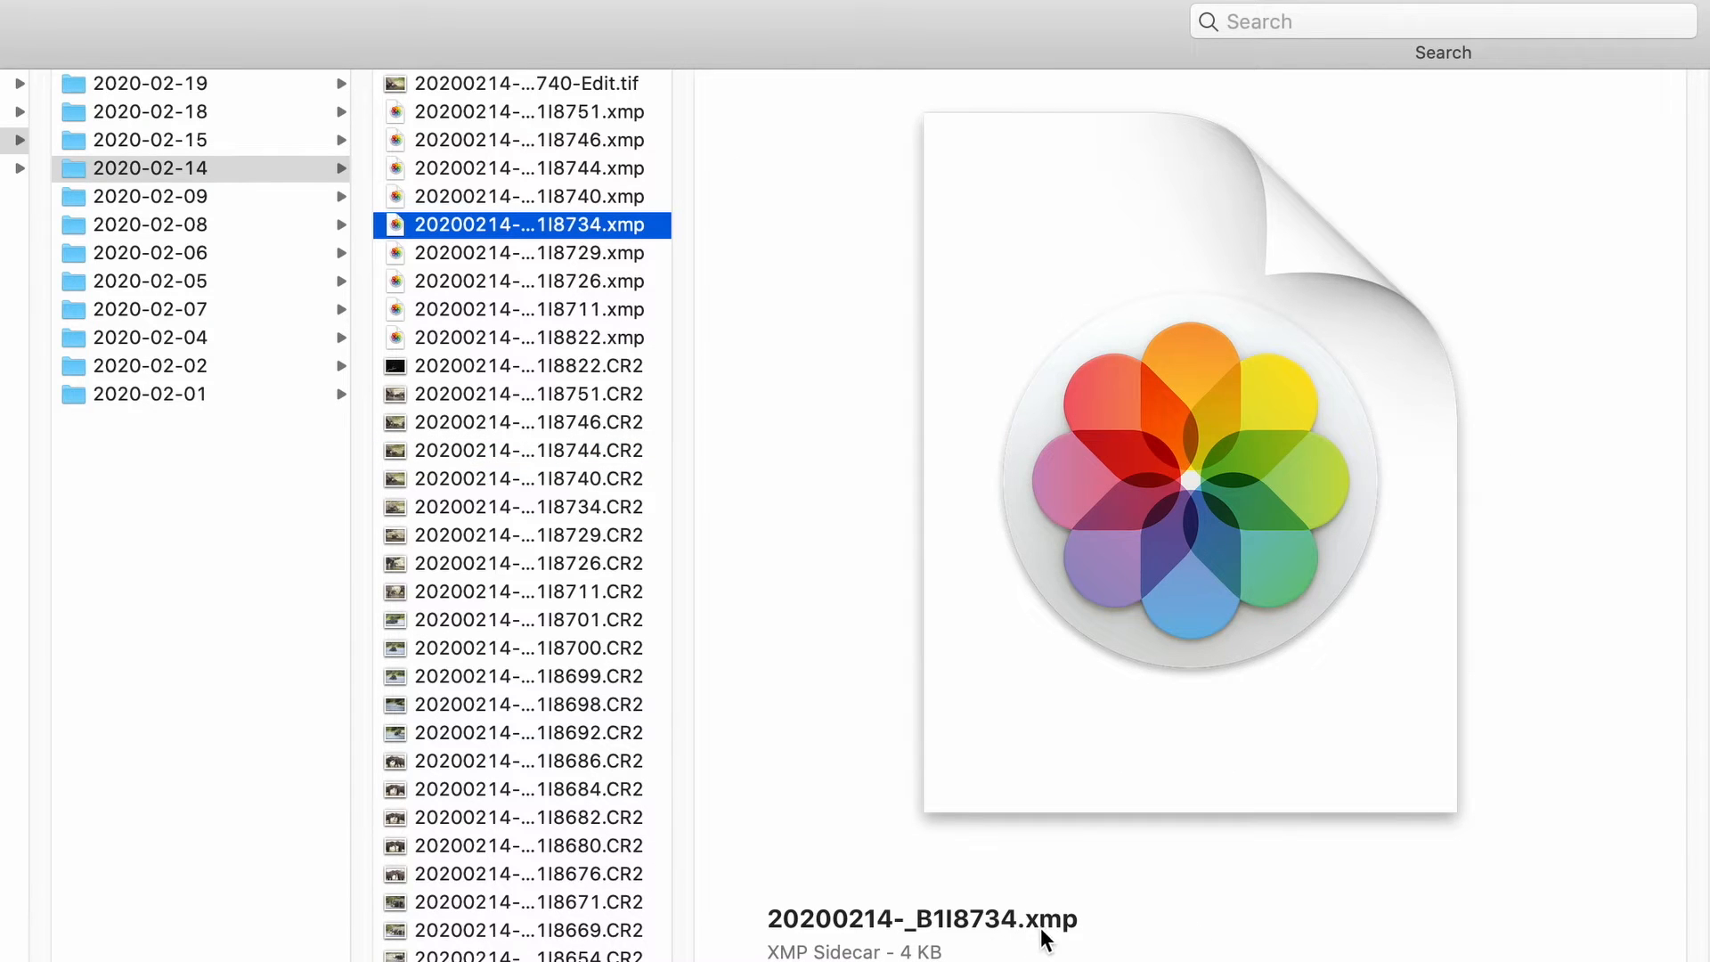
mouse_move(488, 224)
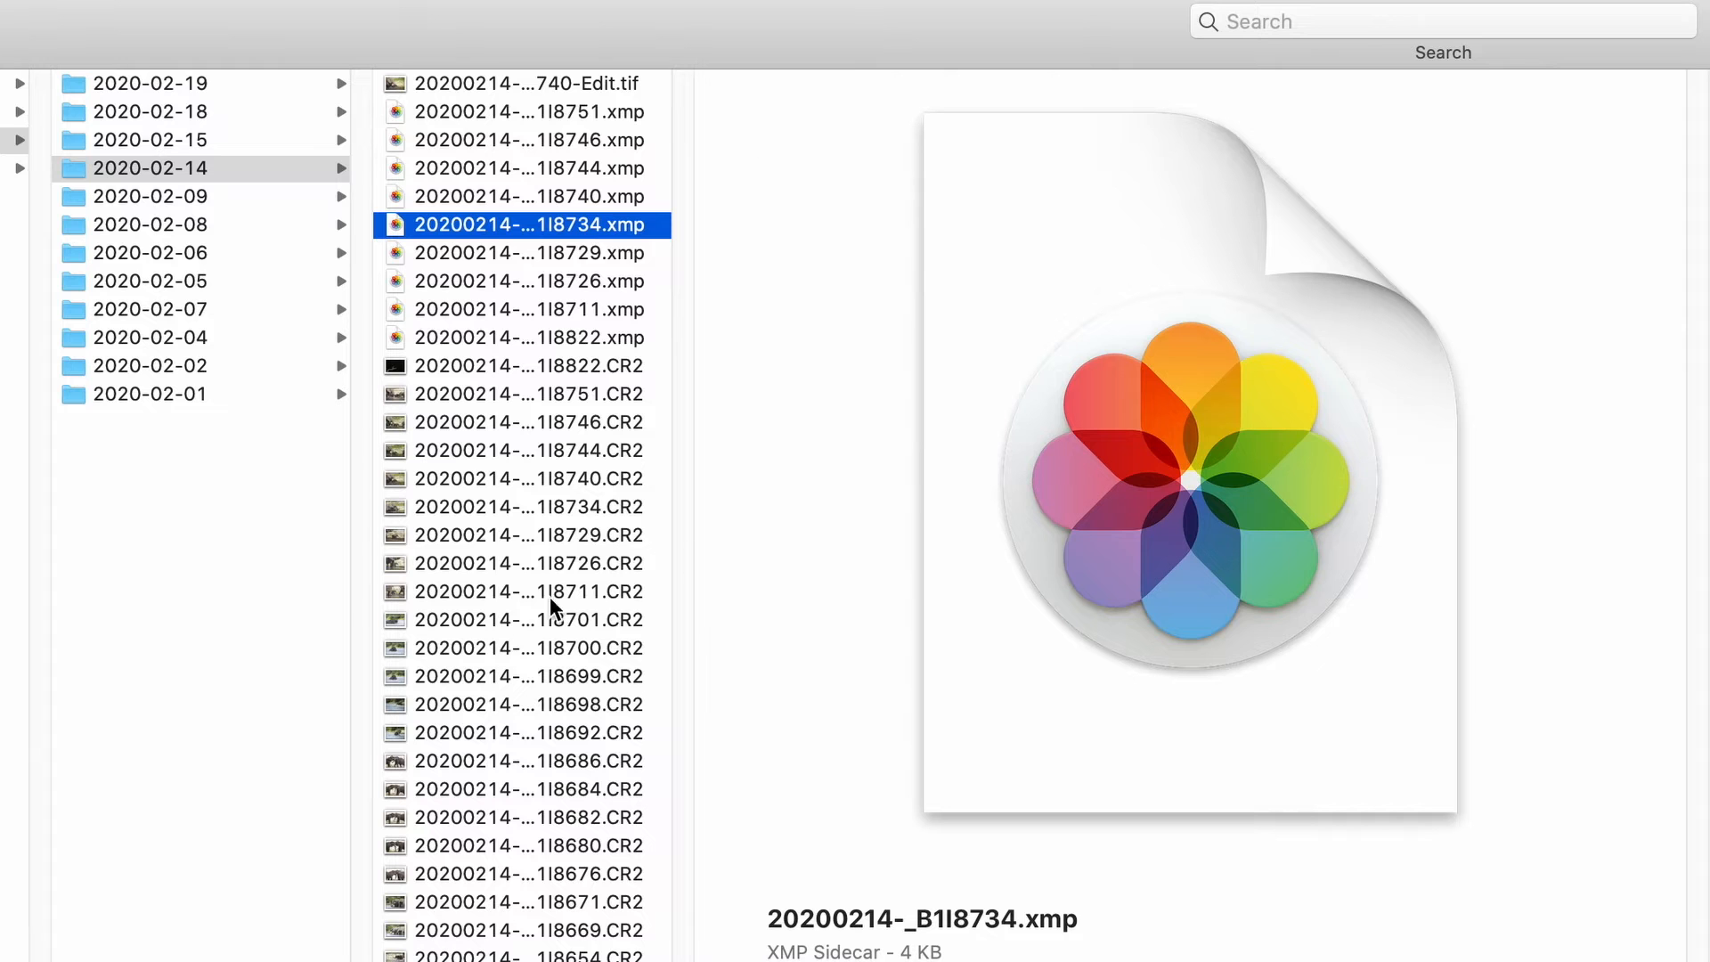
mouse_move(577, 499)
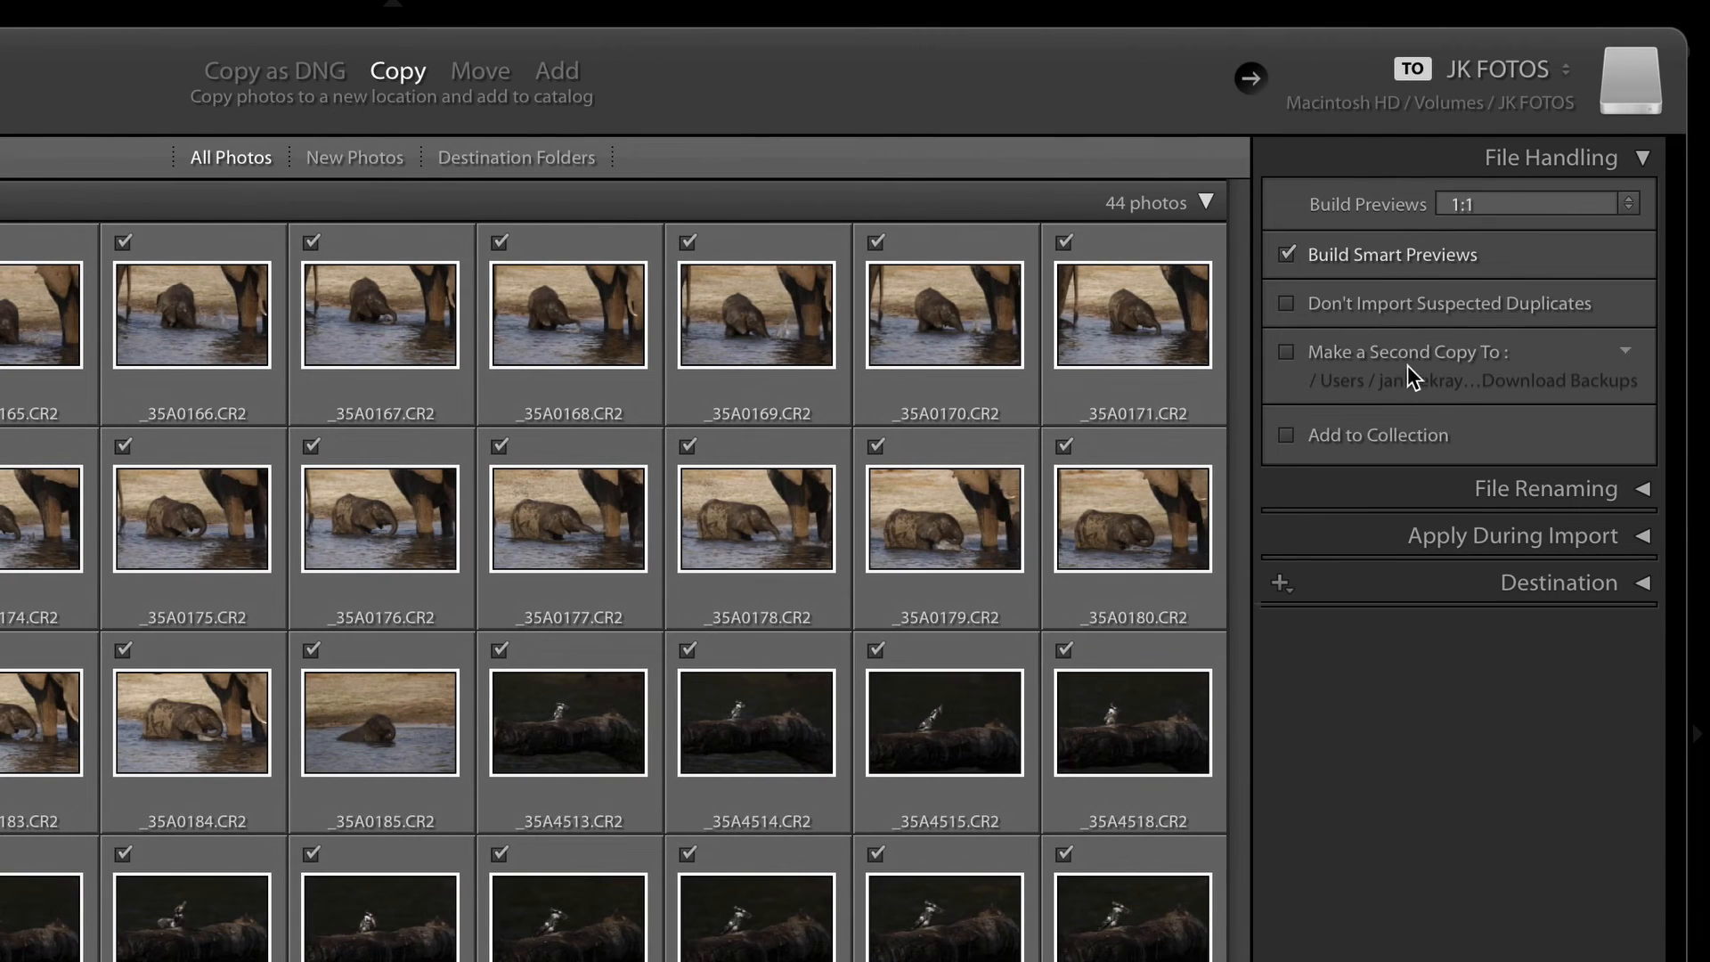
mouse_move(1461, 267)
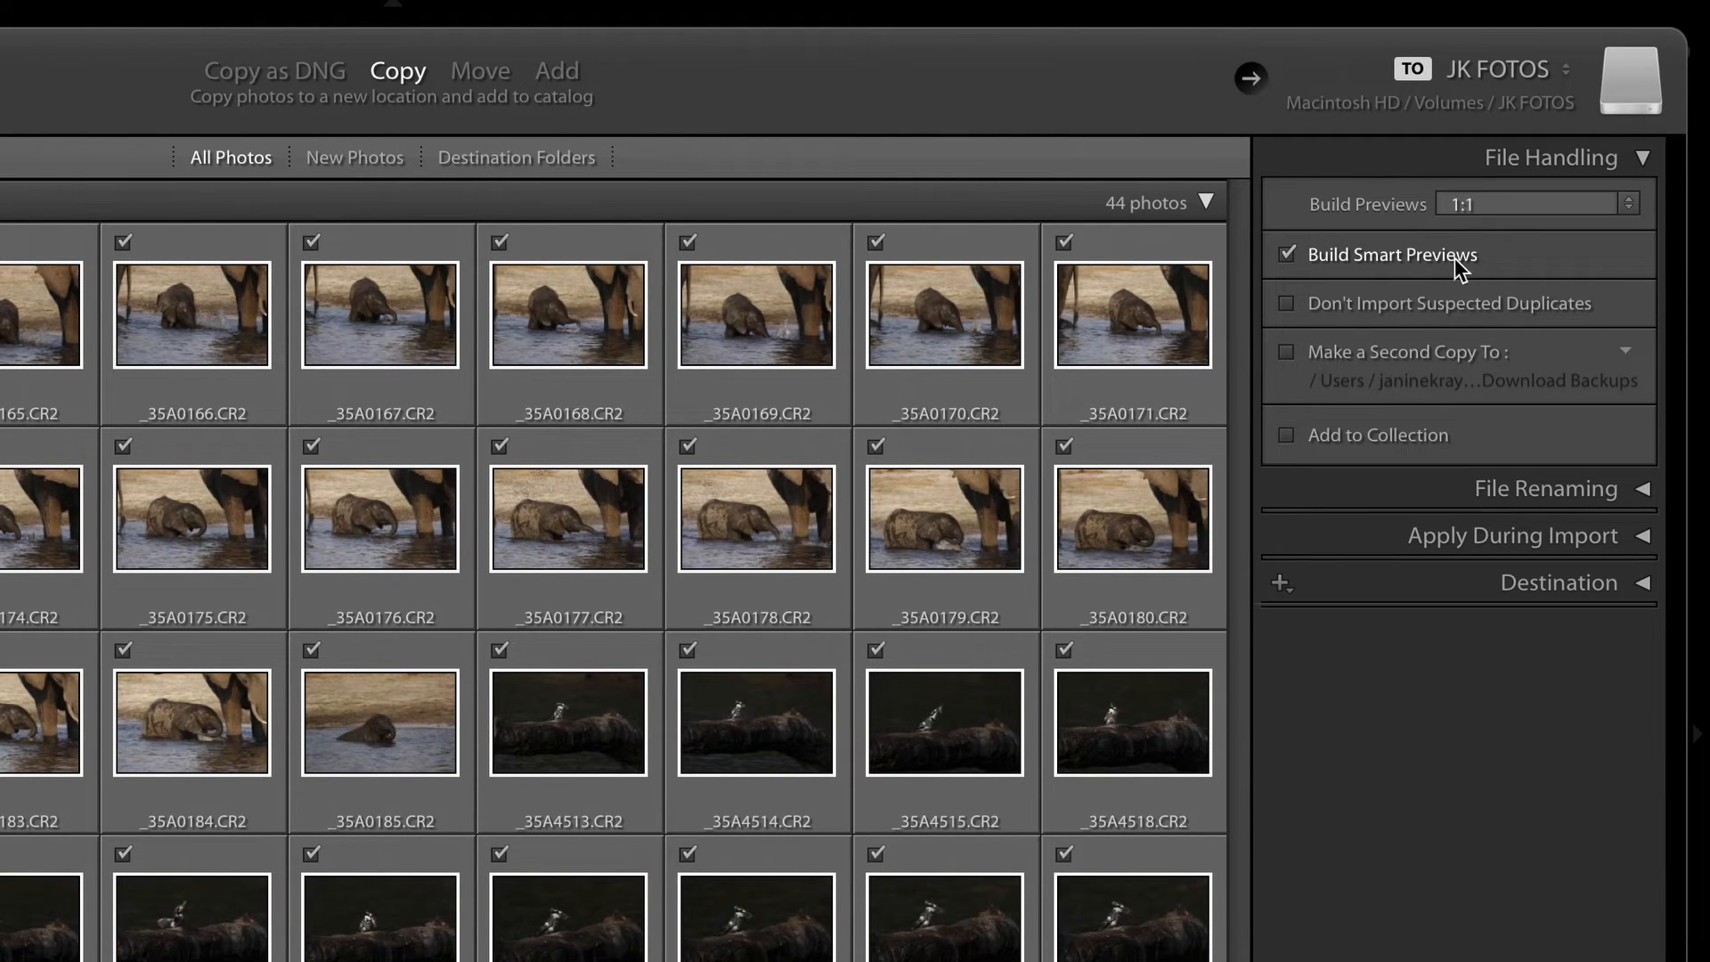
mouse_move(1489, 278)
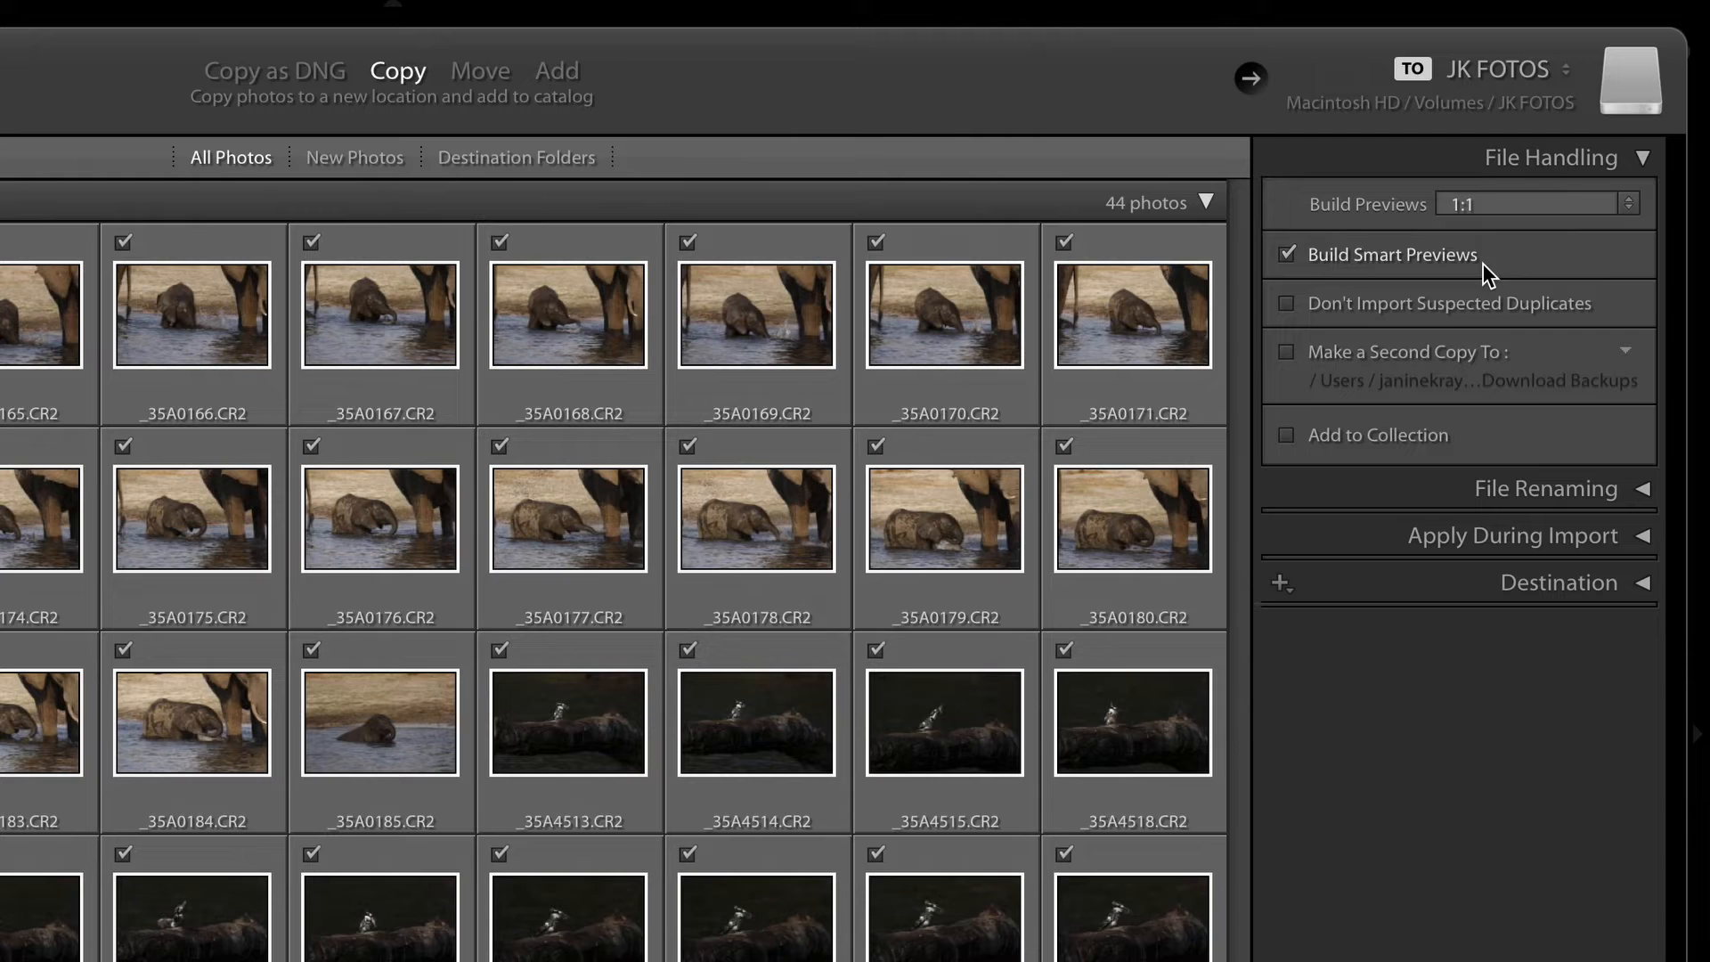
mouse_move(1486, 258)
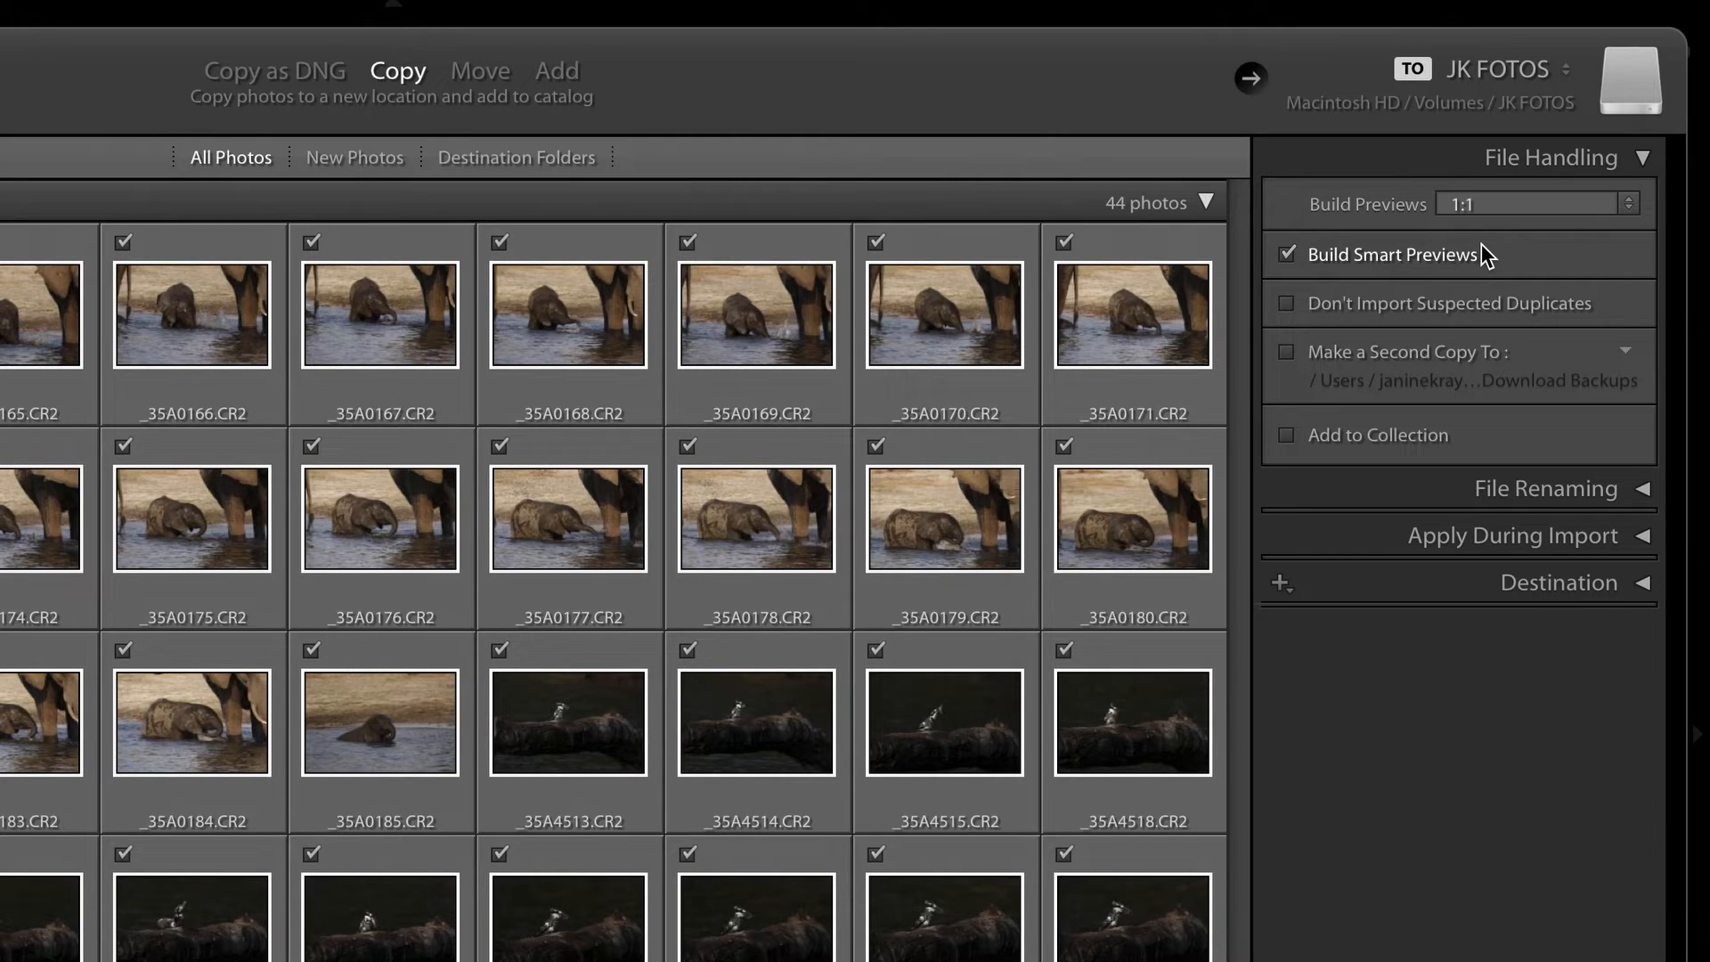
mouse_move(1289, 299)
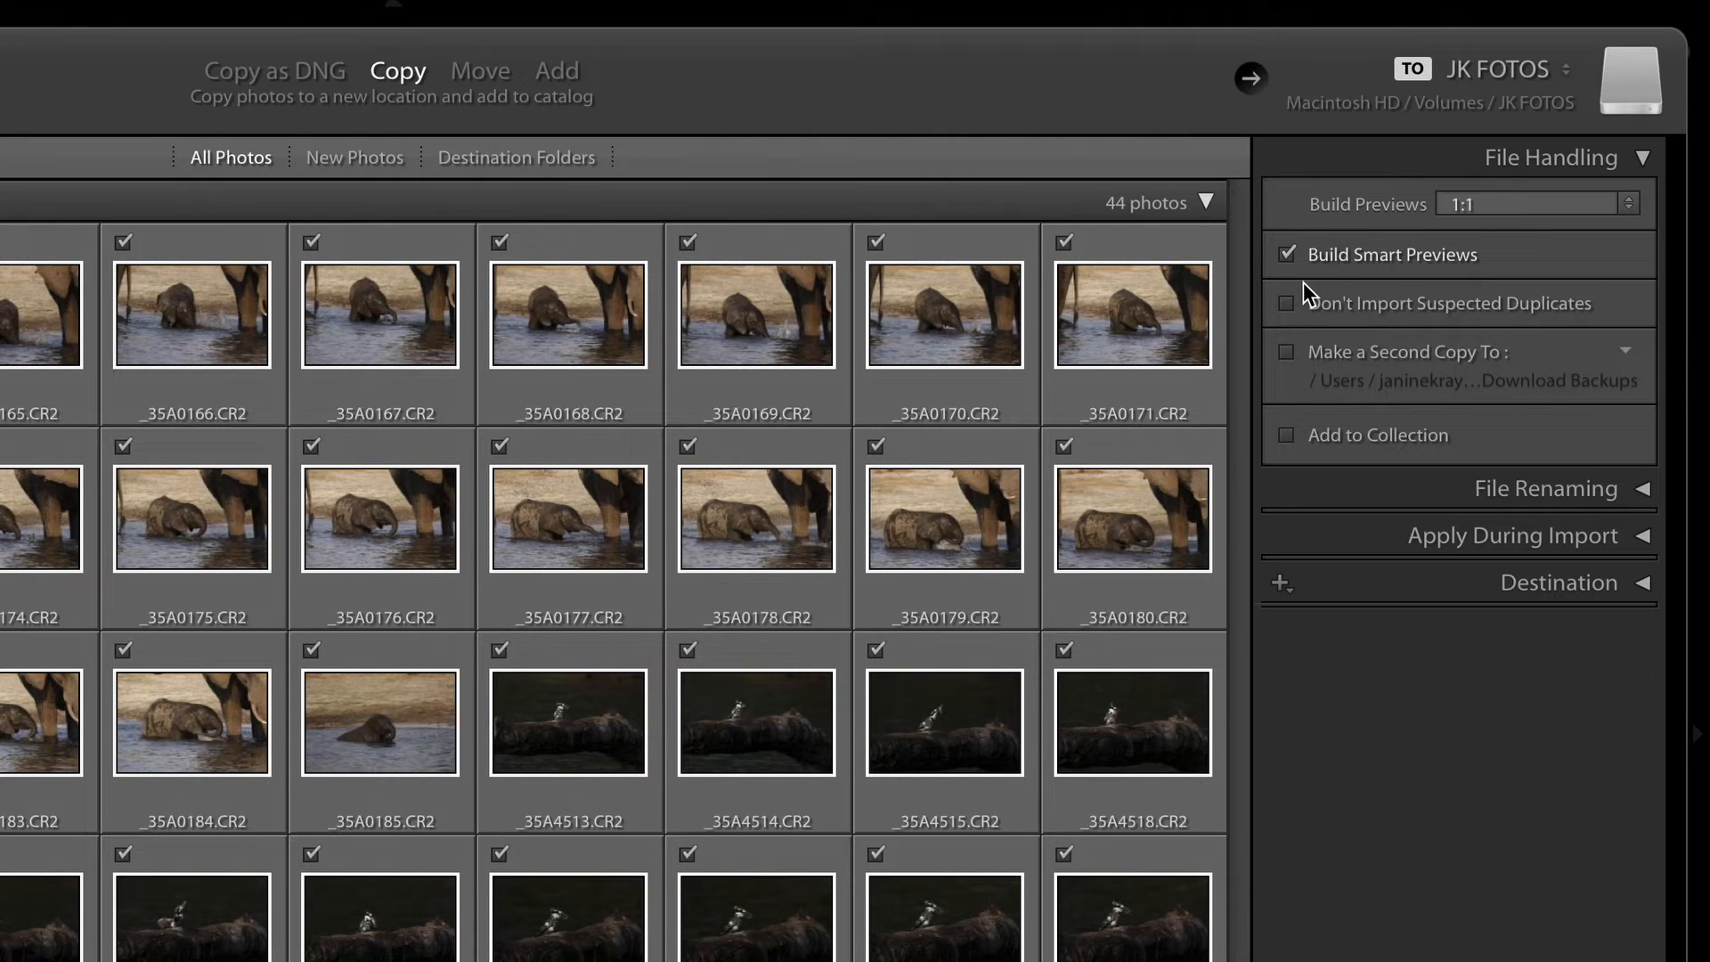
mouse_move(1266, 309)
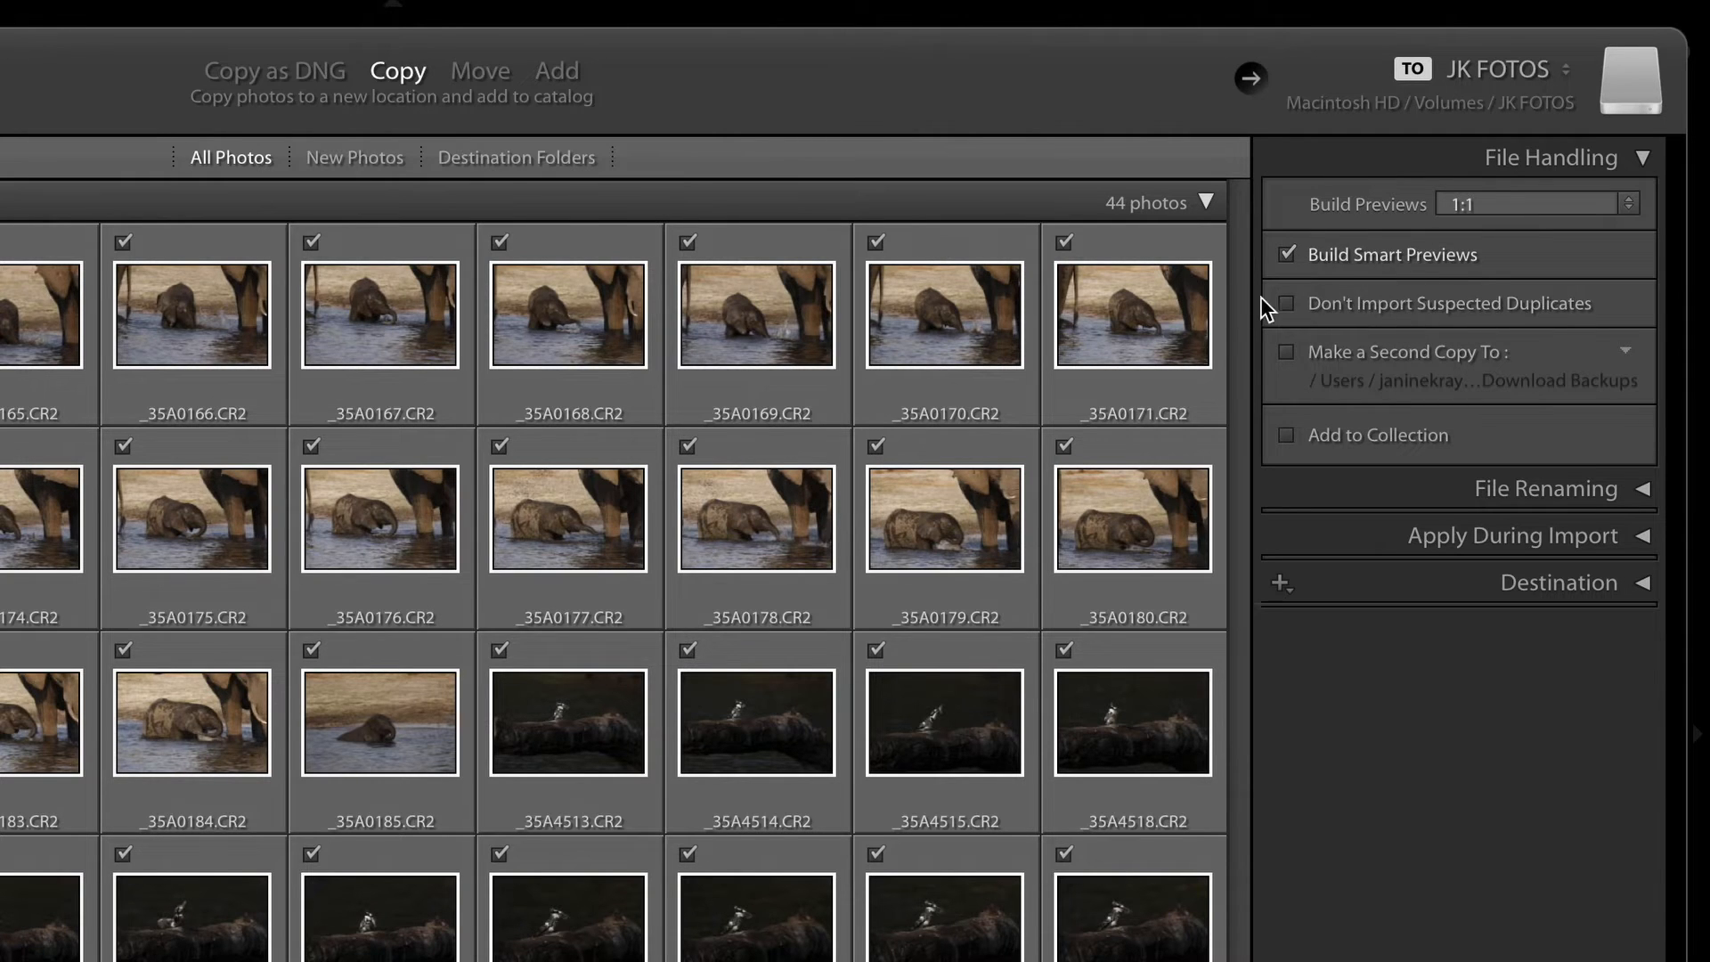
mouse_move(1359, 323)
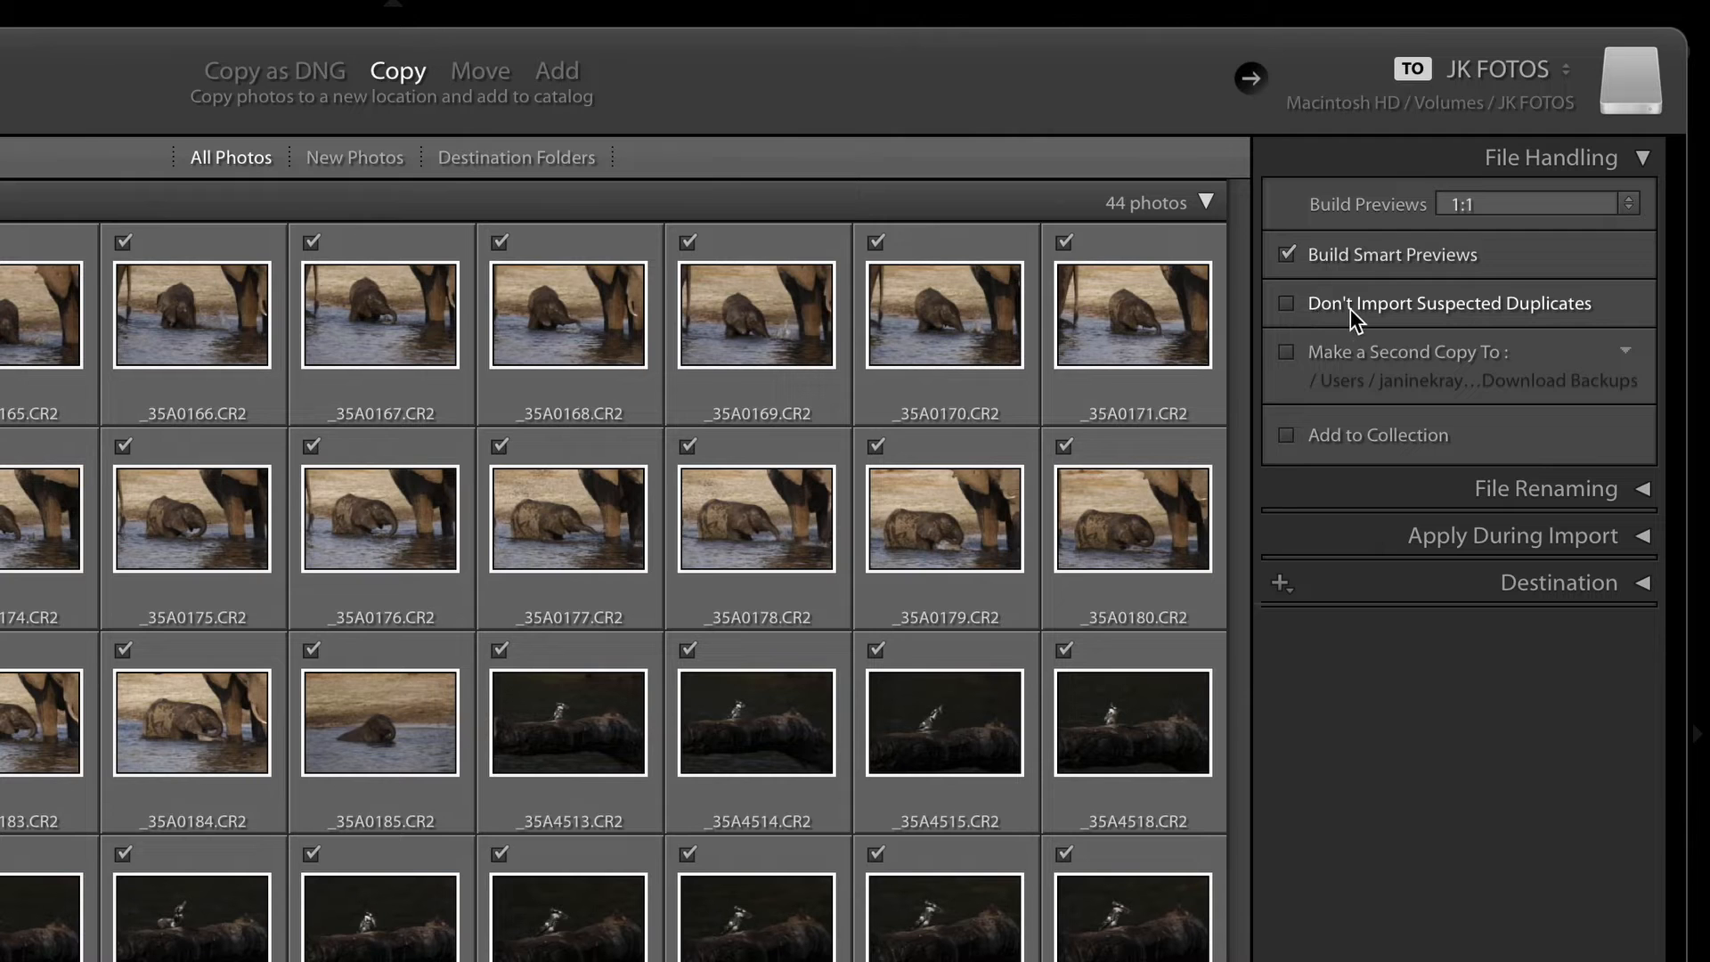
mouse_move(1475, 324)
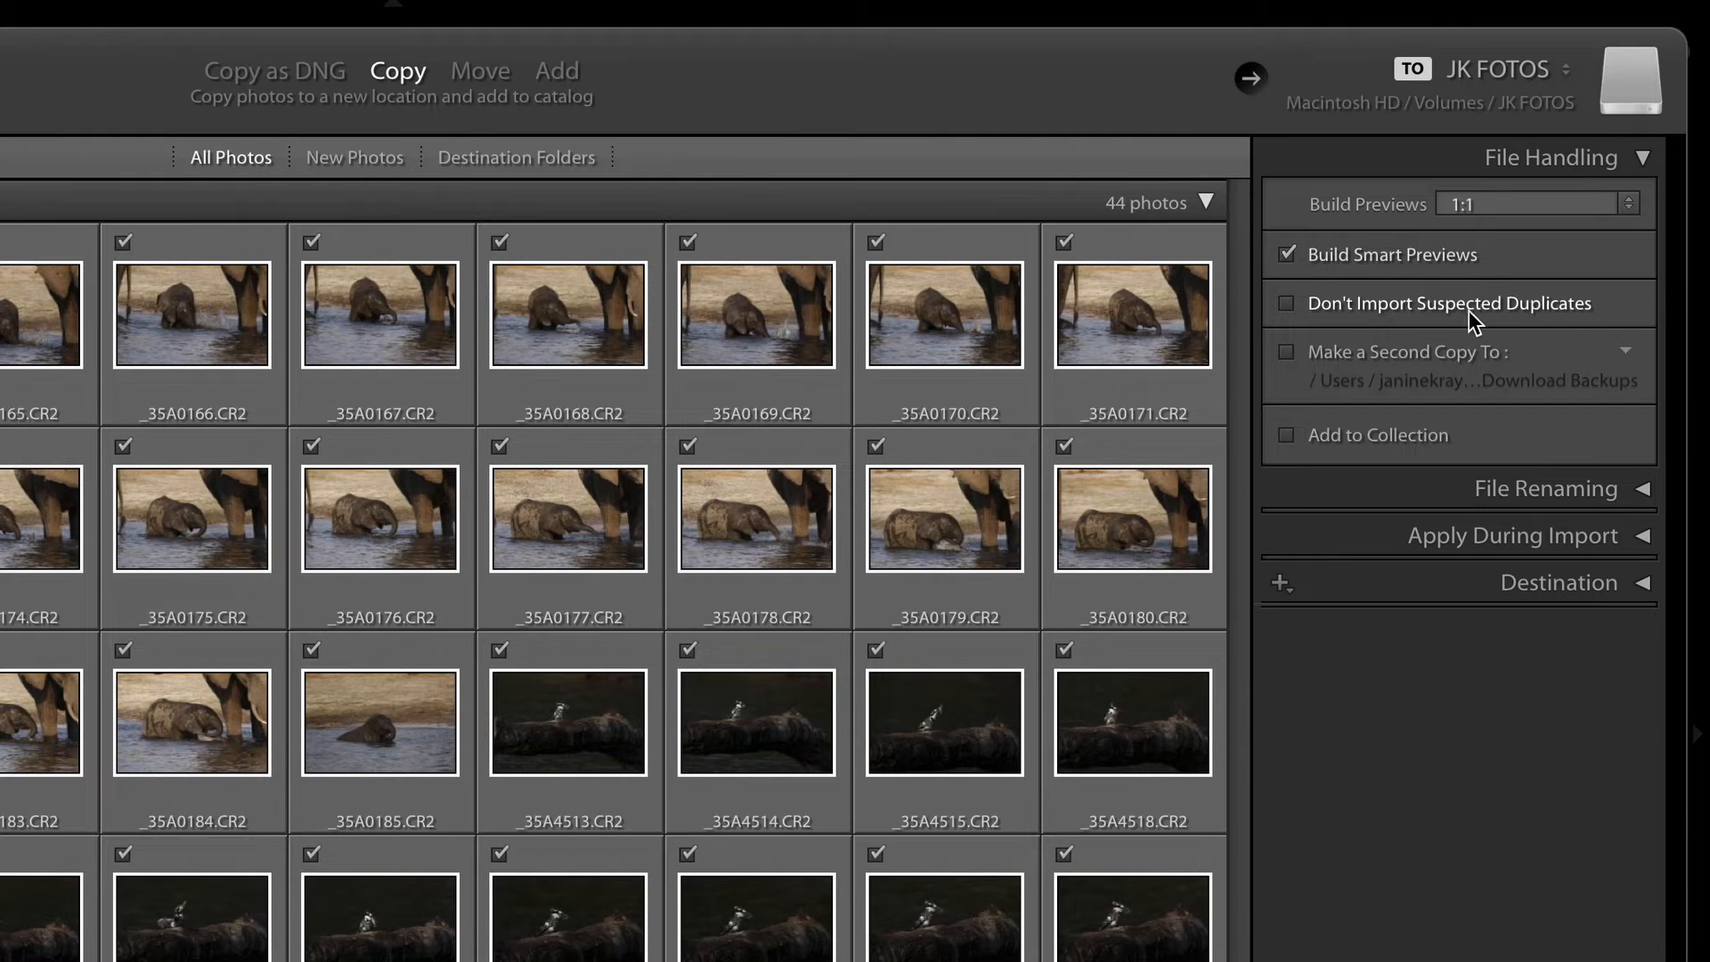
Turn on Don't Import Suspected Duplicates alongside Build Smart Previews
left_click(1286, 303)
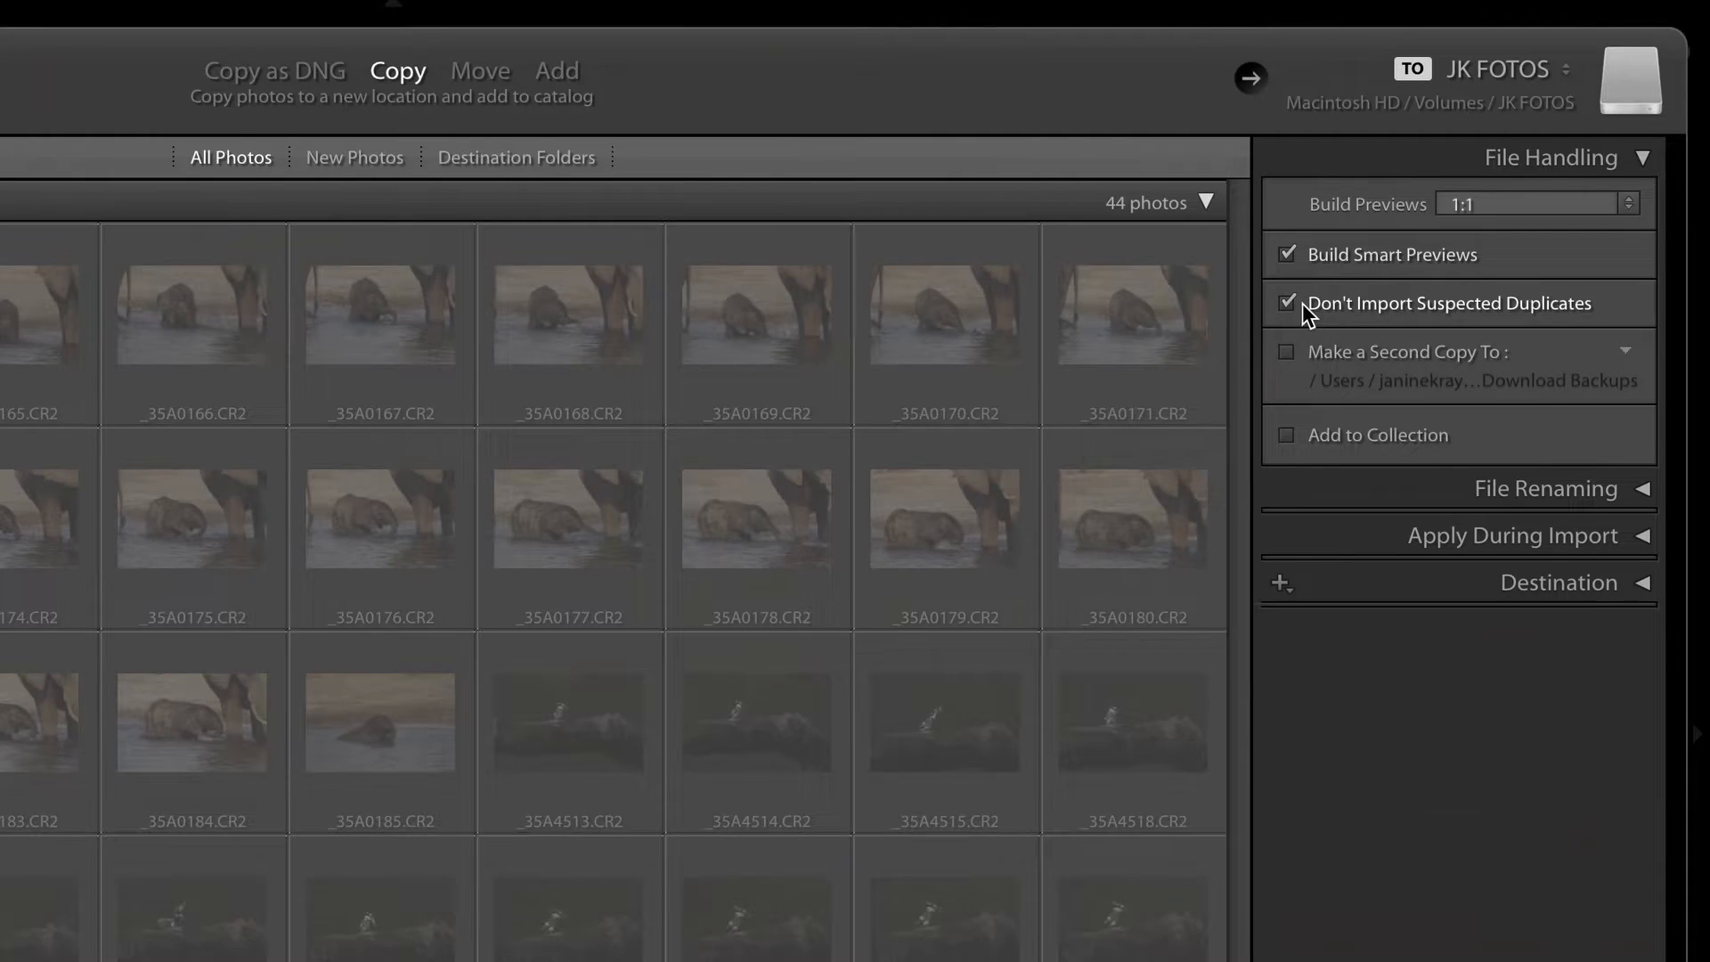
mouse_move(1418, 322)
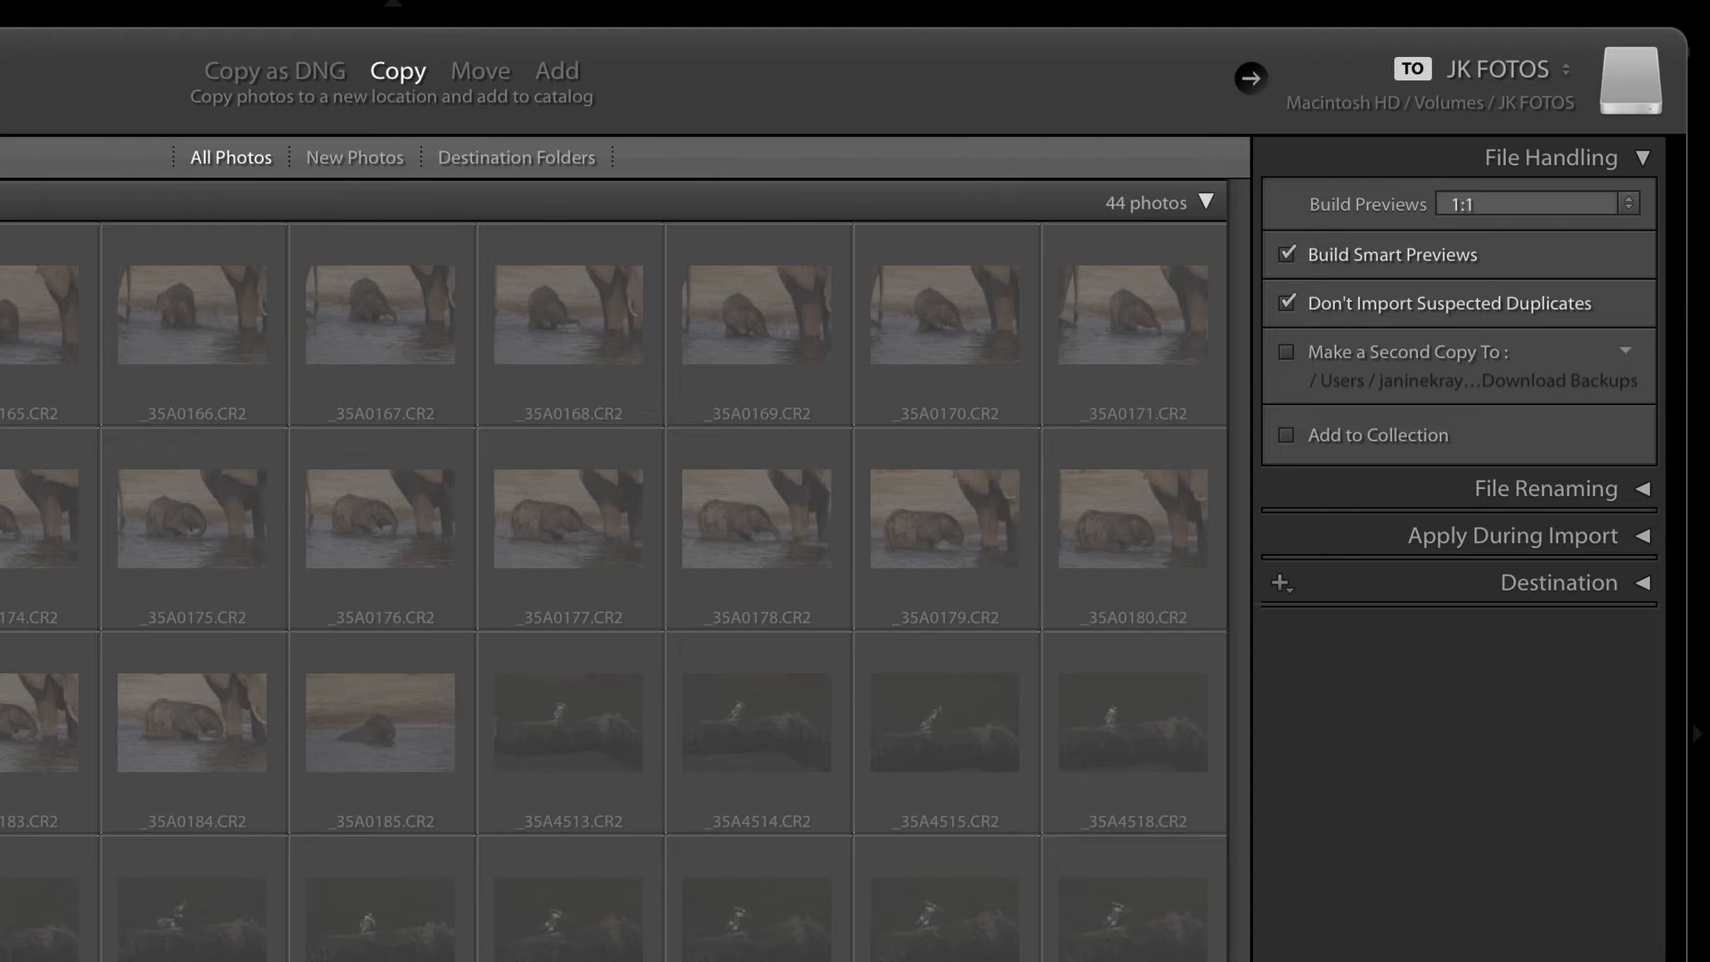
mouse_move(951, 631)
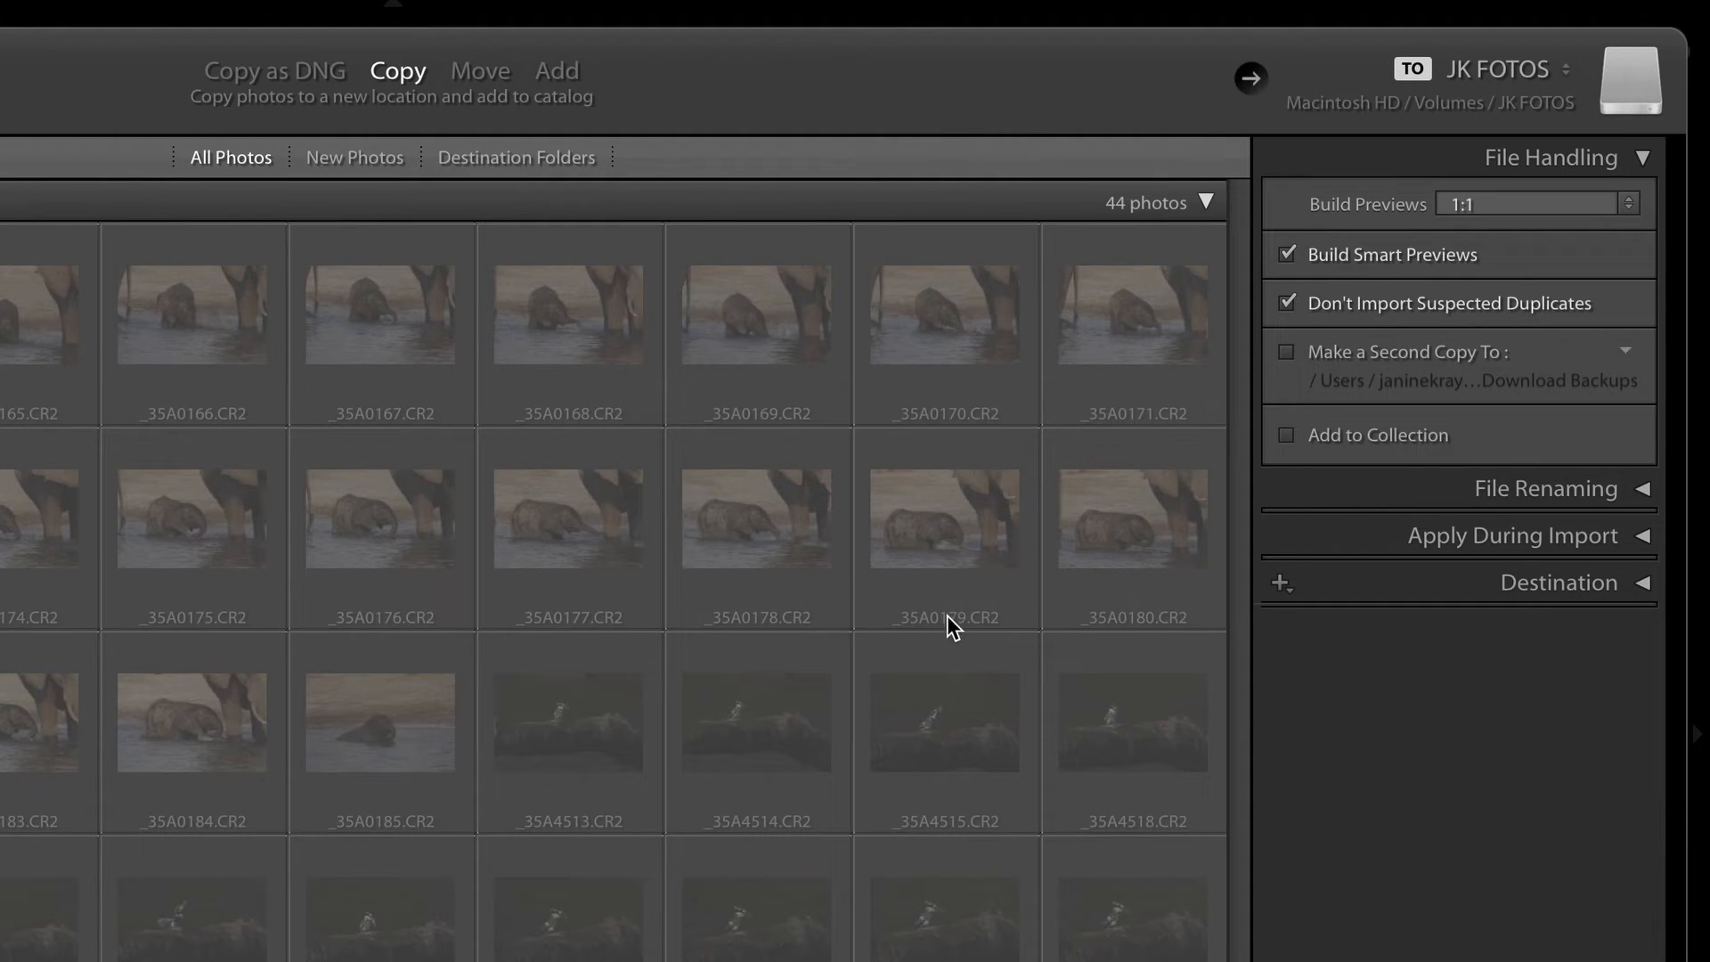
mouse_move(157, 450)
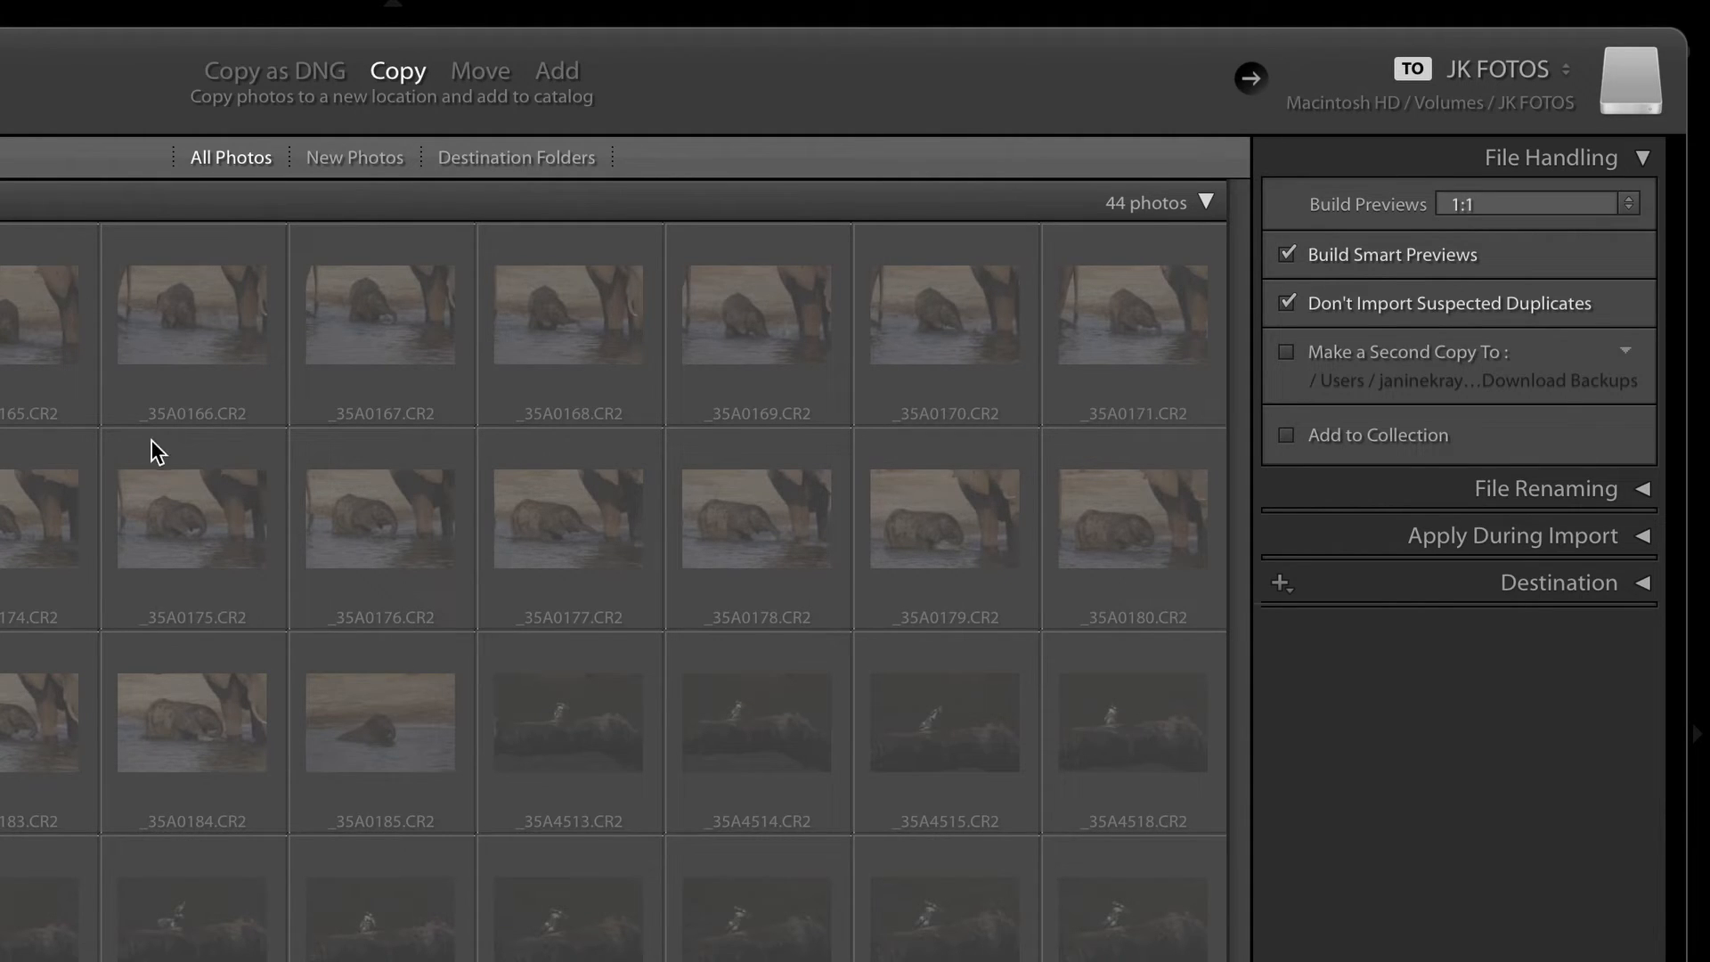
mouse_move(1238, 416)
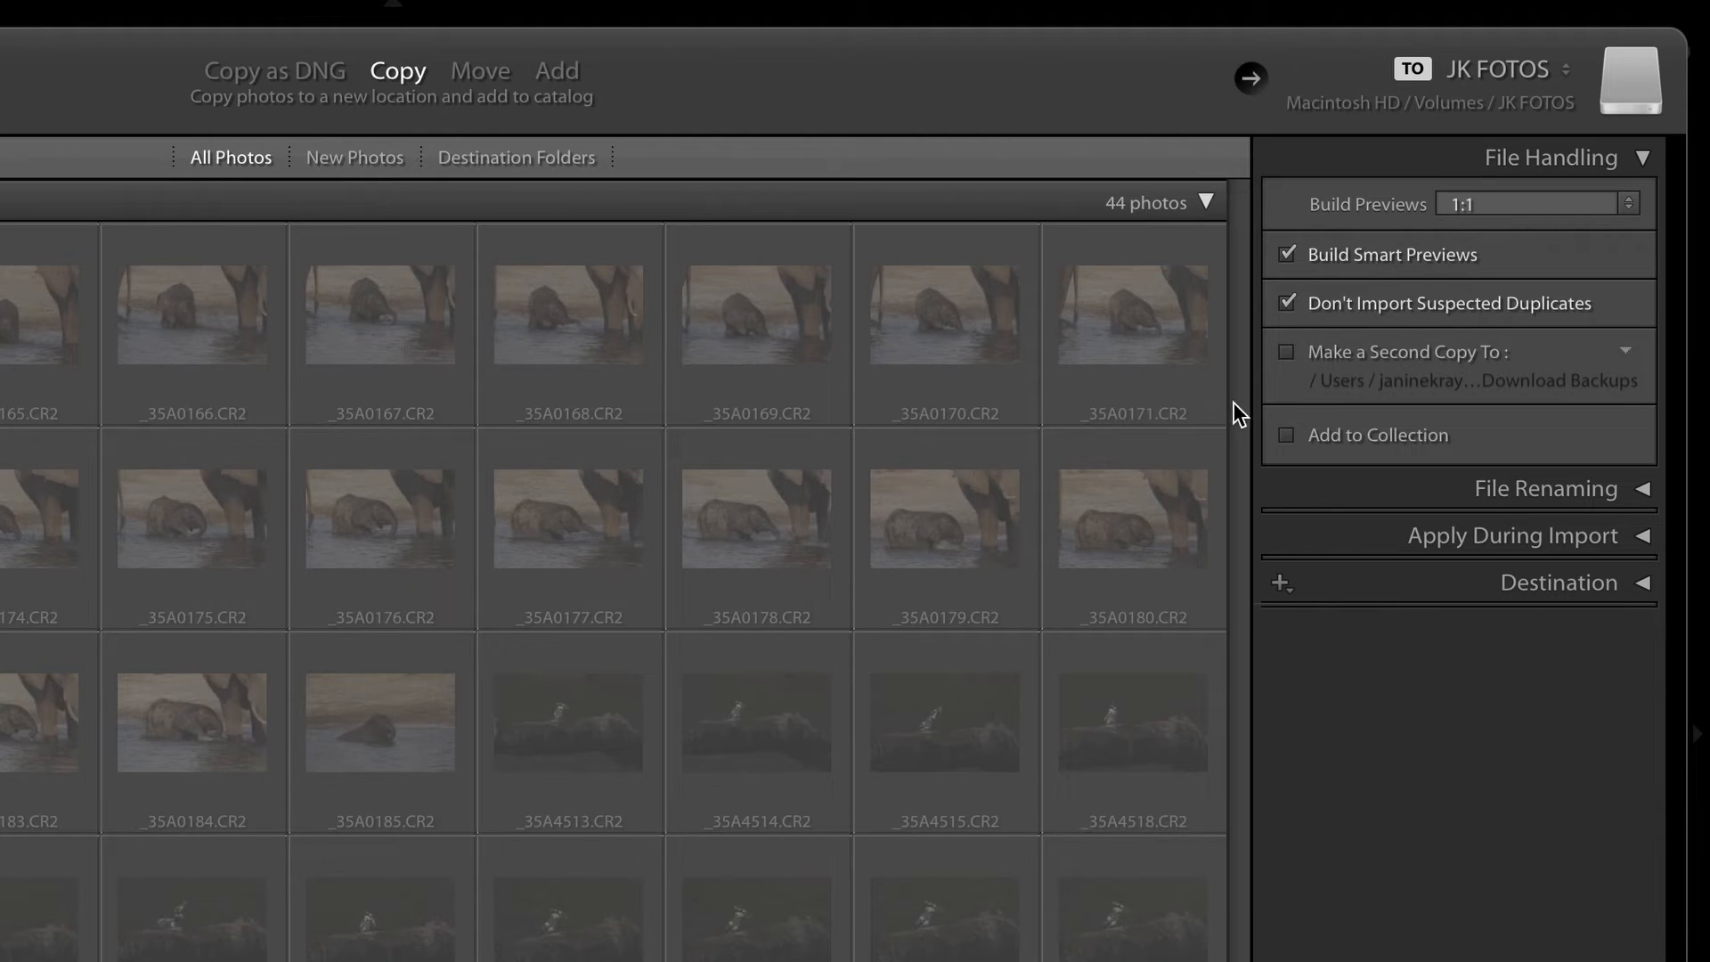
mouse_move(1362, 474)
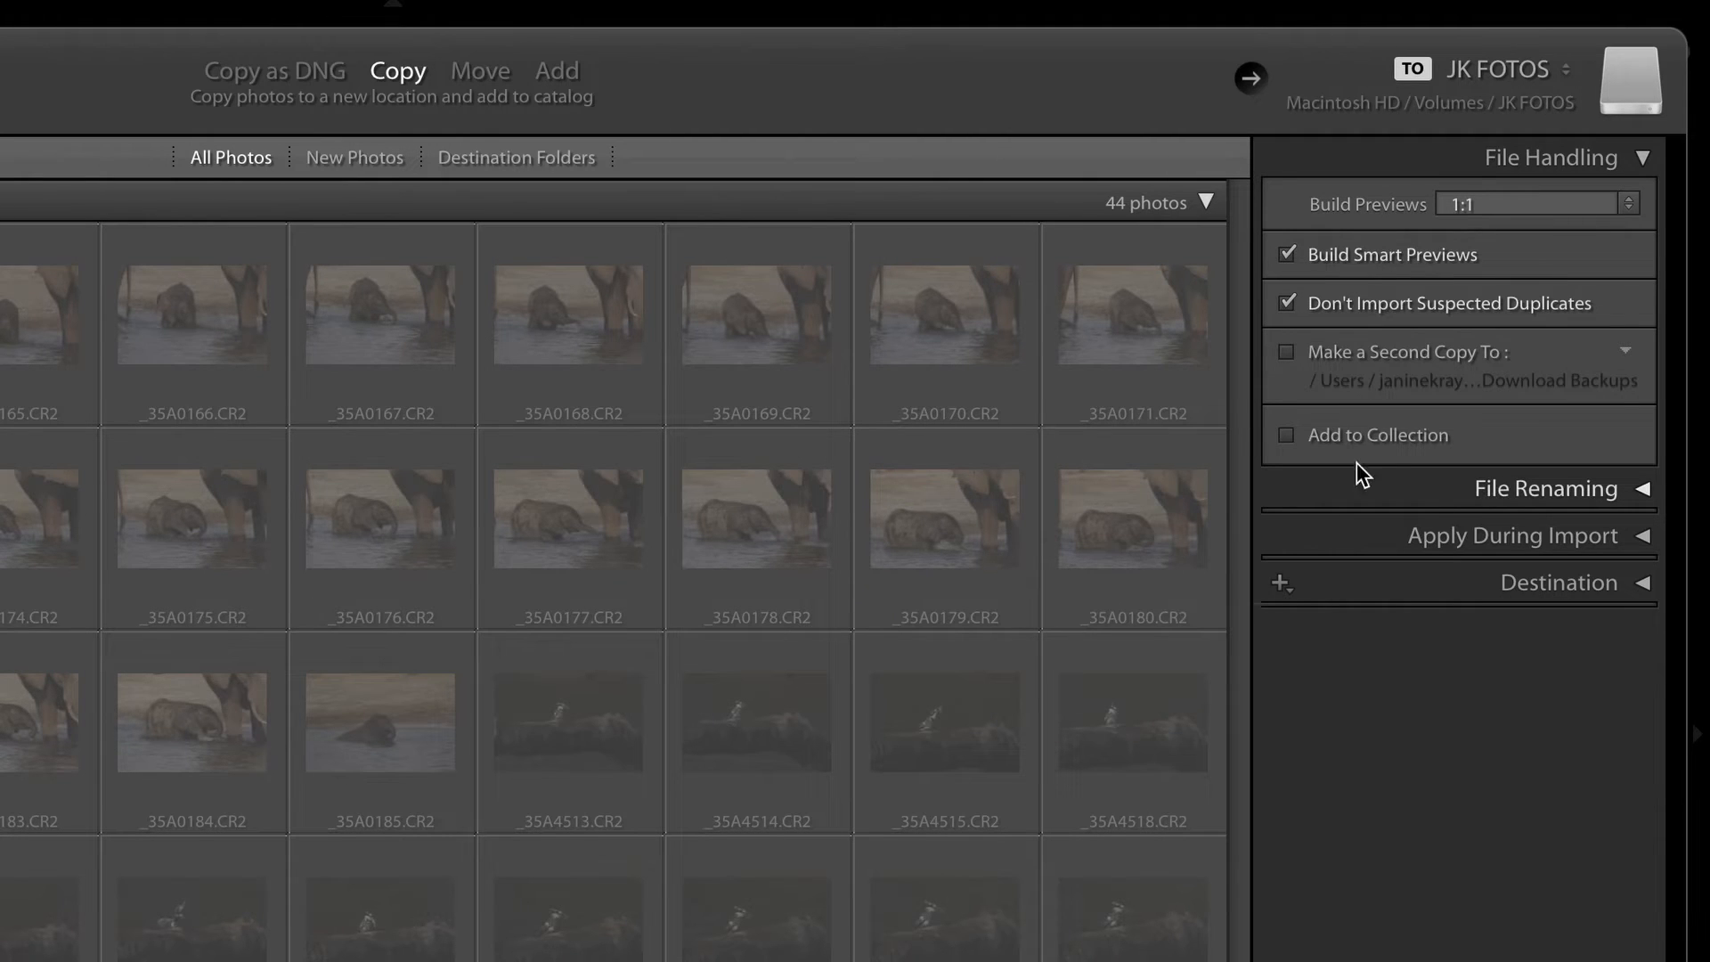
mouse_move(867, 771)
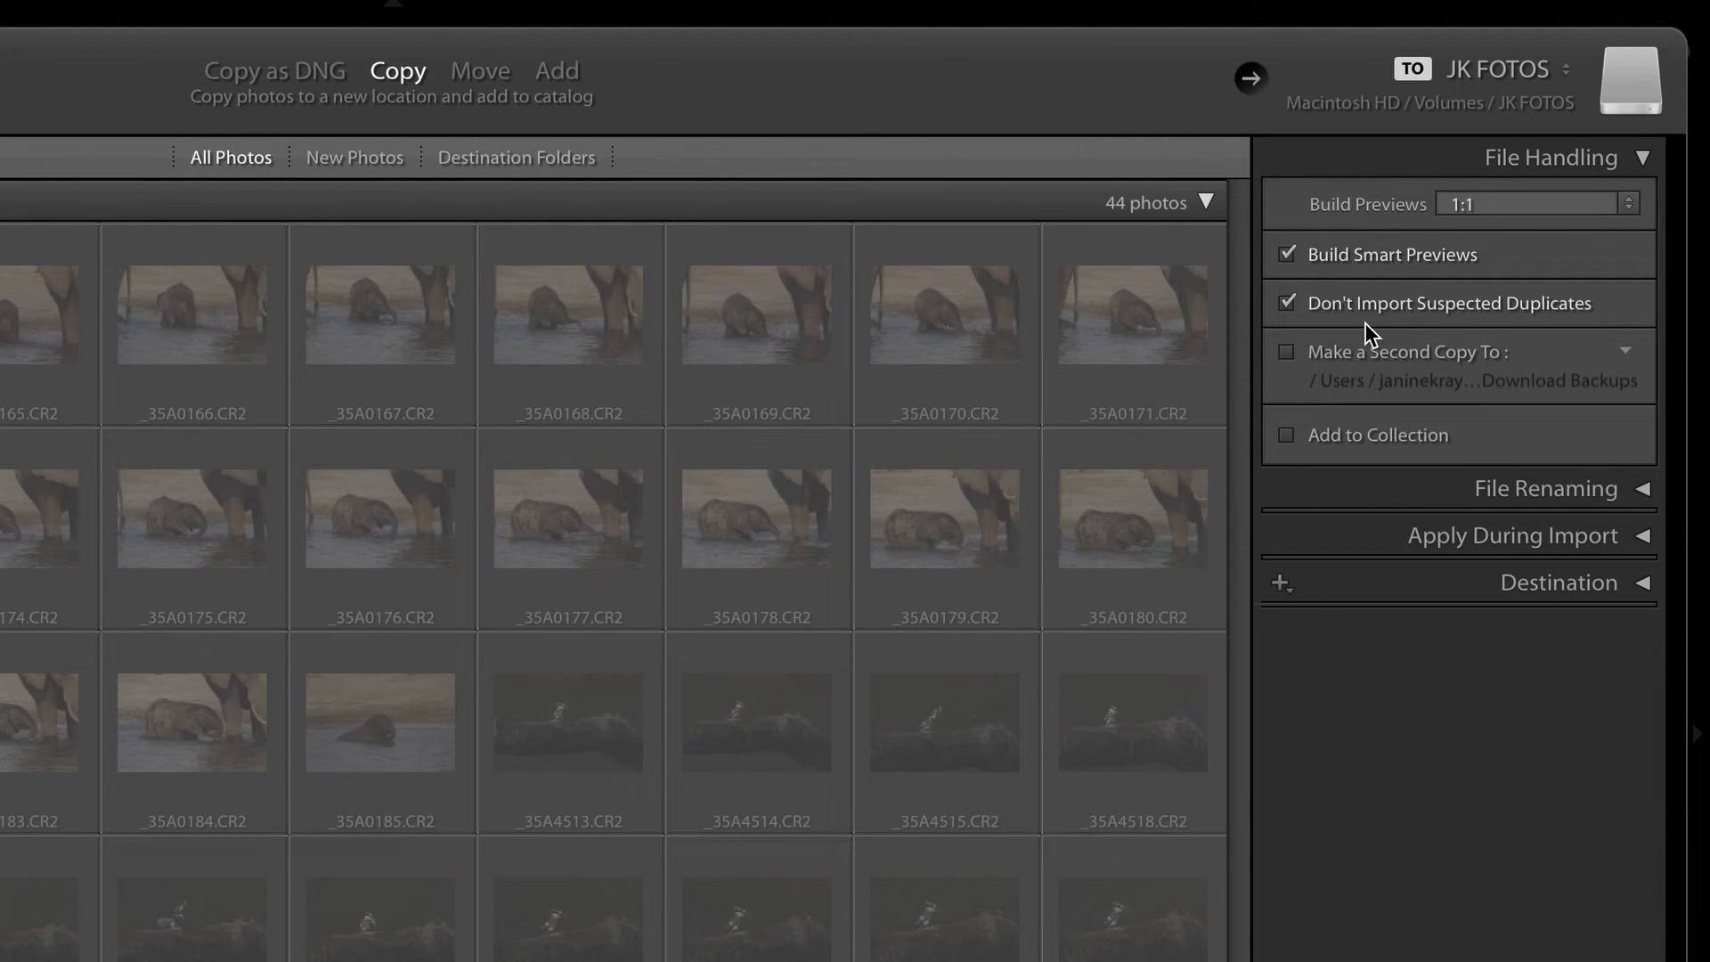
mouse_move(1450, 470)
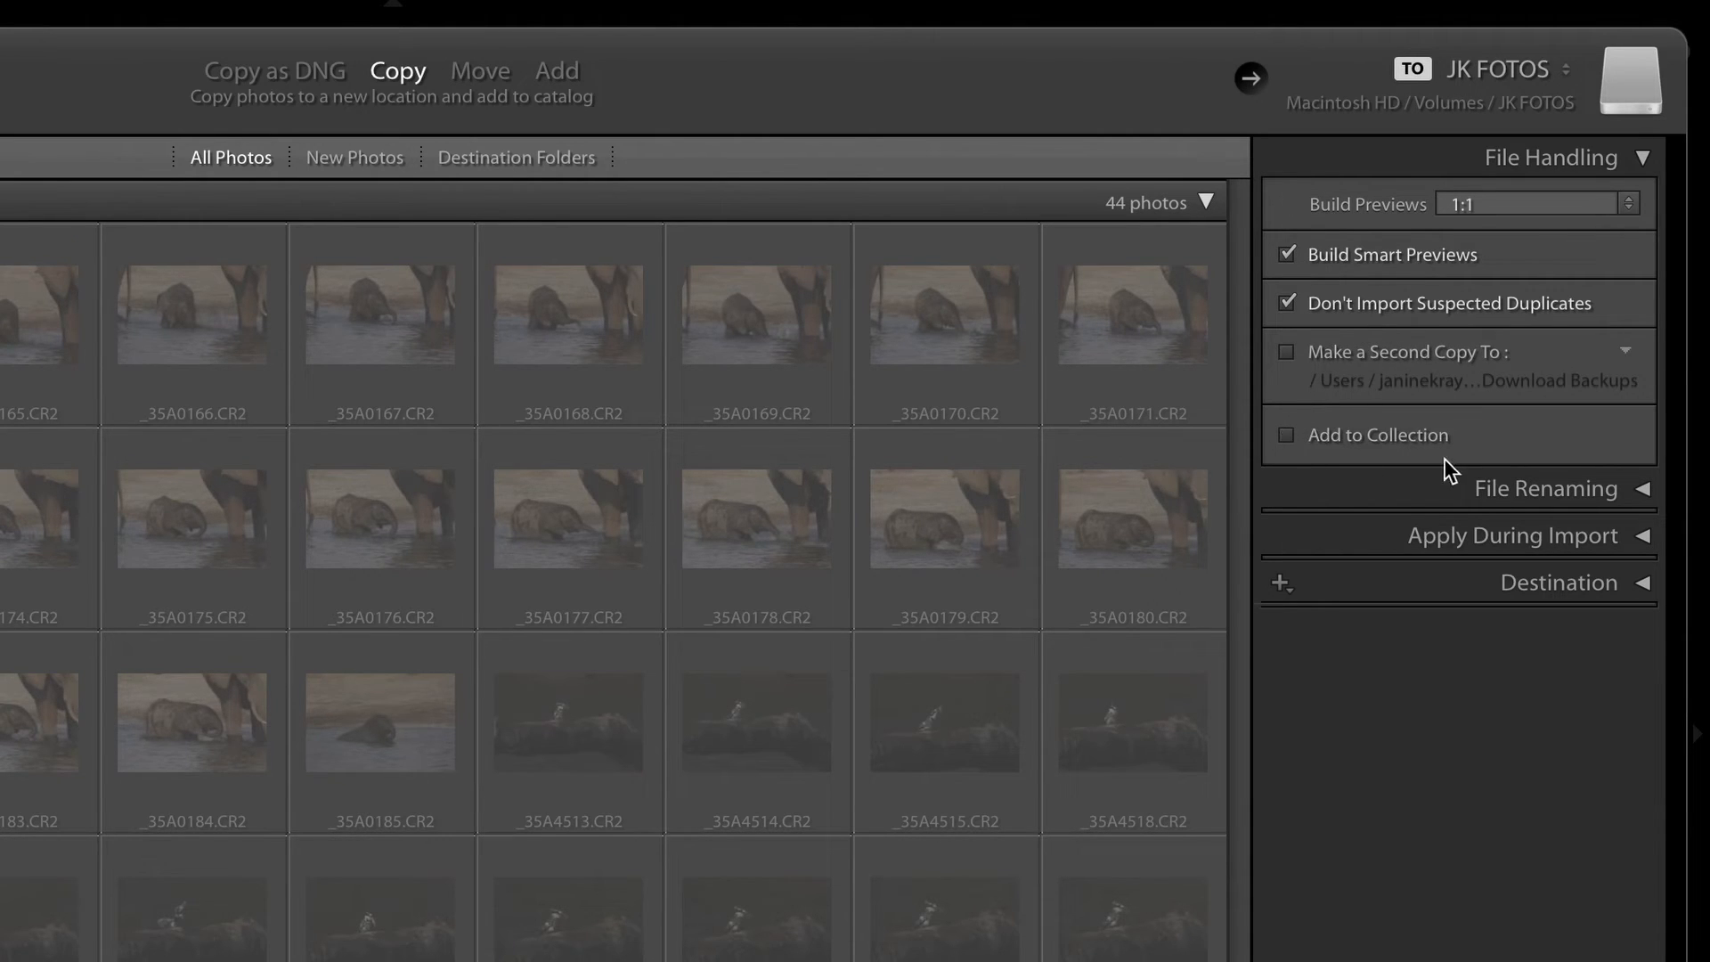
mouse_move(1328, 467)
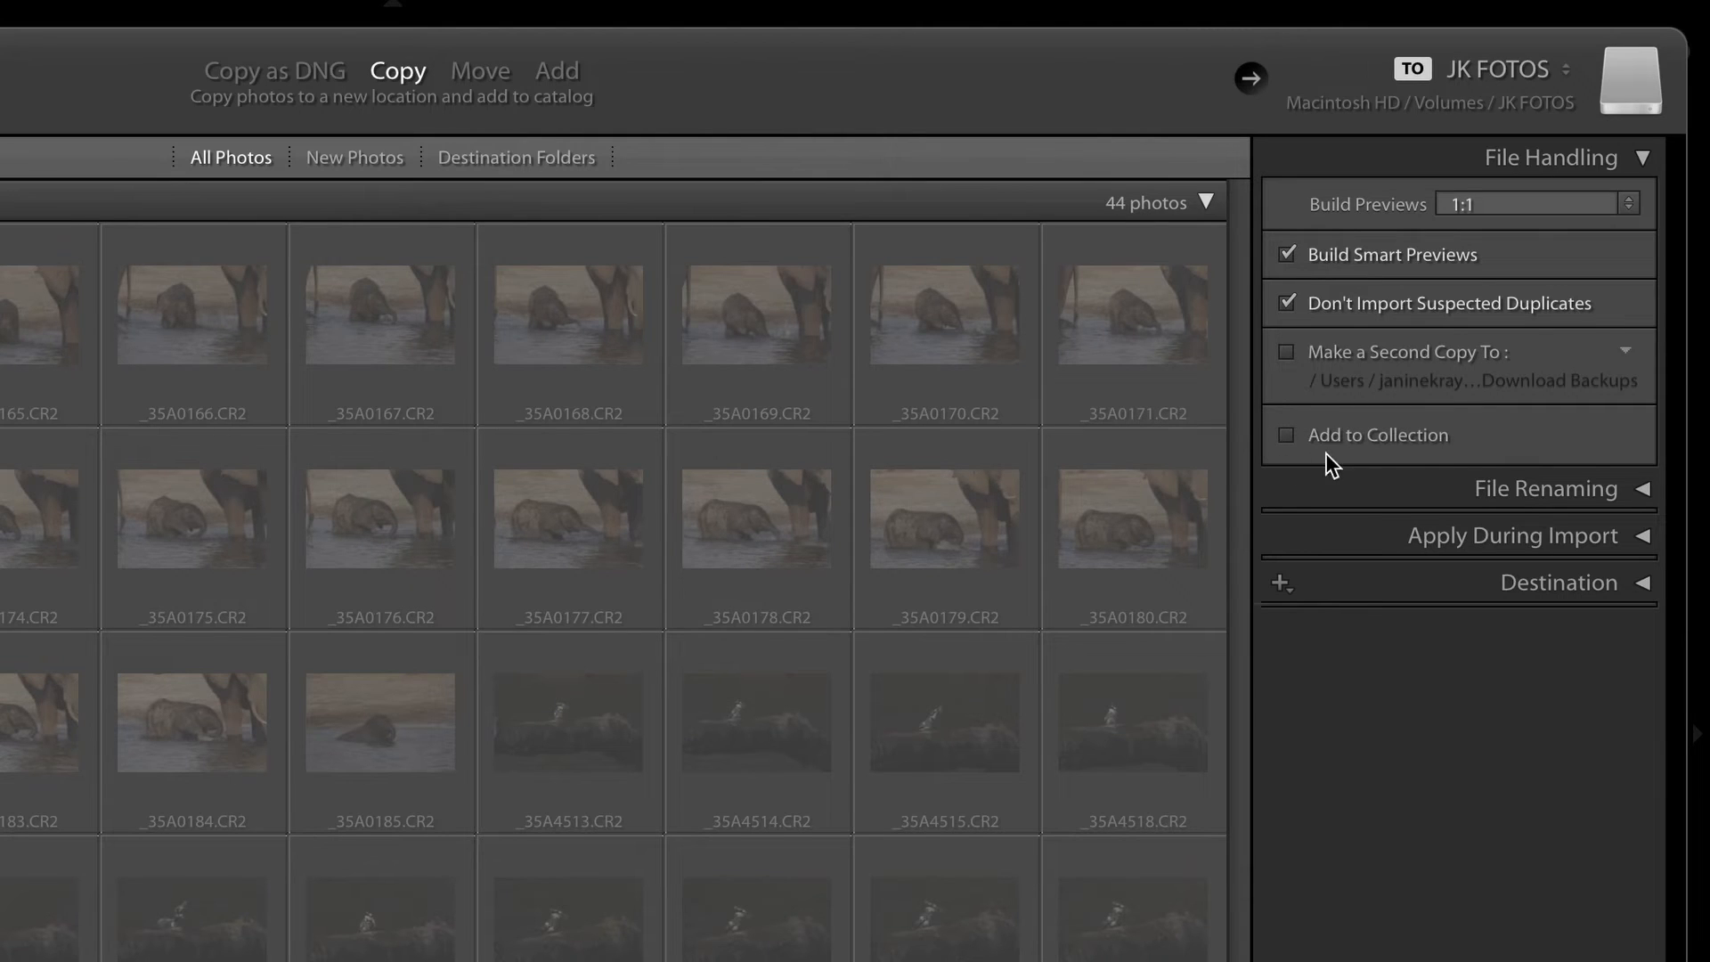
mouse_move(1279, 426)
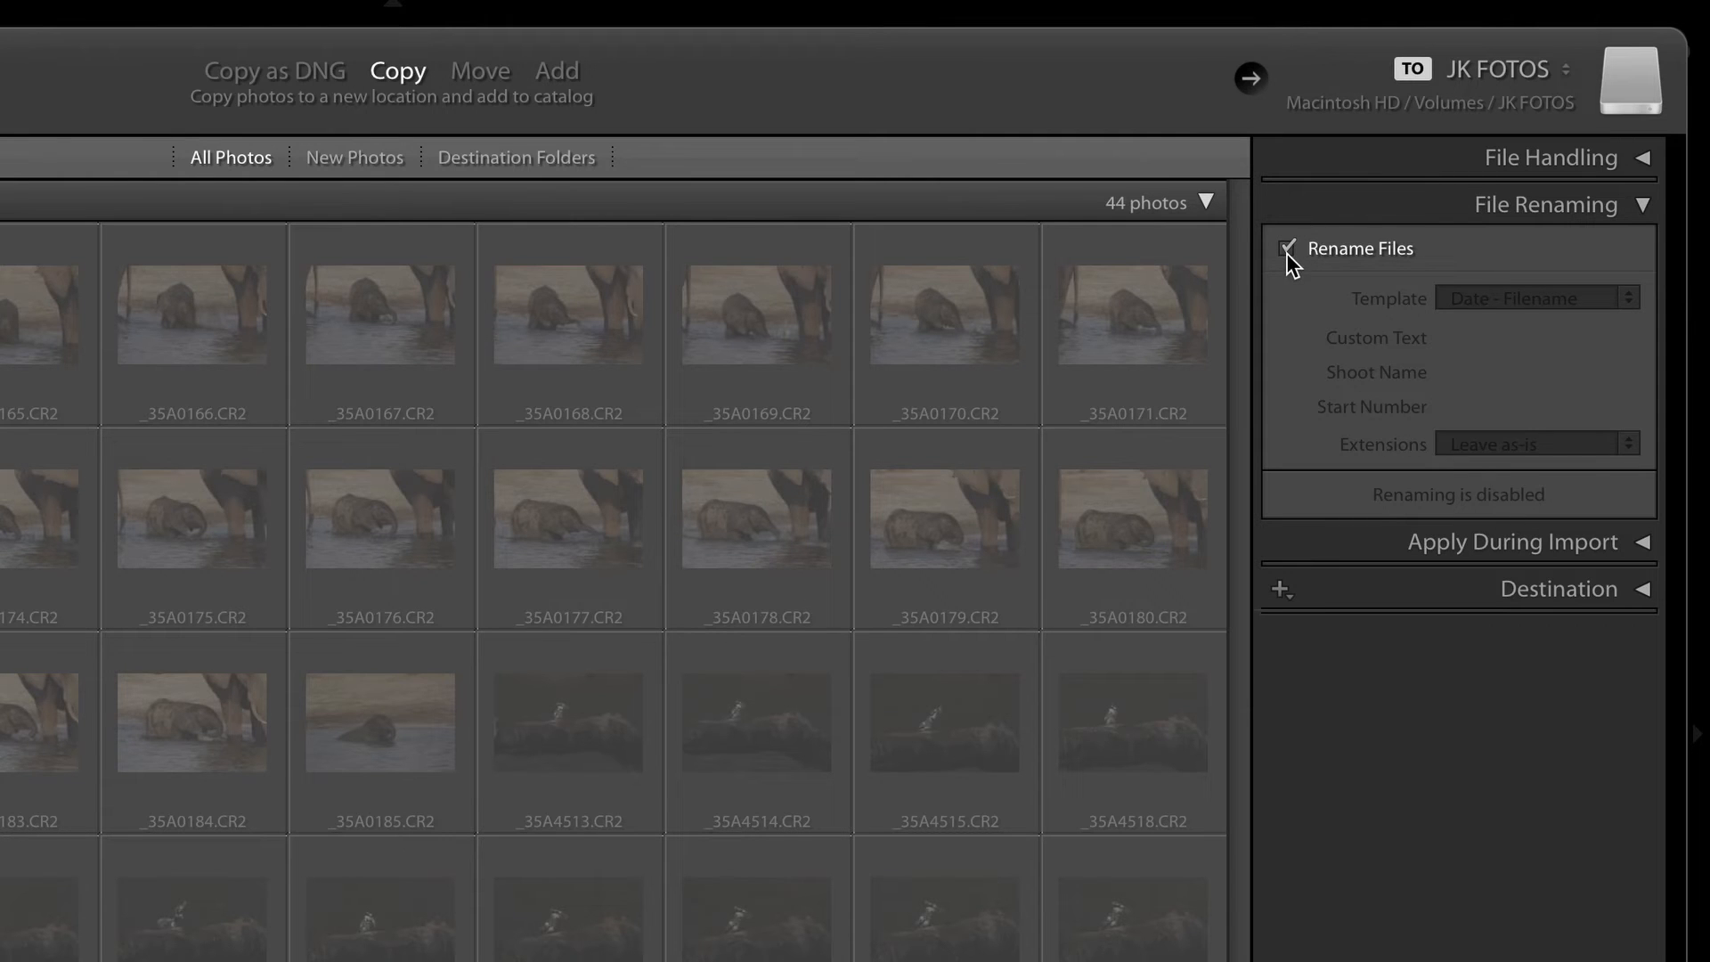
Browse the file renaming templates without changing, leave Rename Files off and collapse the panel
left_click(1287, 248)
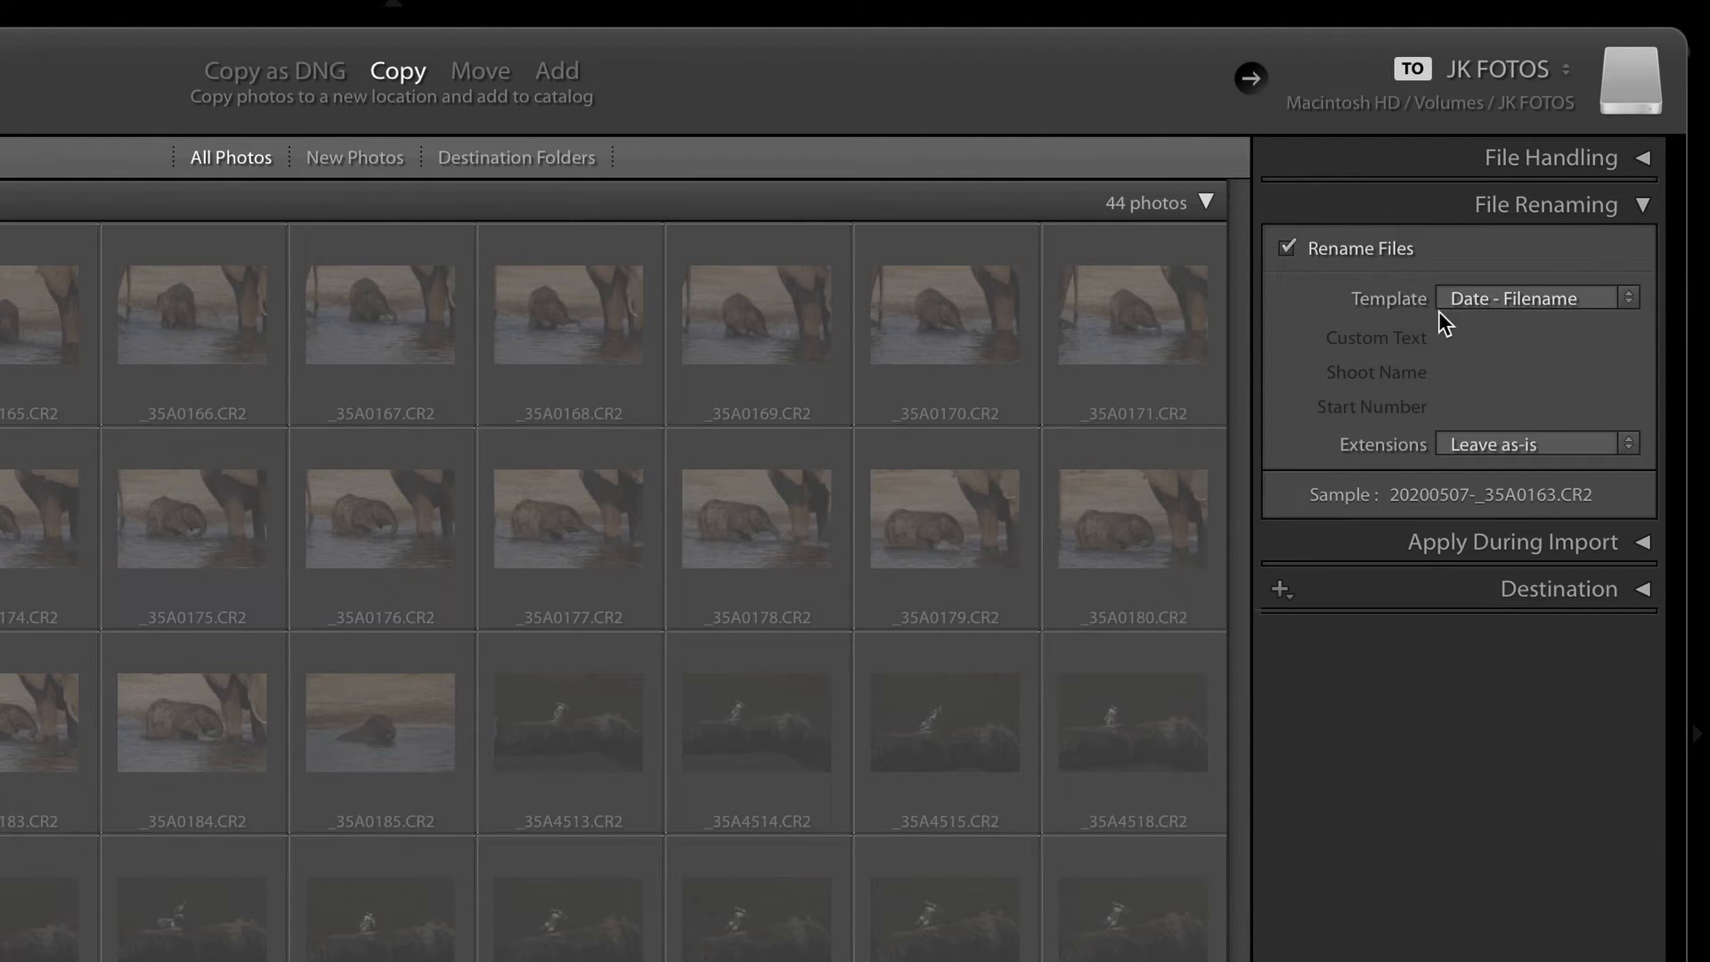
left_click(1531, 298)
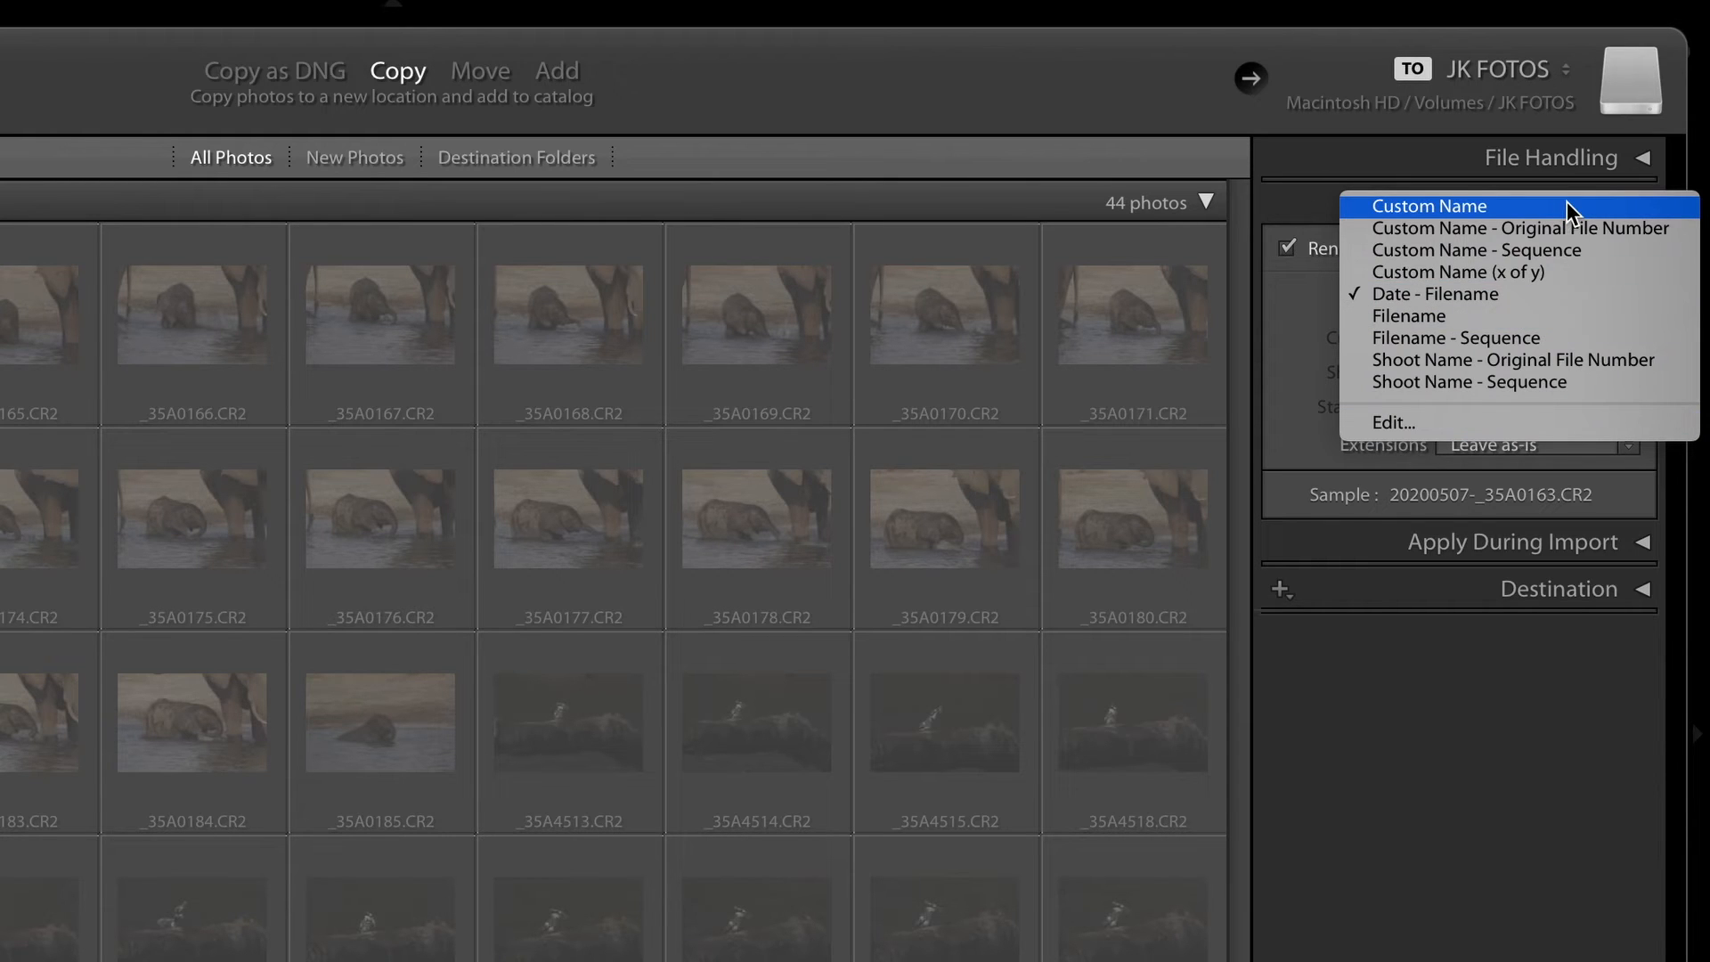
mouse_move(1408, 317)
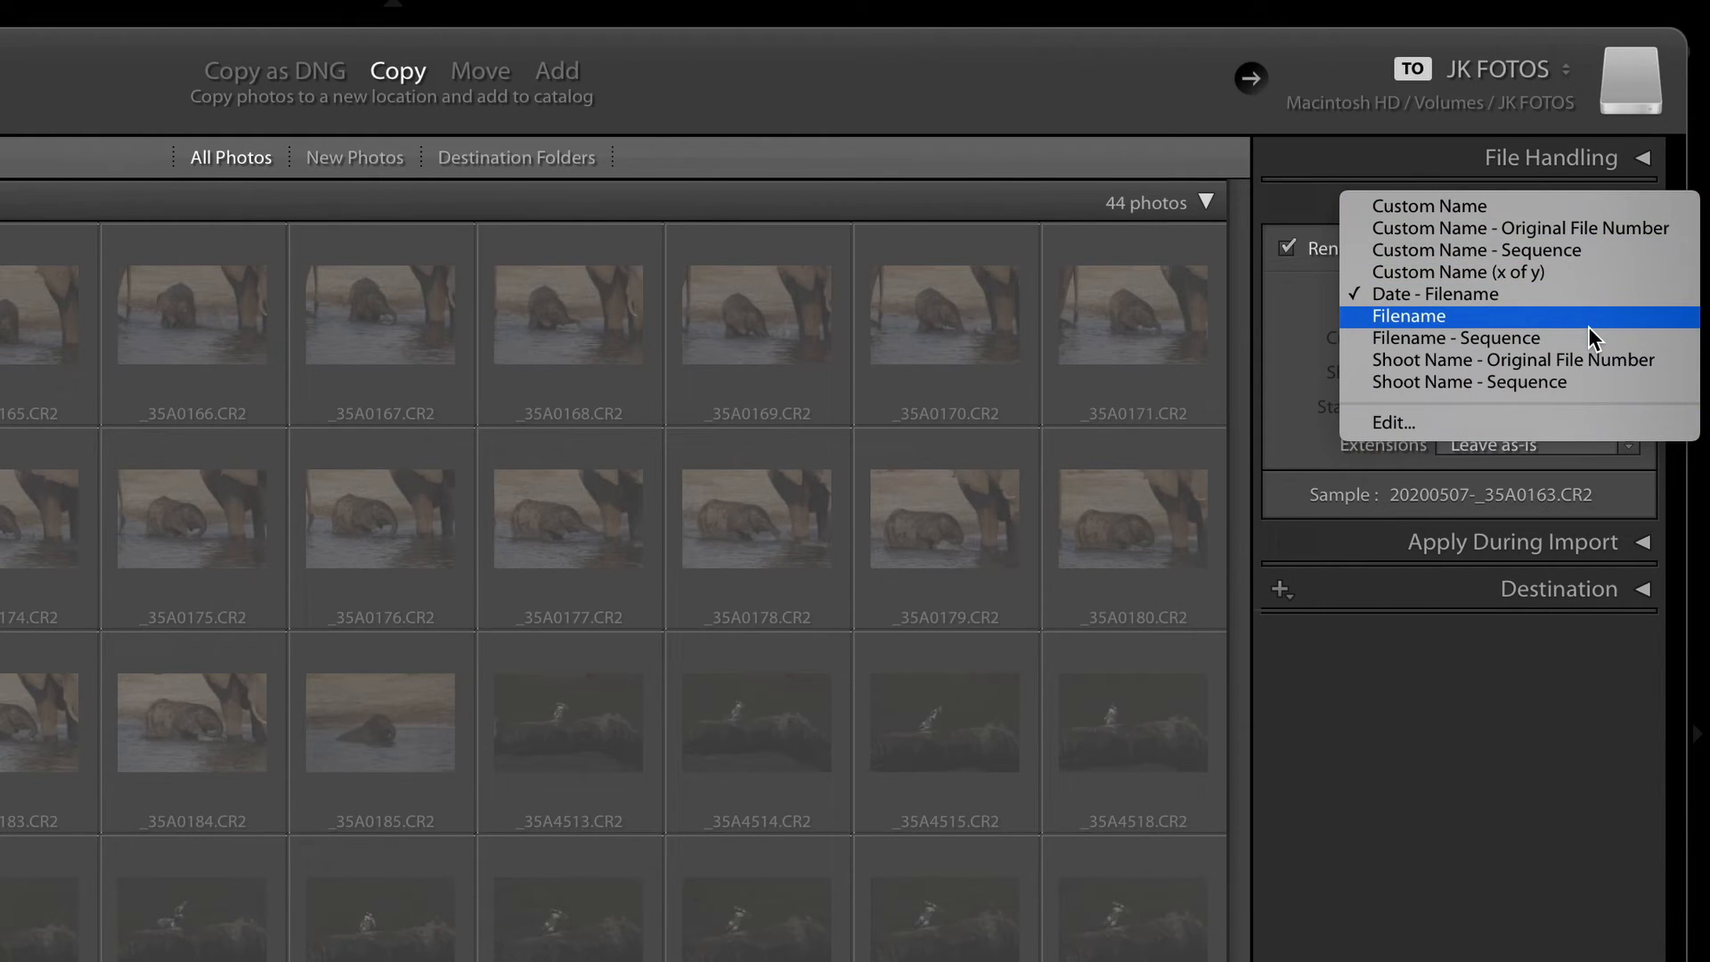
mouse_move(1409, 458)
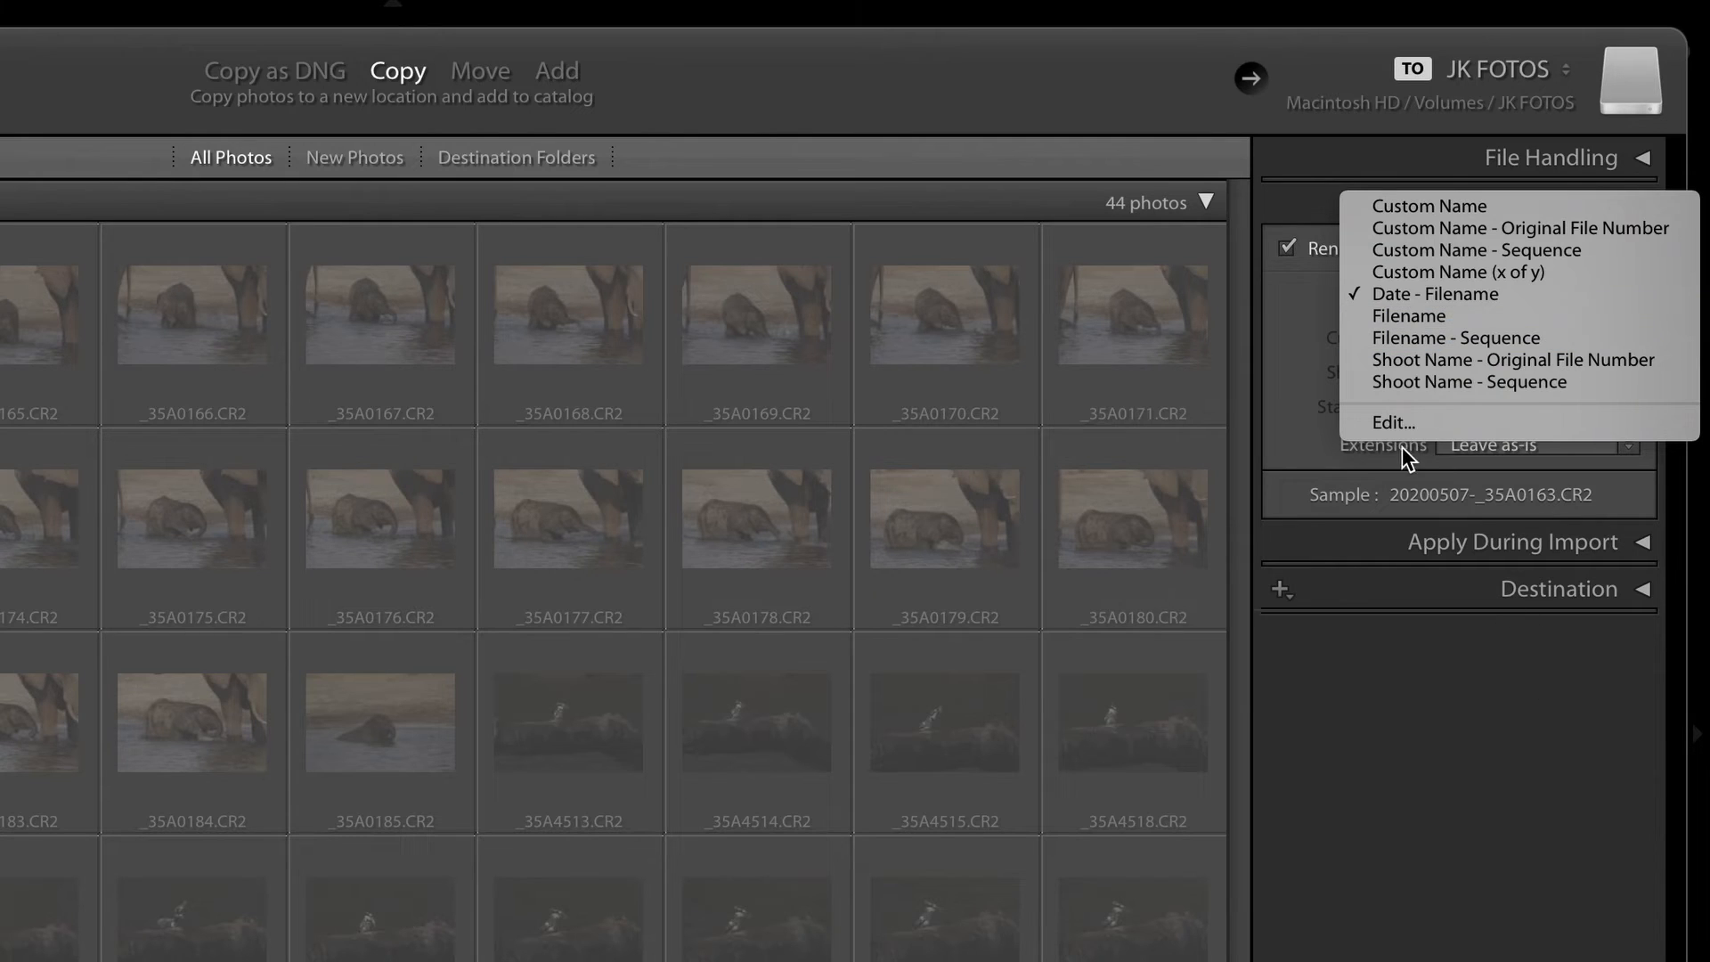
left_click(1462, 293)
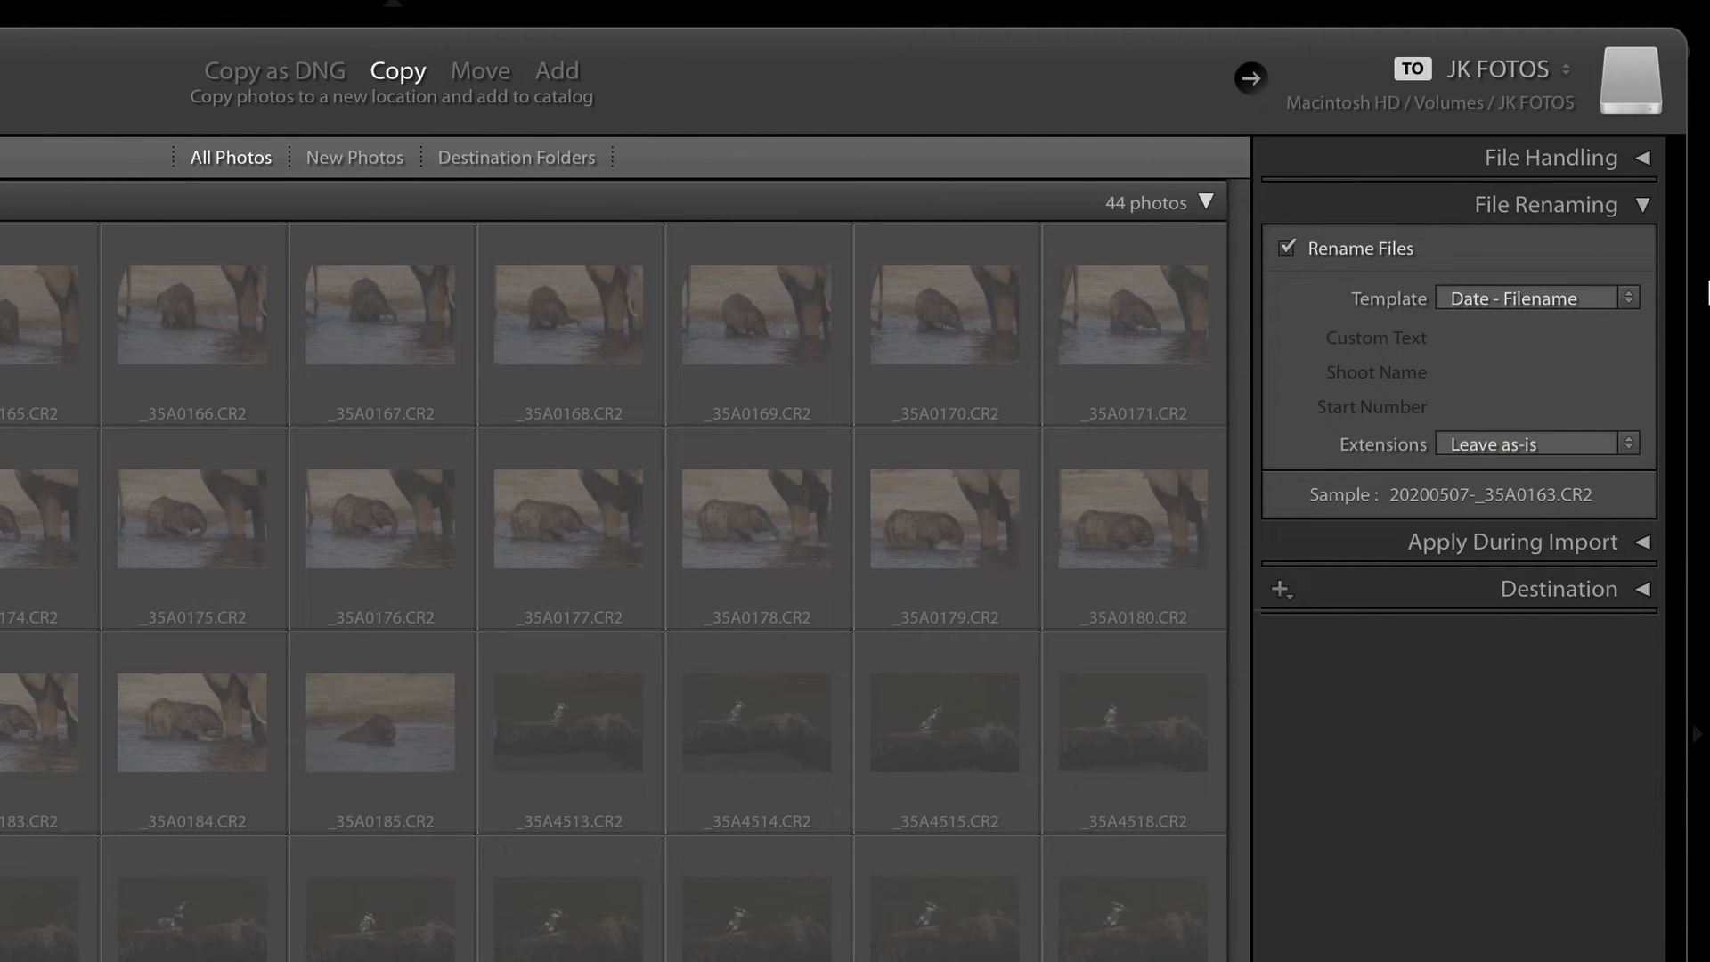
left_click(1288, 249)
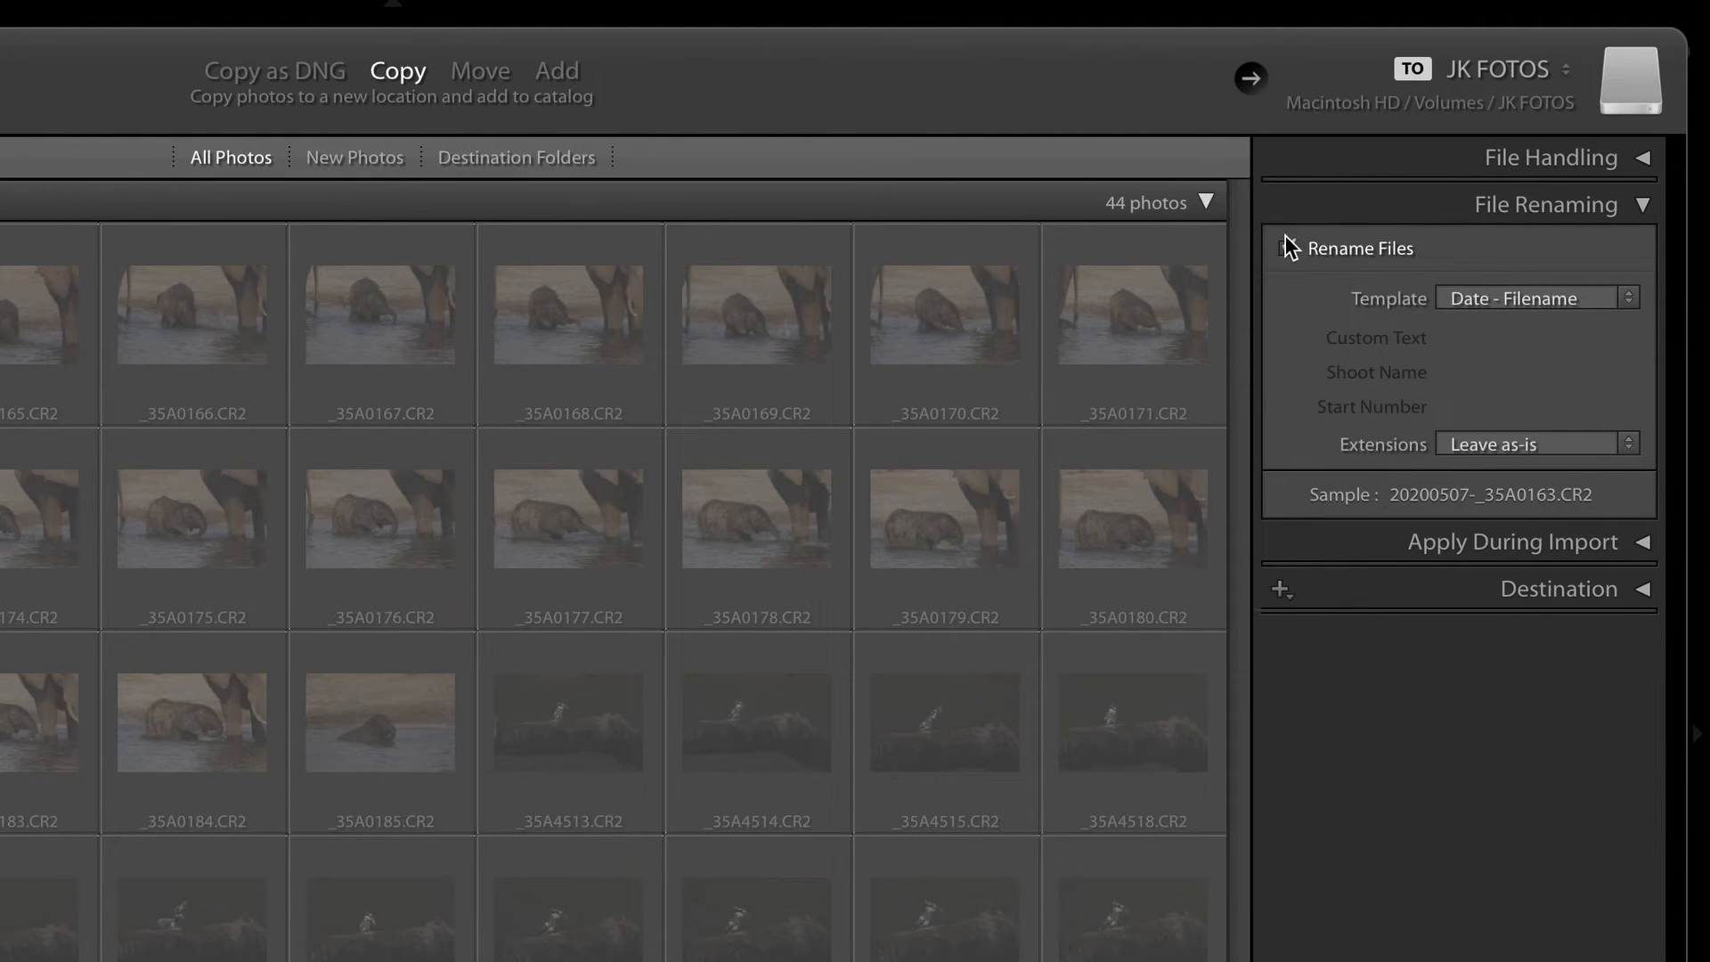
left_click(1293, 248)
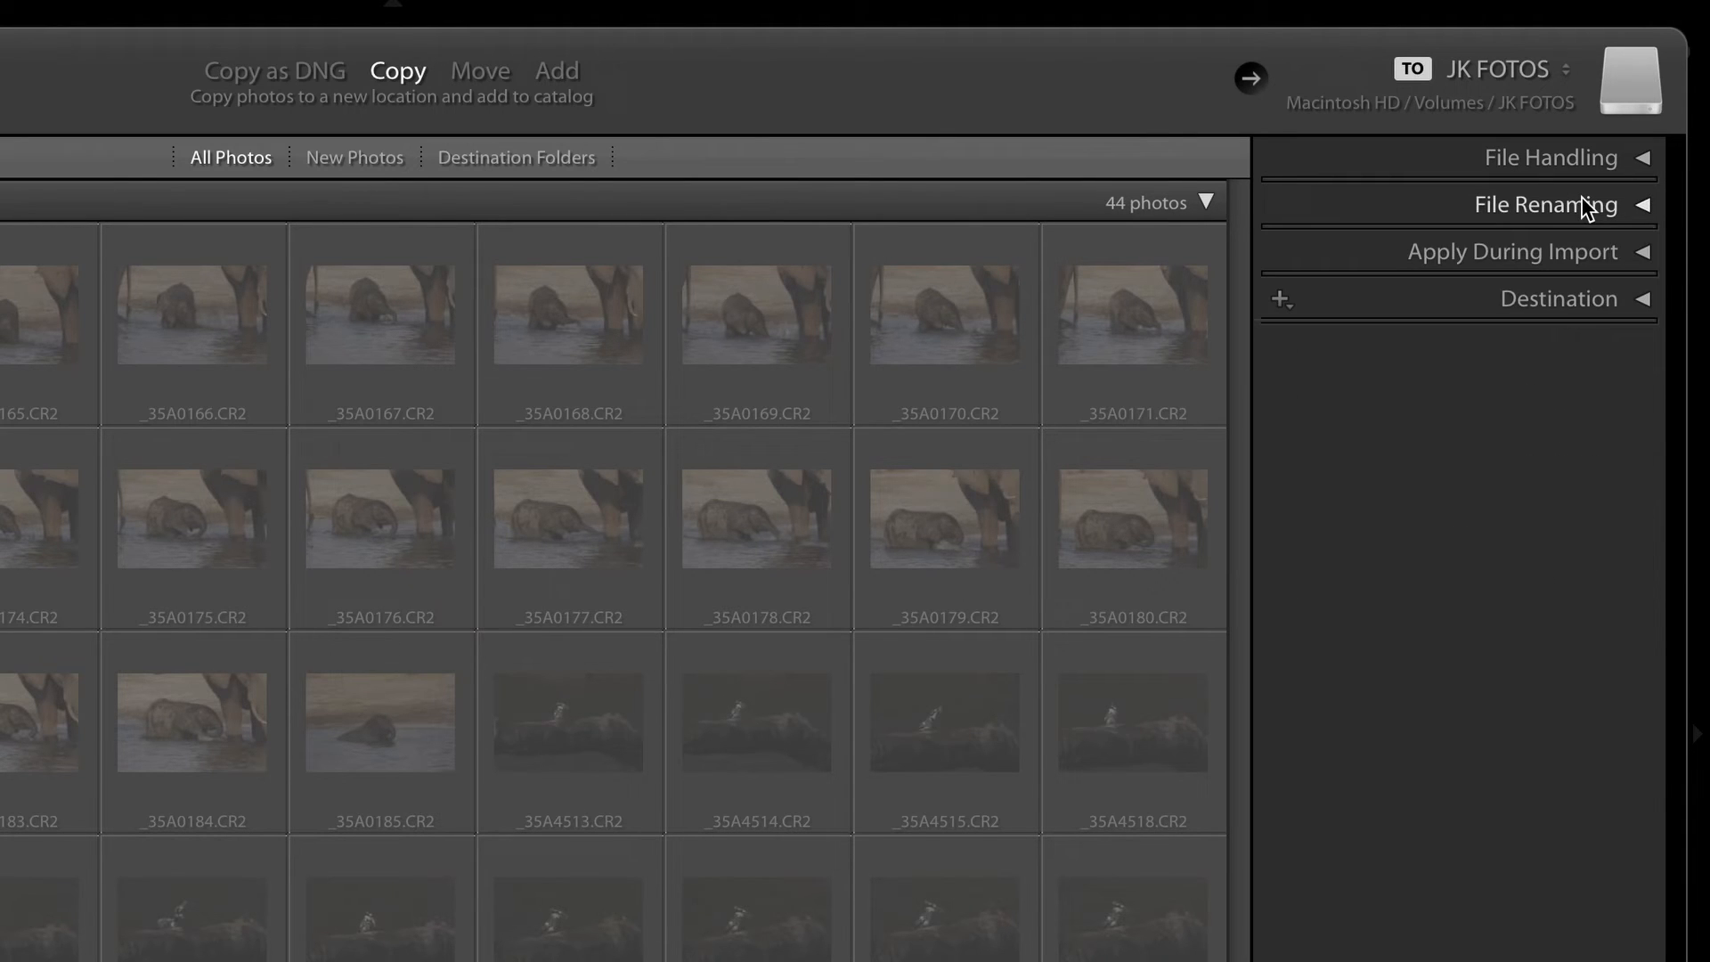
Expand Apply During Import and keep Develop Settings at None
left_click(1514, 251)
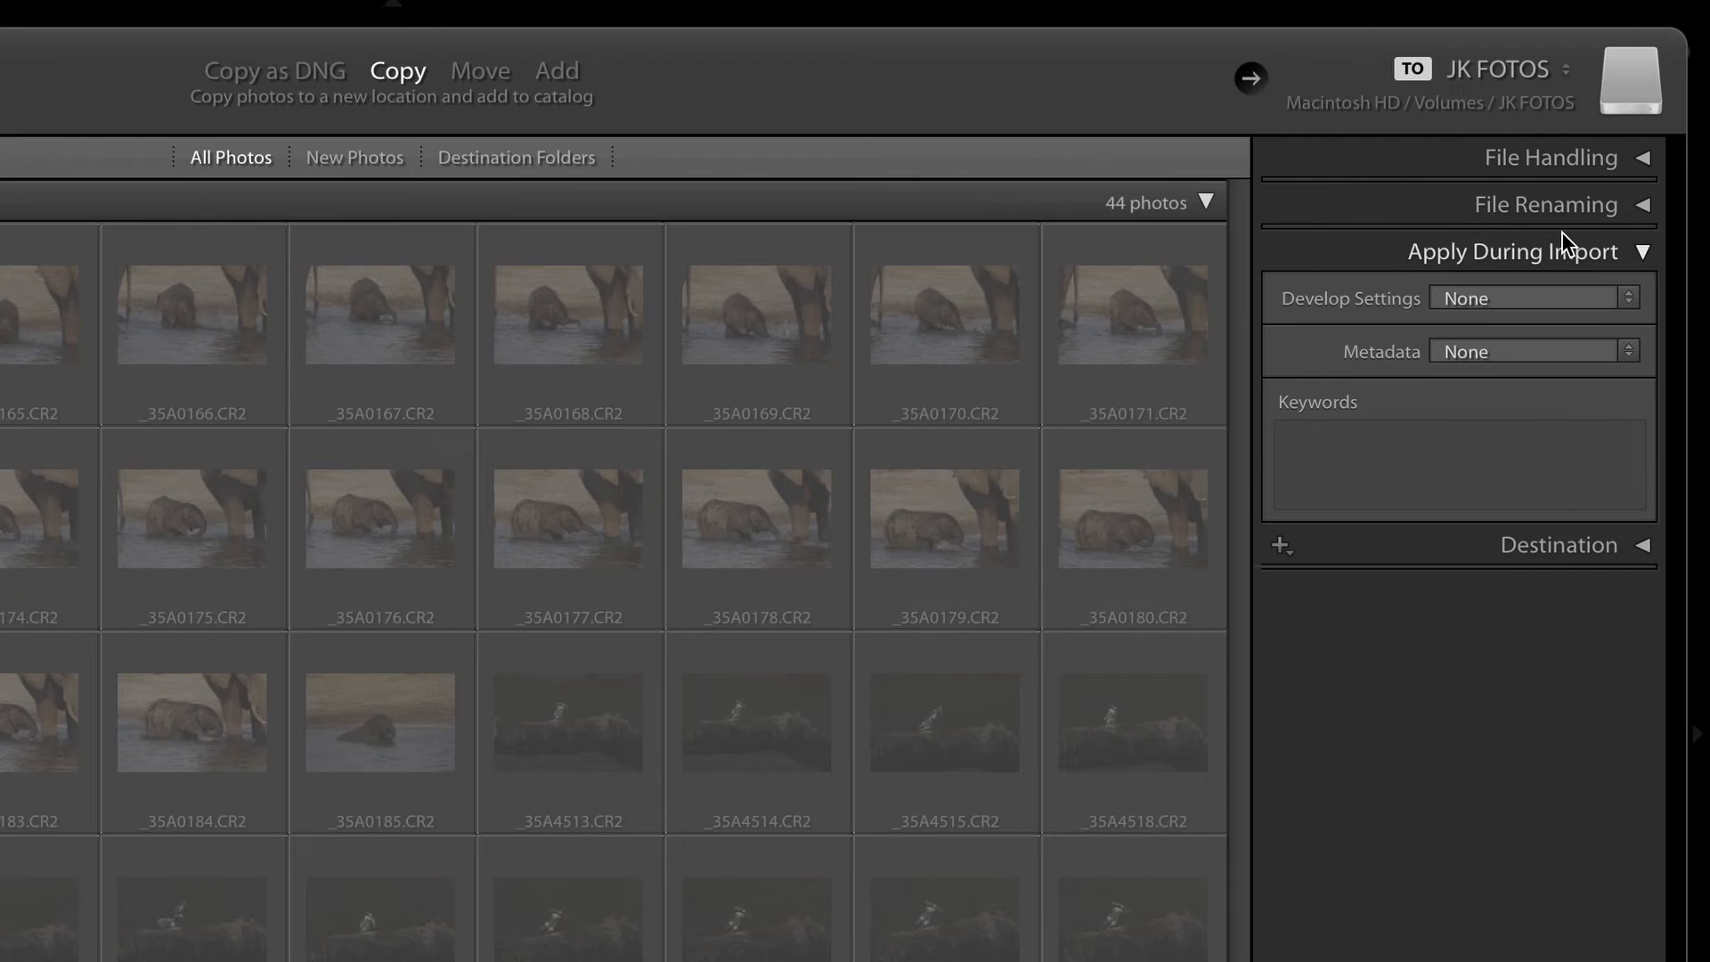
mouse_move(1601, 253)
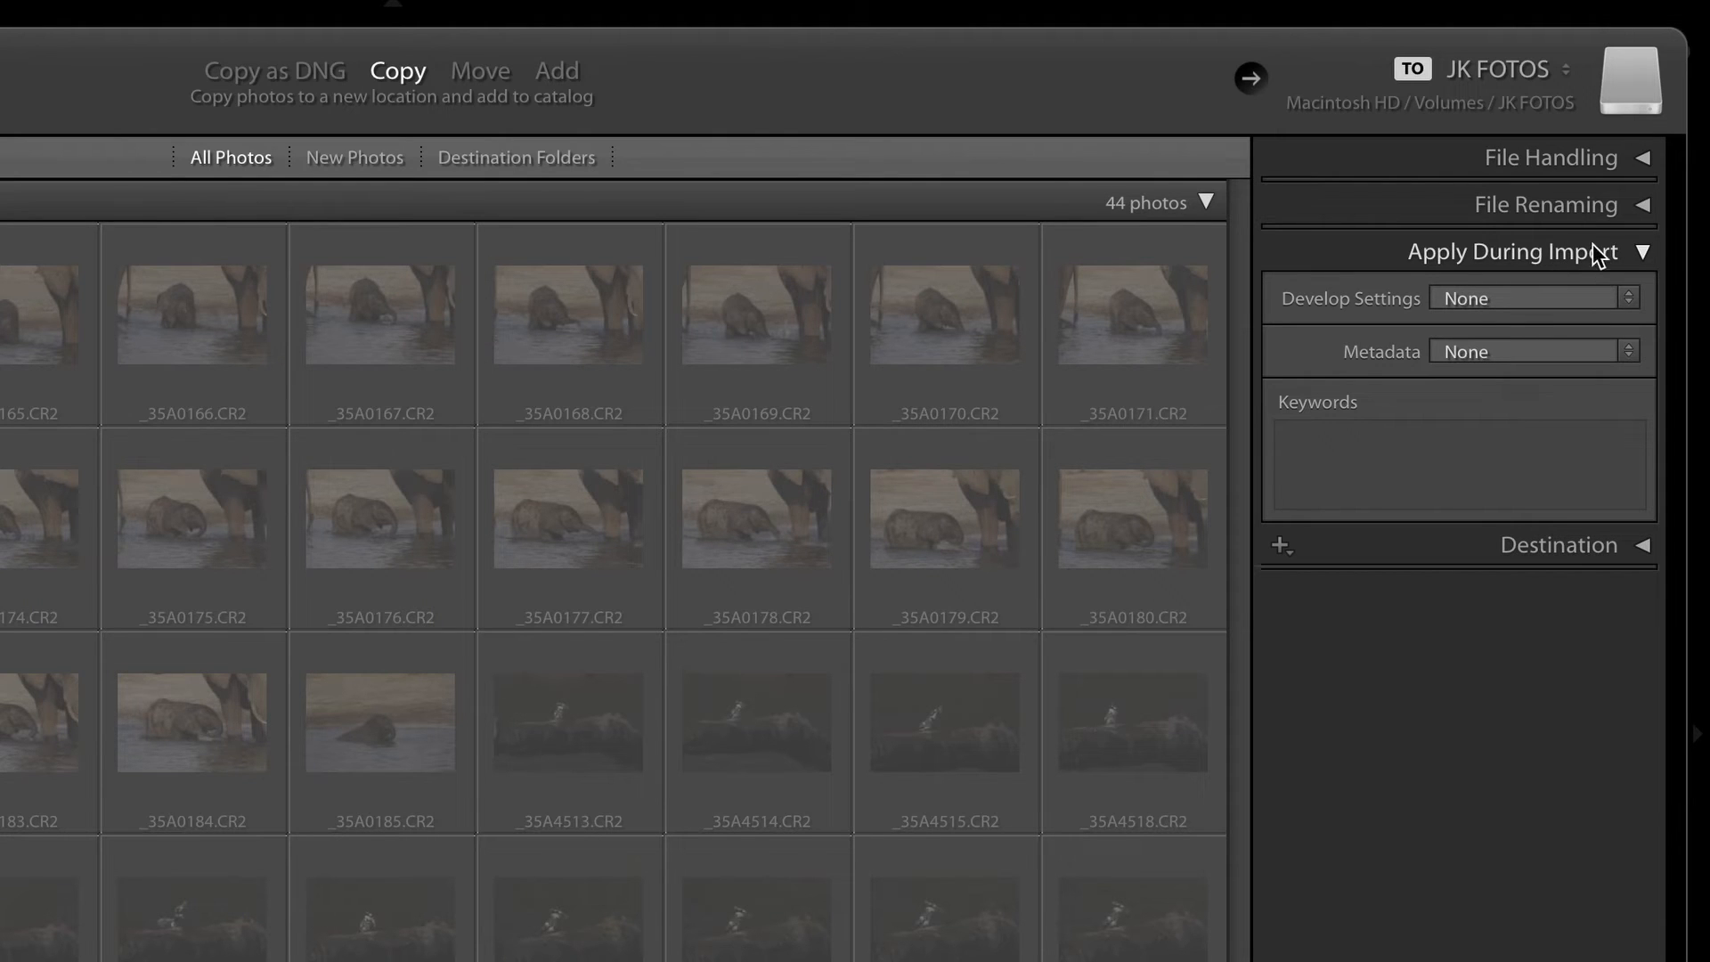
mouse_move(1437, 427)
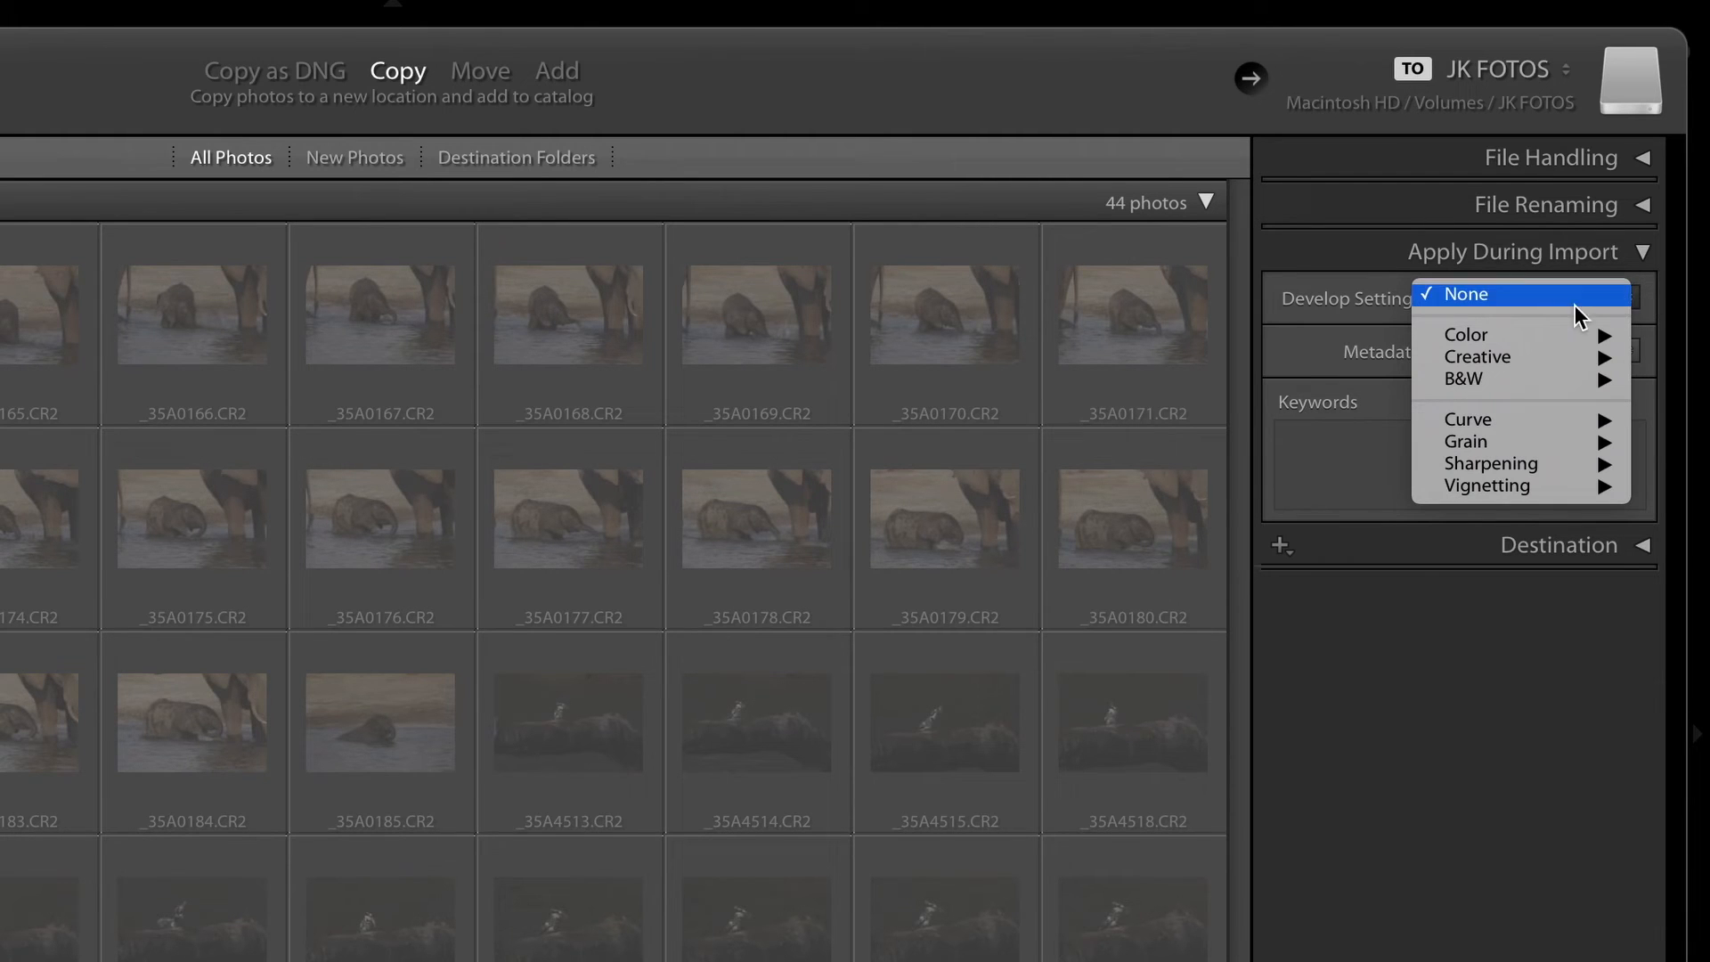
mouse_move(1548, 422)
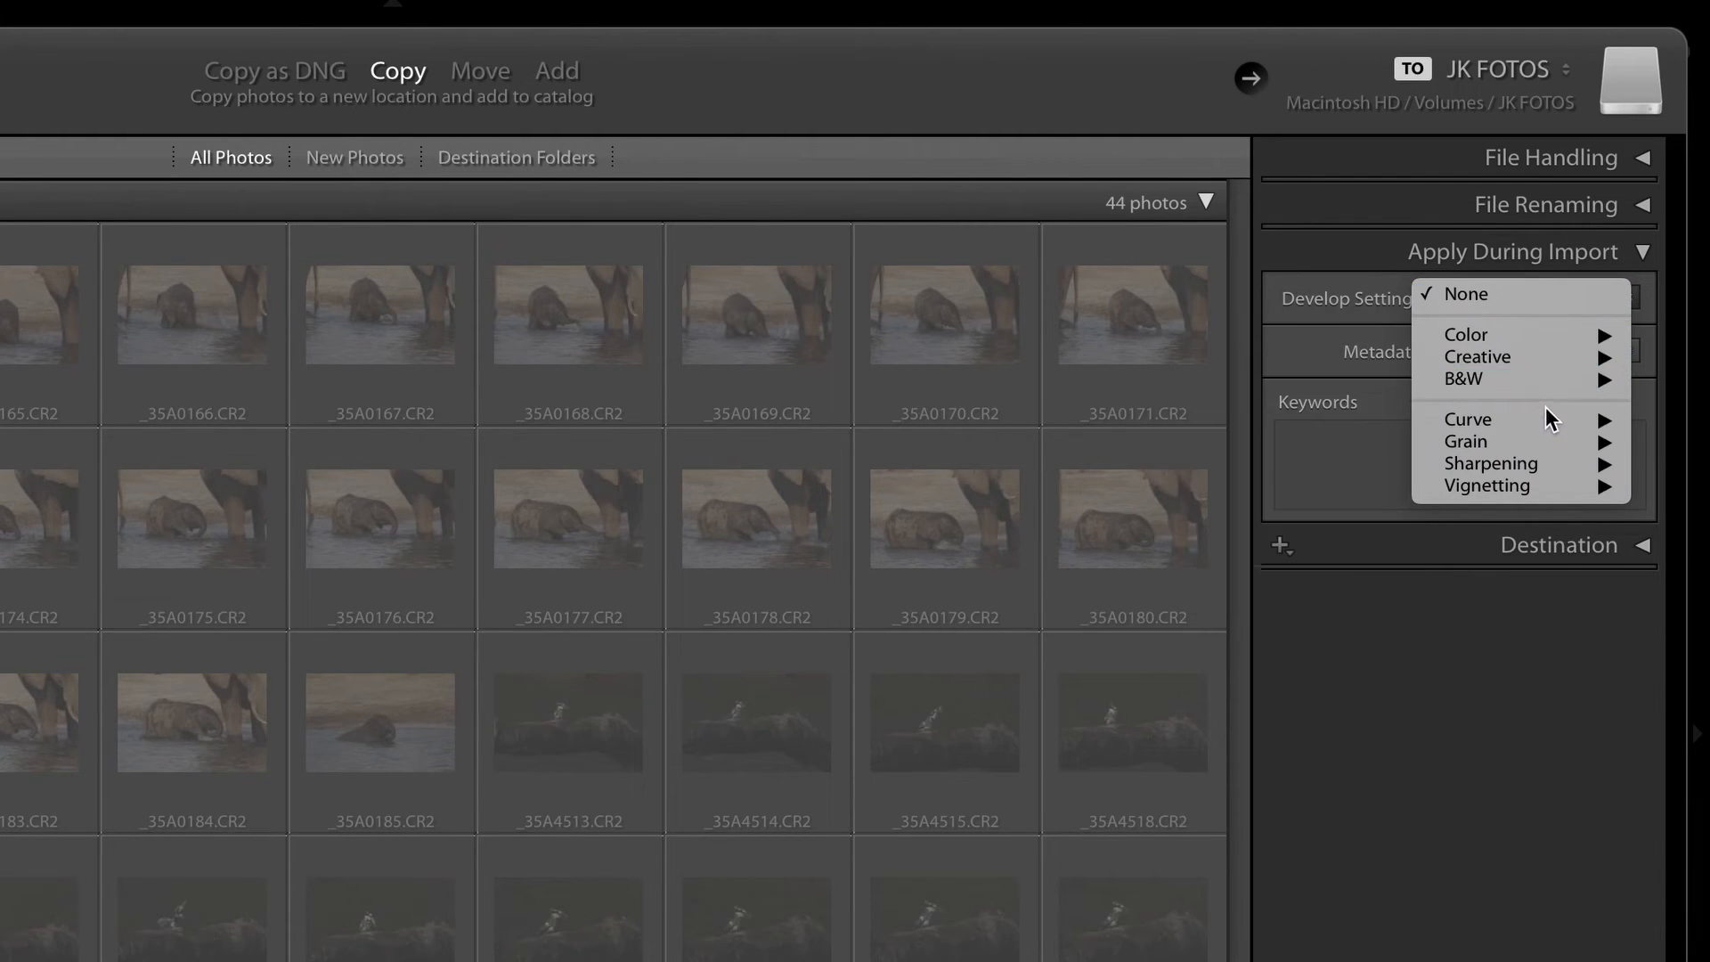
mouse_move(1489, 484)
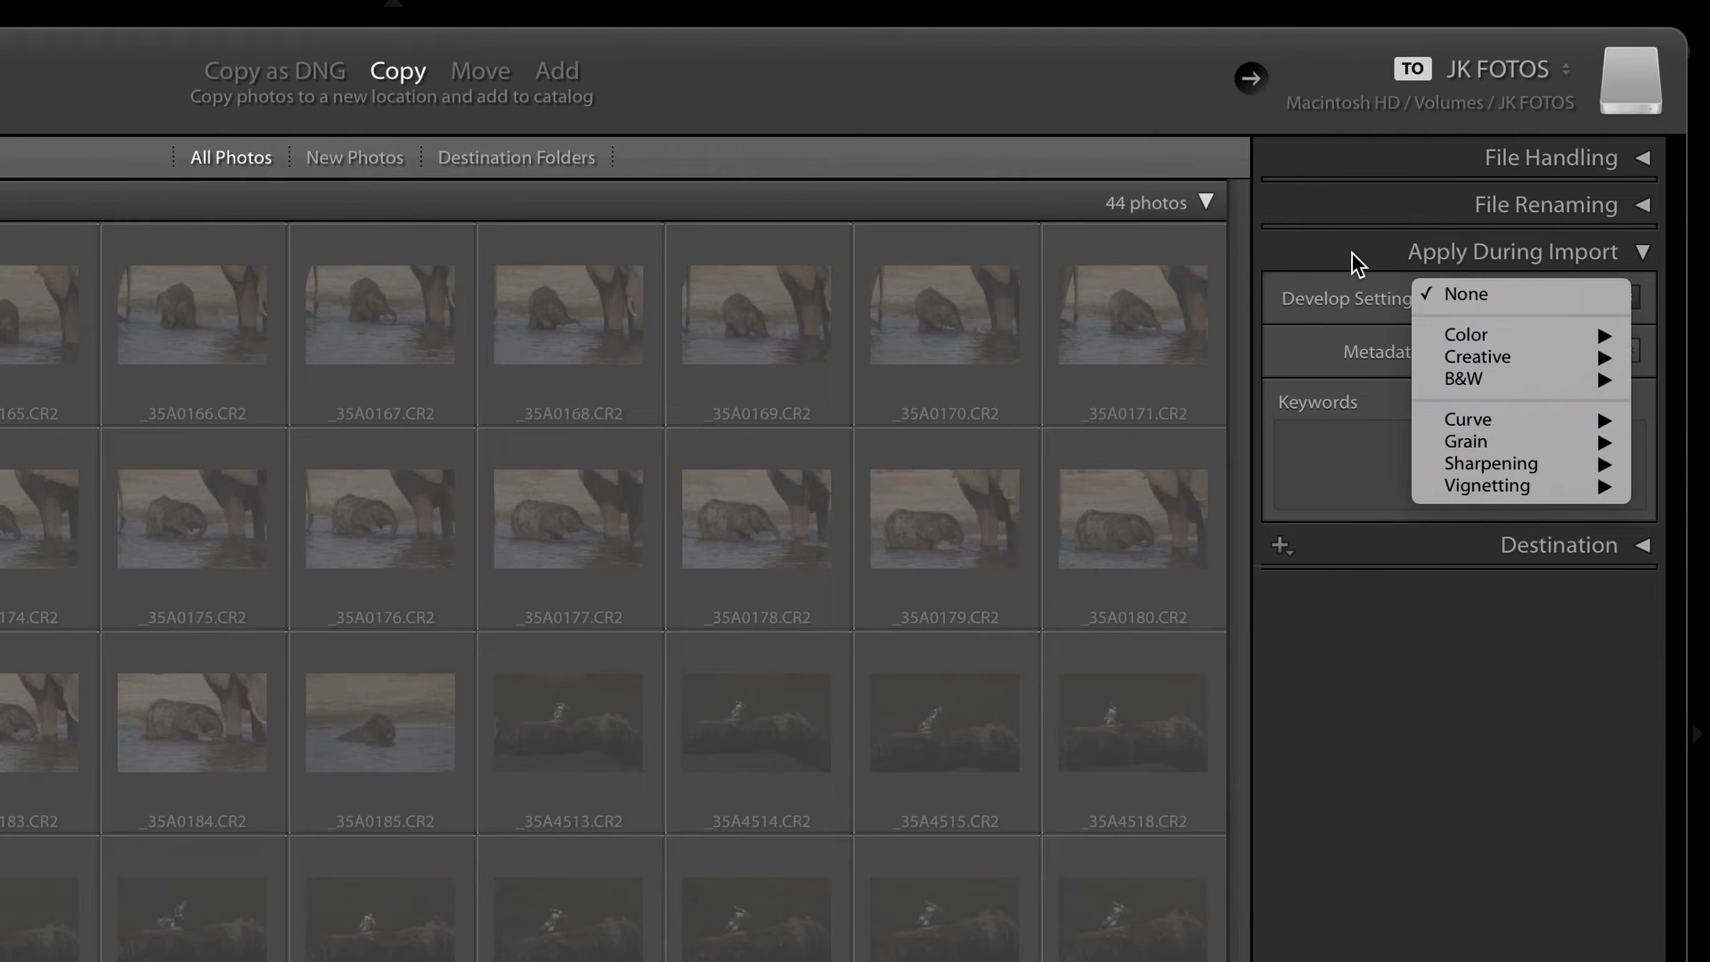
left_click(1466, 294)
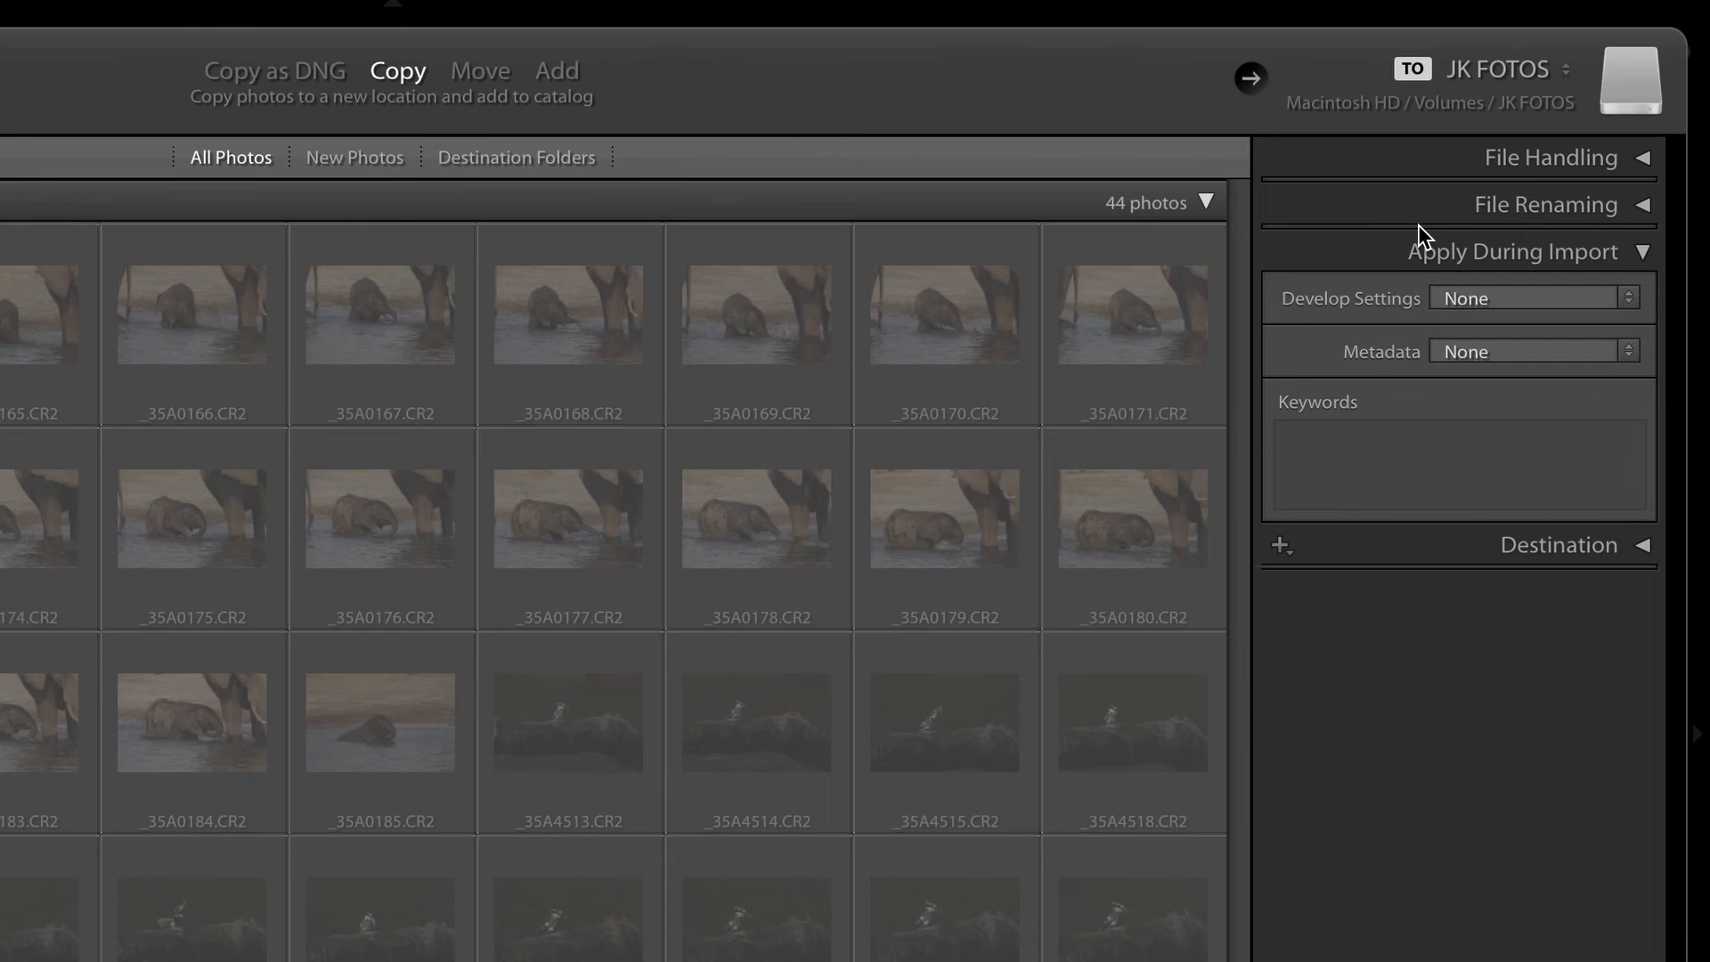
mouse_move(1407, 303)
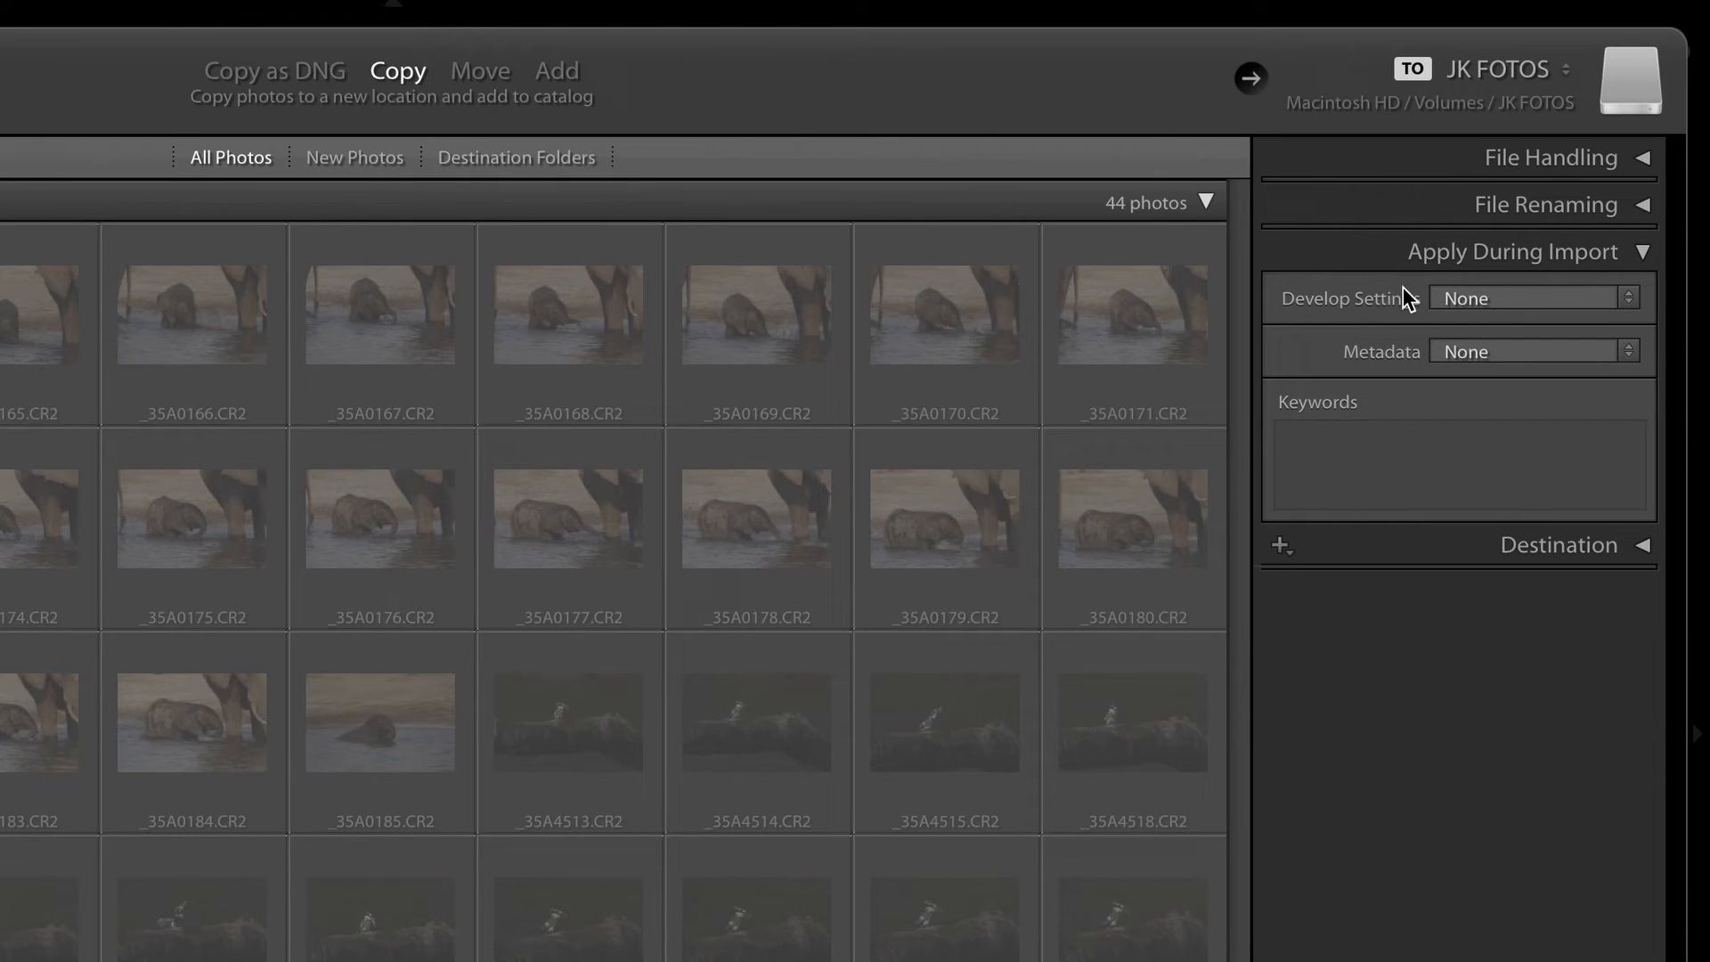
mouse_move(1423, 283)
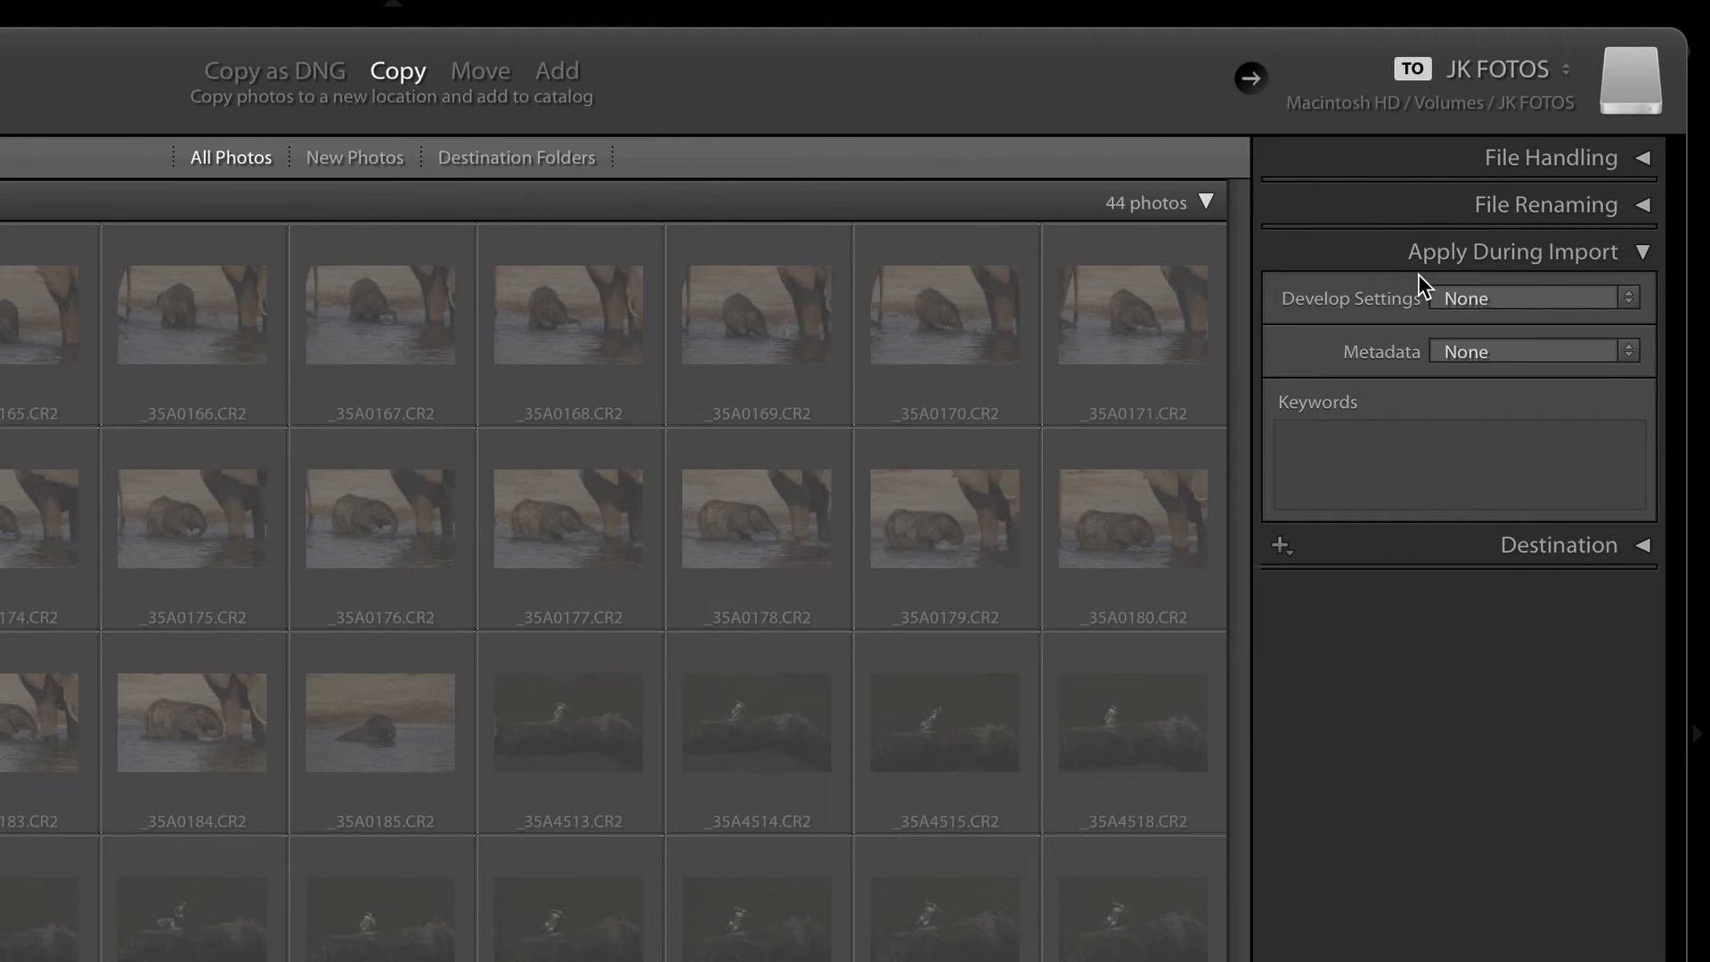
mouse_move(1519, 262)
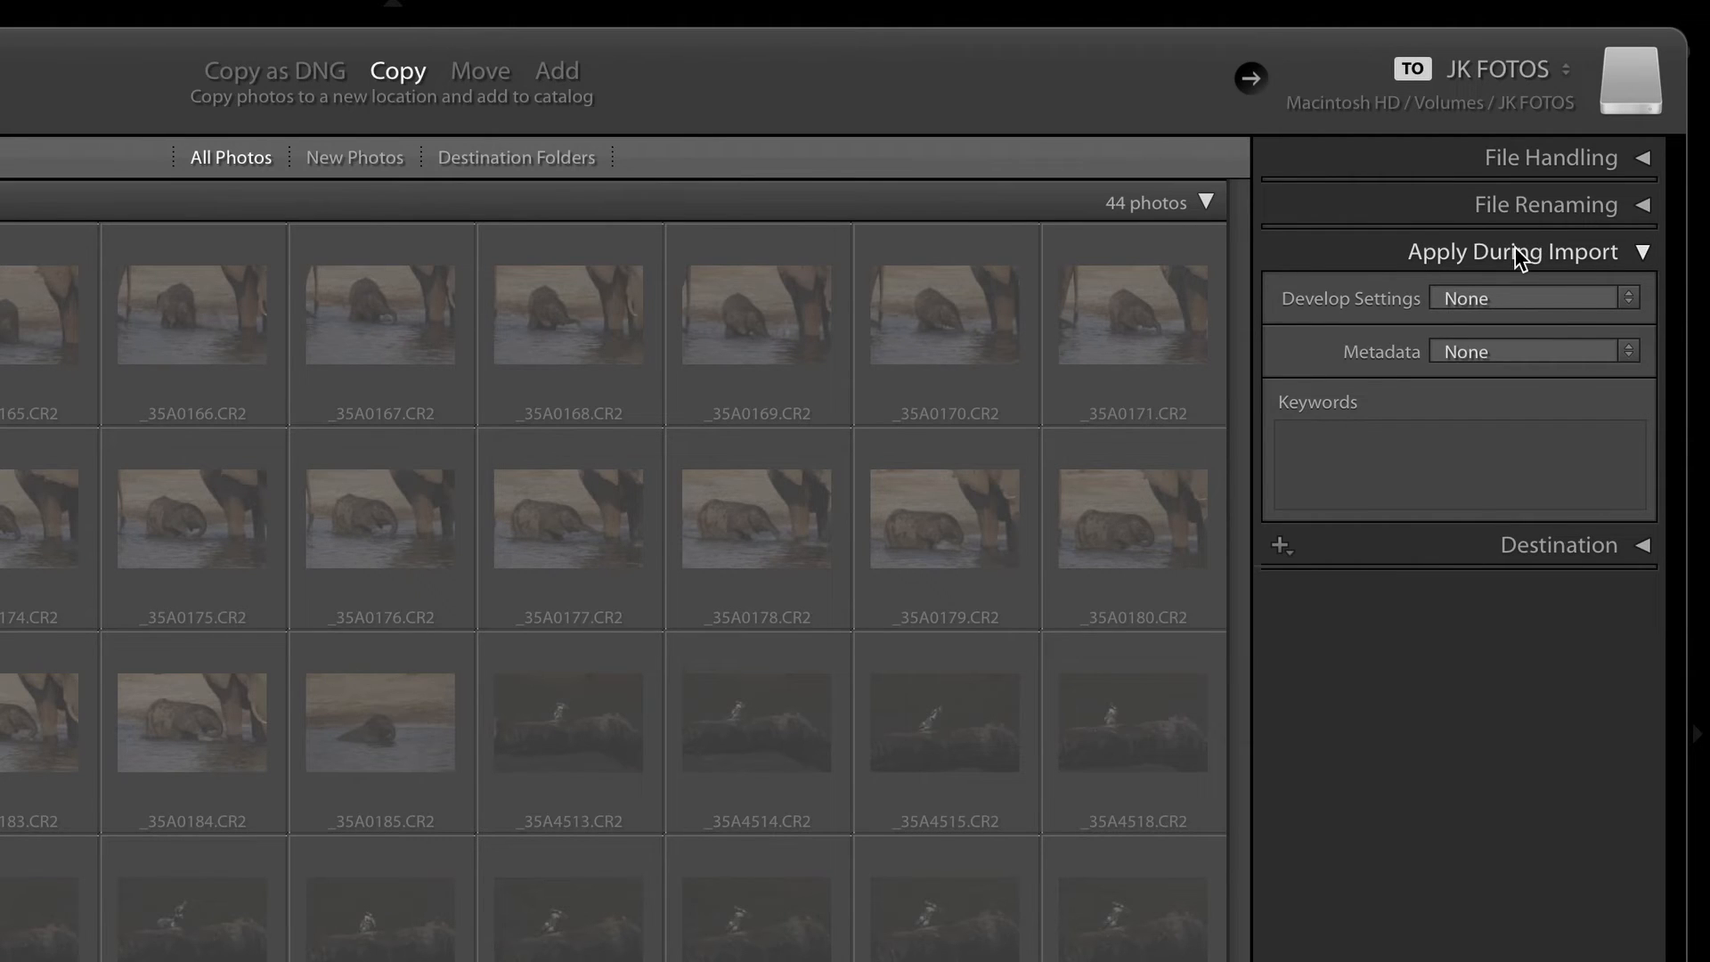
mouse_move(1420, 378)
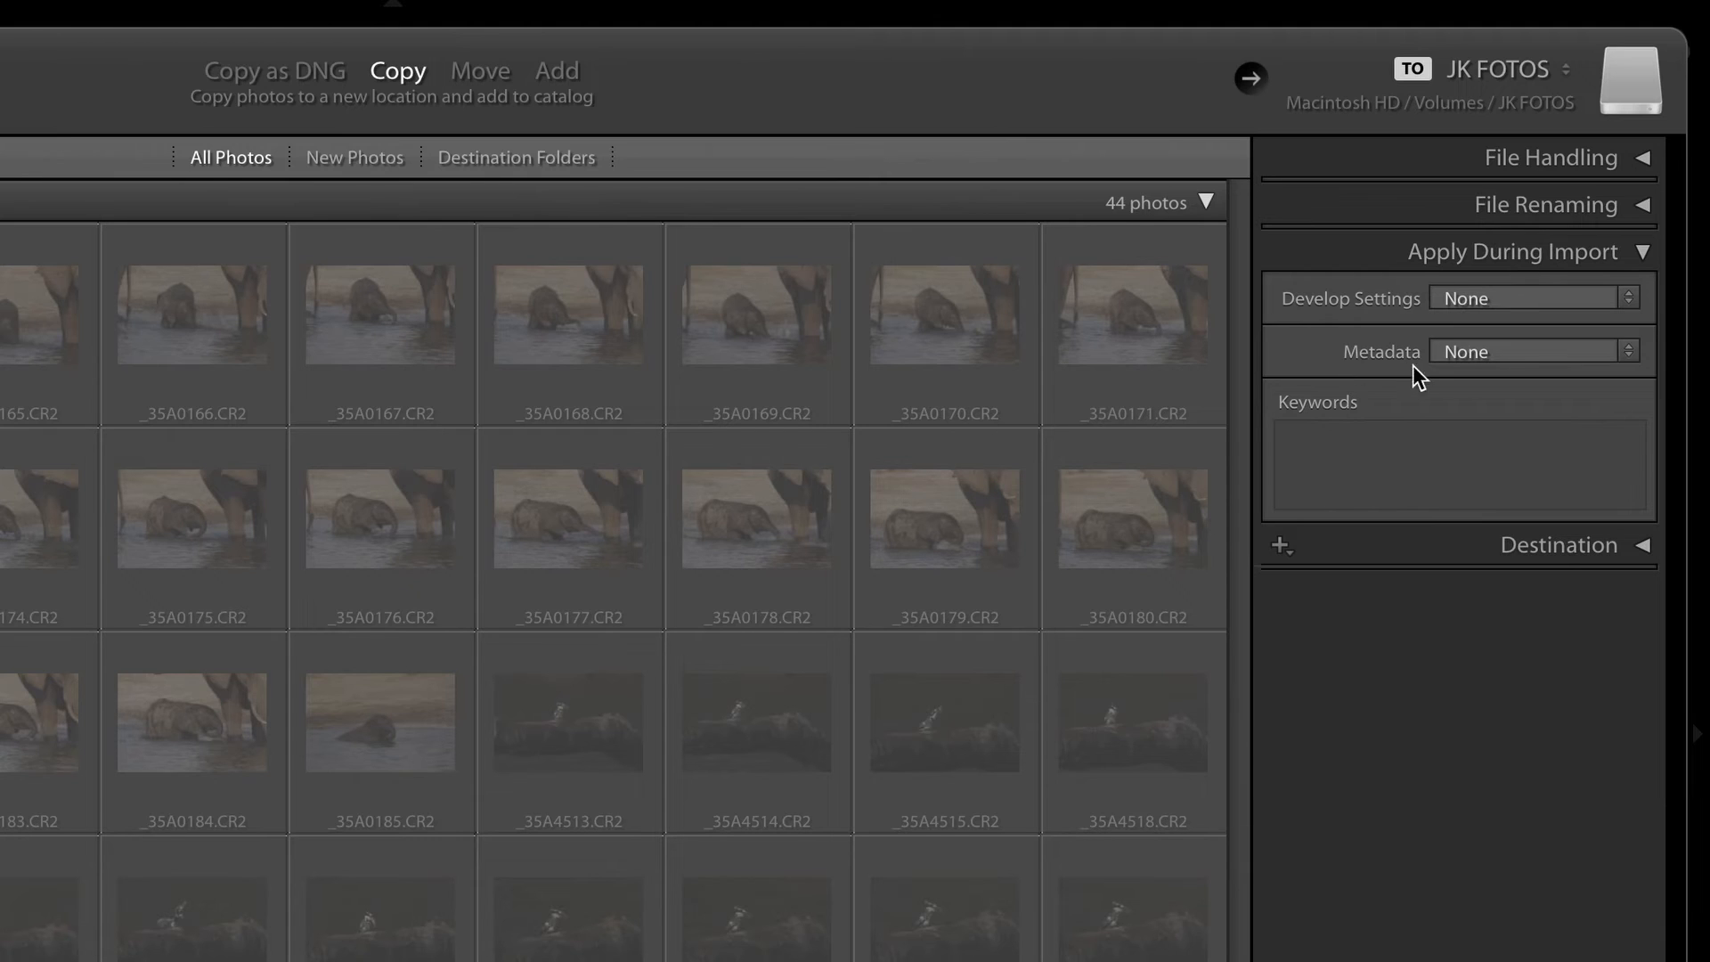
Show the Metadata preset dropdown under Apply During Import
left_click(1532, 351)
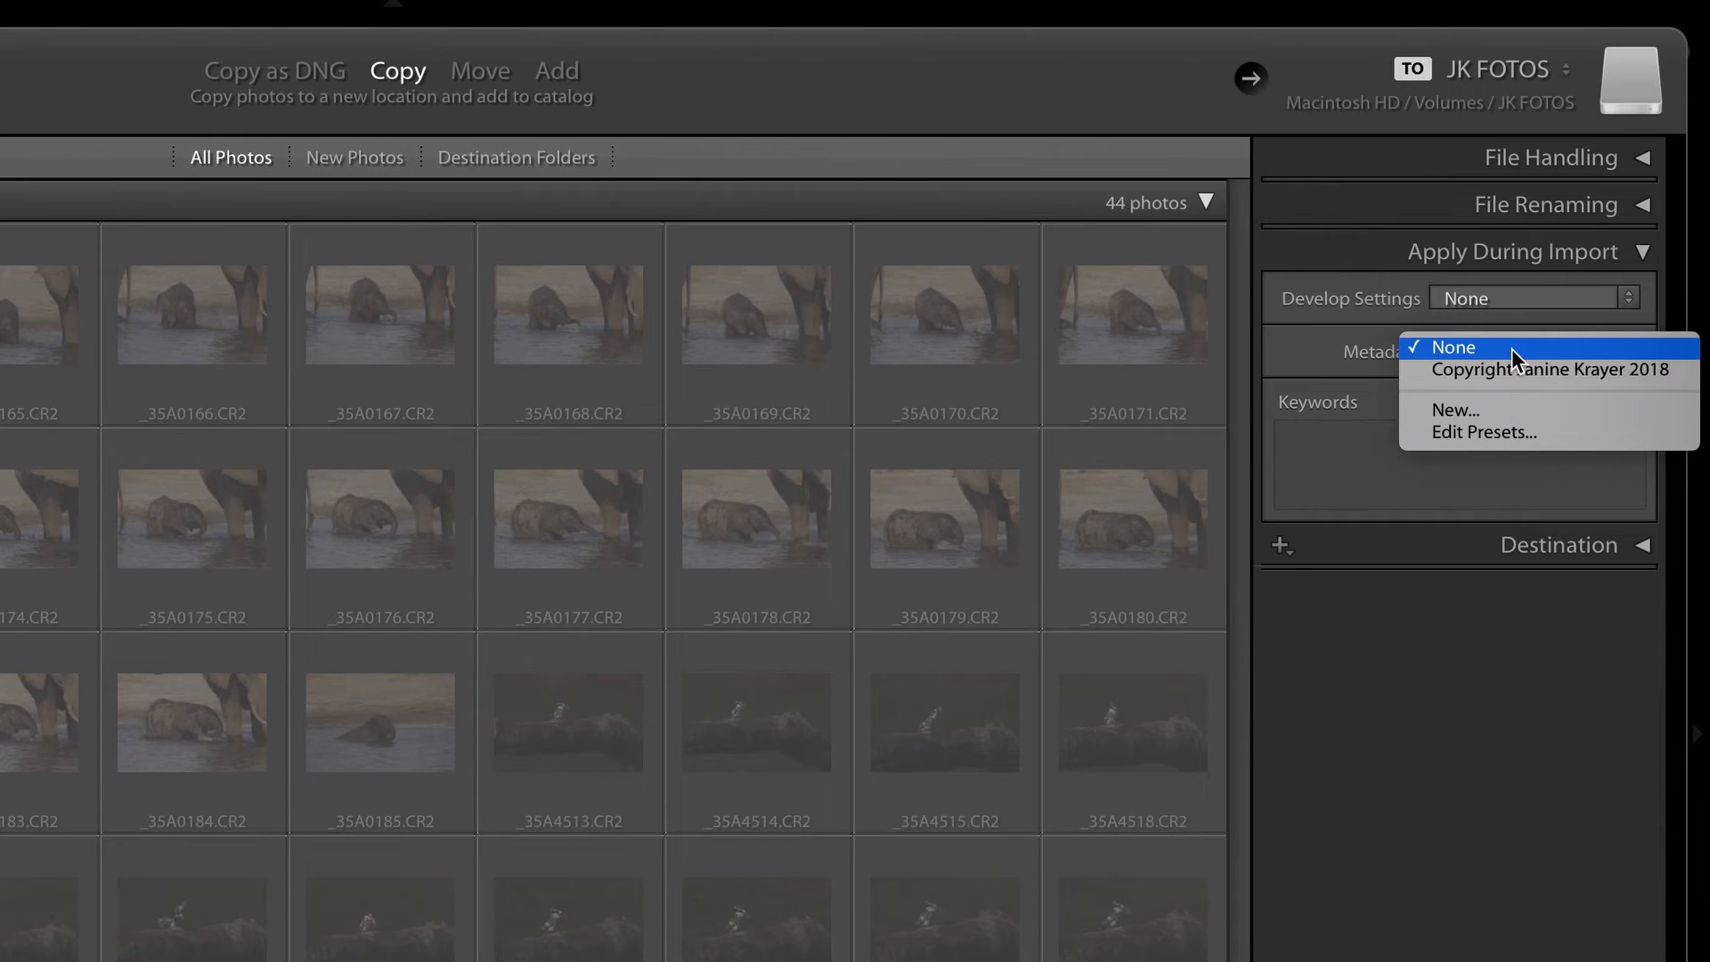
mouse_move(1532, 443)
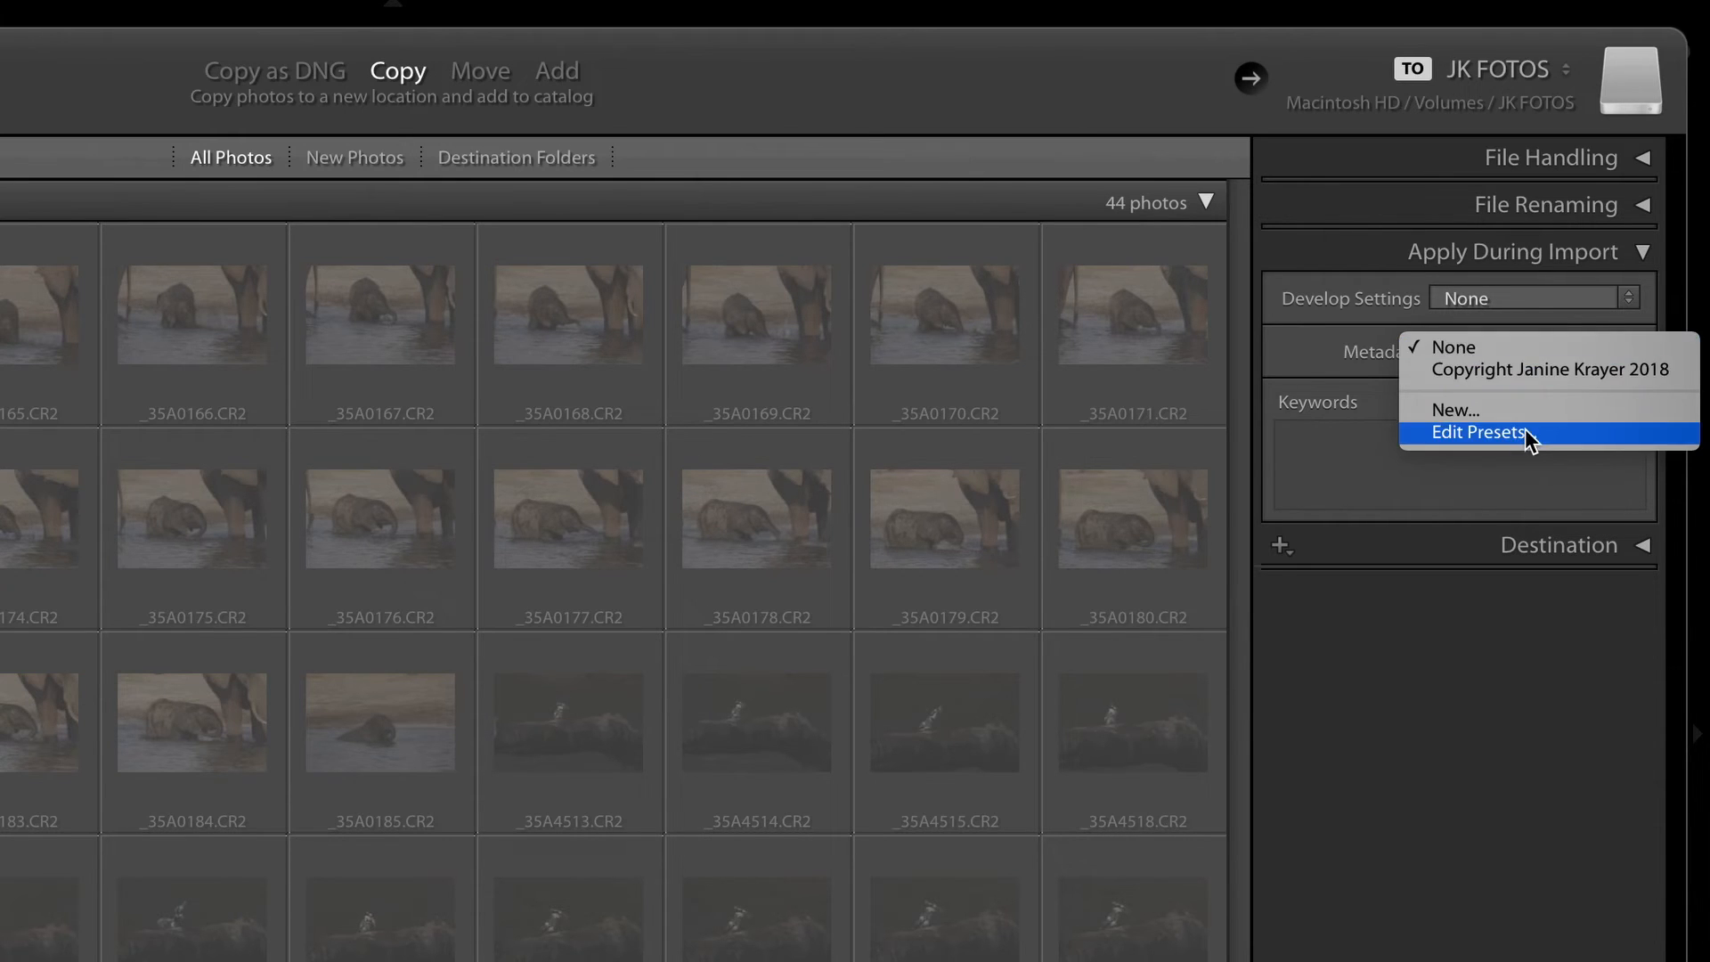
mouse_move(1538, 424)
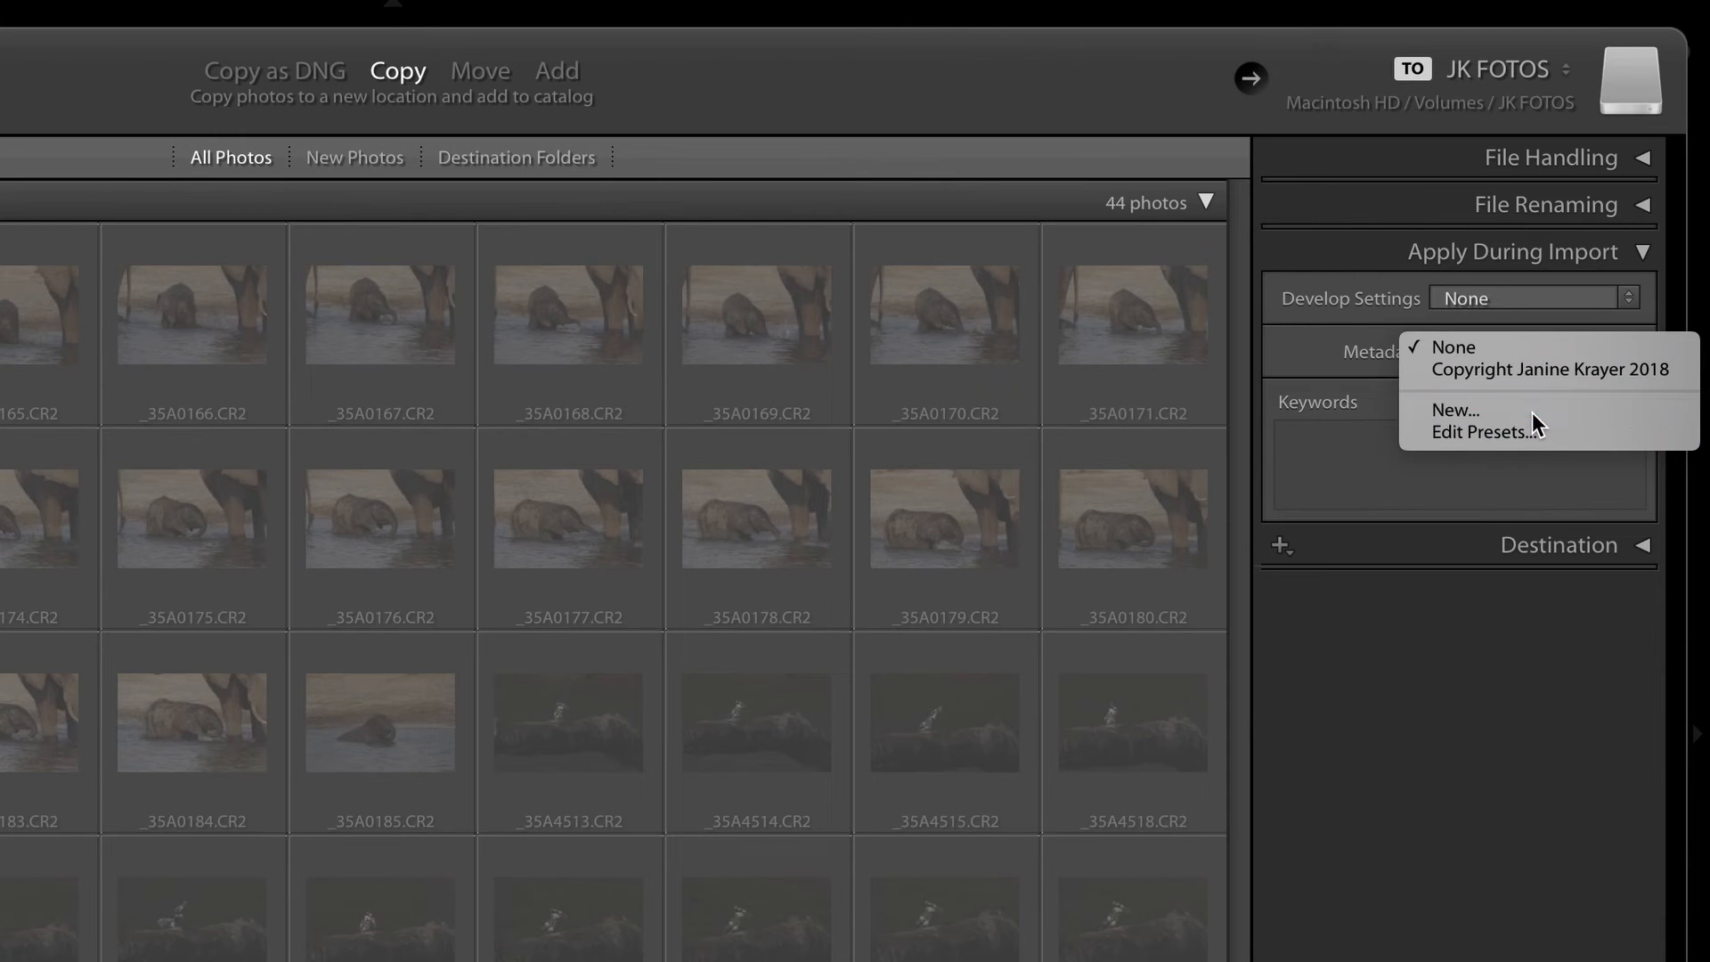
Create a new metadata preset named 'Lightroom Course Beginners'
left_click(1455, 410)
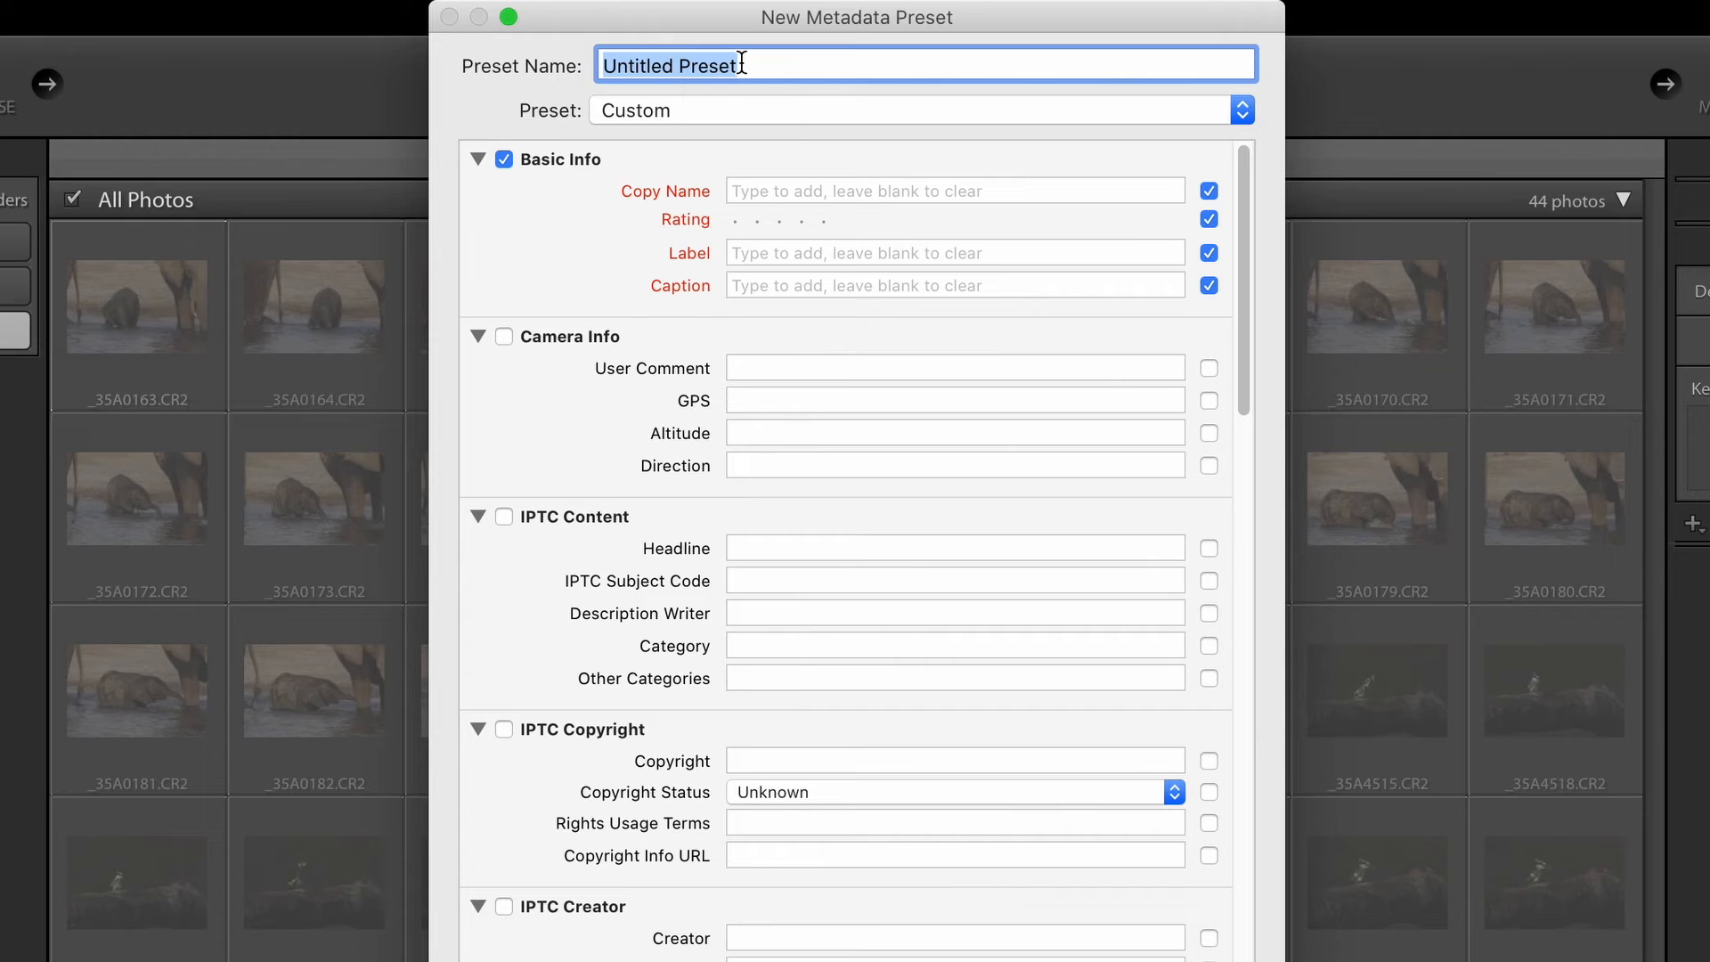
type("Lightroom")
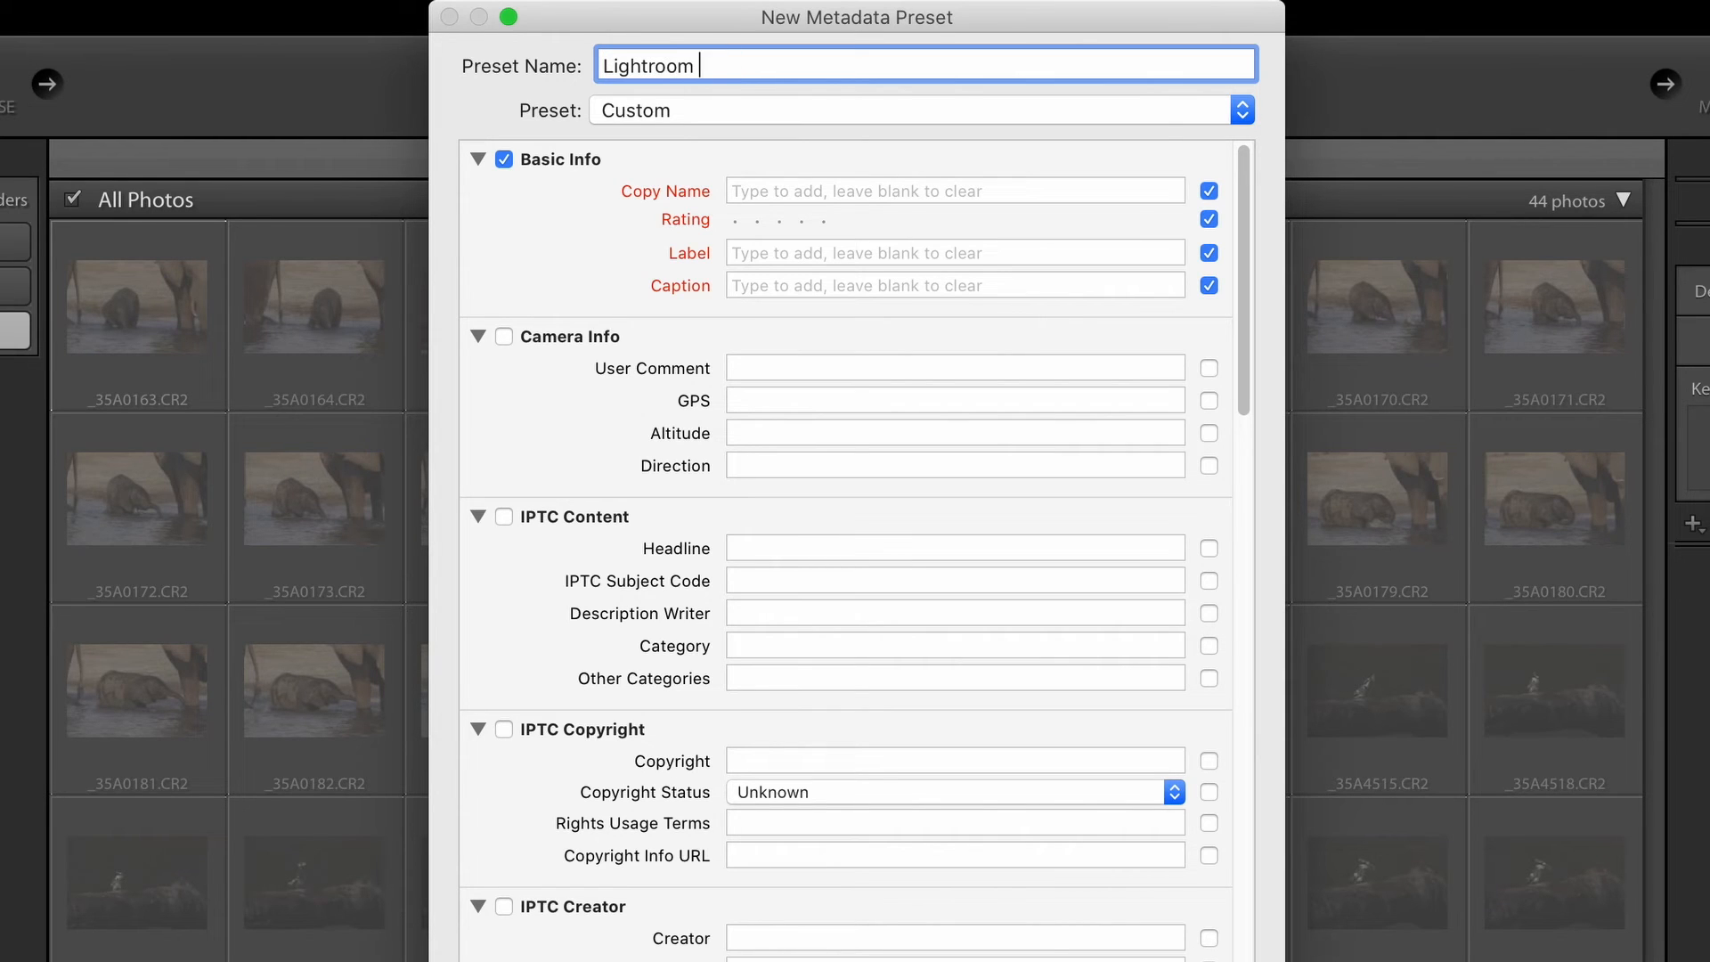
type("Course Beg")
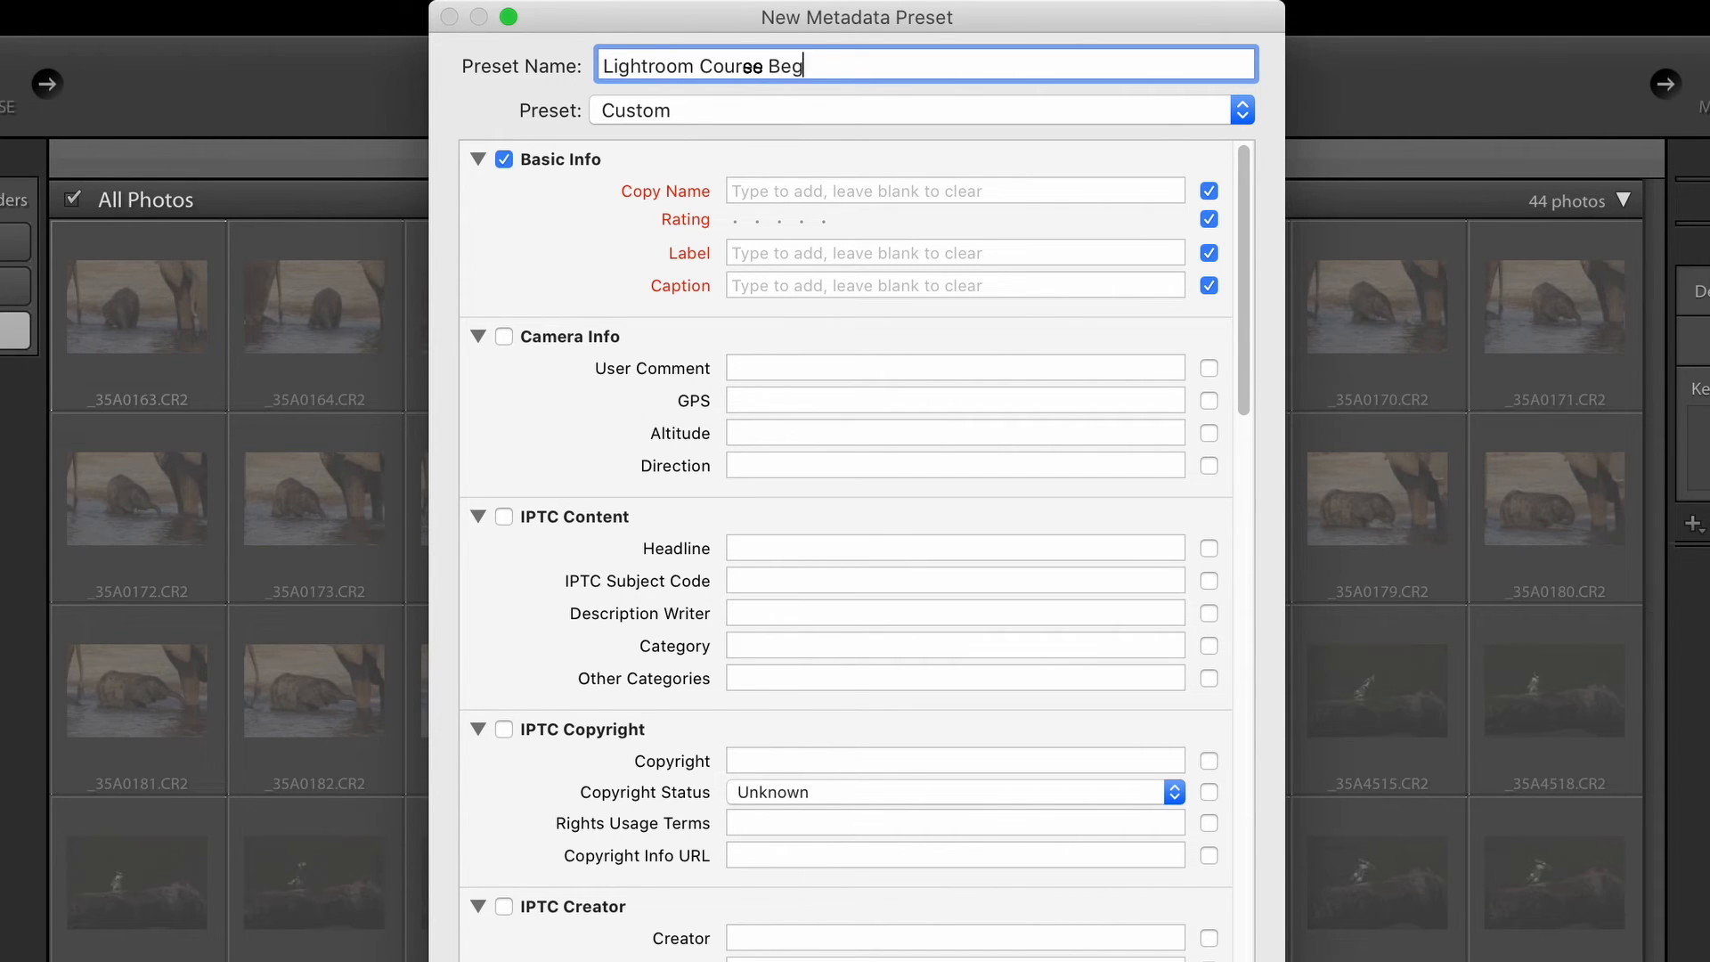
type("inners")
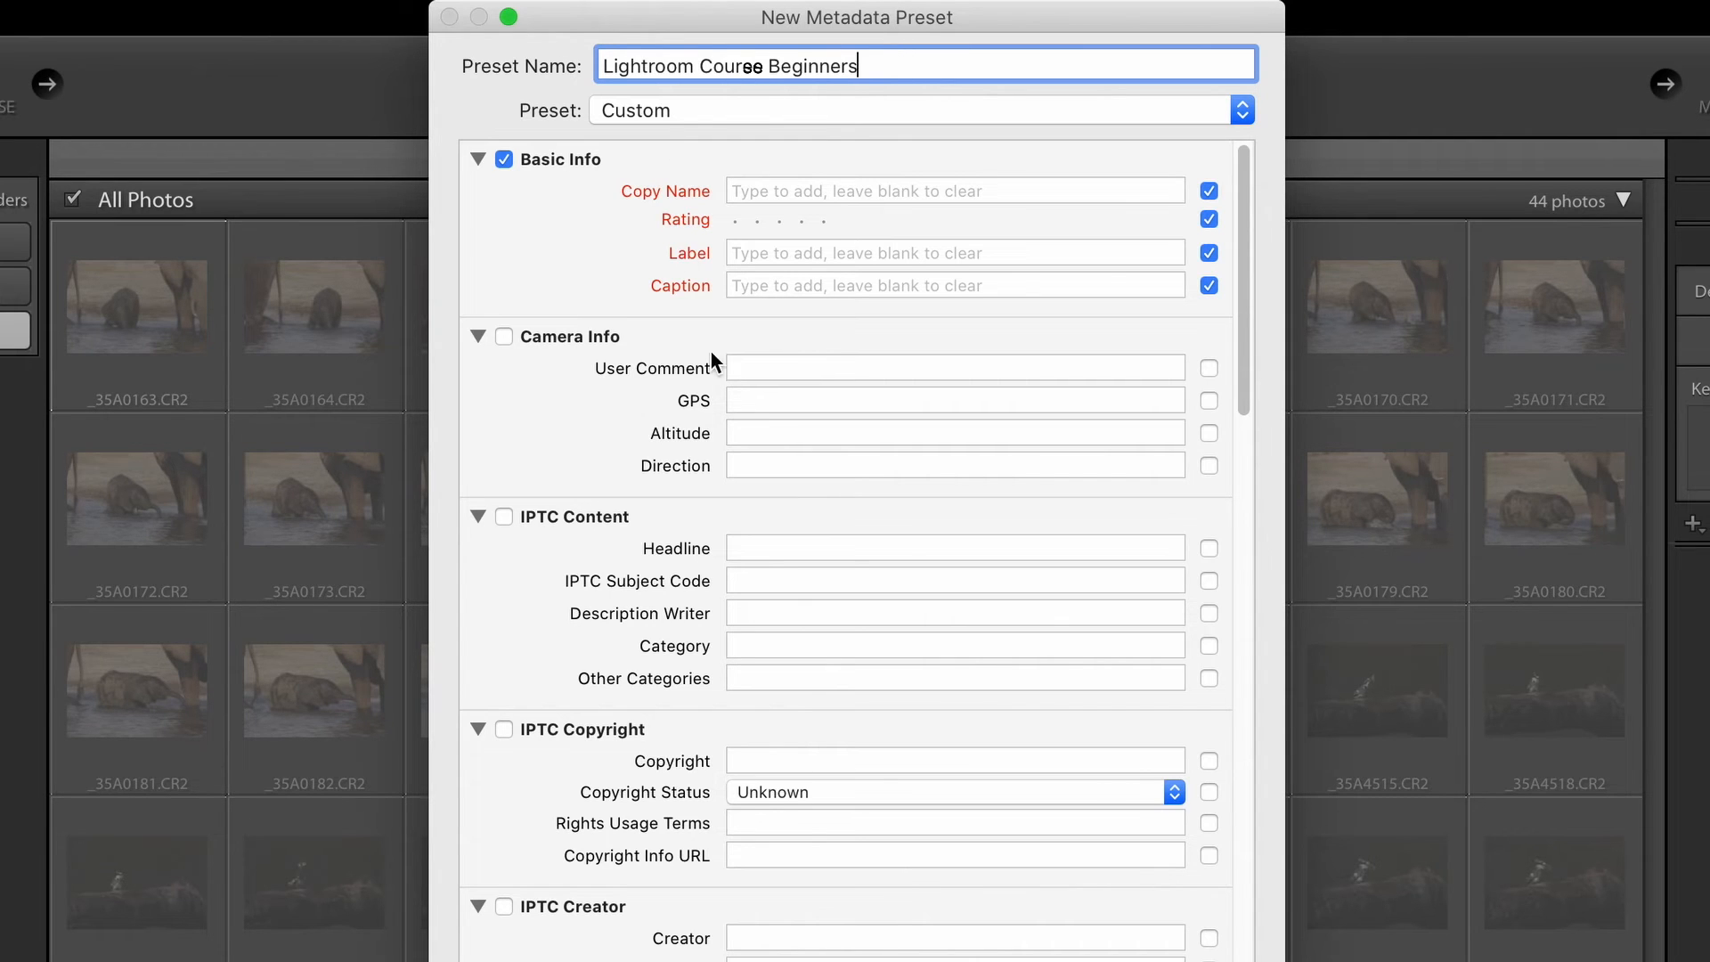
Include the IPTC Copyright fields in the new preset
scroll("down", 3)
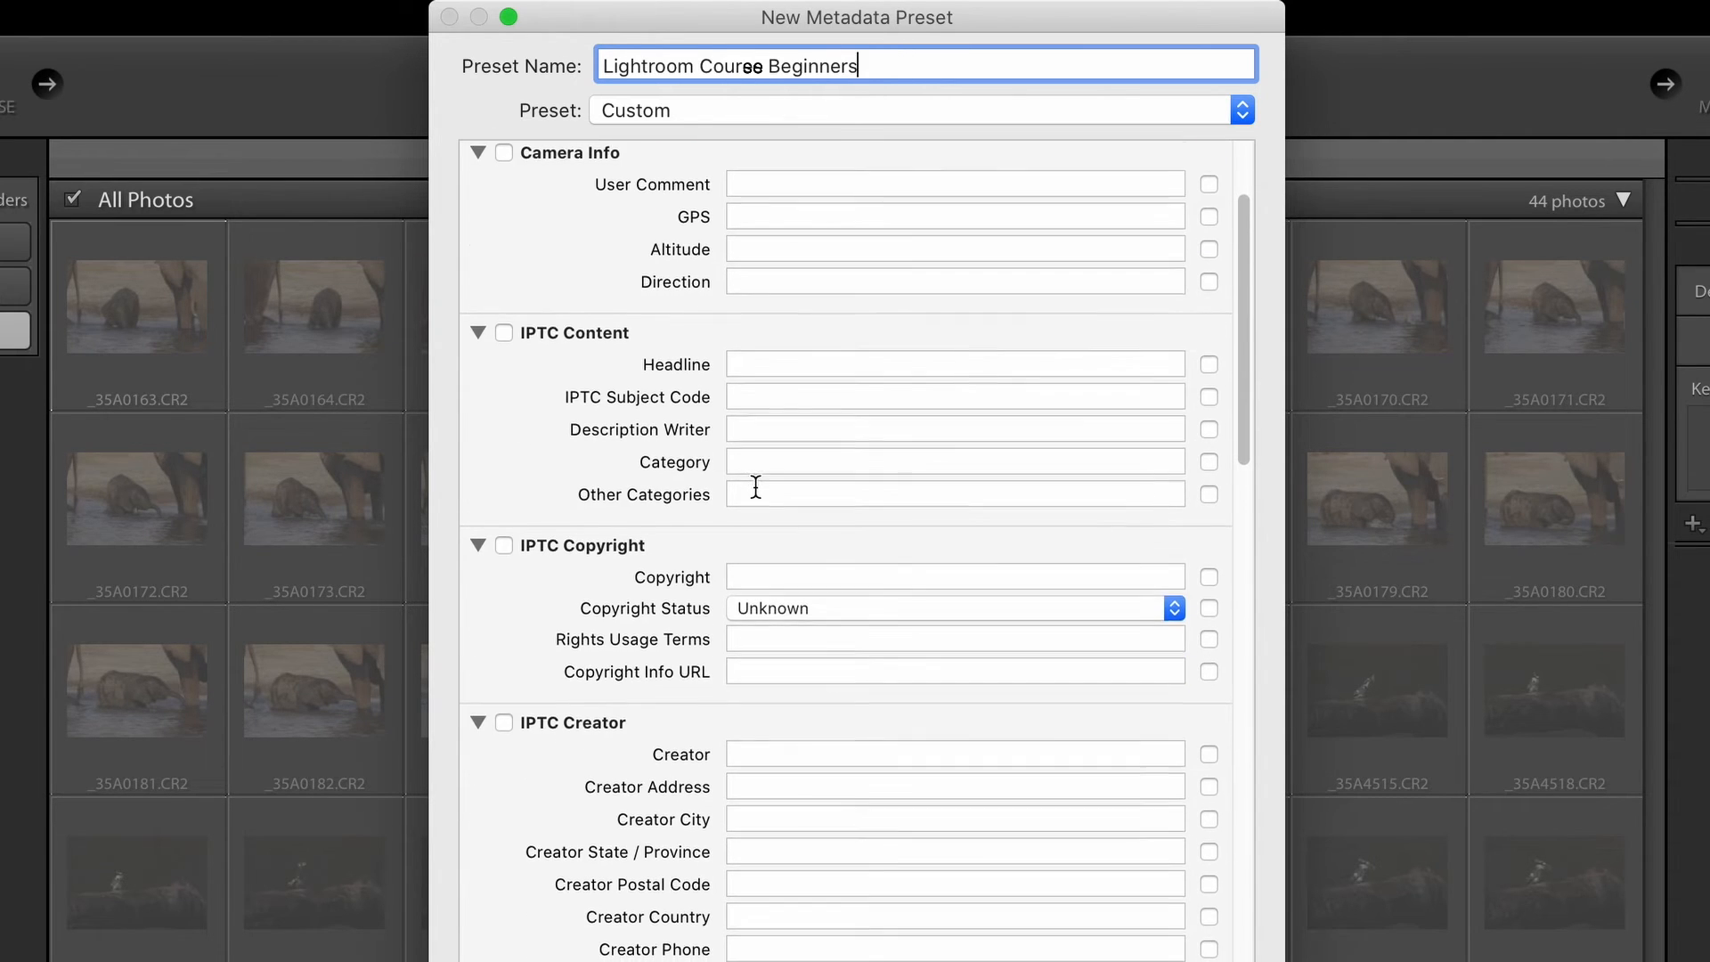
scroll("up", 3)
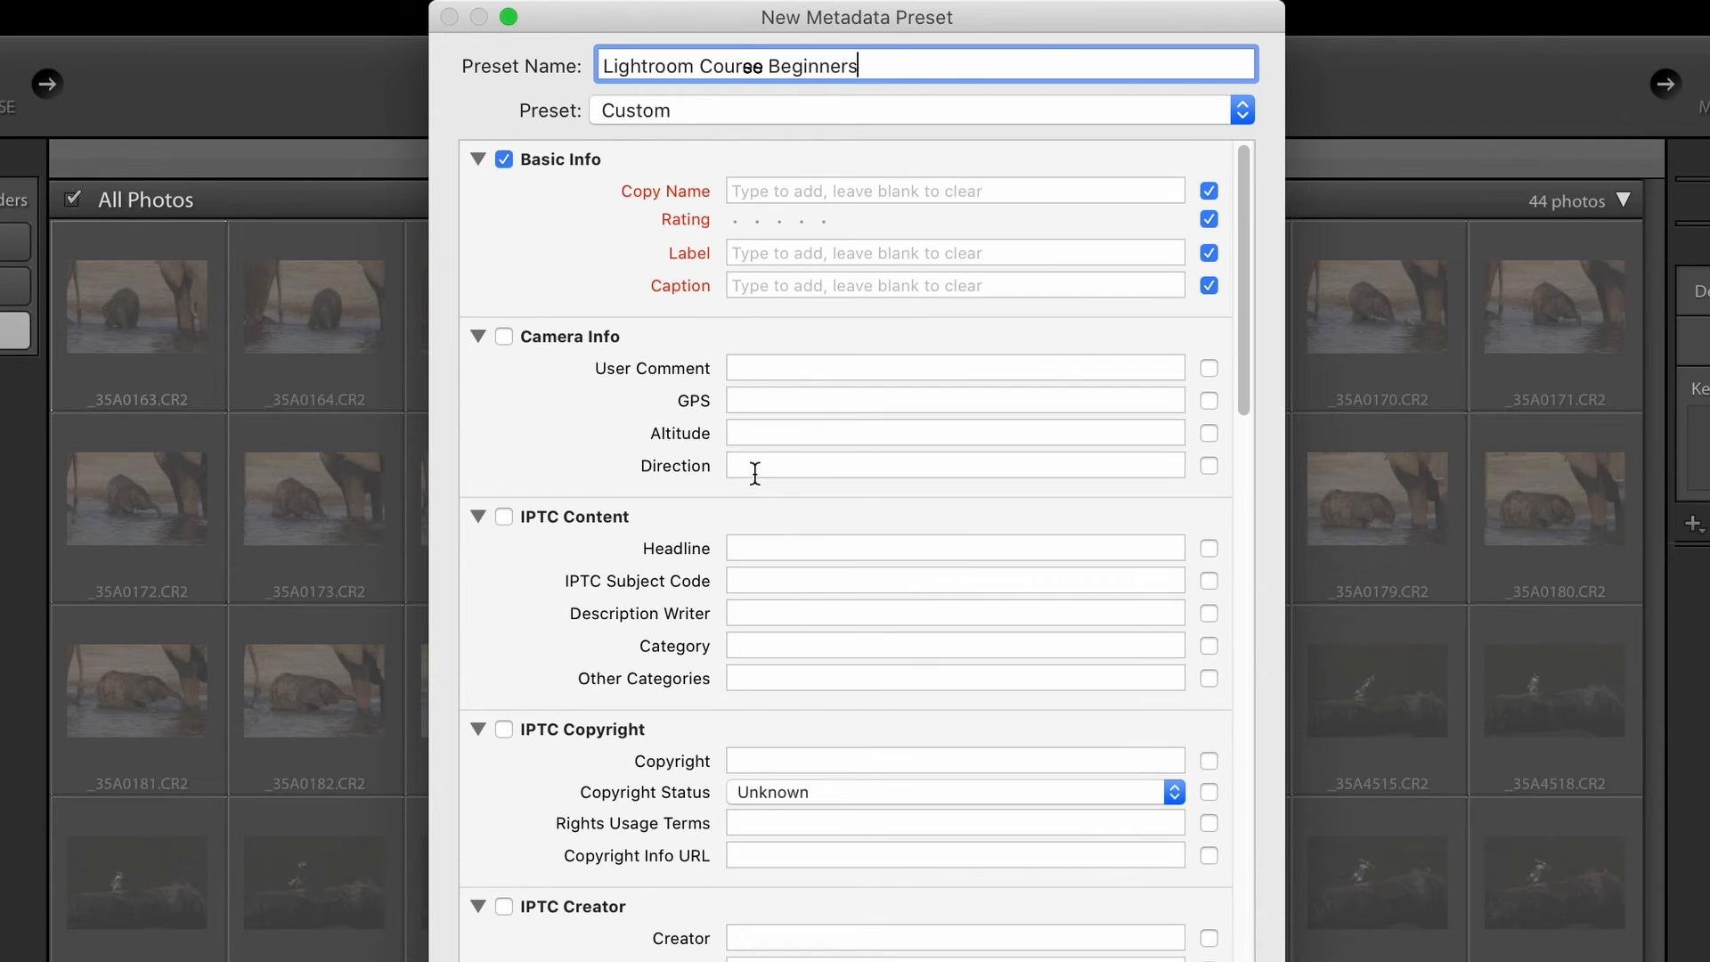
mouse_move(637, 169)
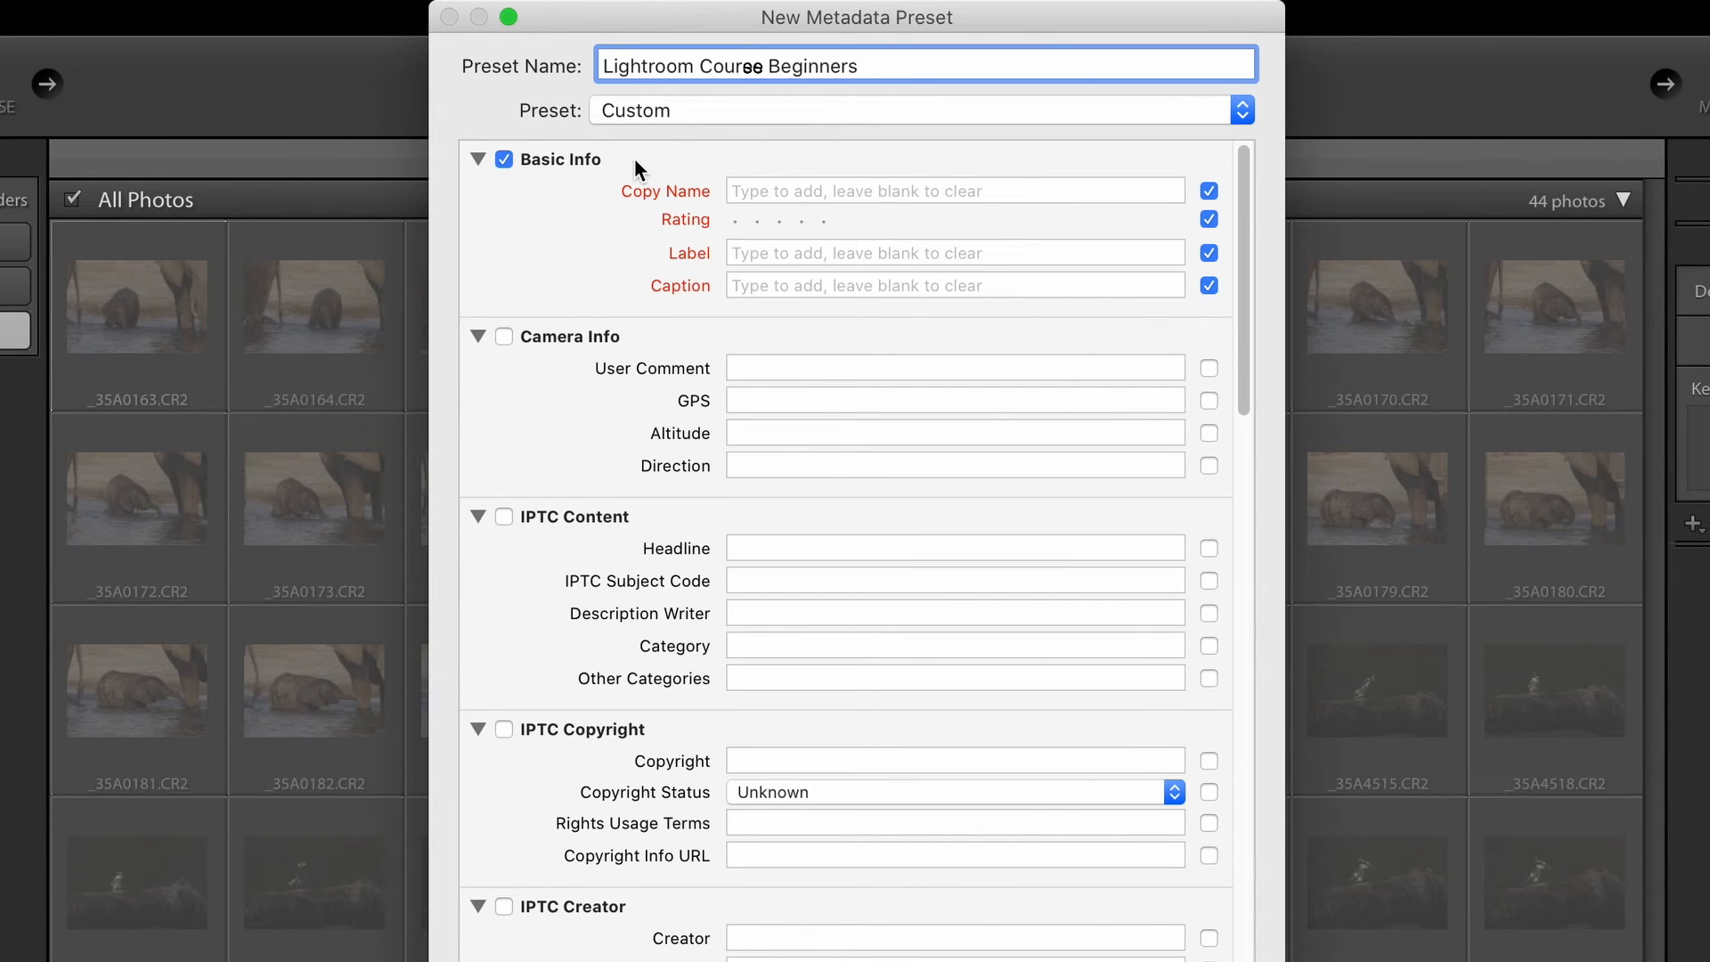
mouse_move(665, 123)
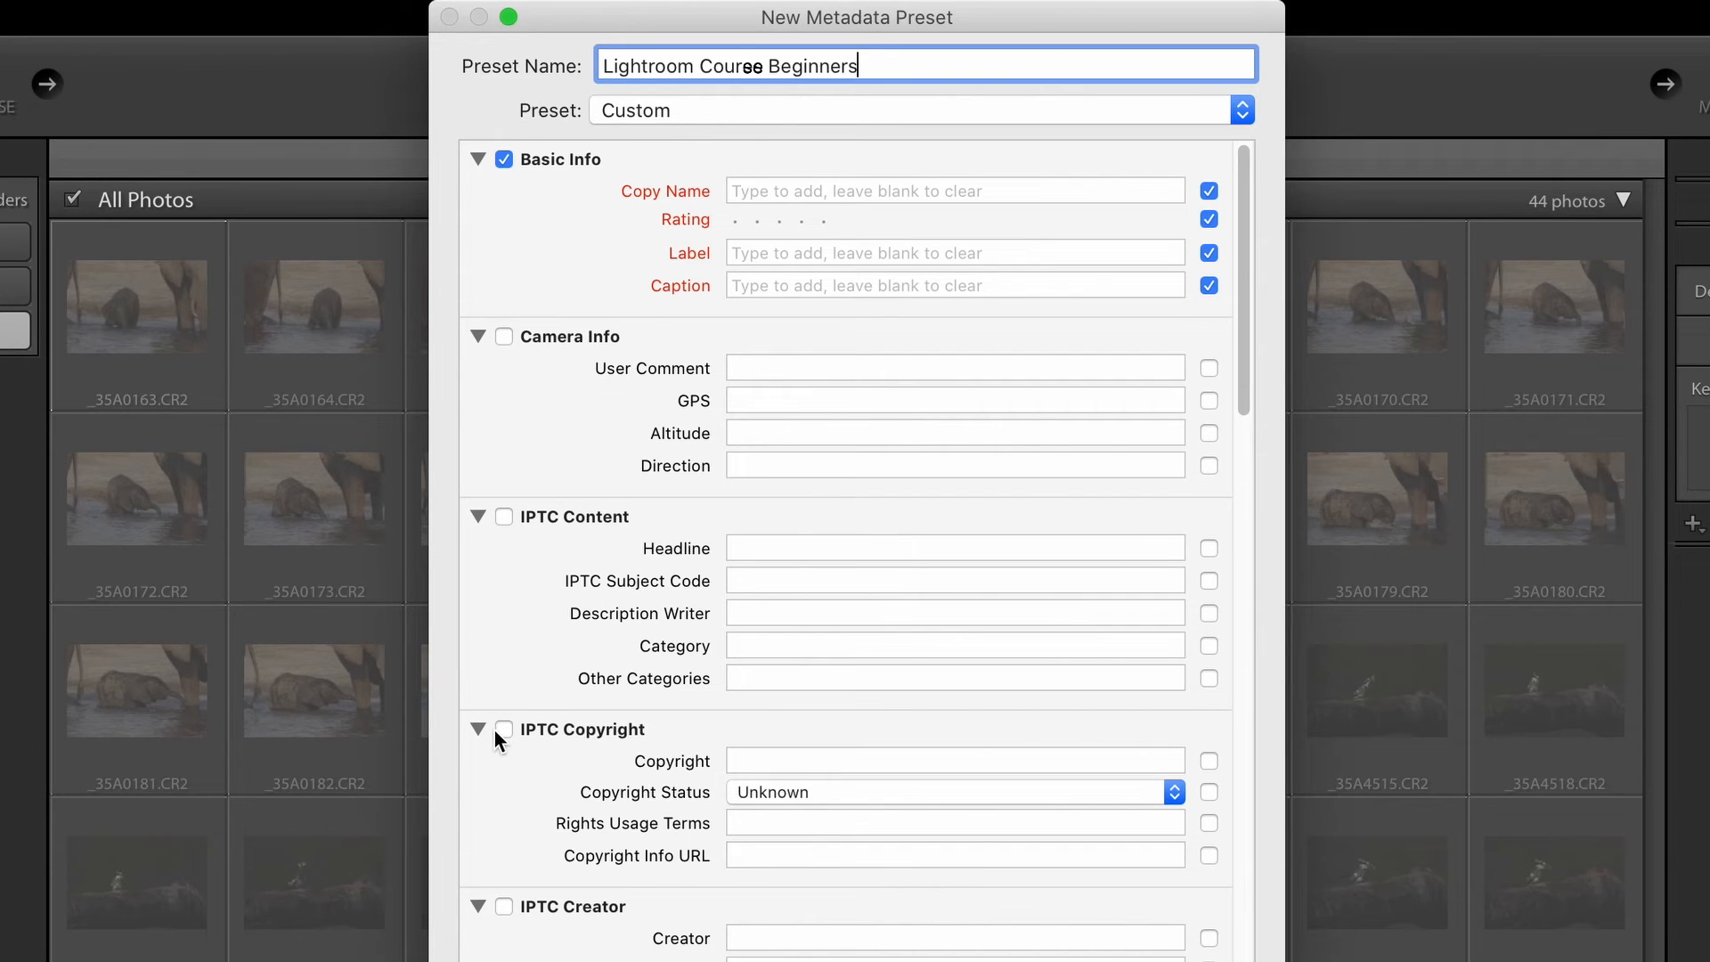
left_click(504, 730)
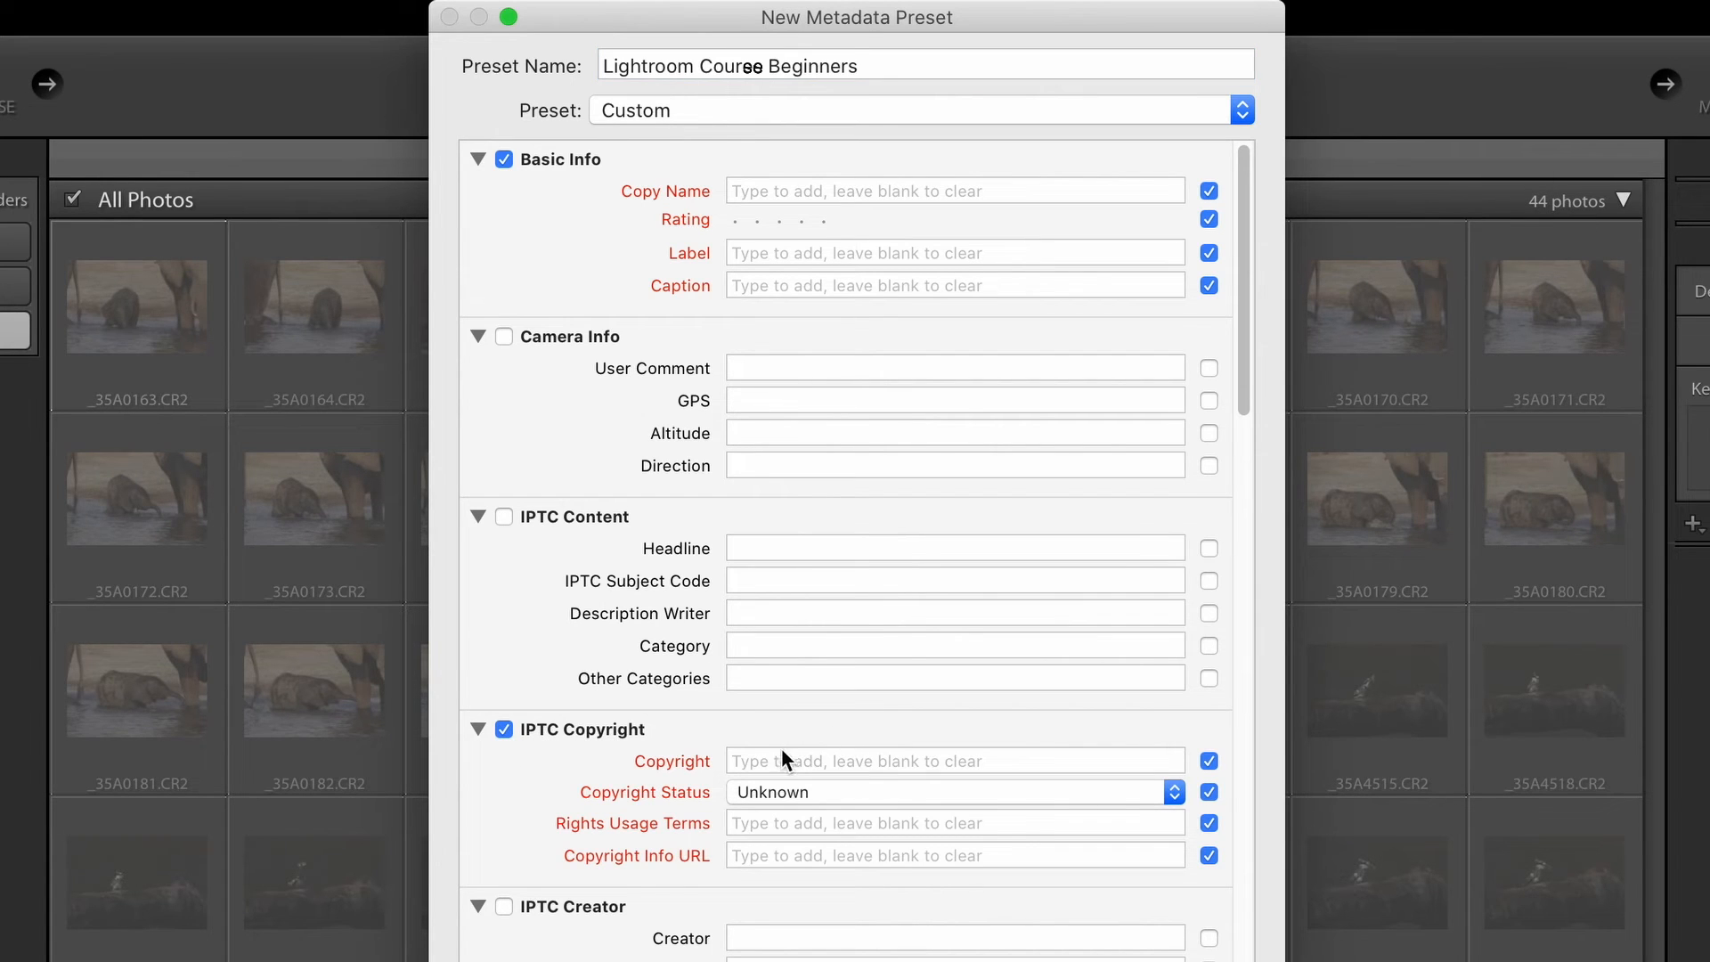
mouse_move(867, 765)
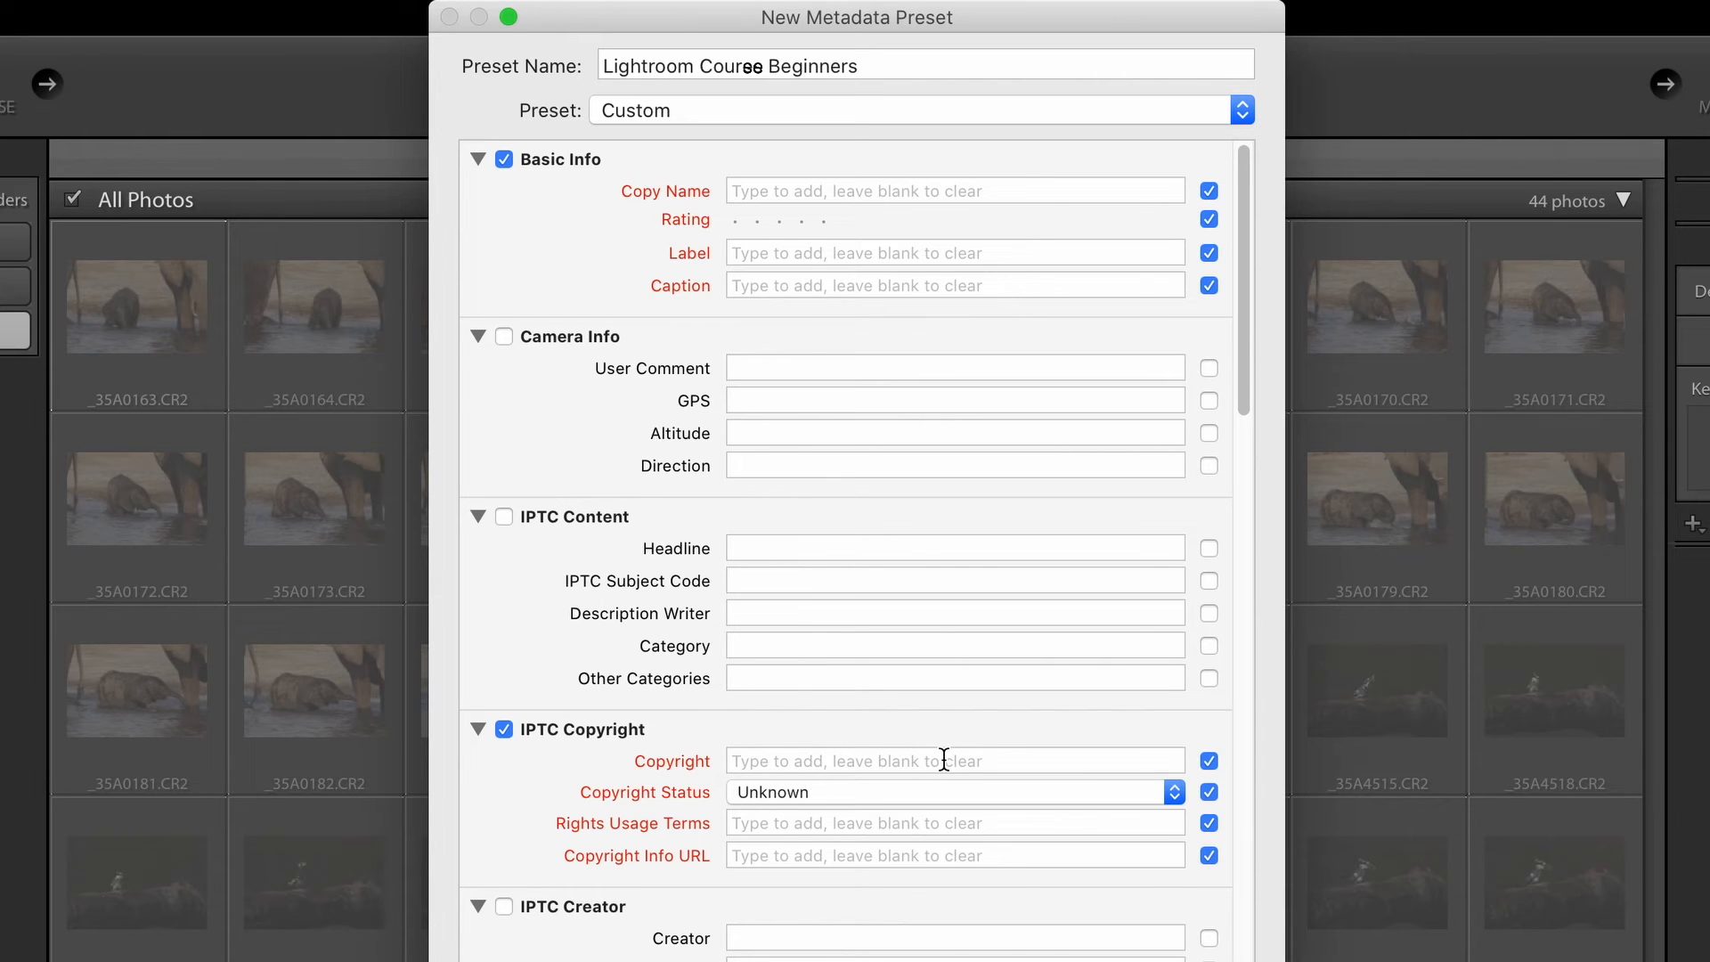
scroll("down", 3)
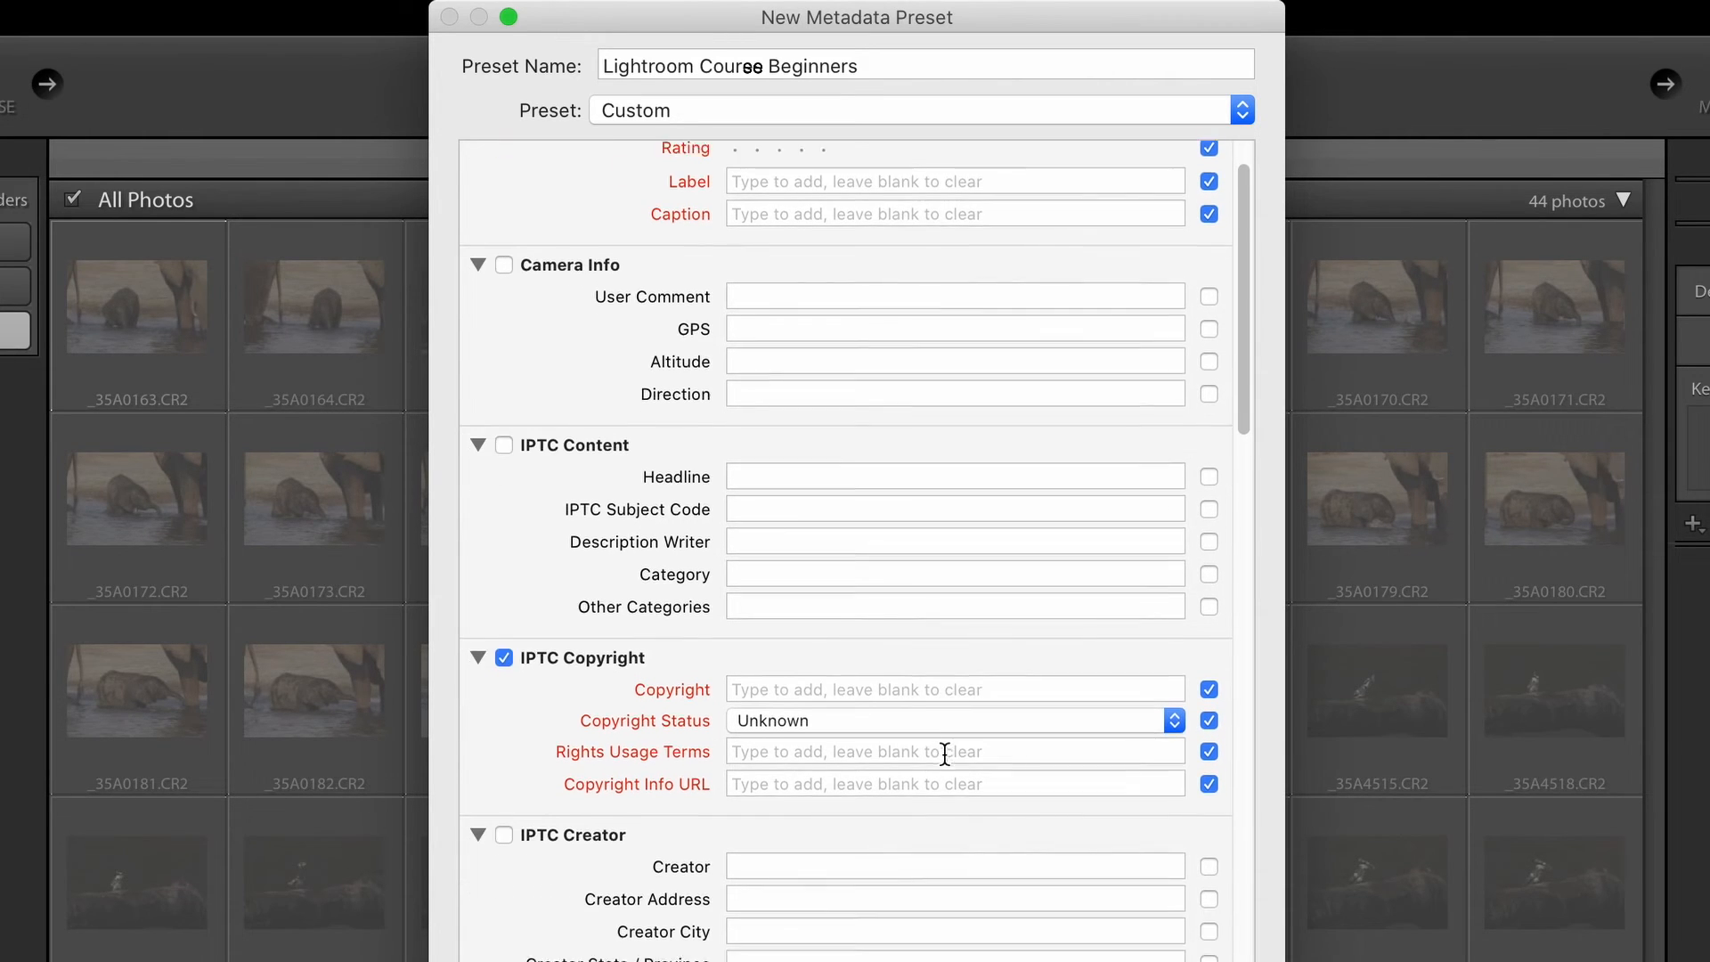
scroll("down", 3)
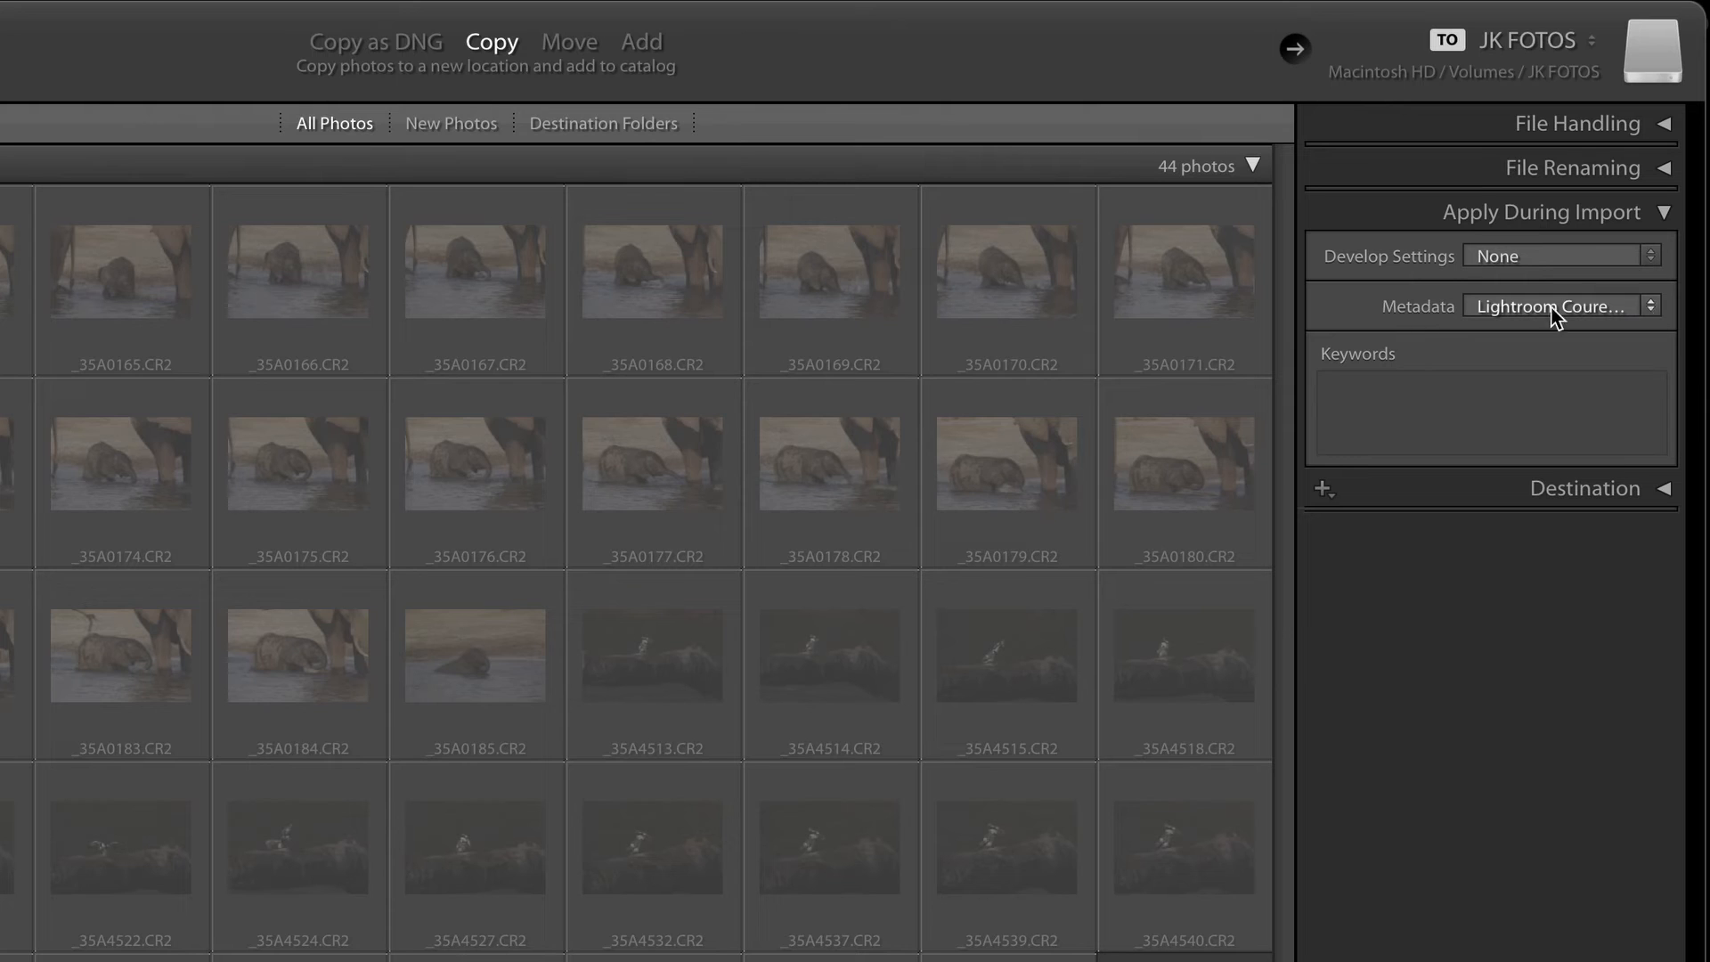
mouse_move(1188, 332)
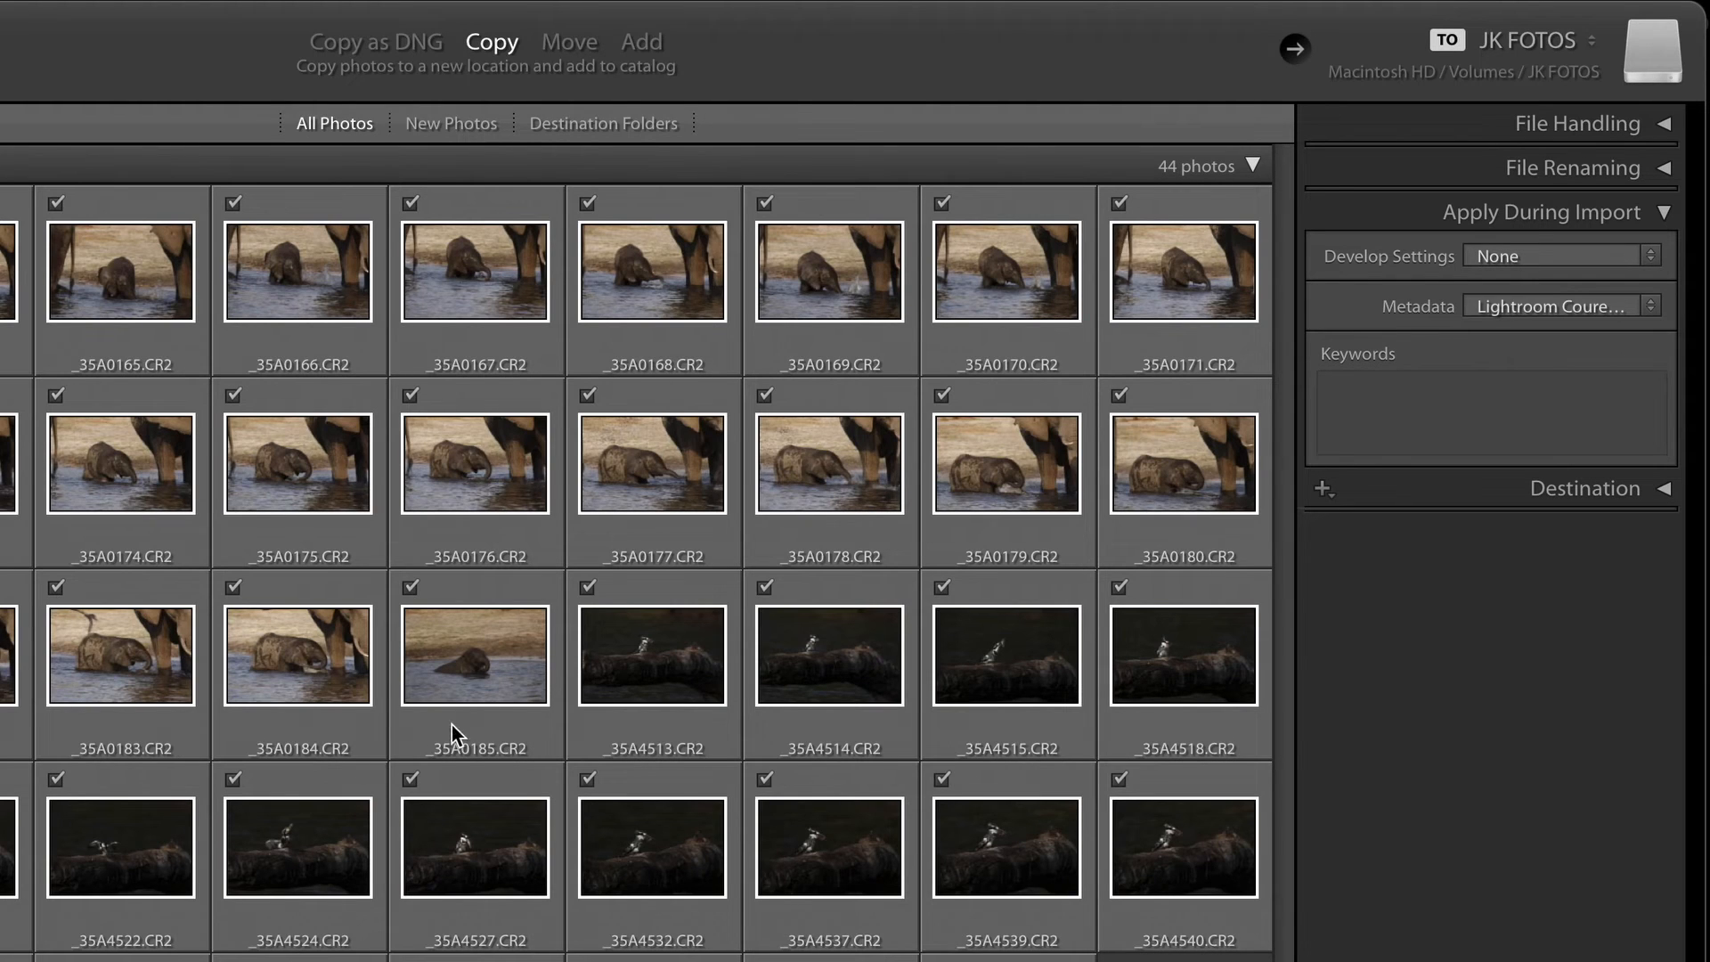
mouse_move(755, 696)
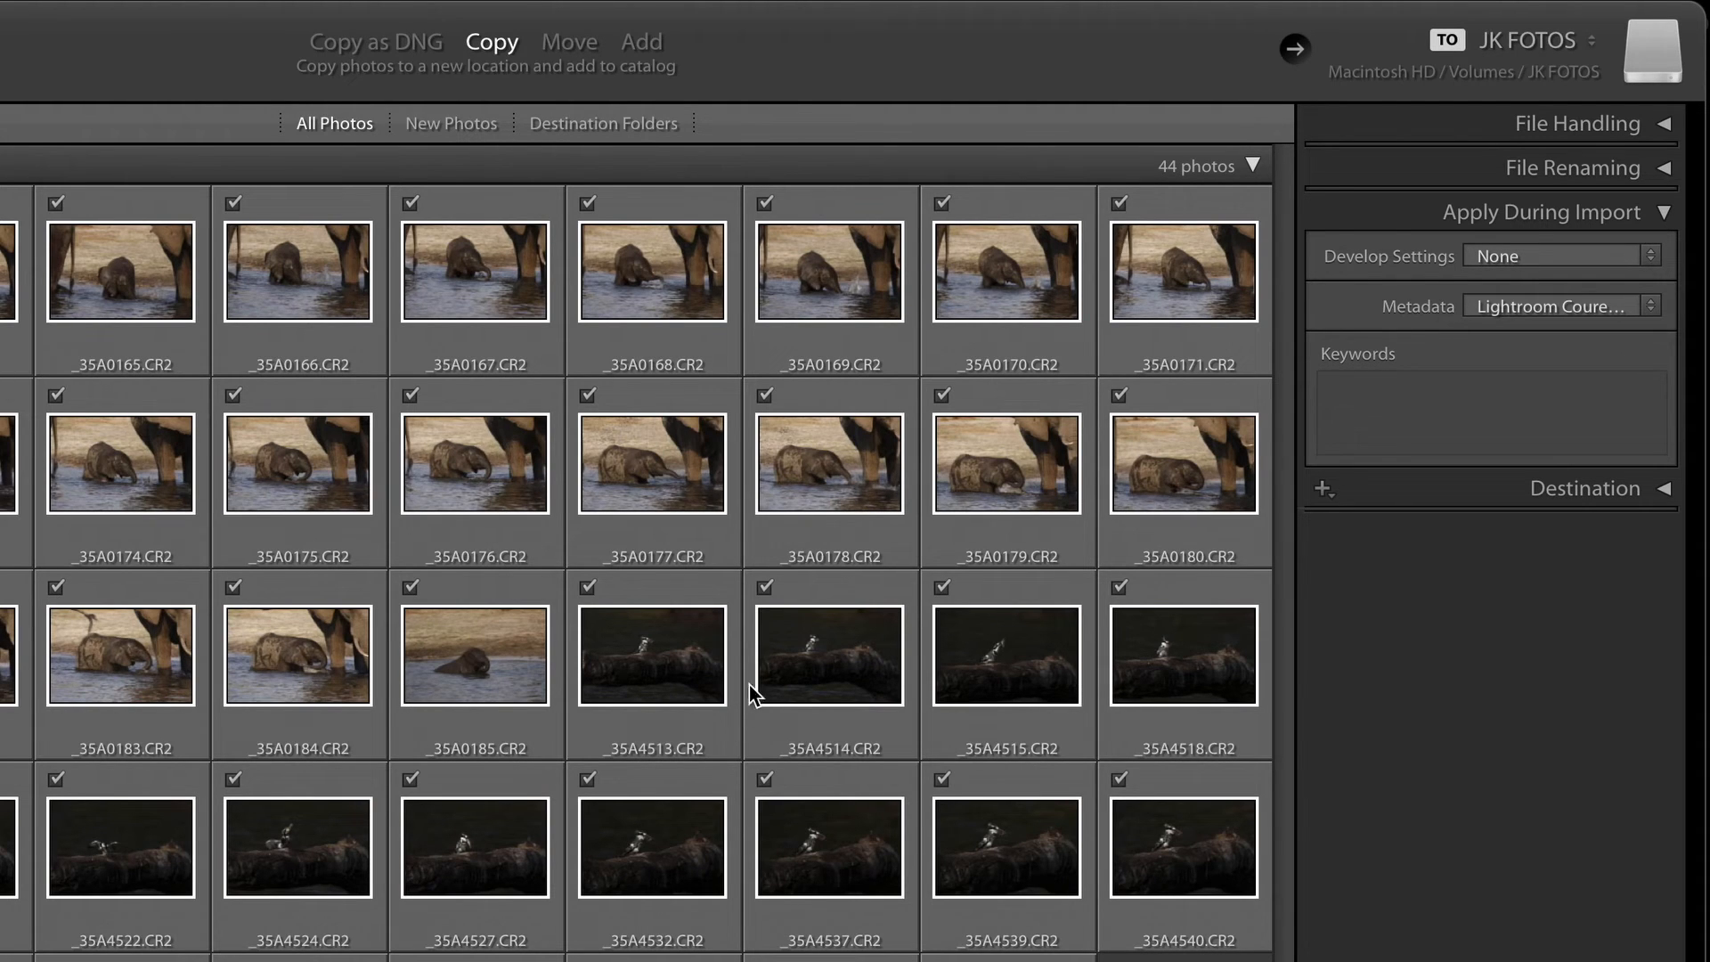
mouse_move(752, 696)
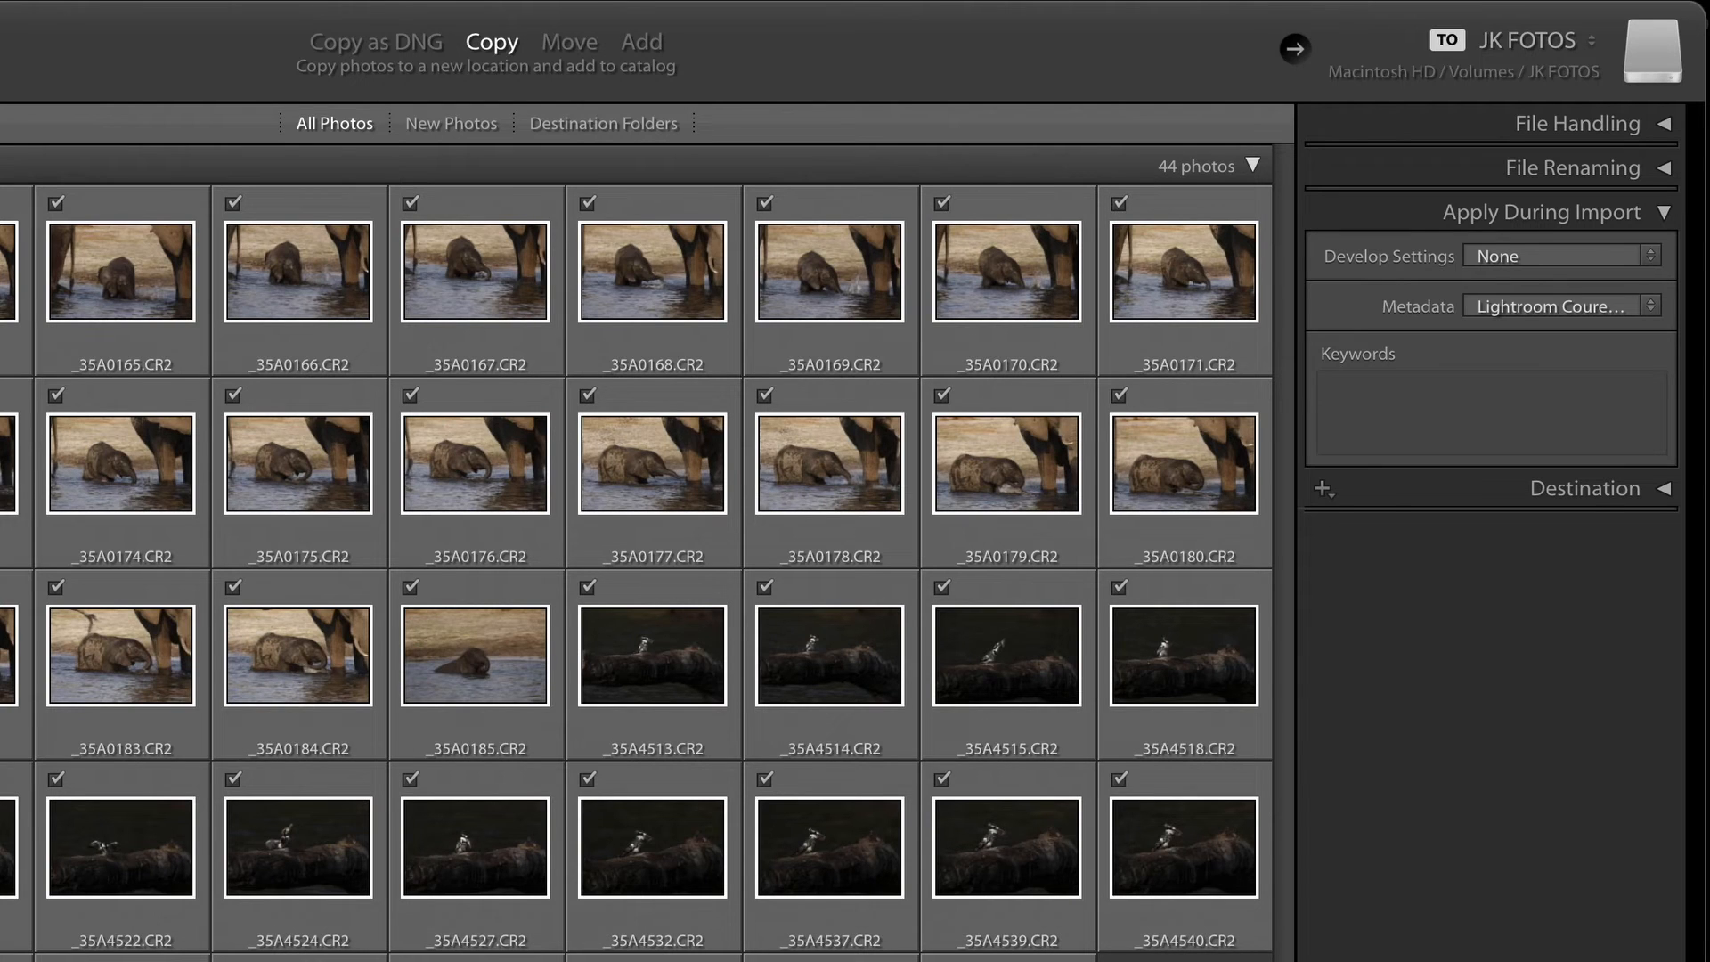
Enter the import keywords Chobe, Botswana, Wildlife in the Apply During Import panel
left_click(1489, 411)
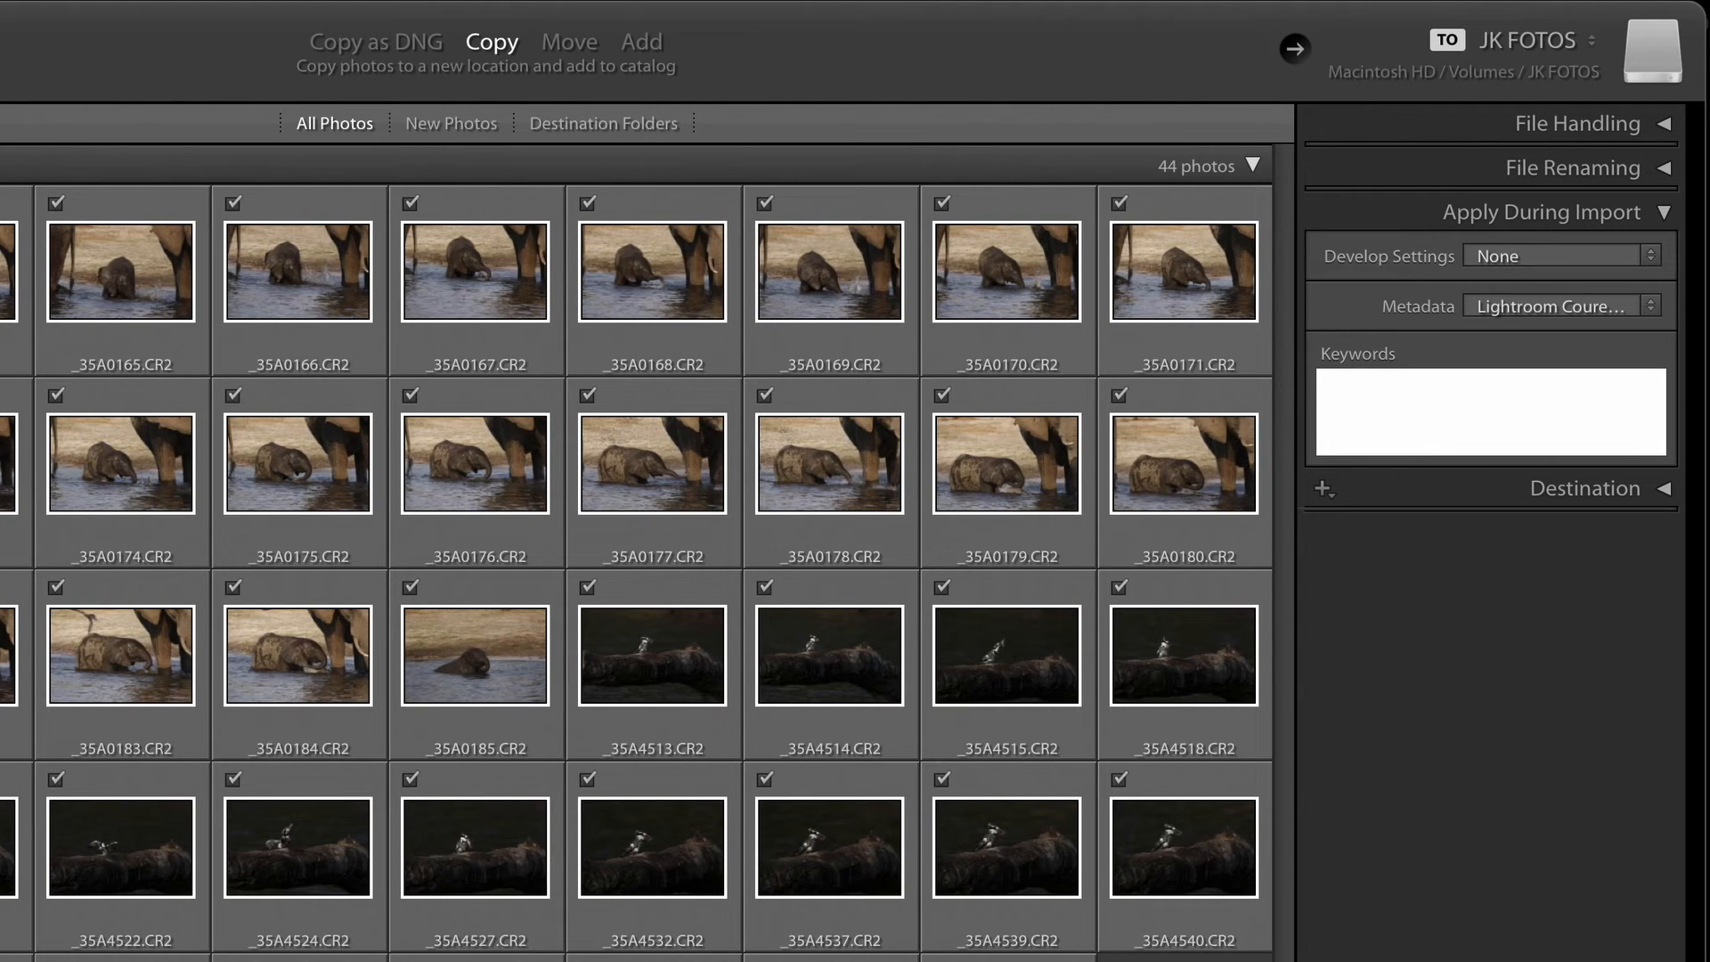
type("Chobe, Bots")
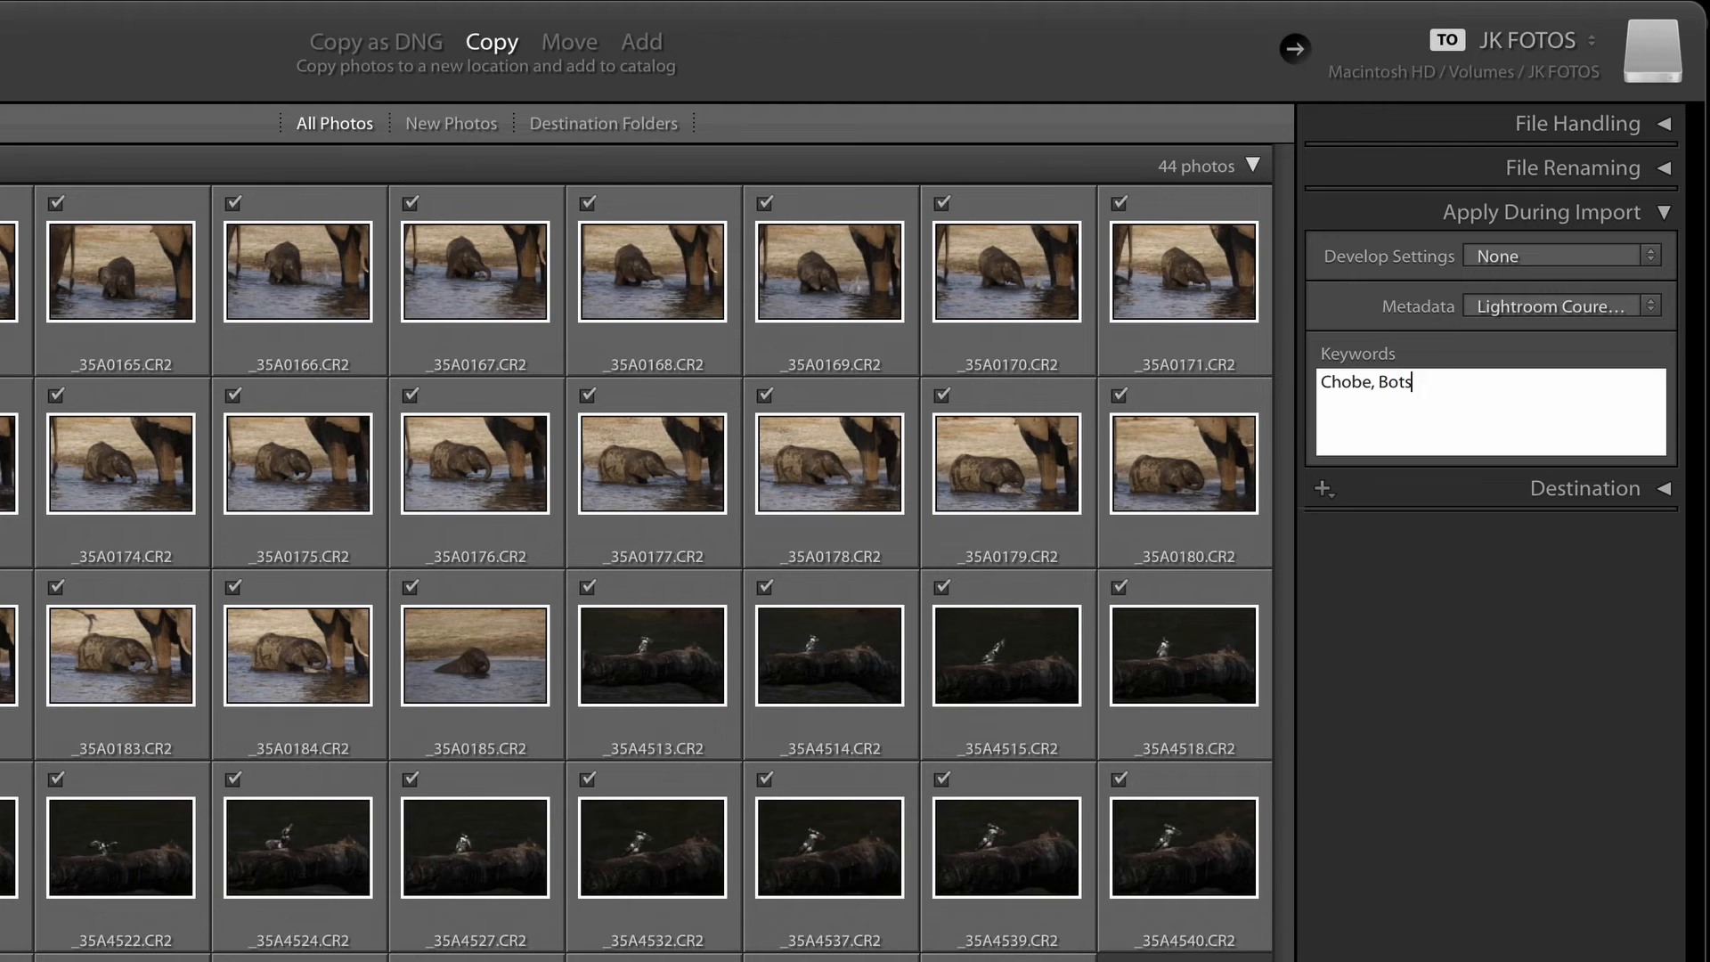
type("wana, Wildlife")
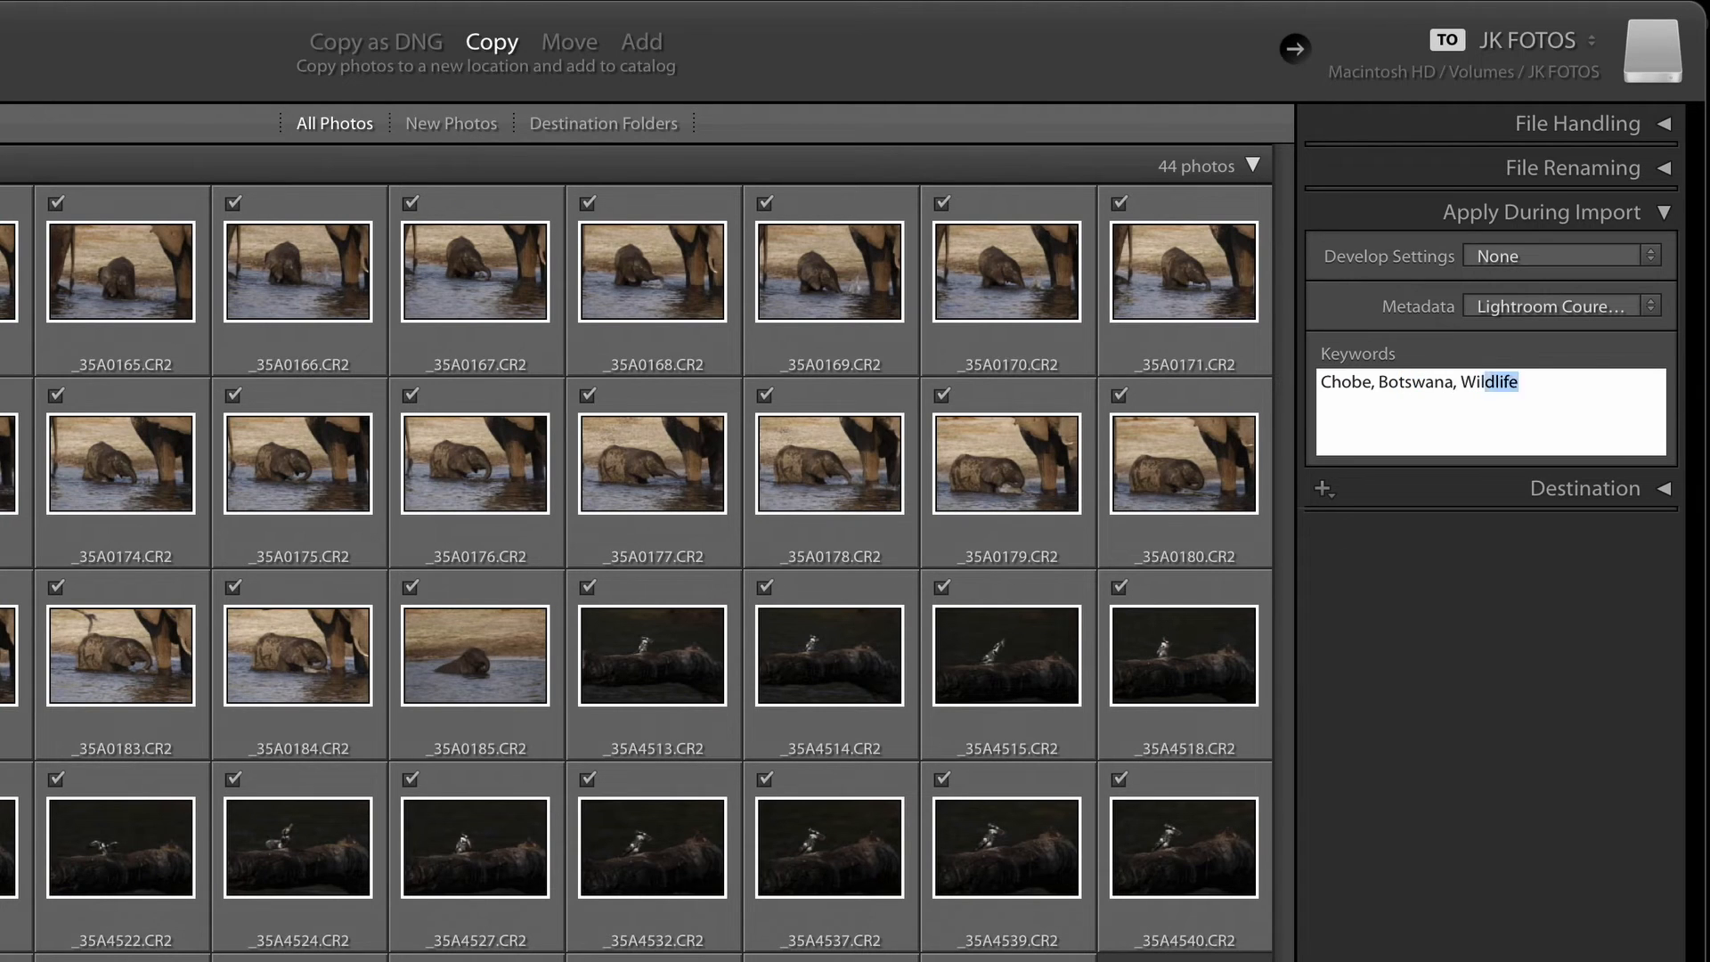
type(",")
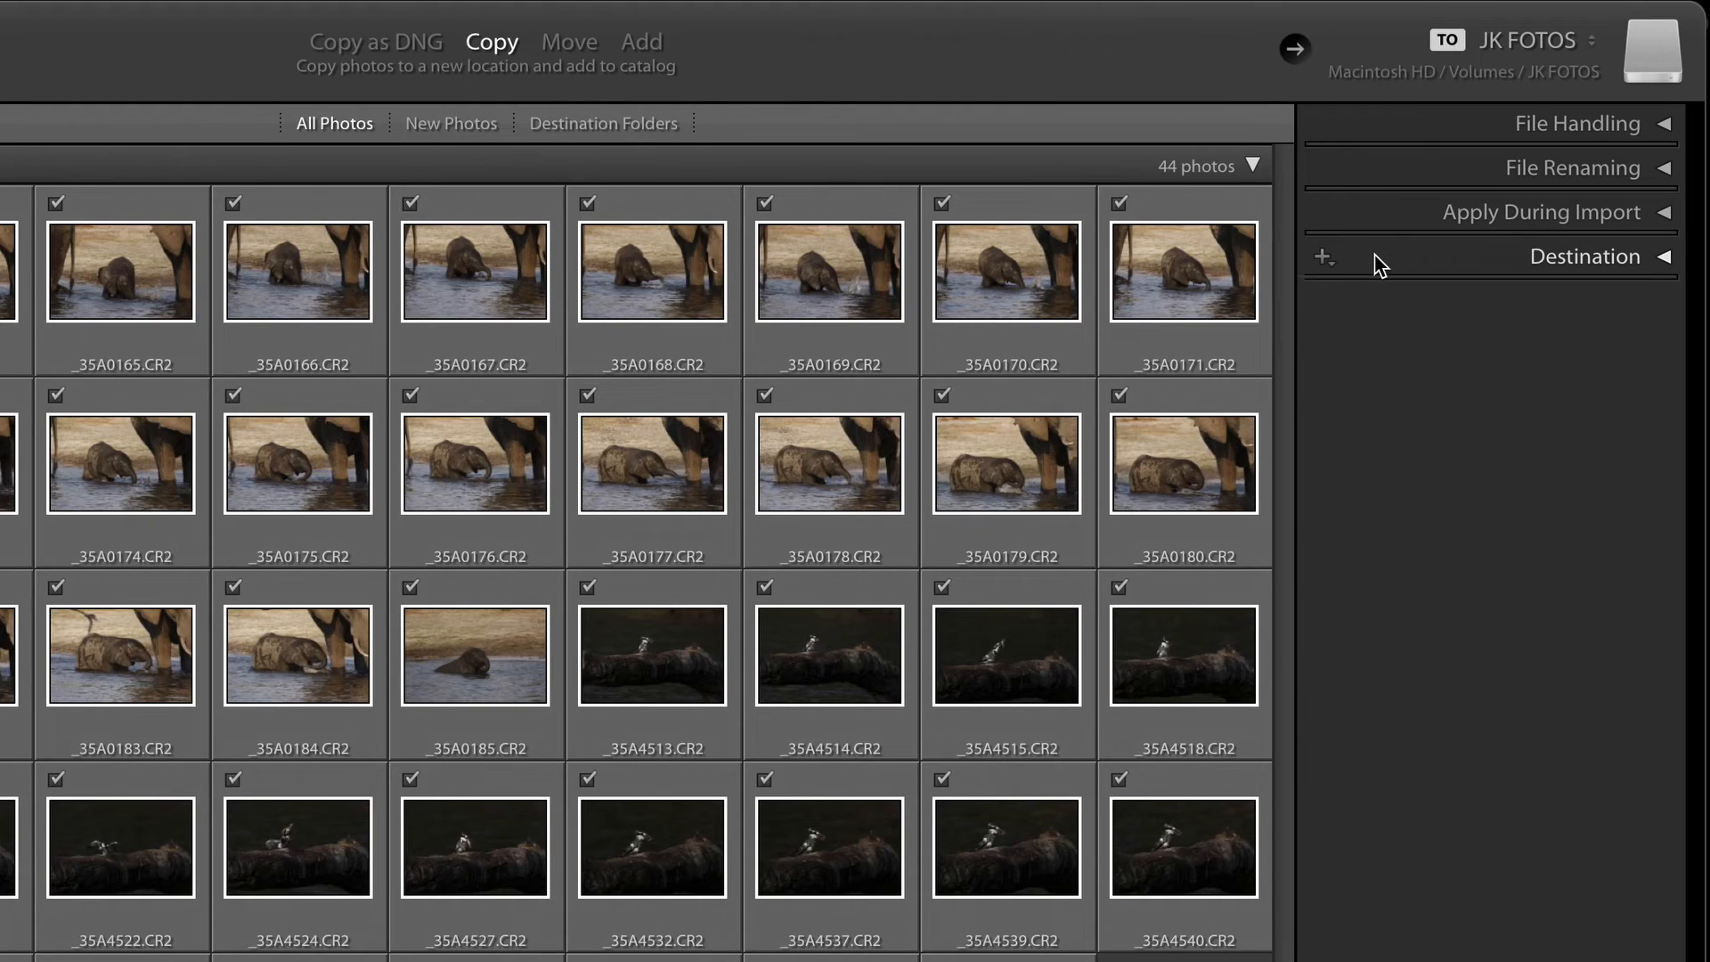
left_click(1585, 256)
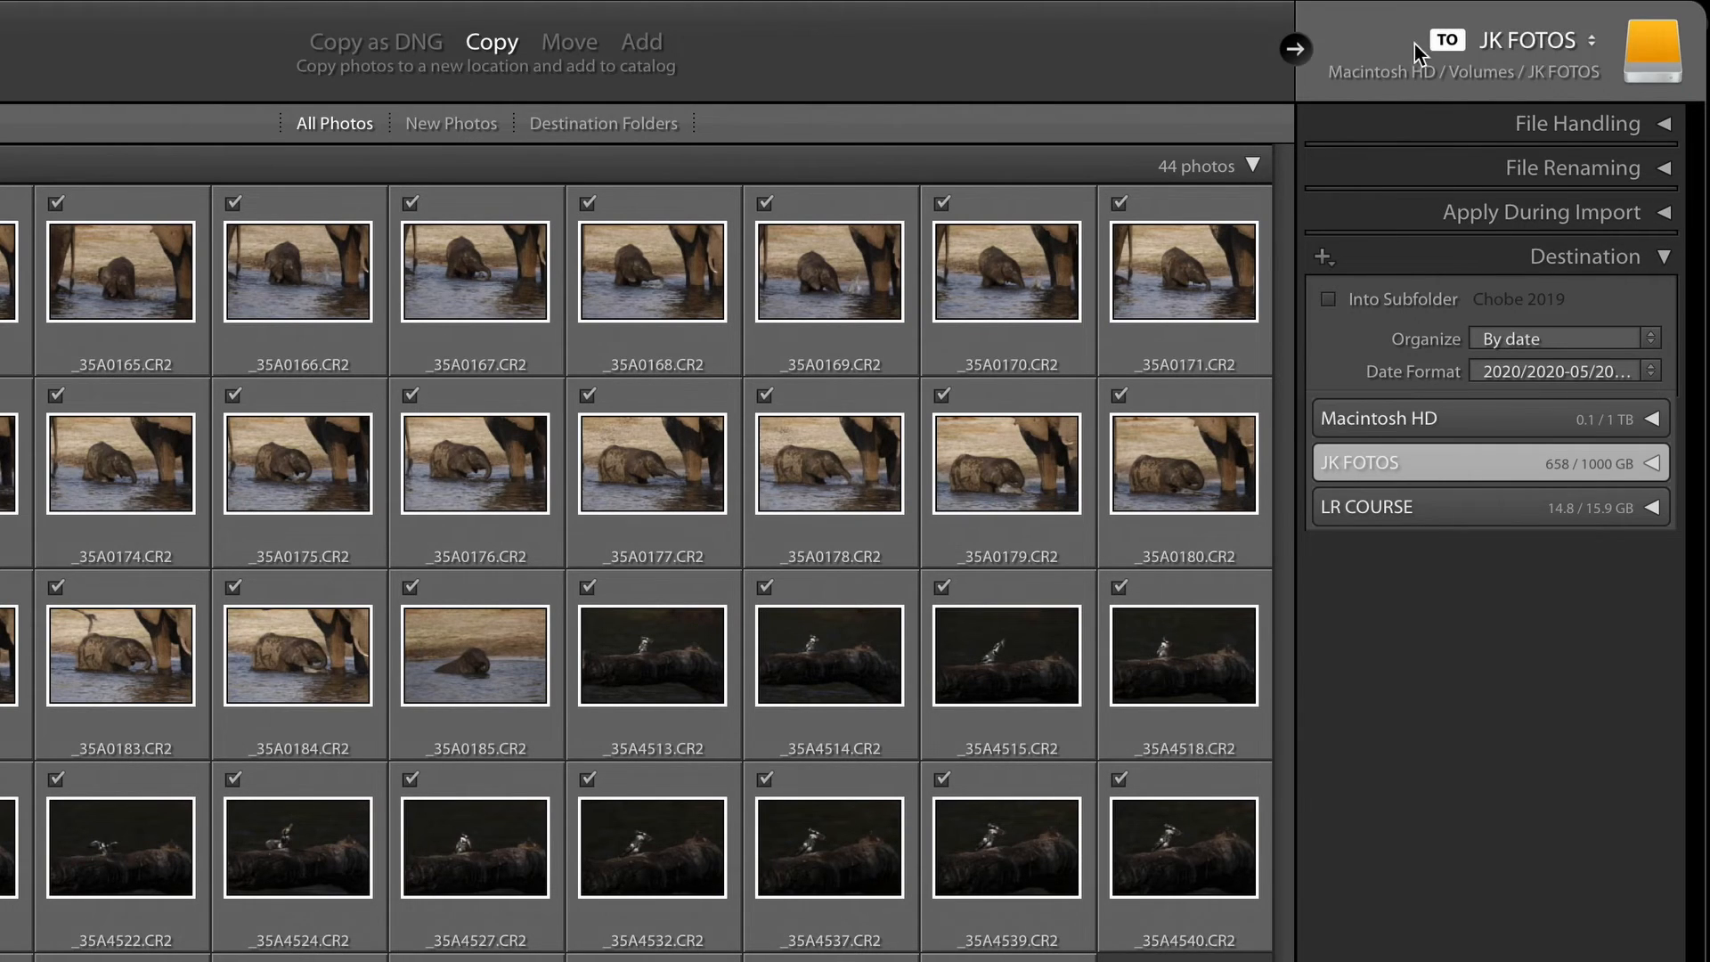
mouse_move(1400, 89)
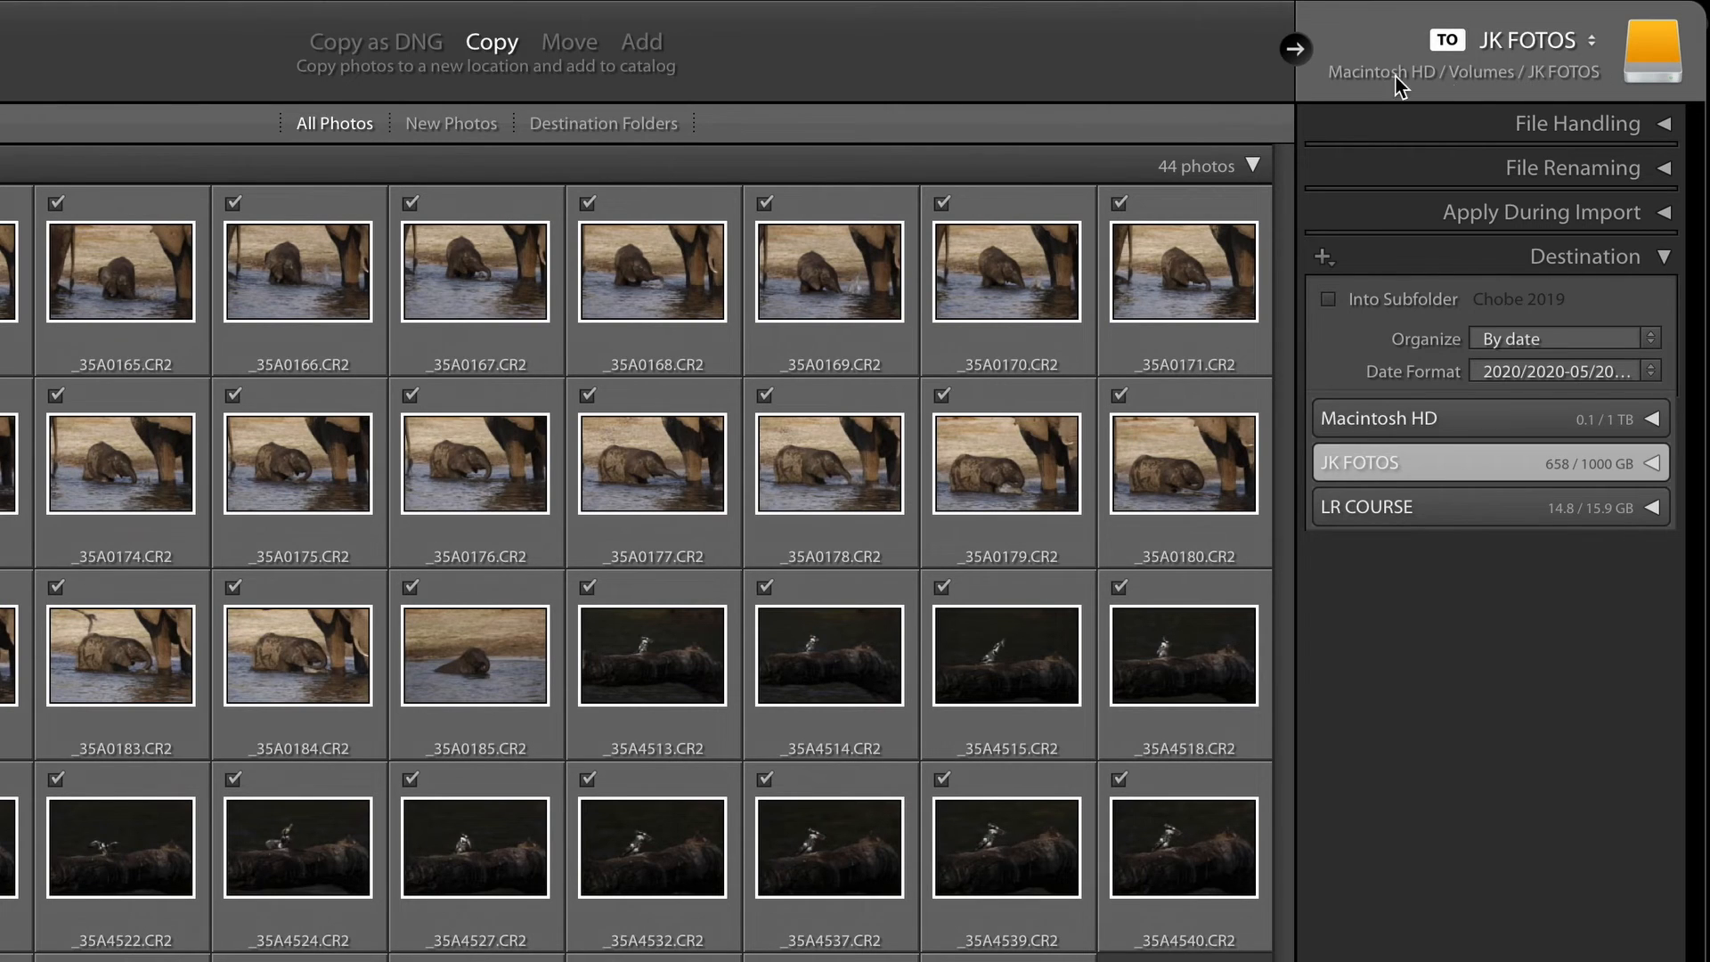
mouse_move(1484, 60)
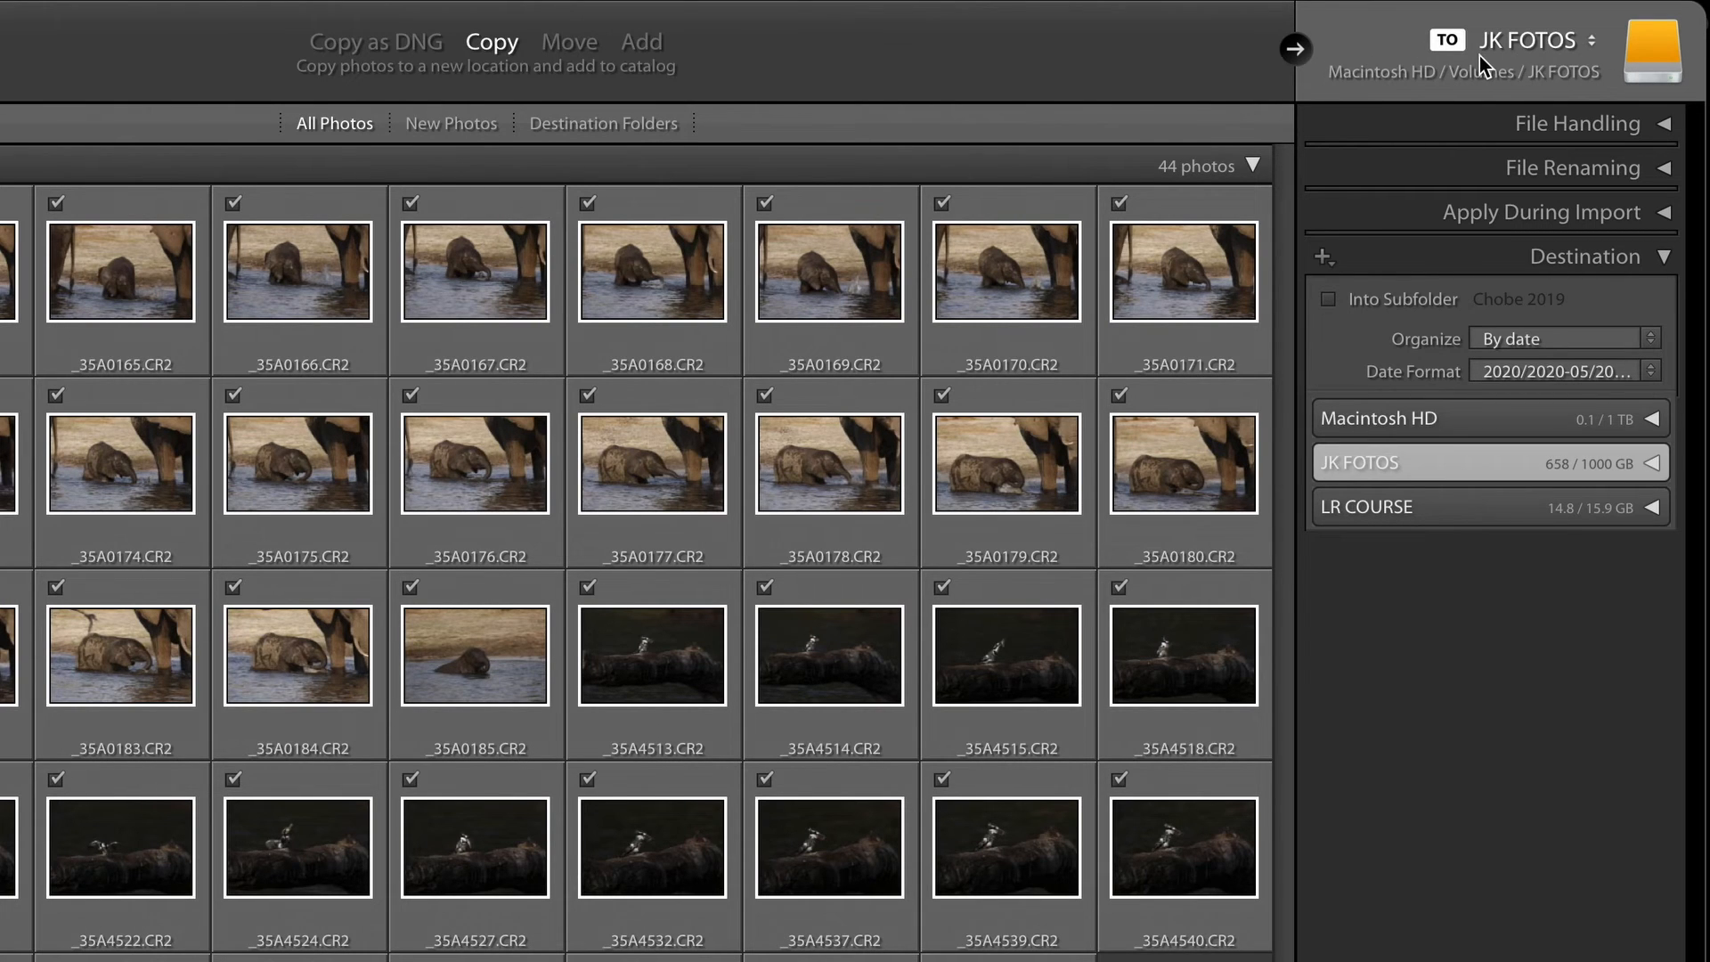
mouse_move(1619, 76)
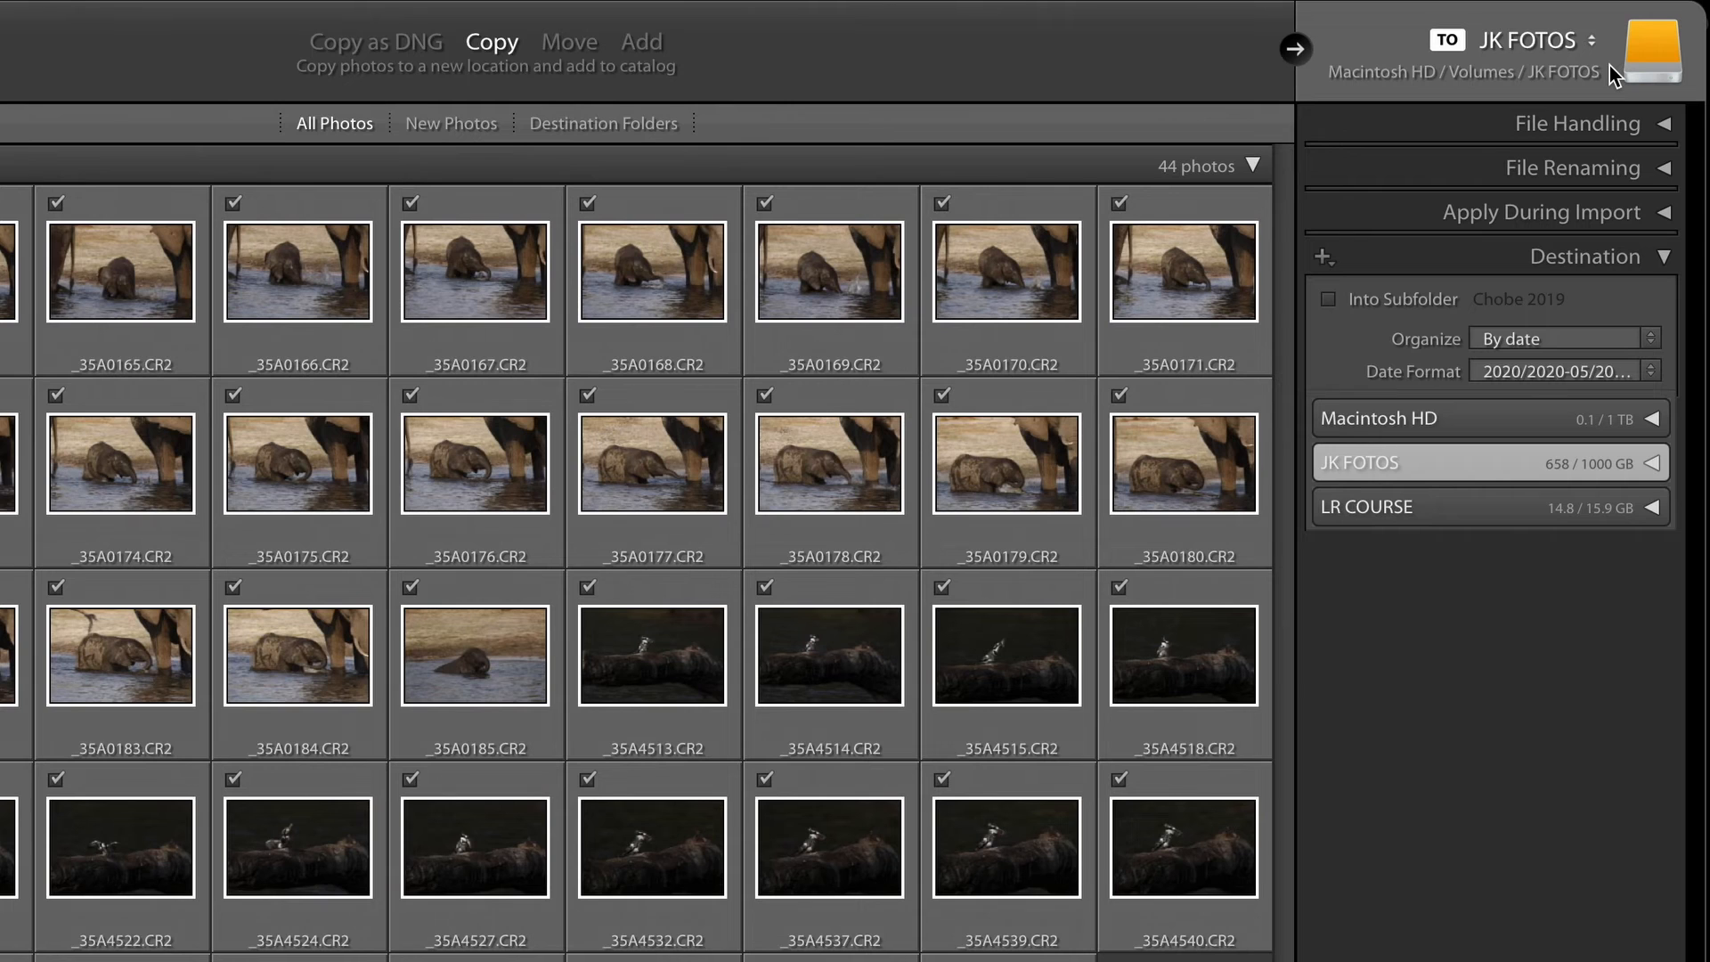
mouse_move(1407, 378)
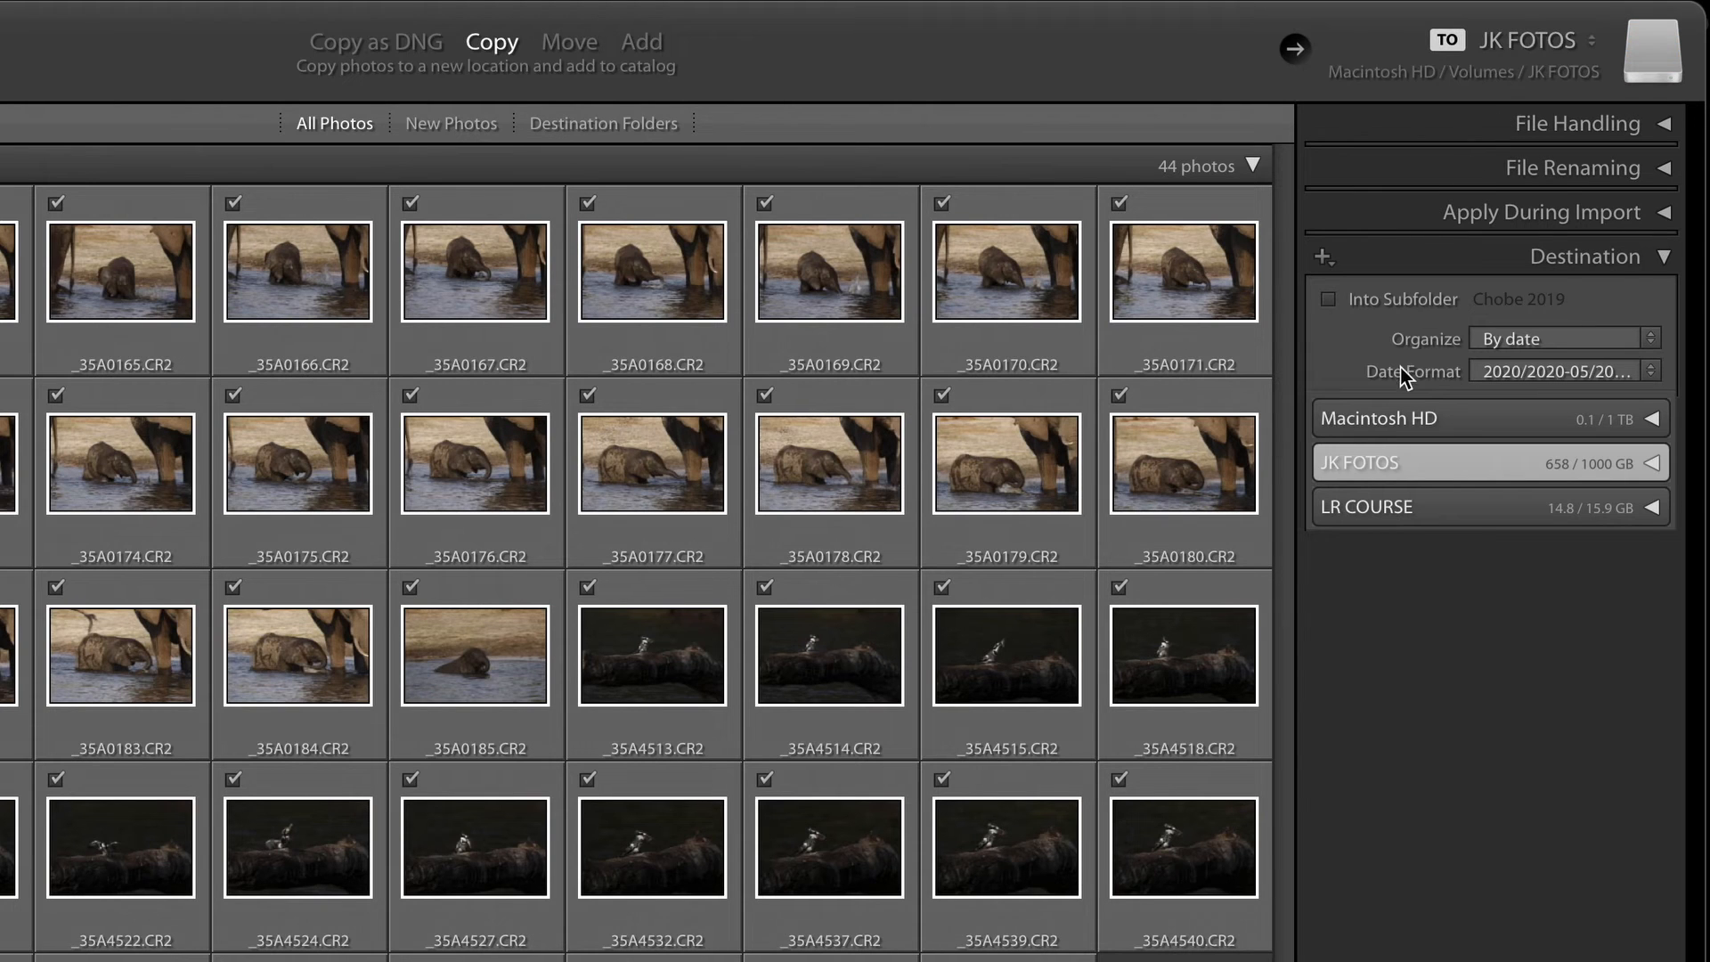
mouse_move(1332, 335)
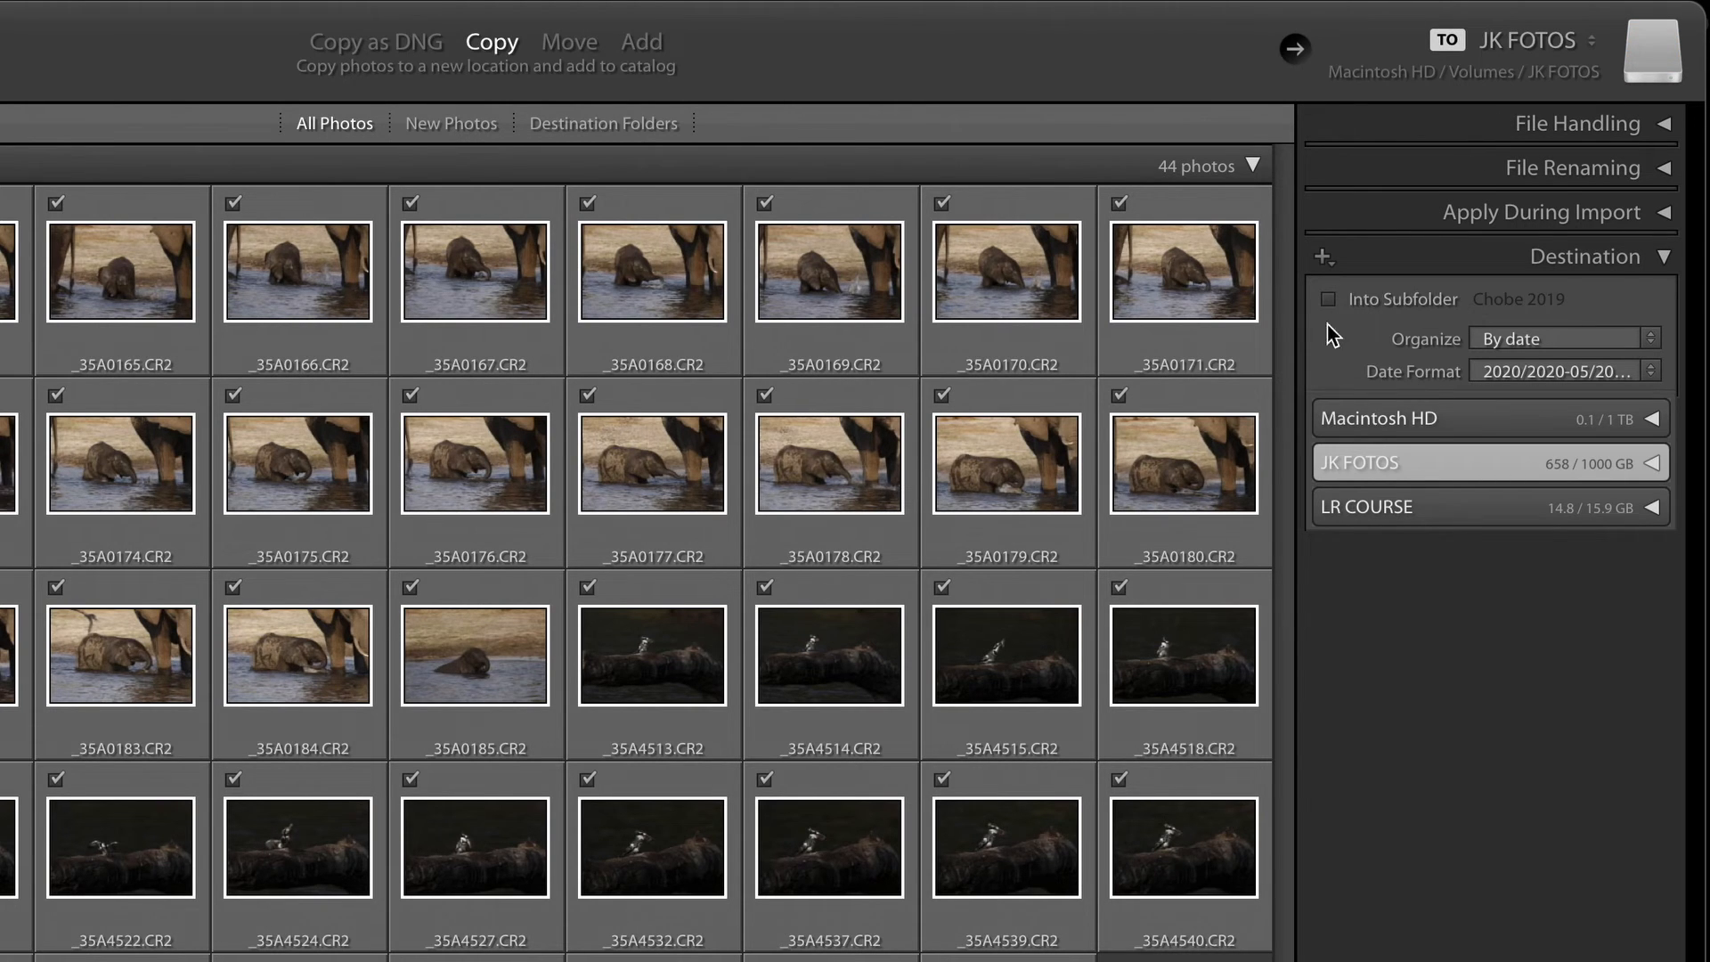
mouse_move(1684, 317)
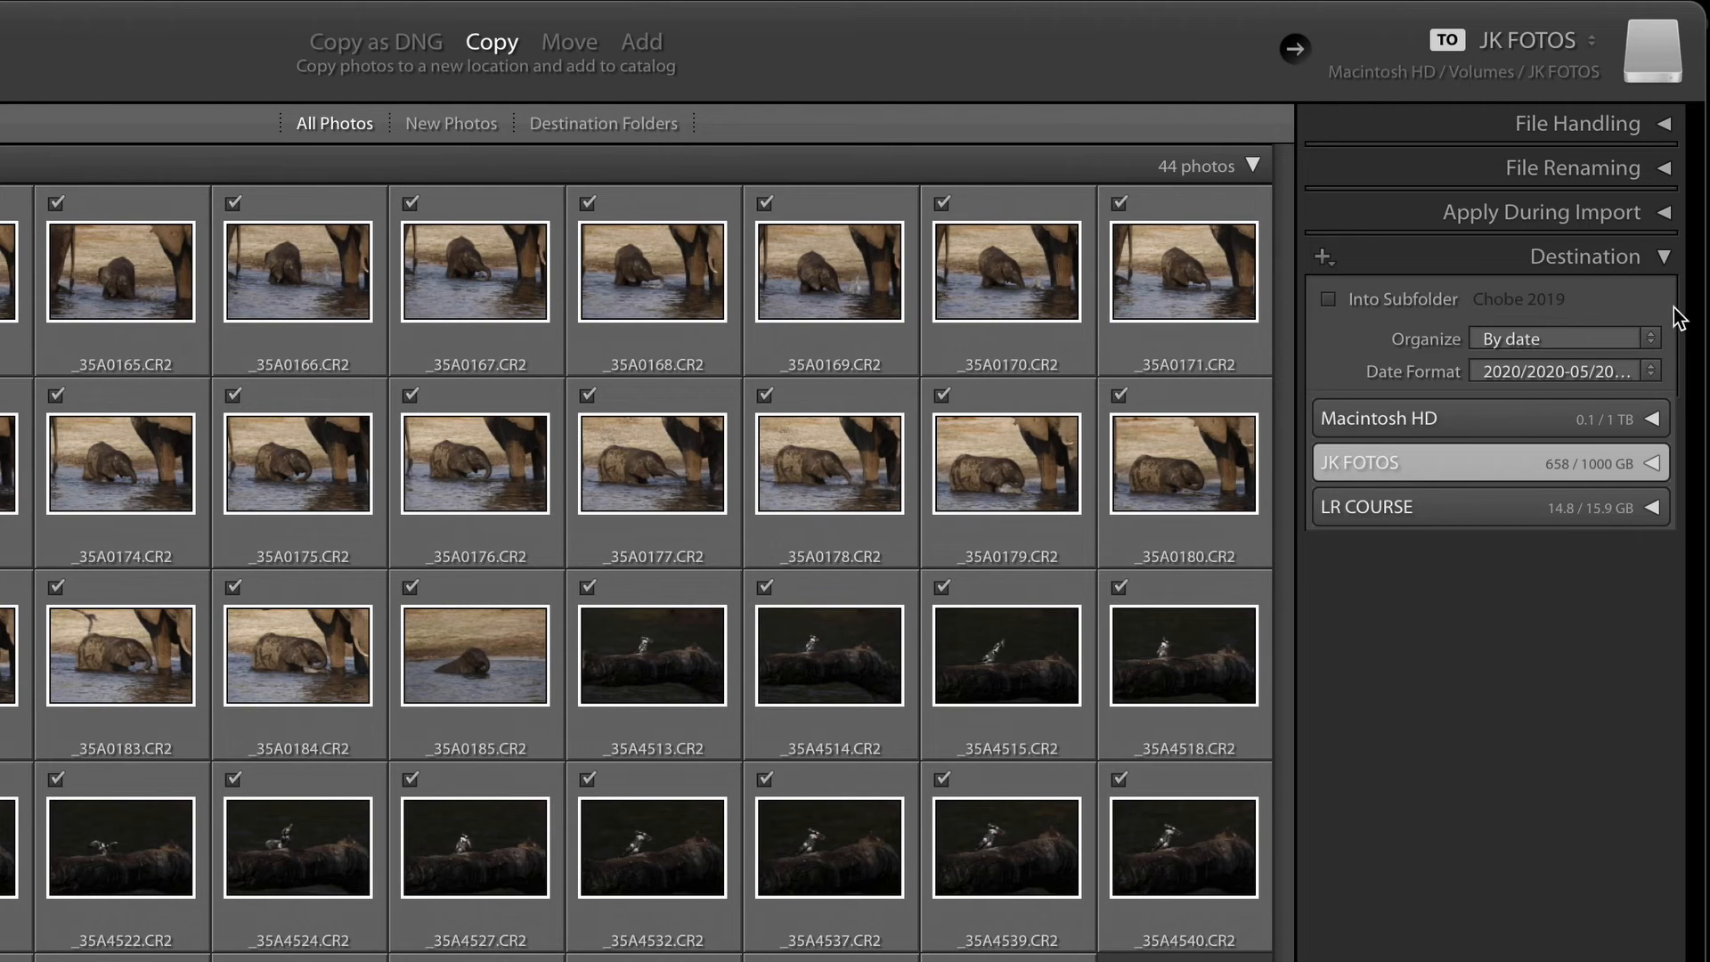
mouse_move(1578, 317)
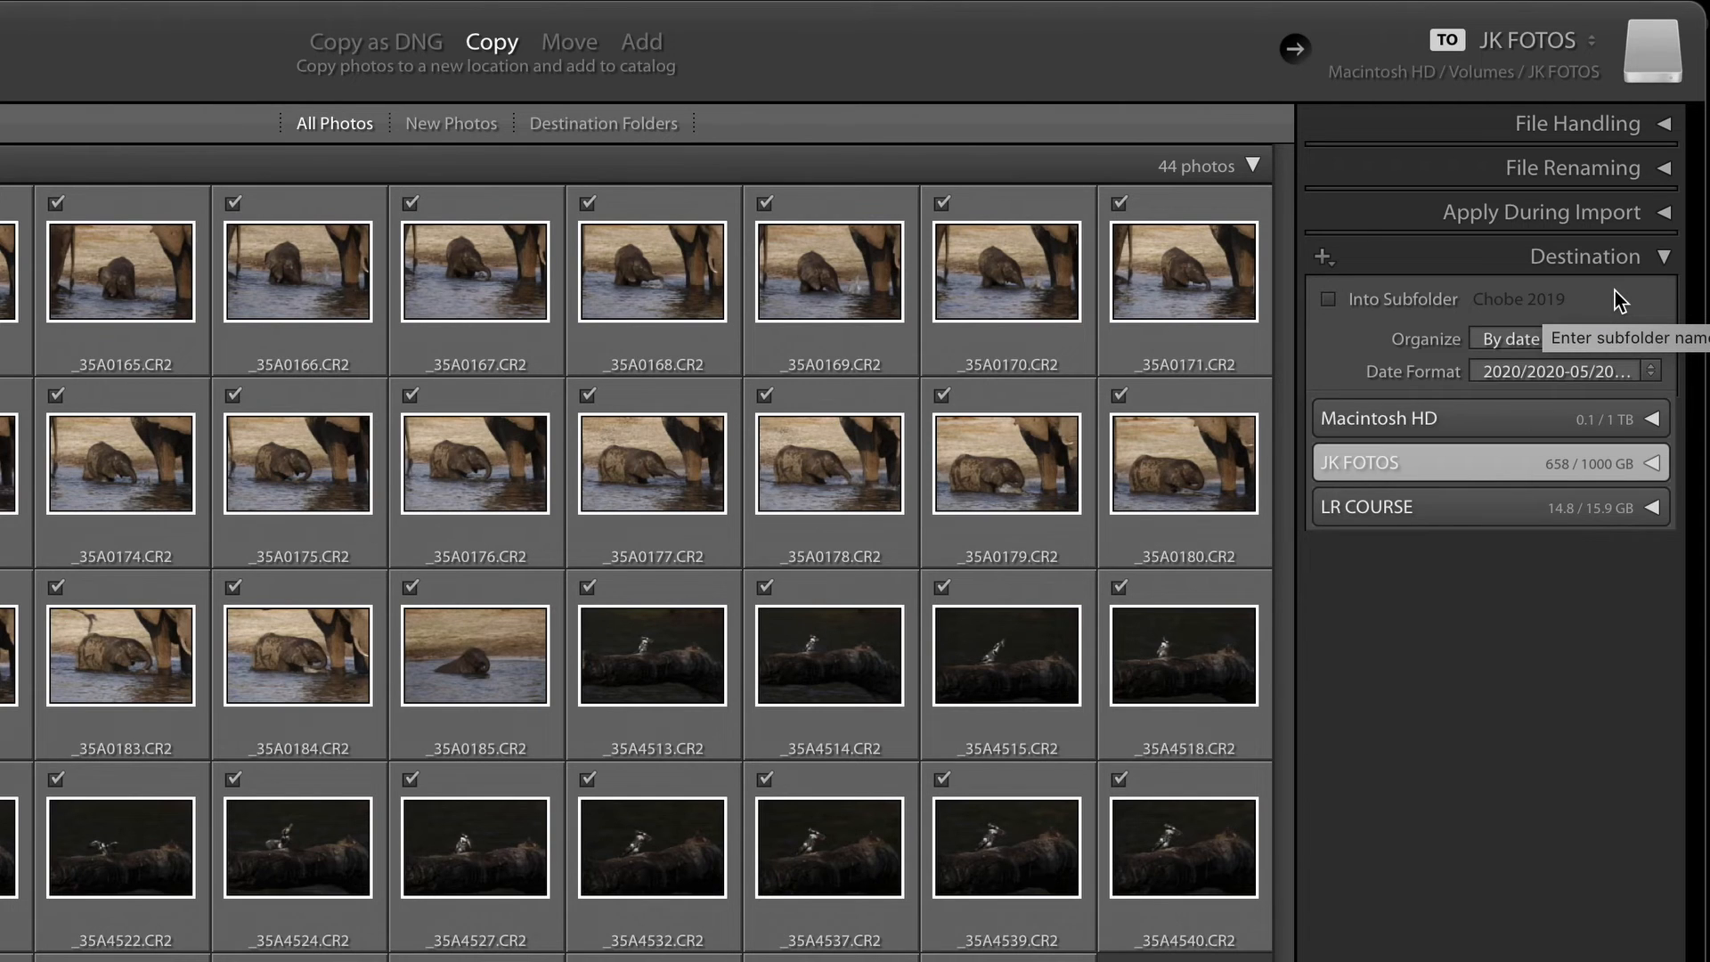
mouse_move(1386, 354)
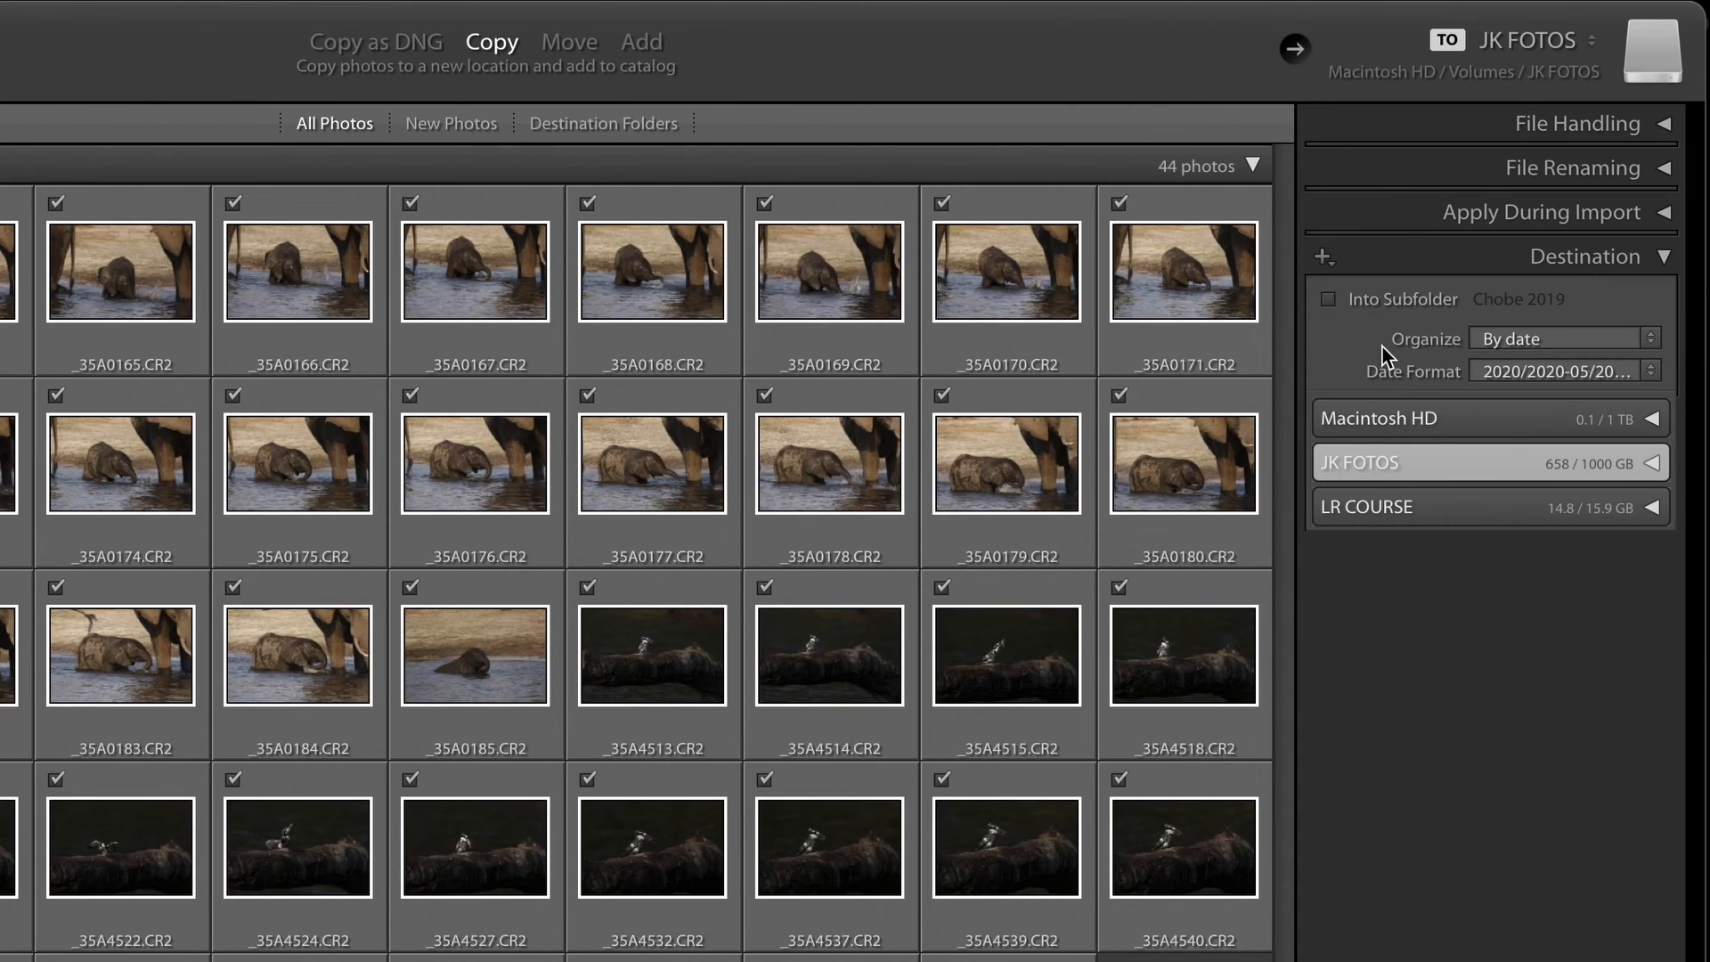
mouse_move(1625, 347)
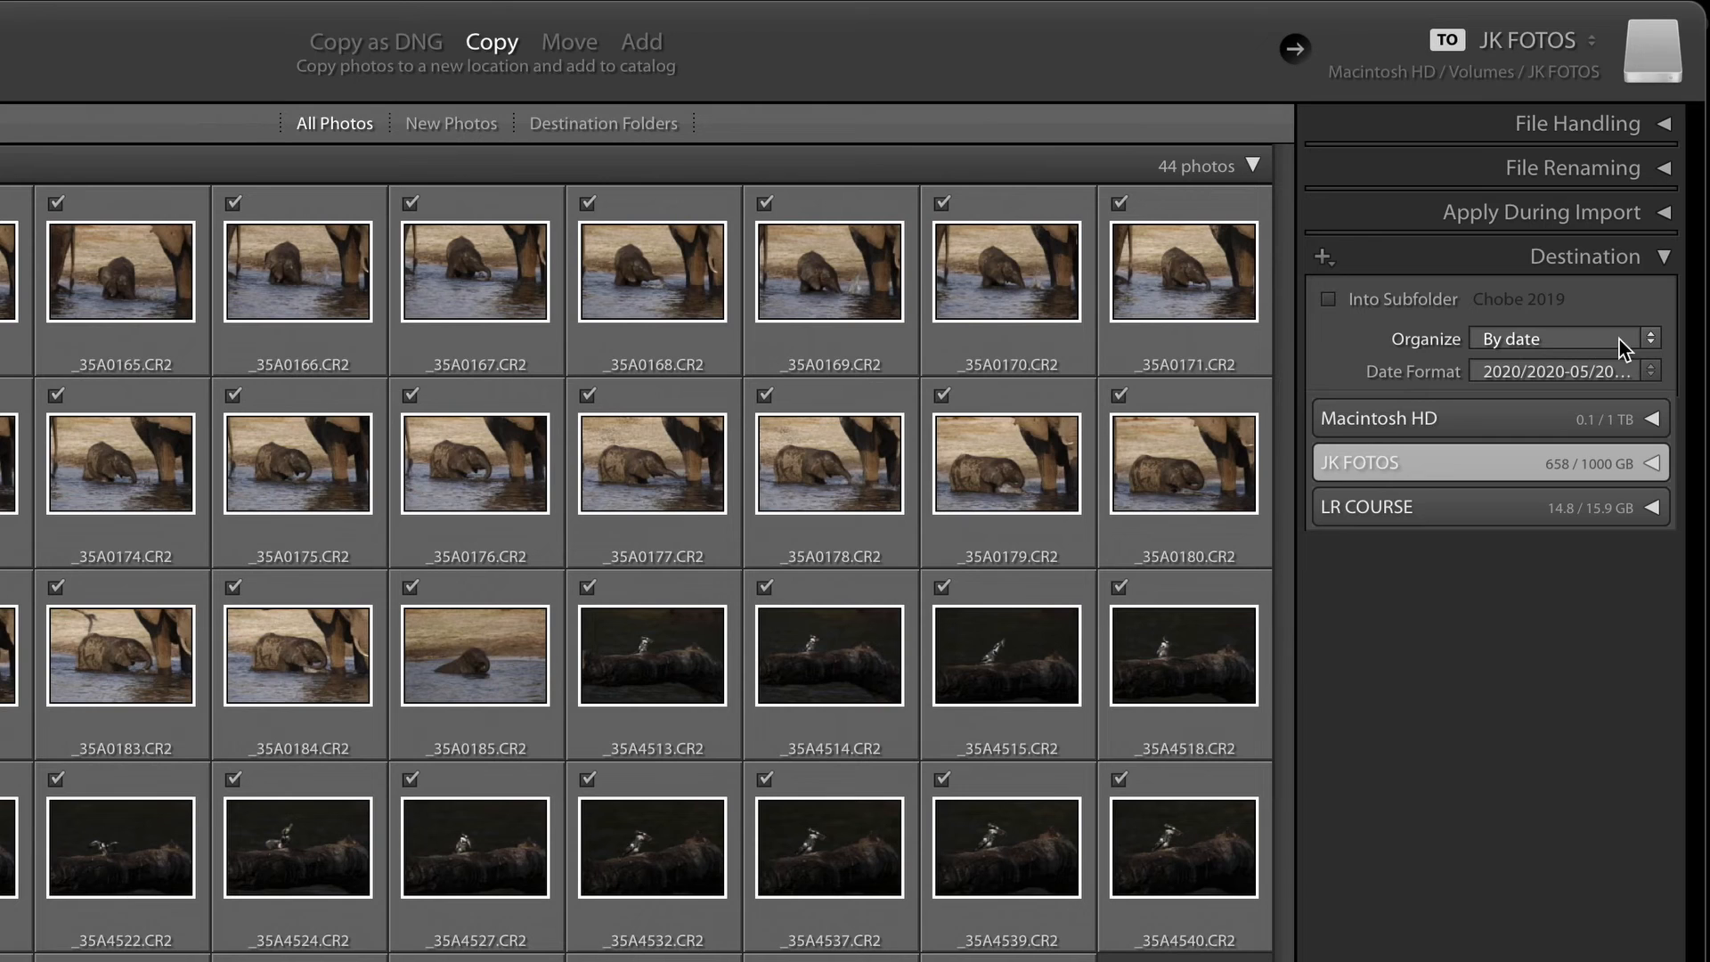
mouse_move(1419, 360)
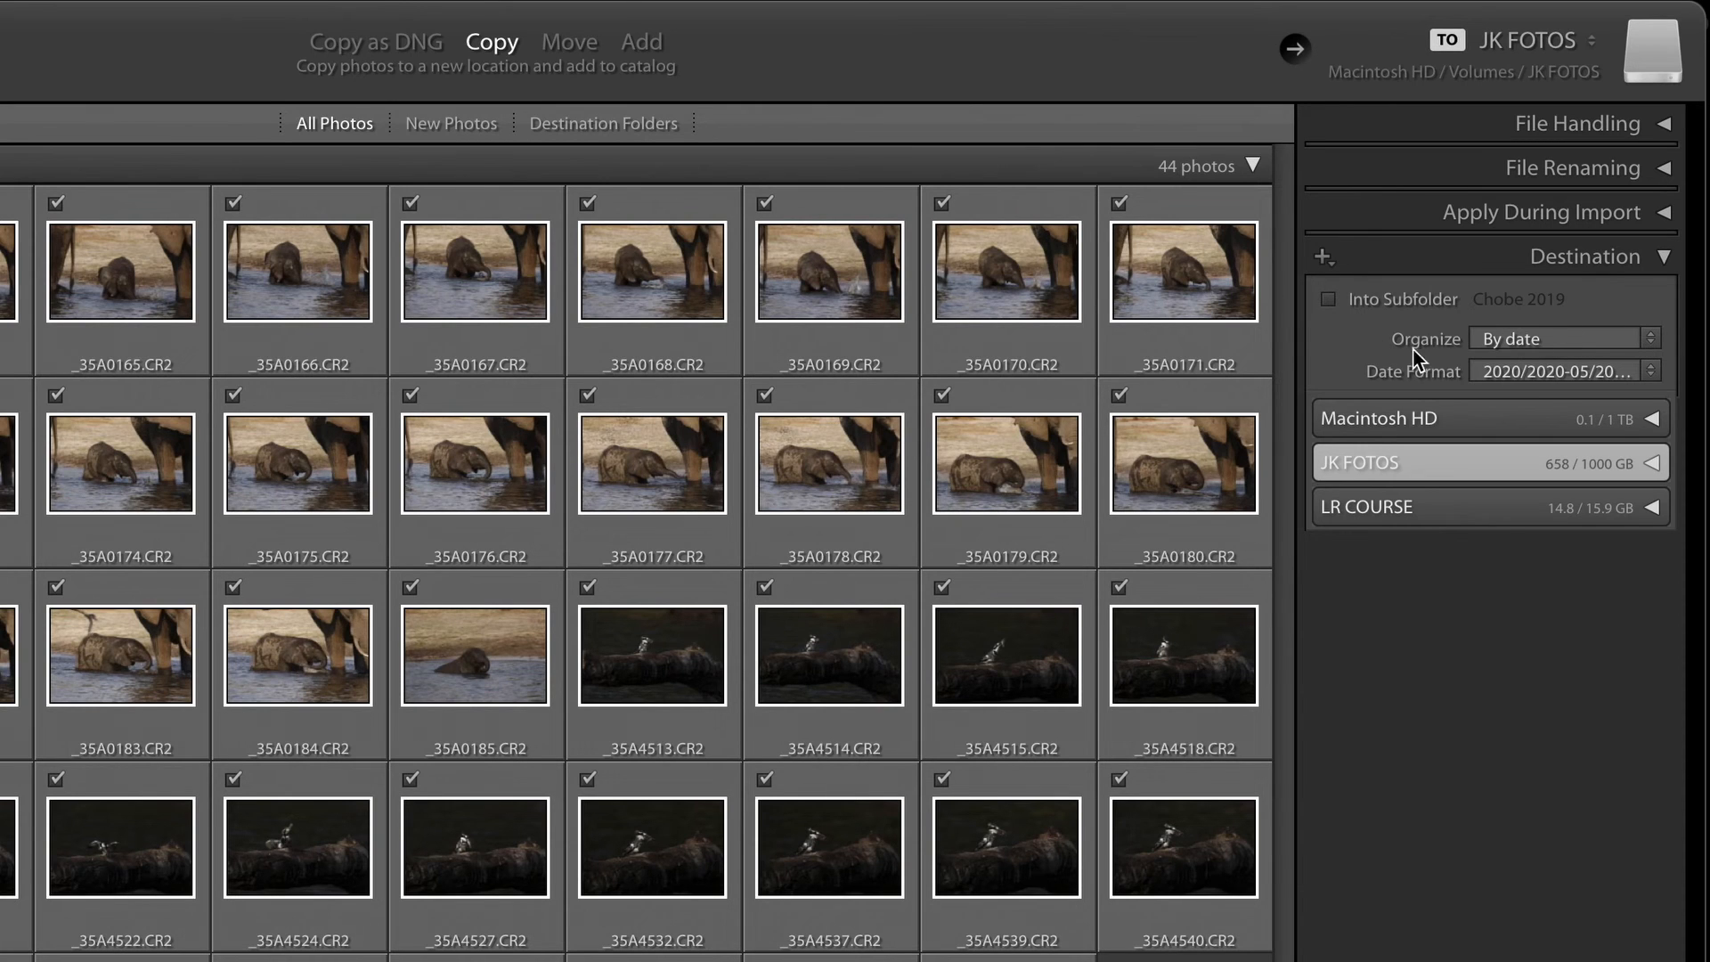
mouse_move(1324, 390)
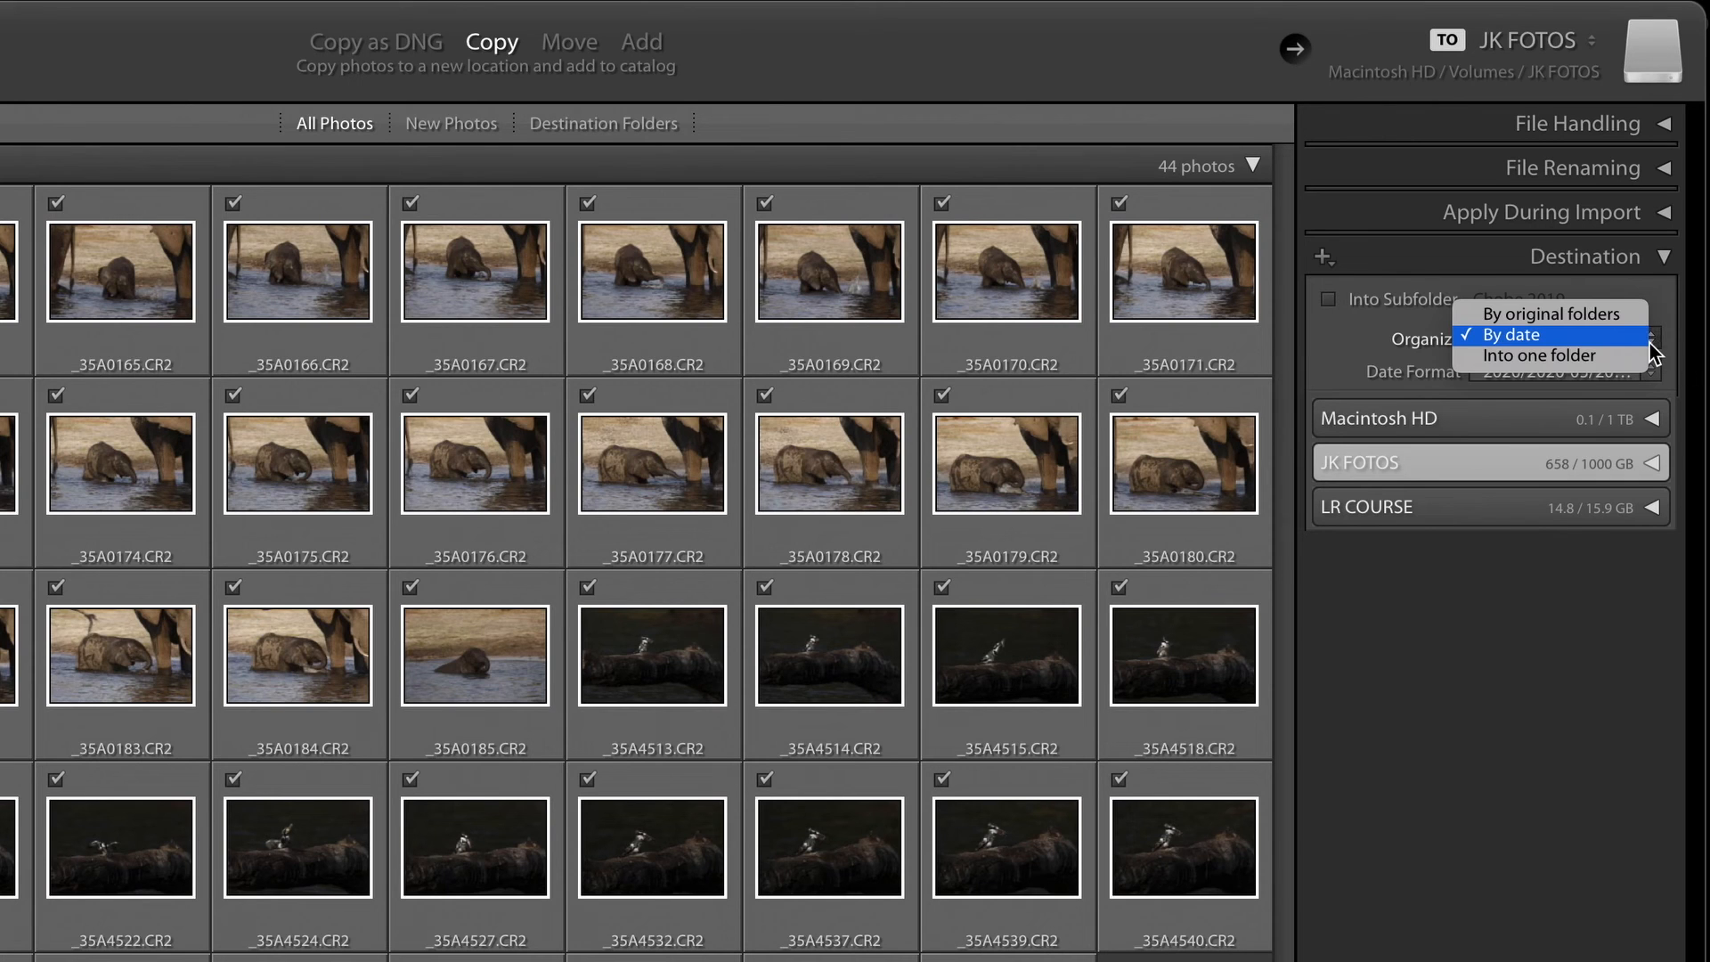
mouse_move(1648, 340)
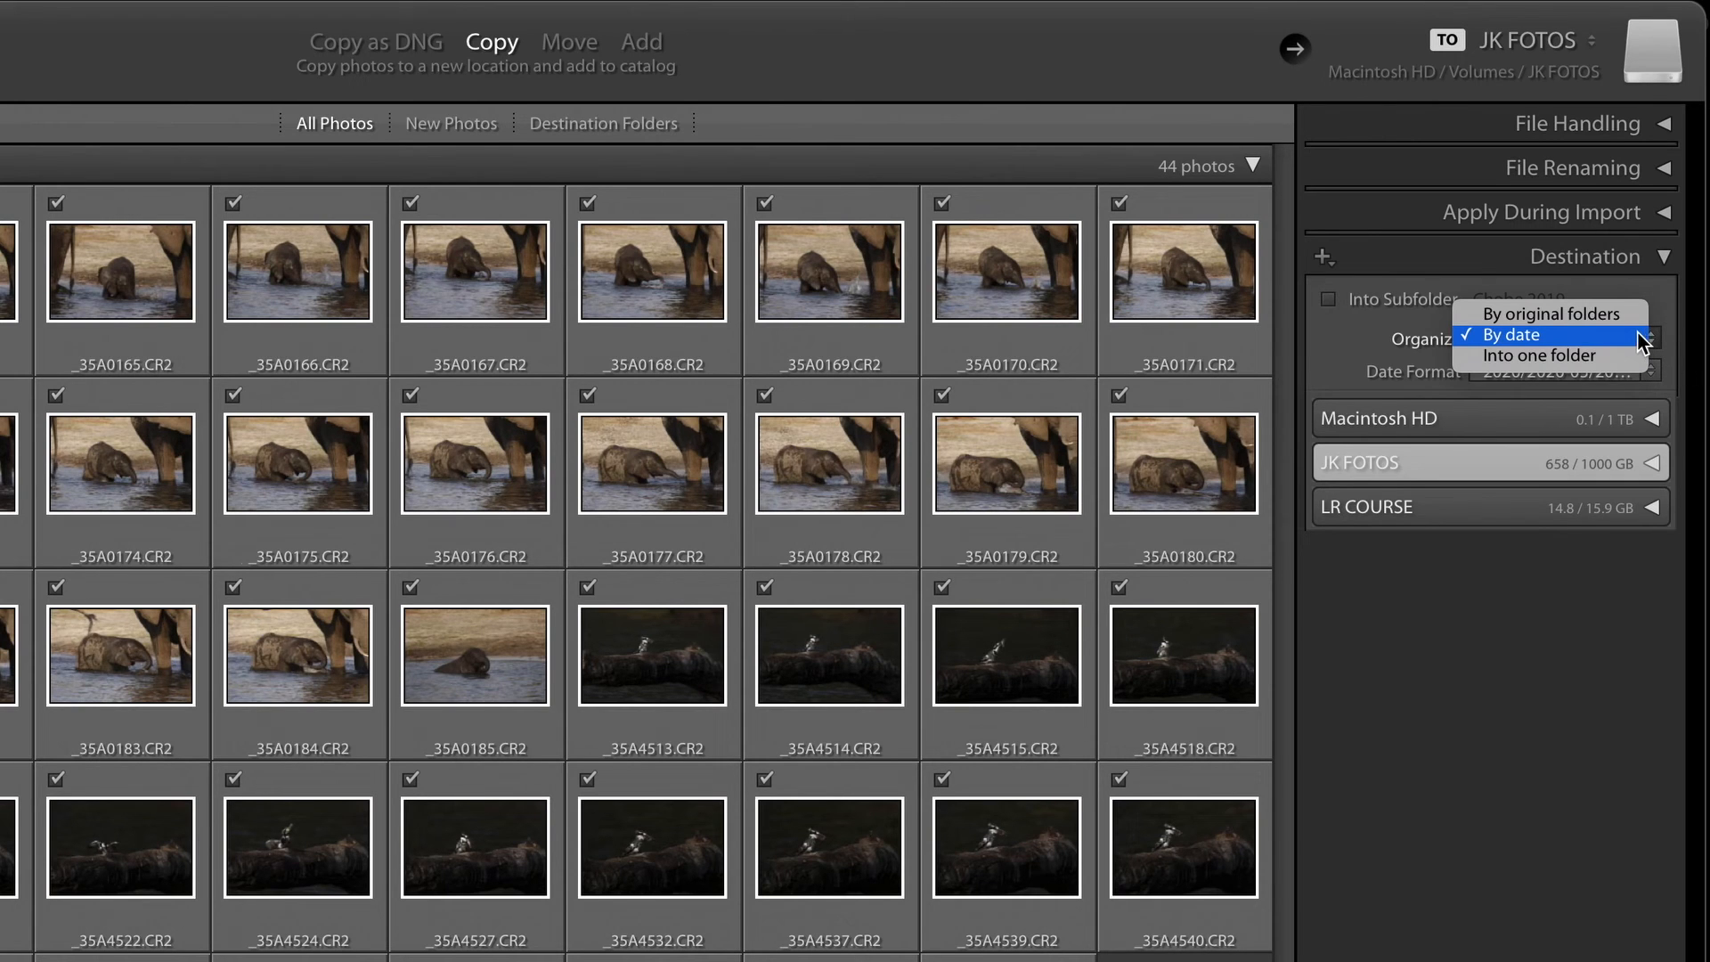
mouse_move(1553, 313)
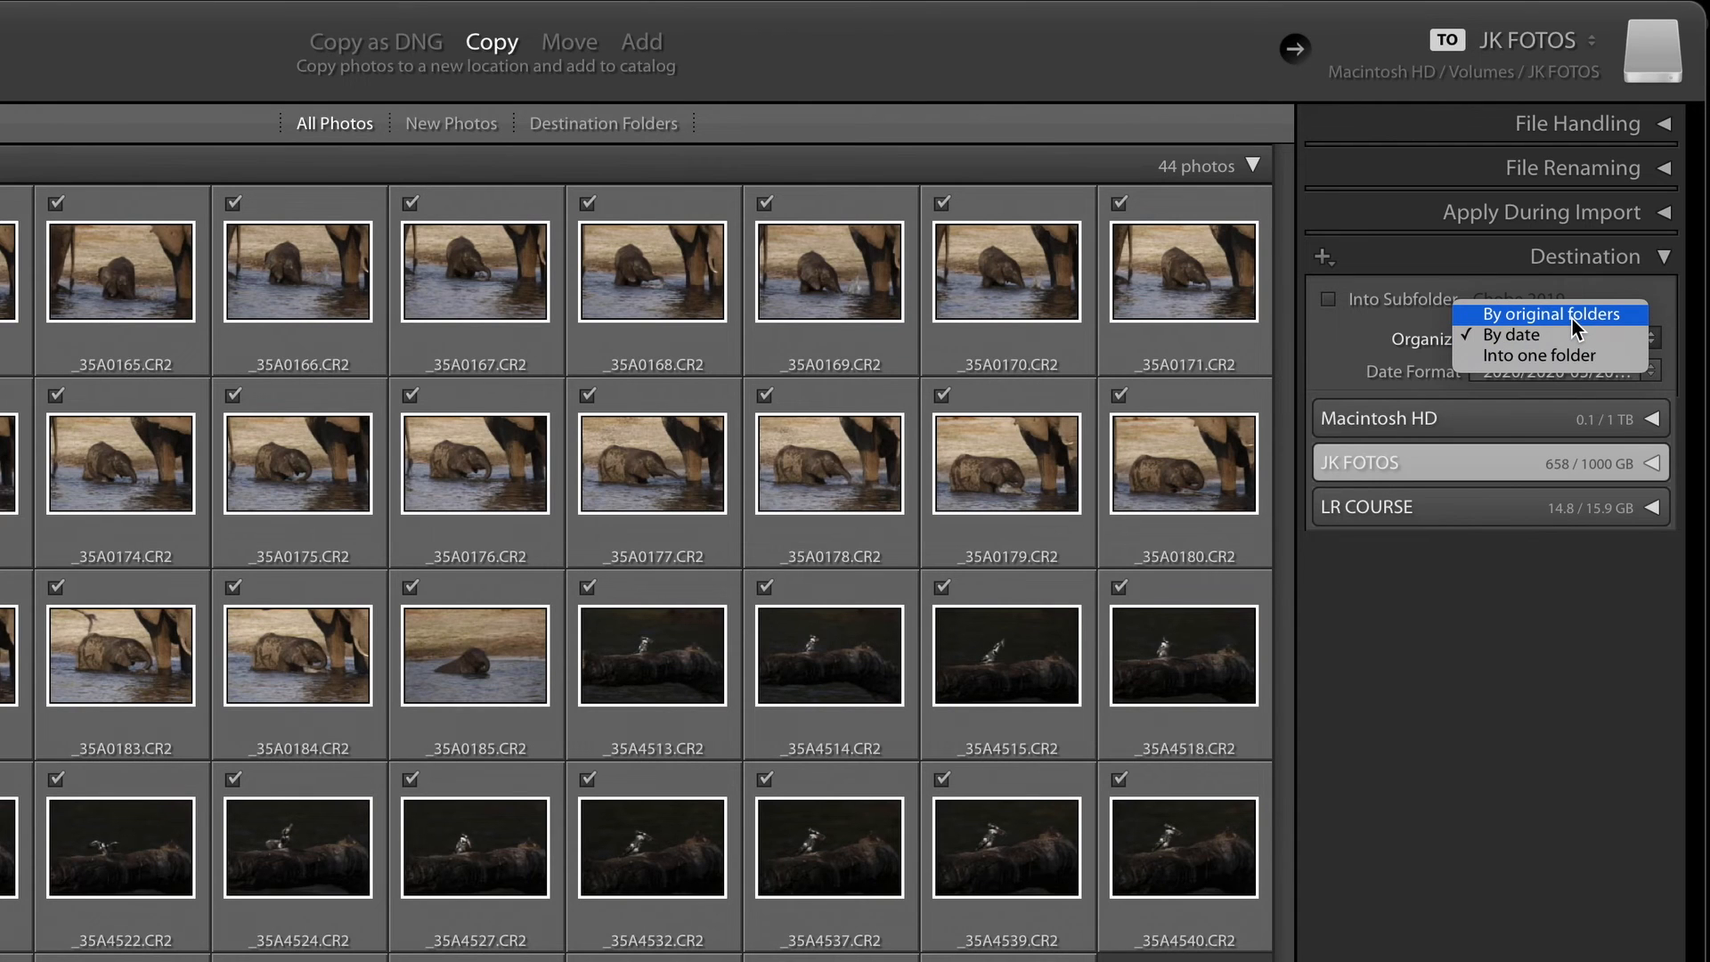
mouse_move(1547, 356)
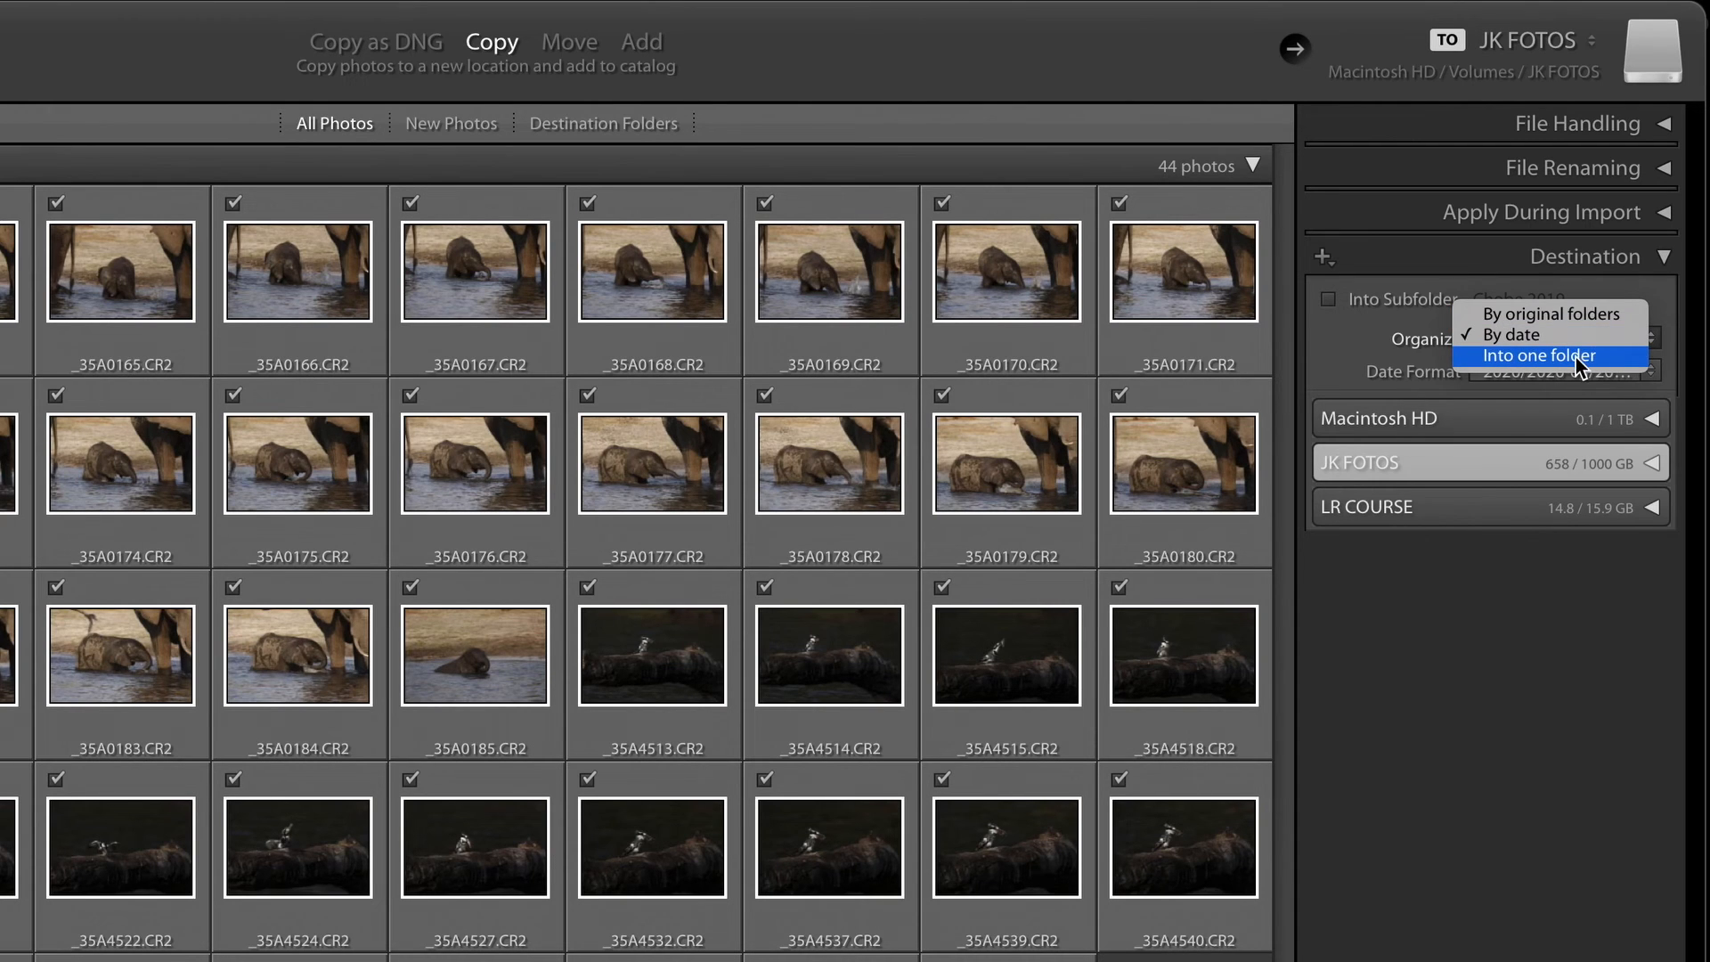
mouse_move(1460, 362)
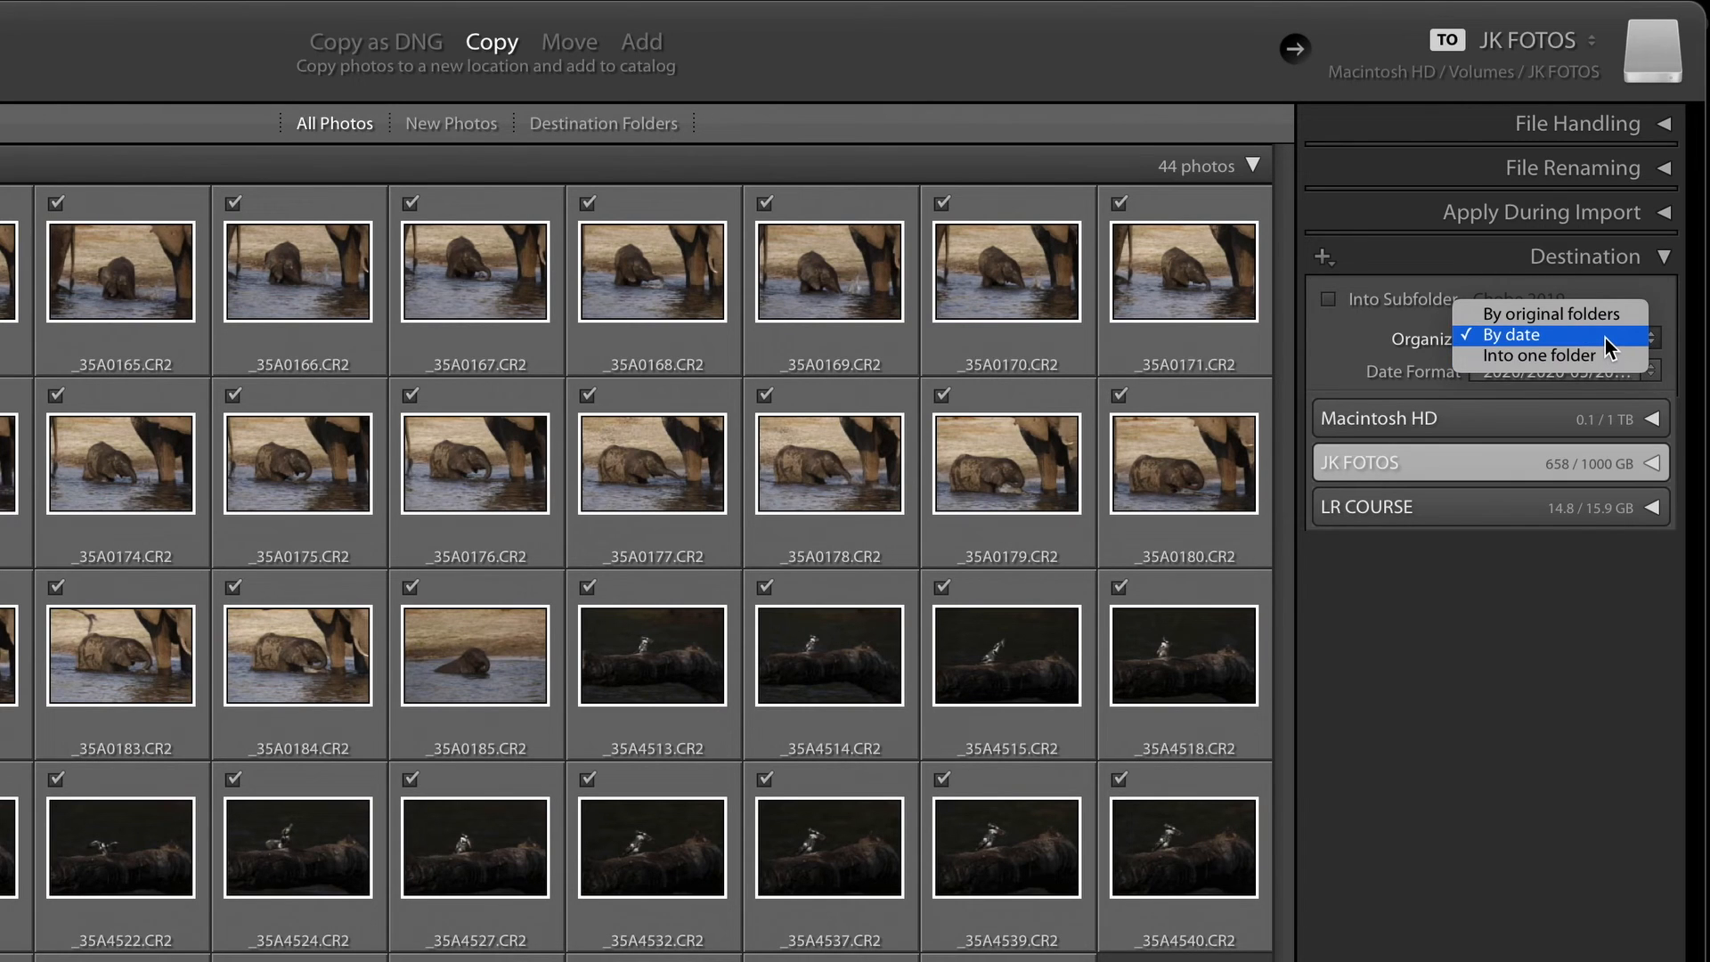
left_click(1508, 335)
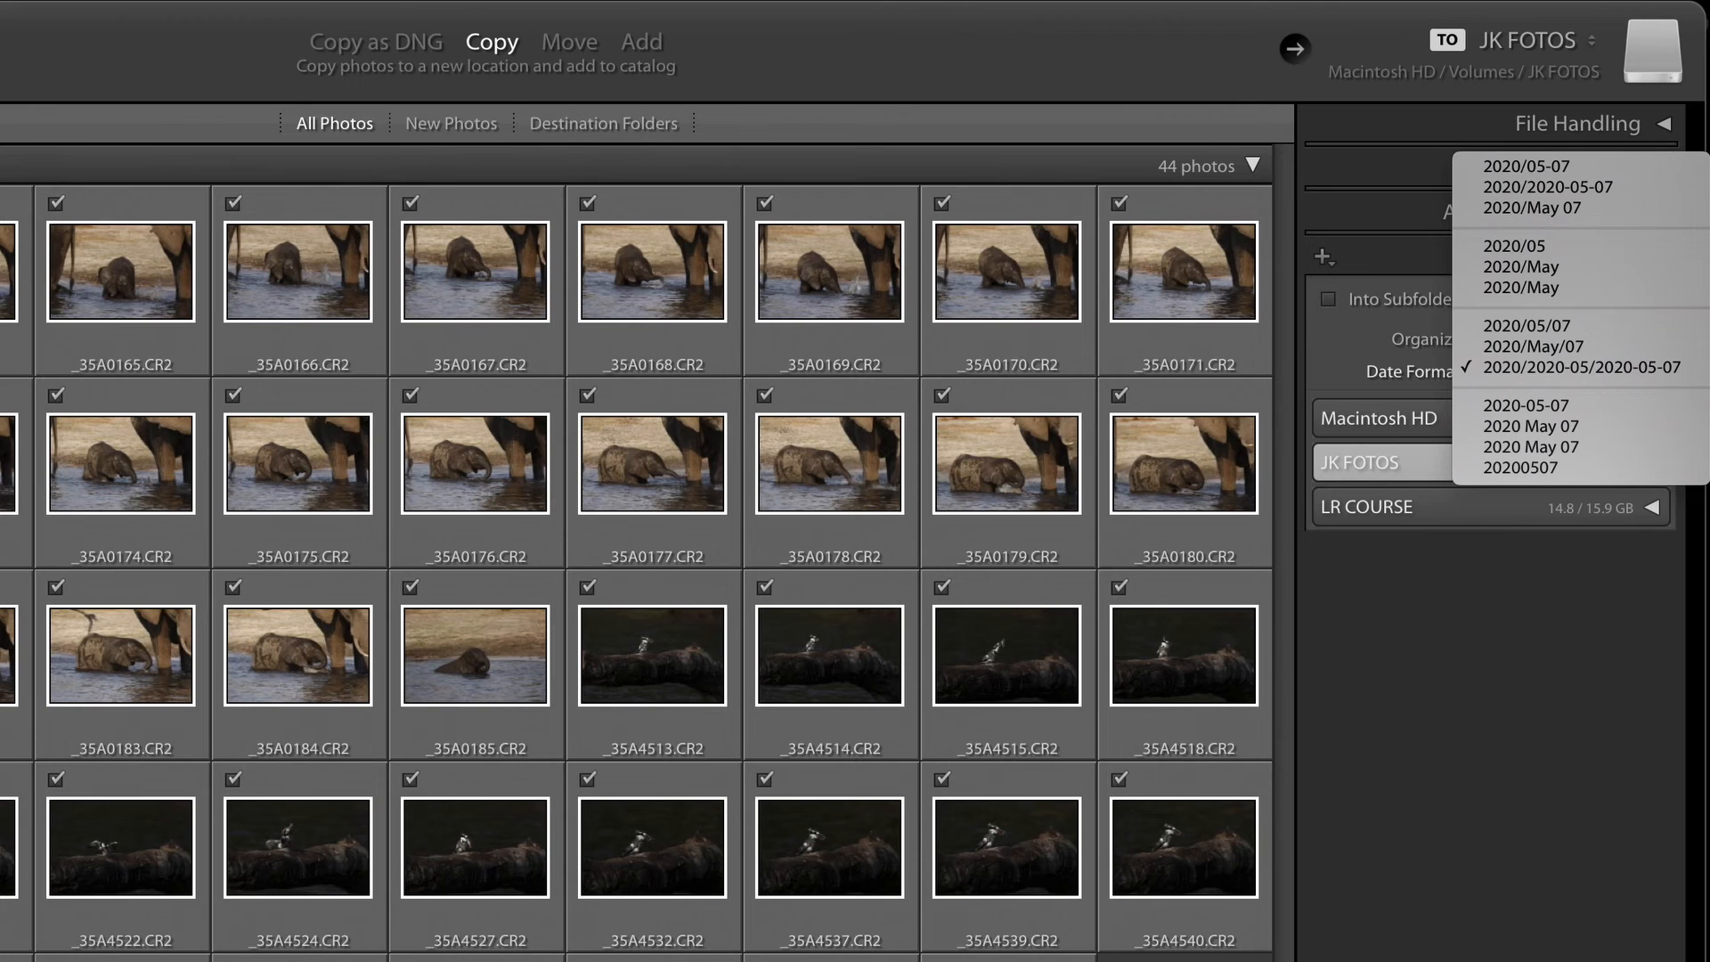
mouse_move(1523, 166)
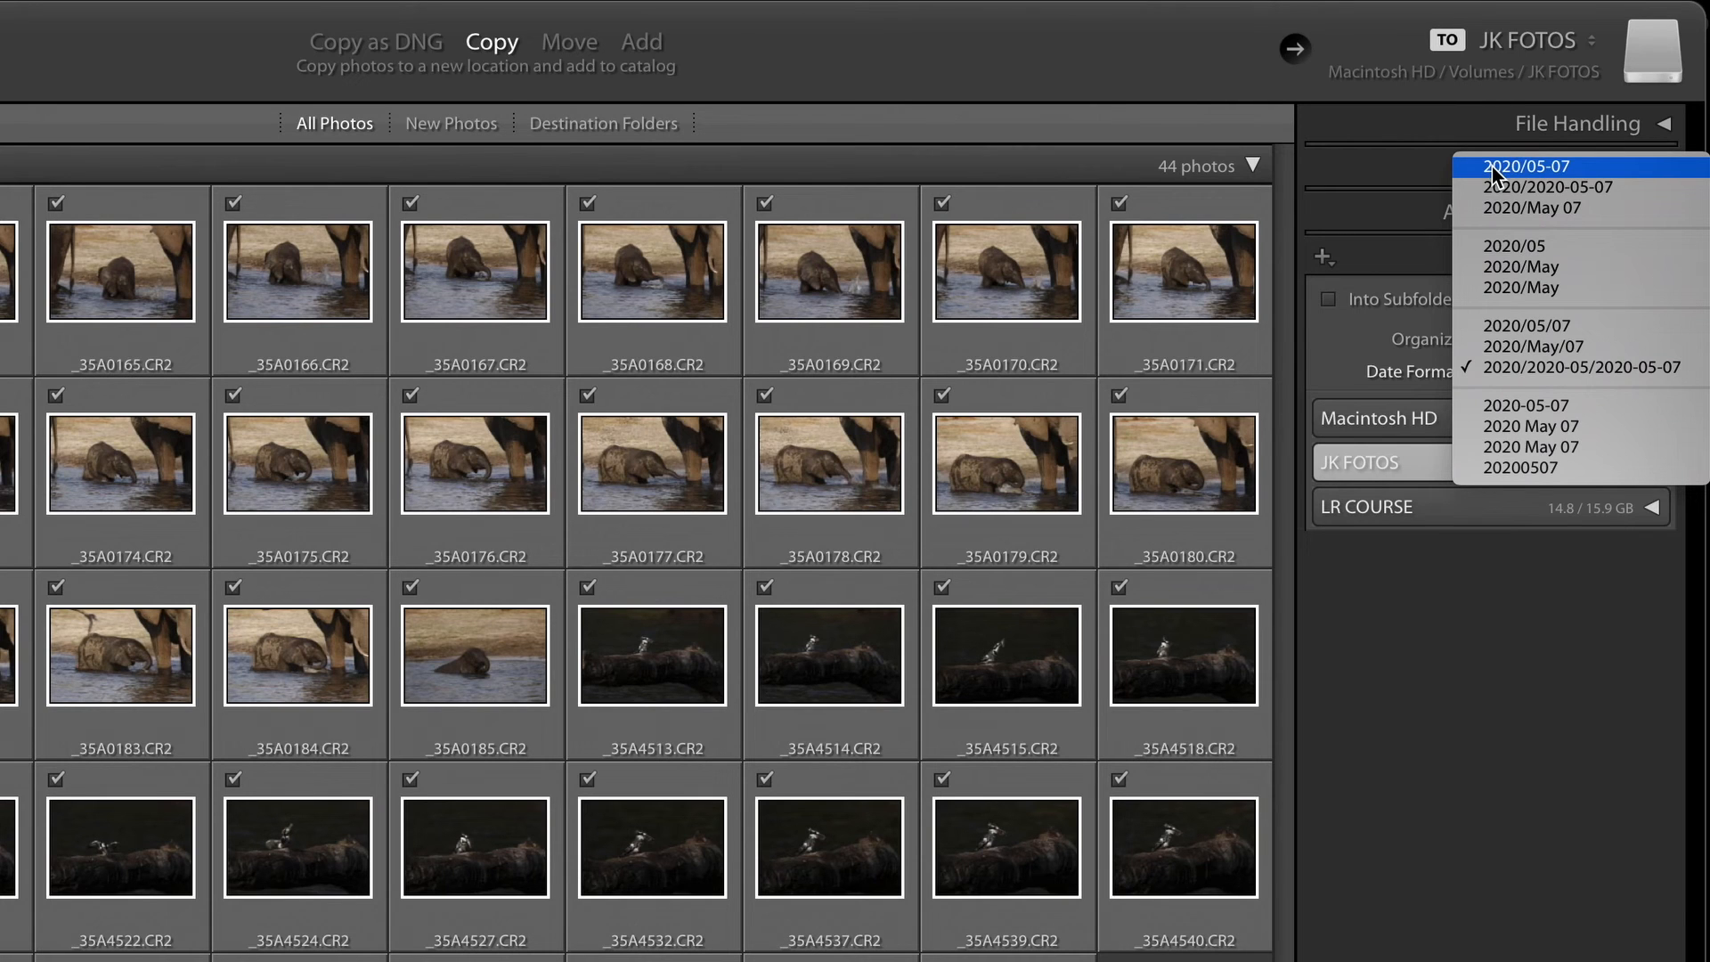
mouse_move(1599, 179)
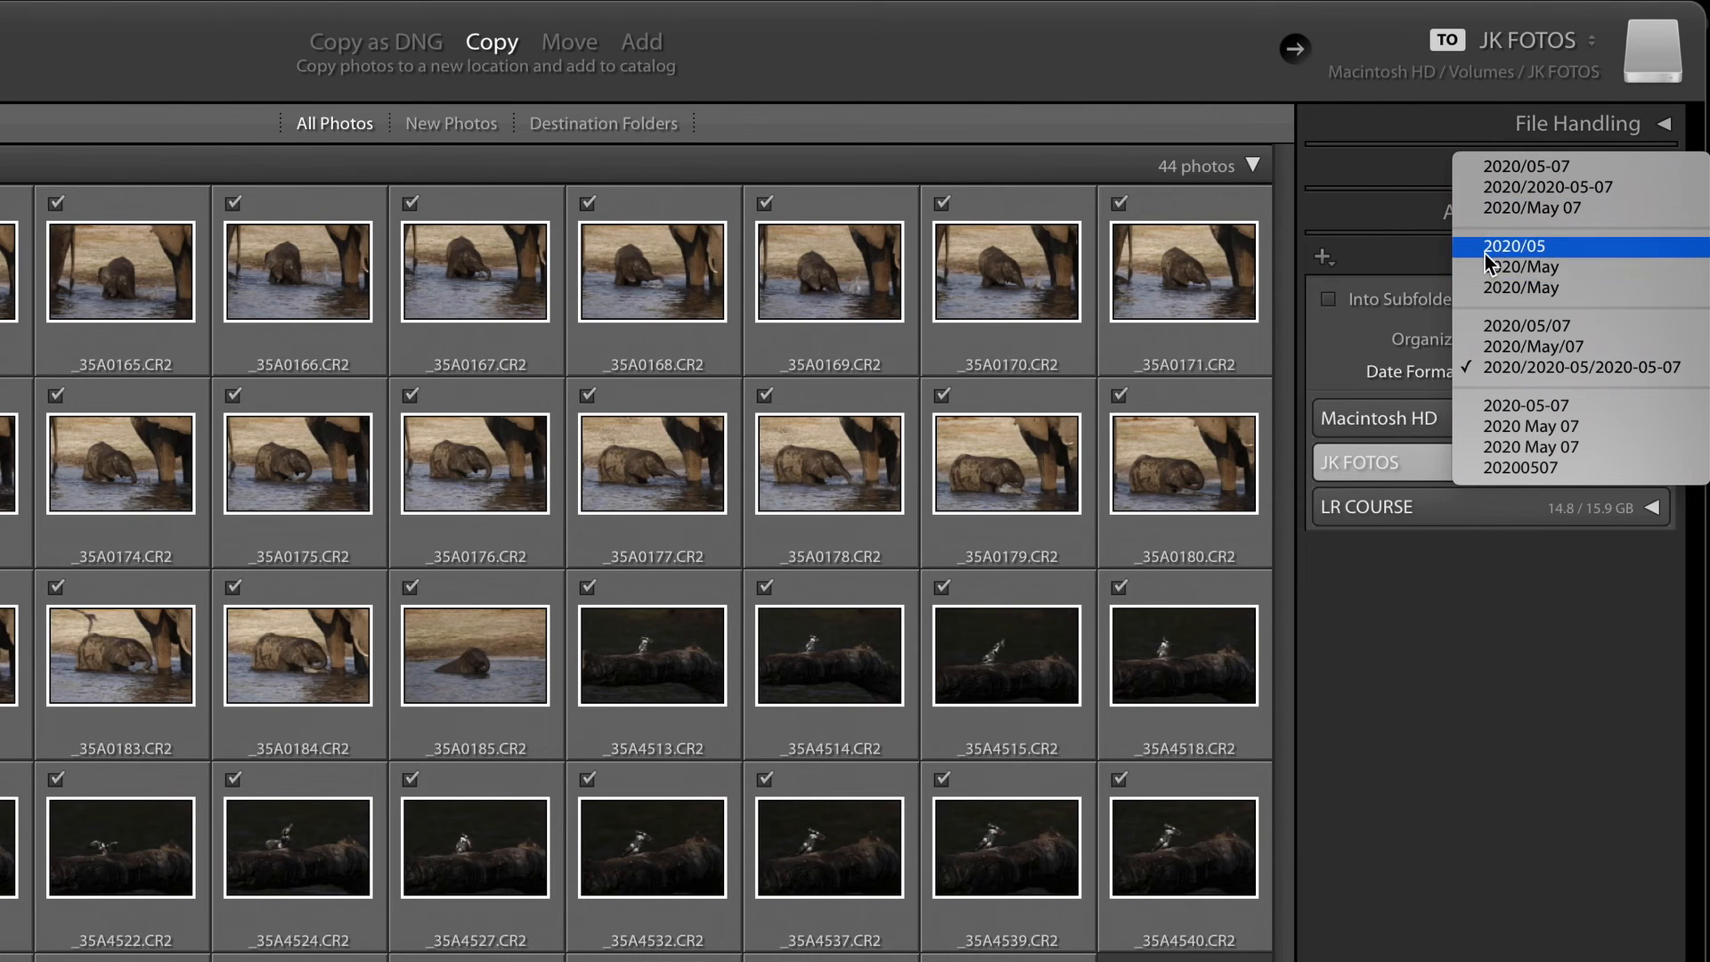
mouse_move(1507, 288)
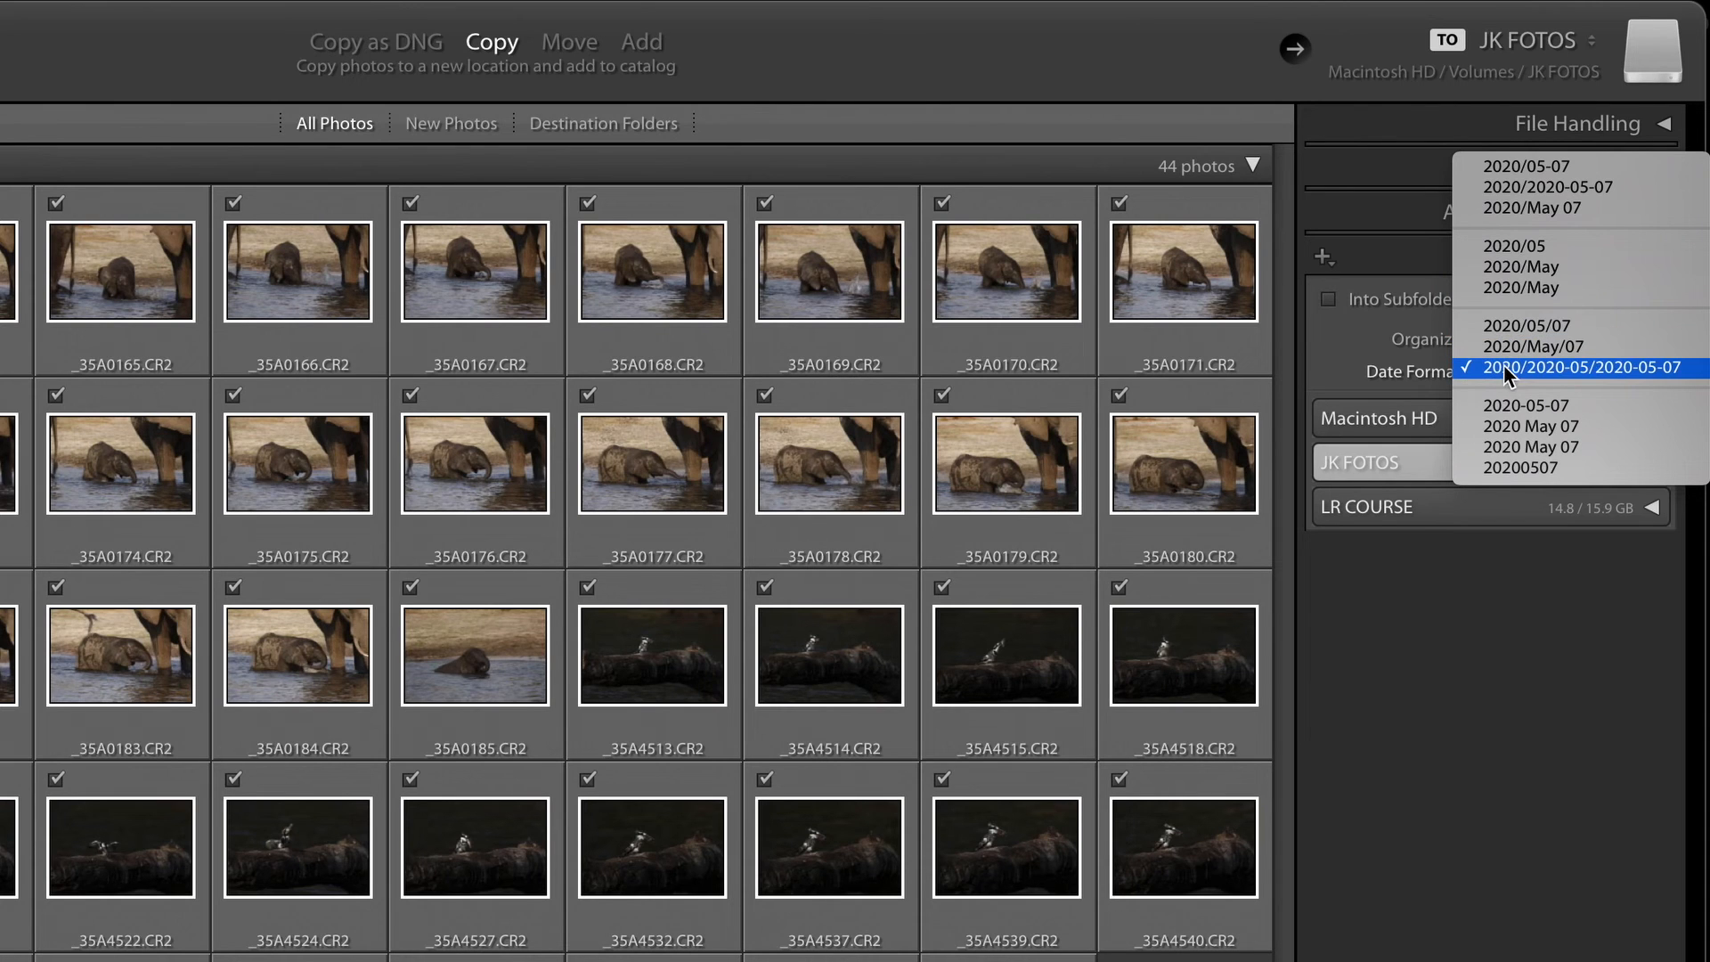
mouse_move(1539, 345)
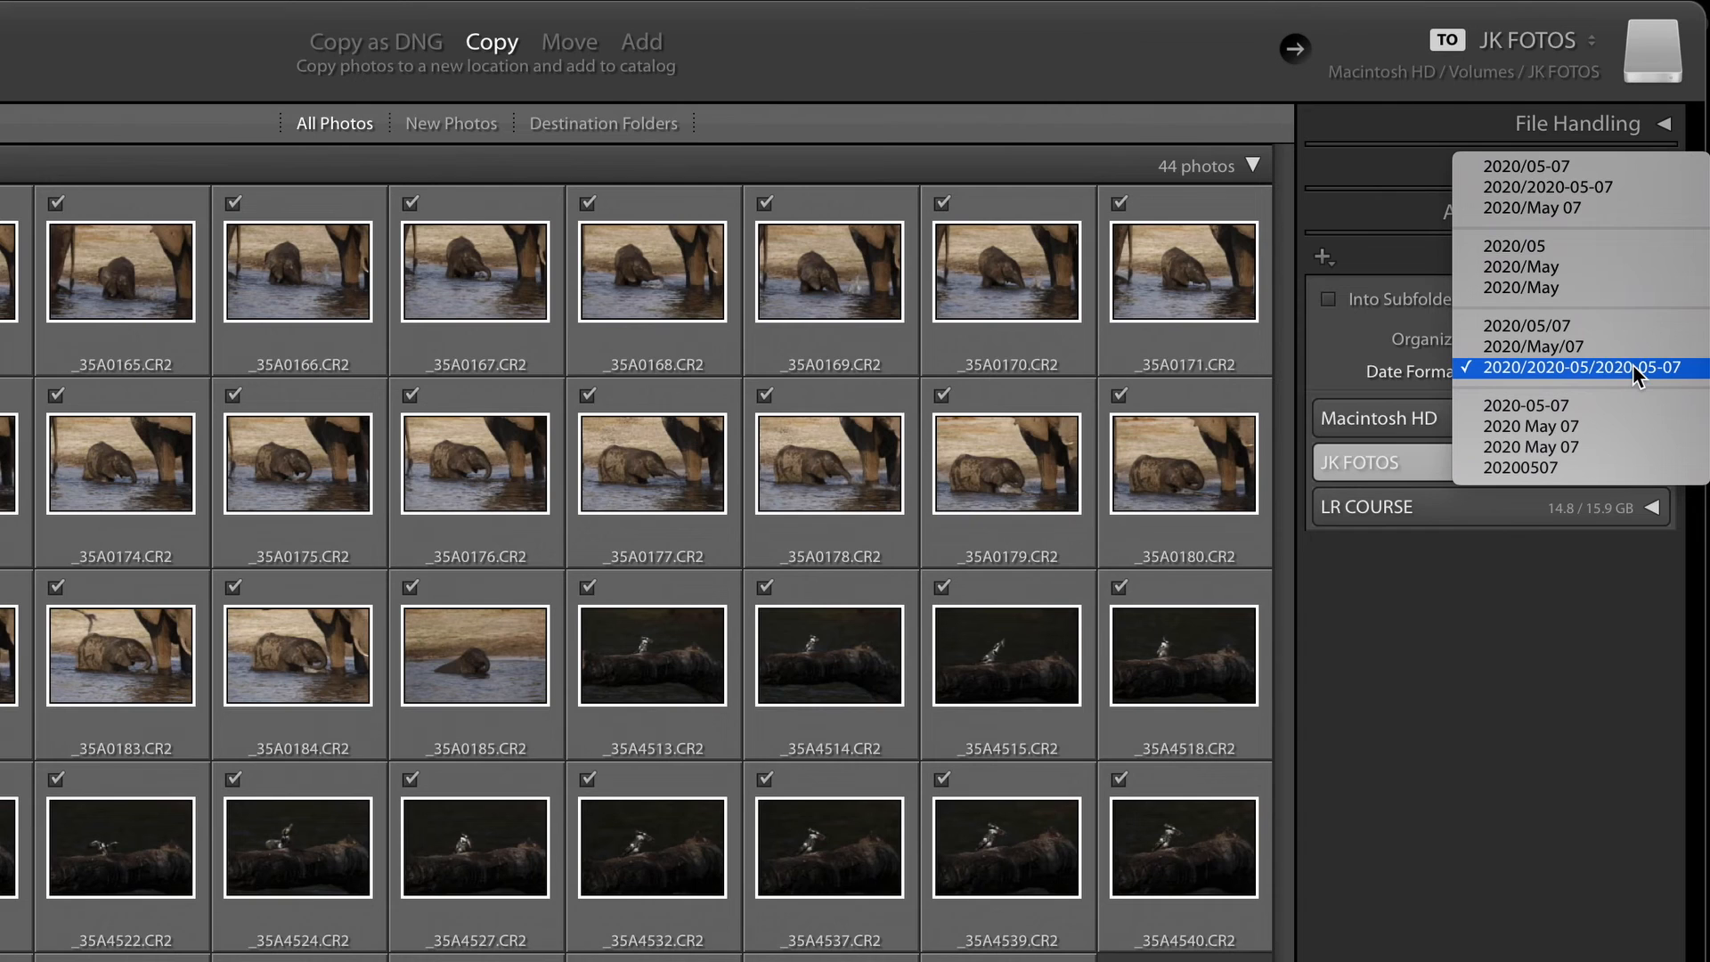
mouse_move(1519, 467)
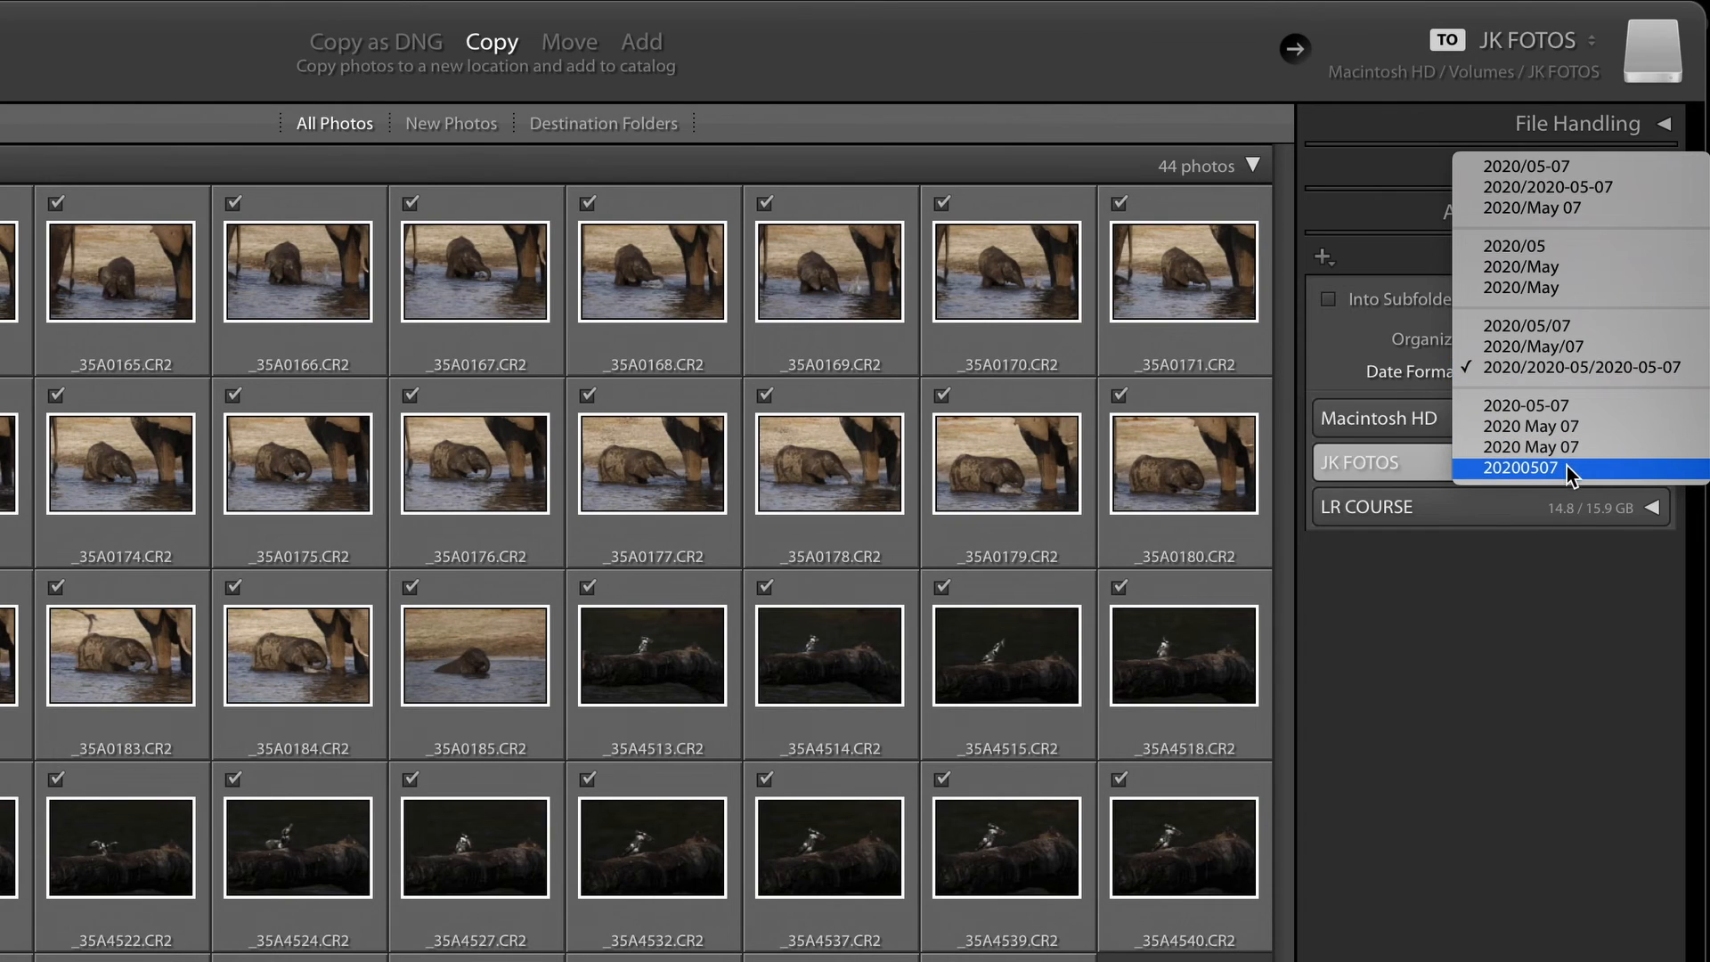
mouse_move(1531, 447)
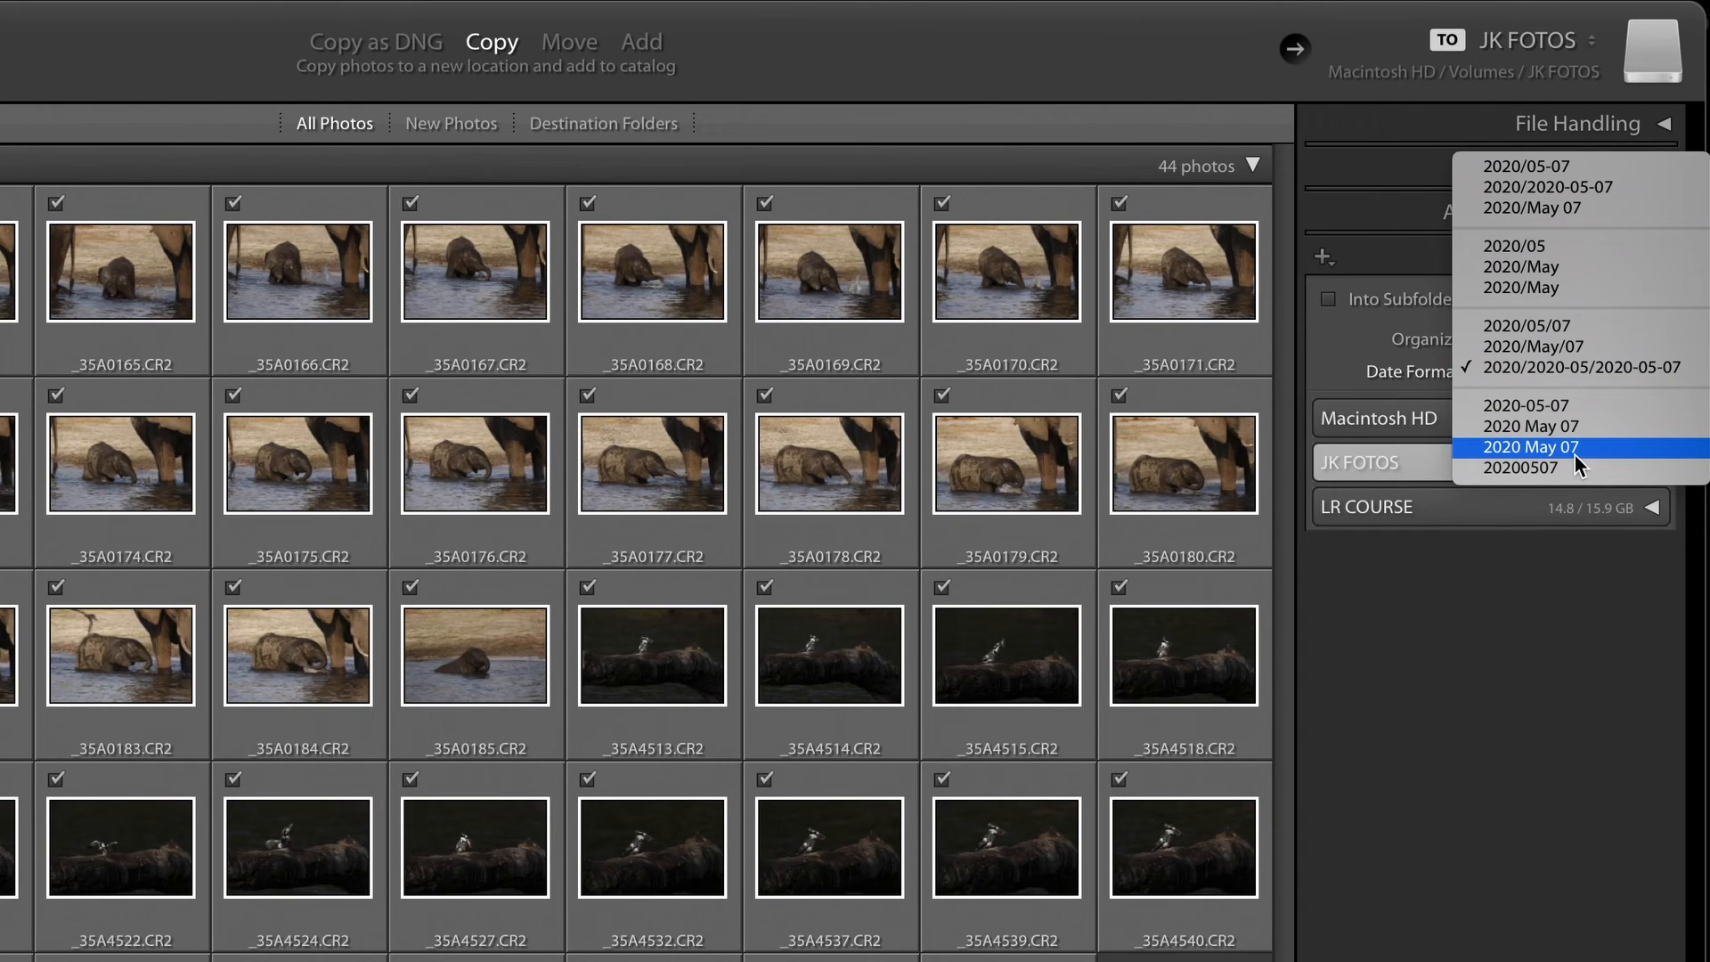
mouse_move(1585, 456)
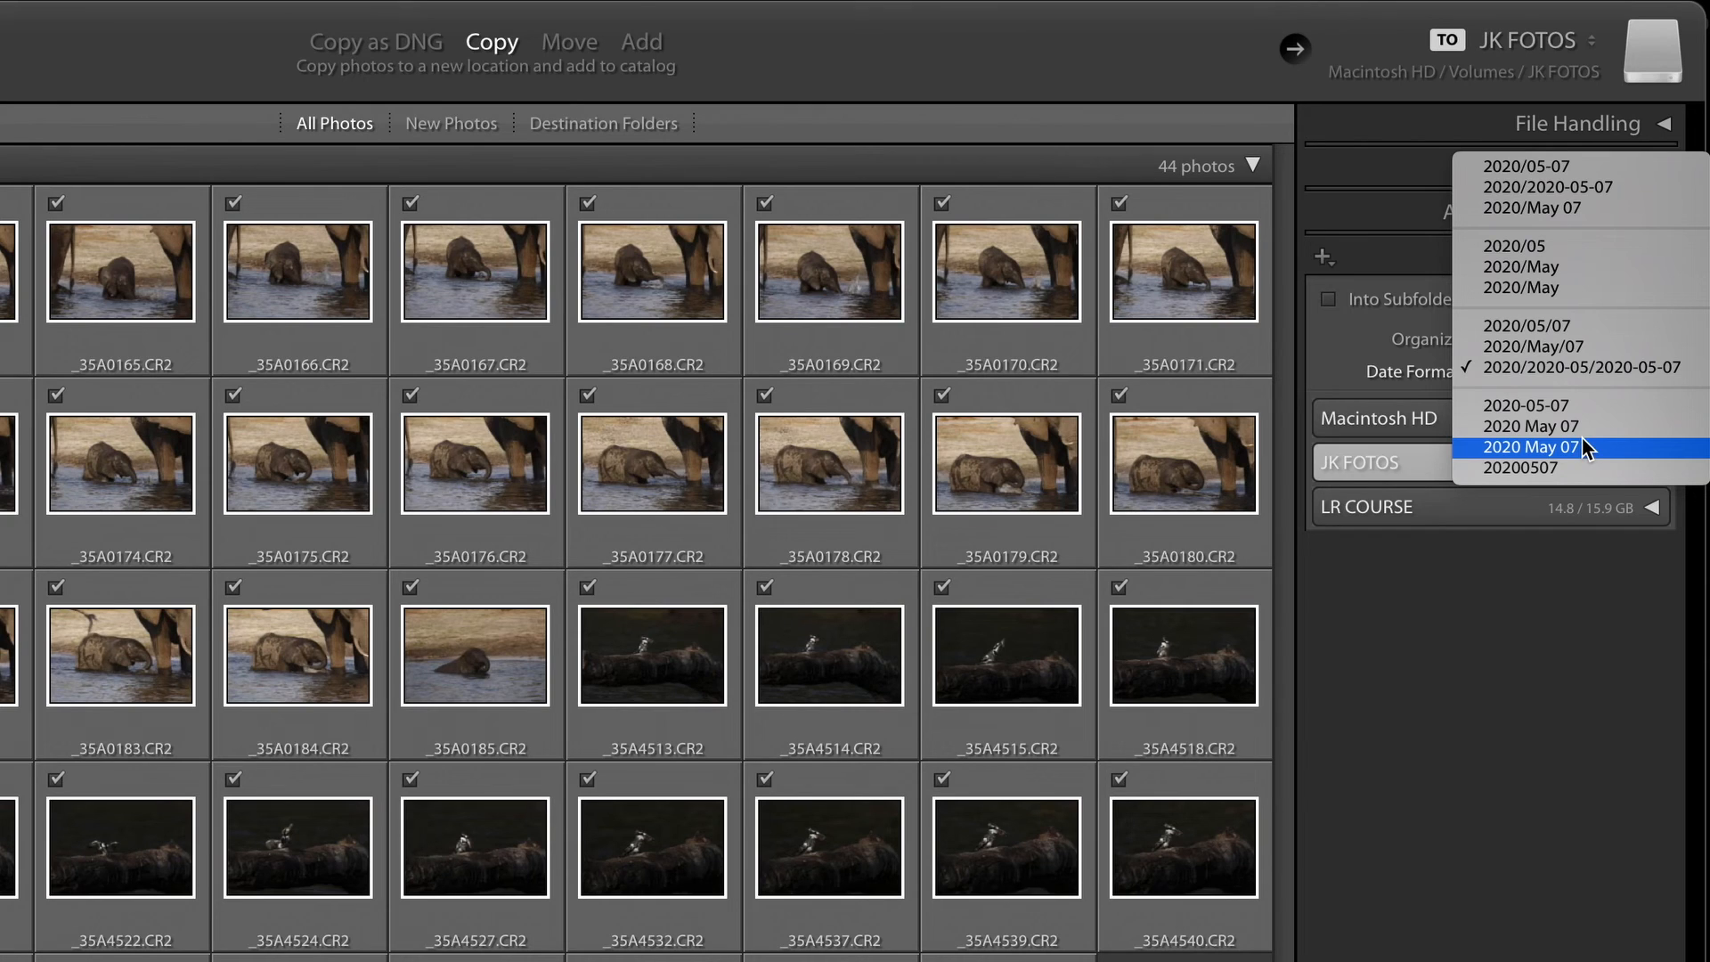
mouse_move(1527, 406)
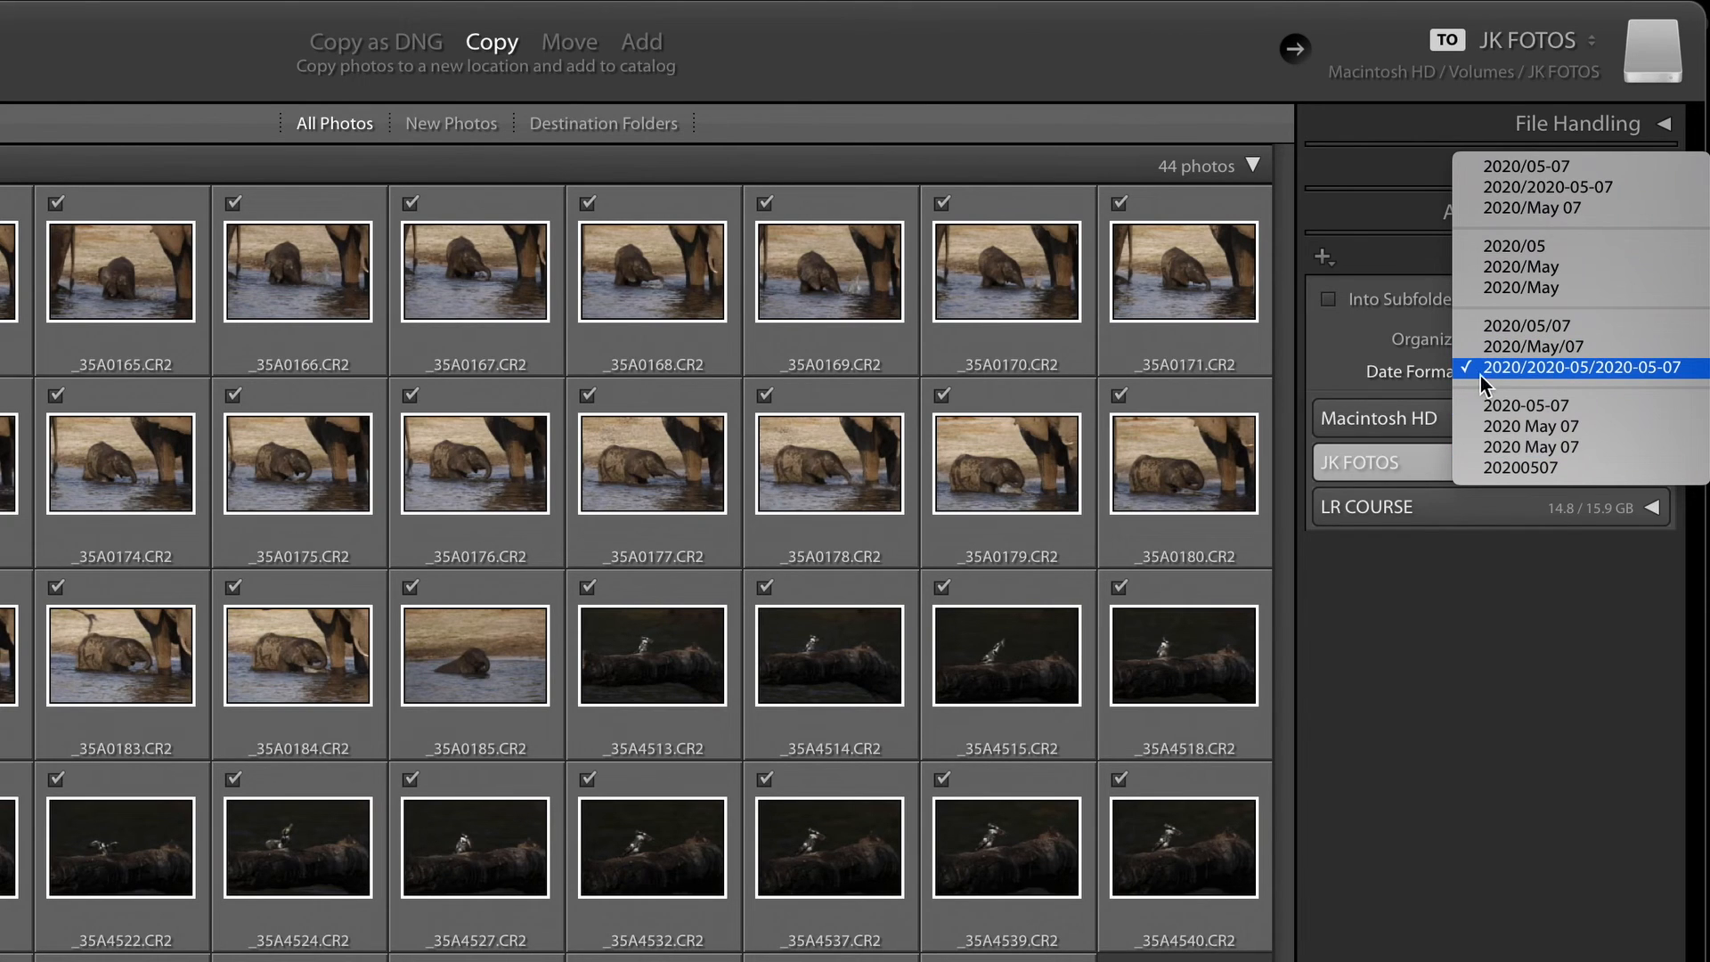
mouse_move(1630, 378)
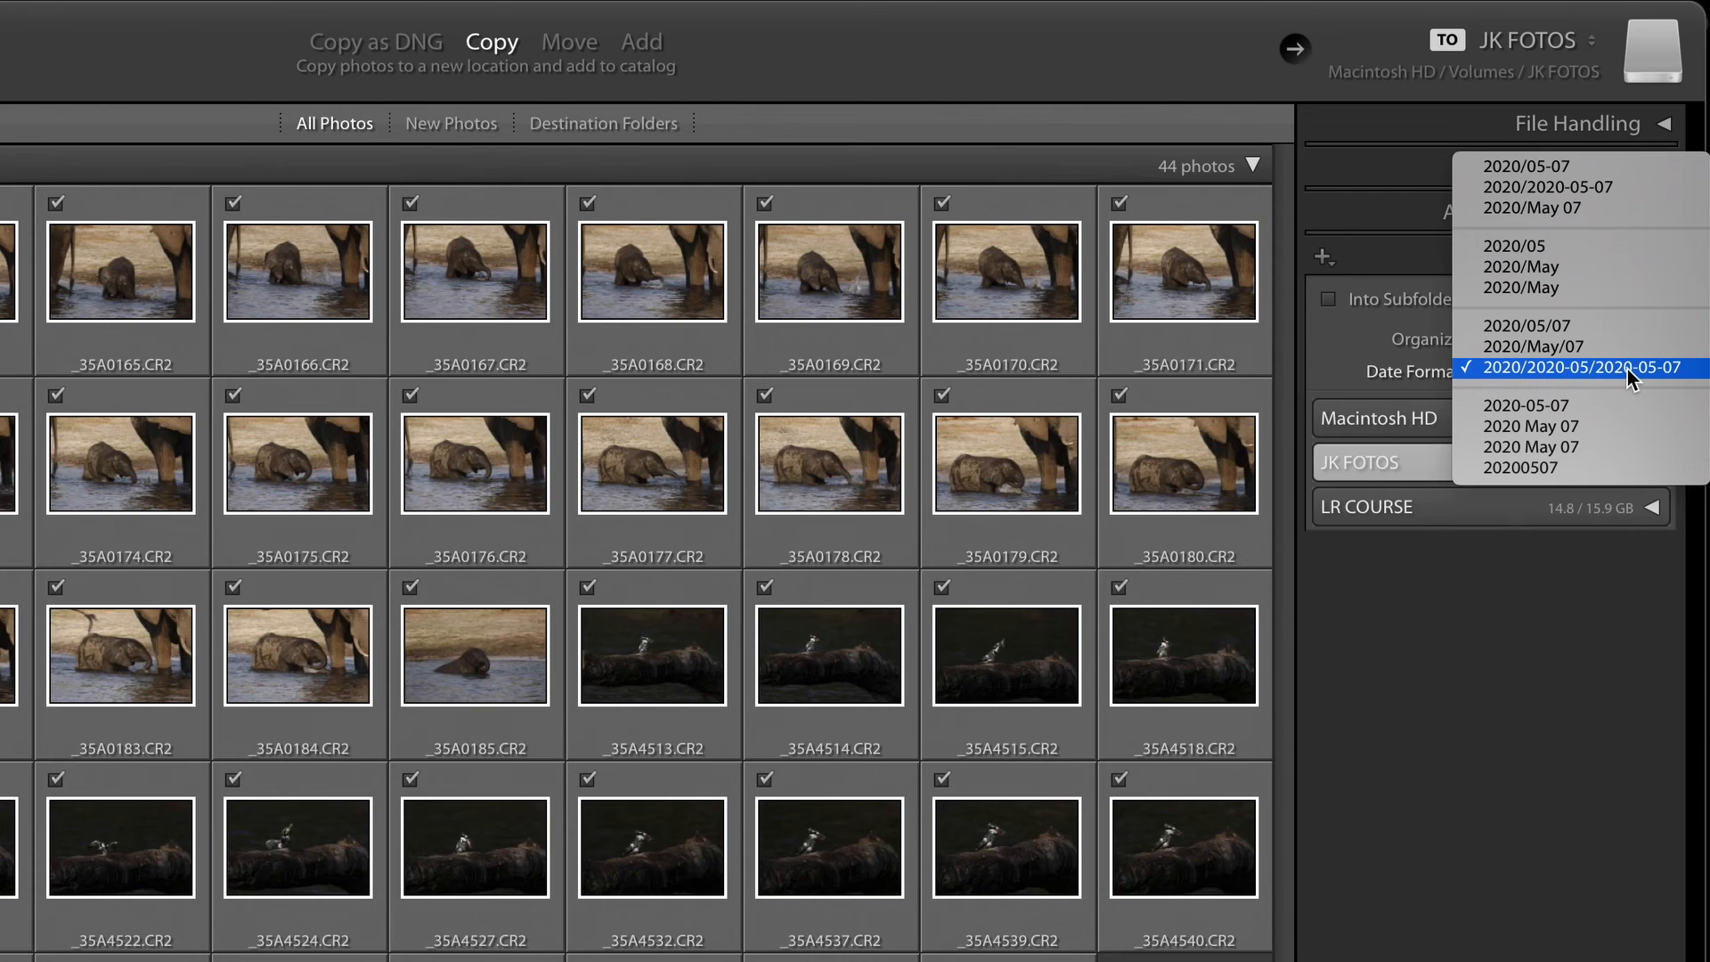
mouse_move(1680, 381)
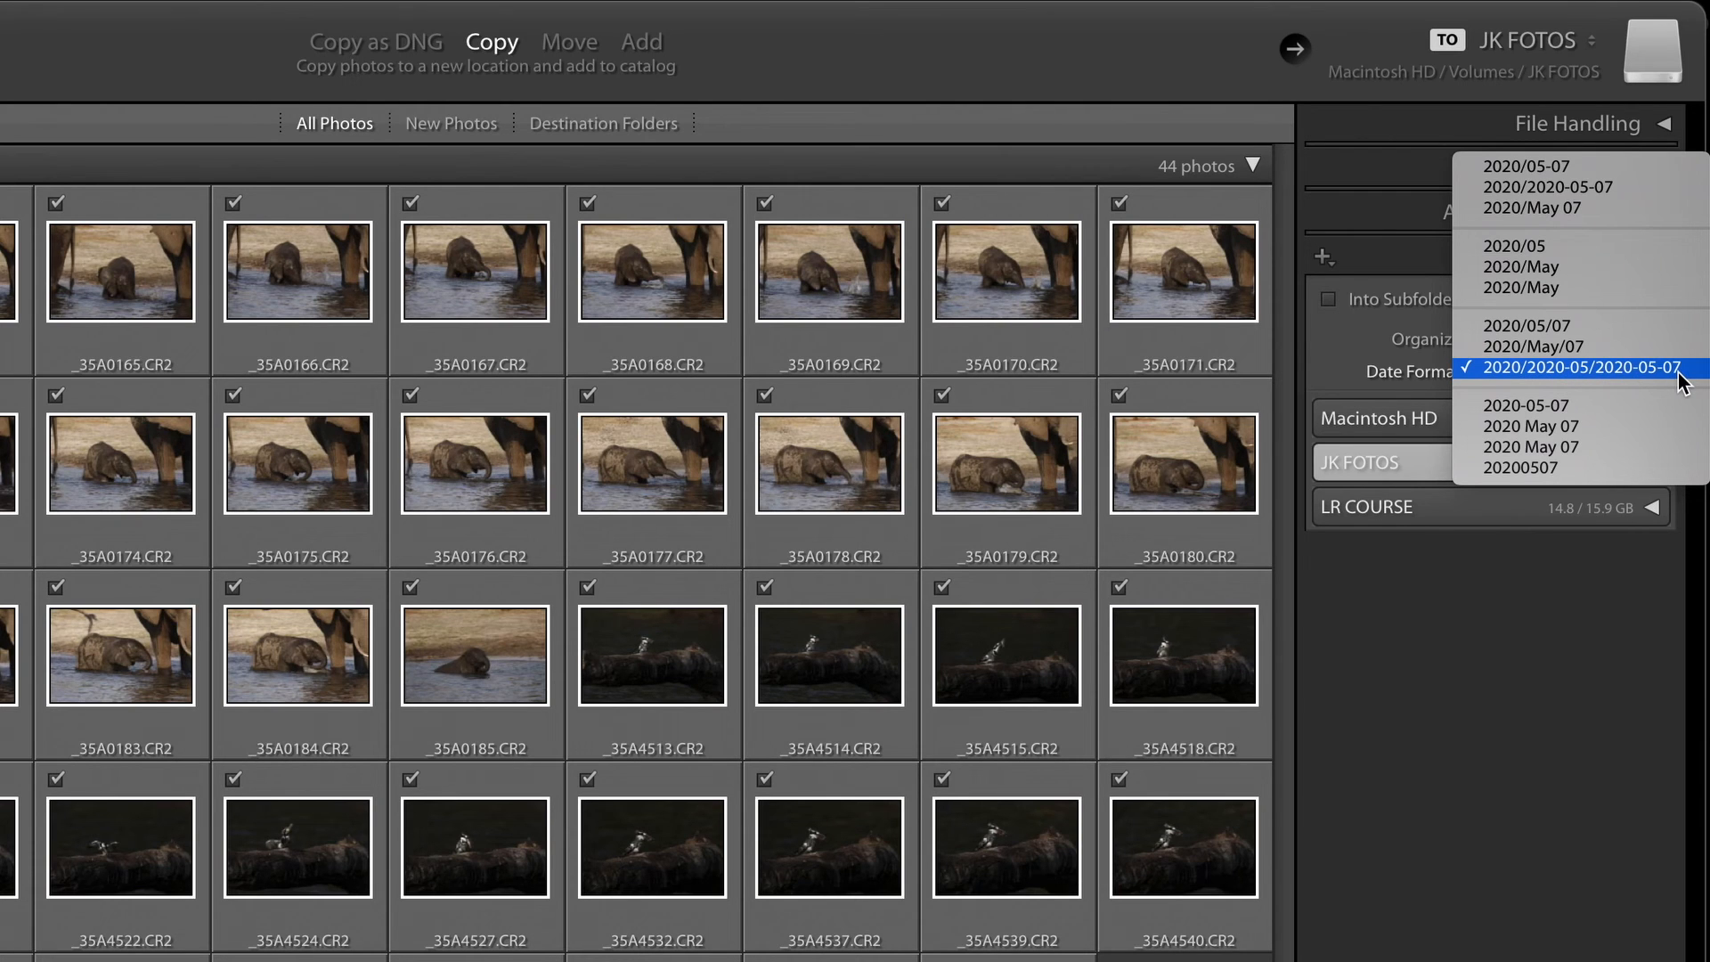
mouse_move(1625, 630)
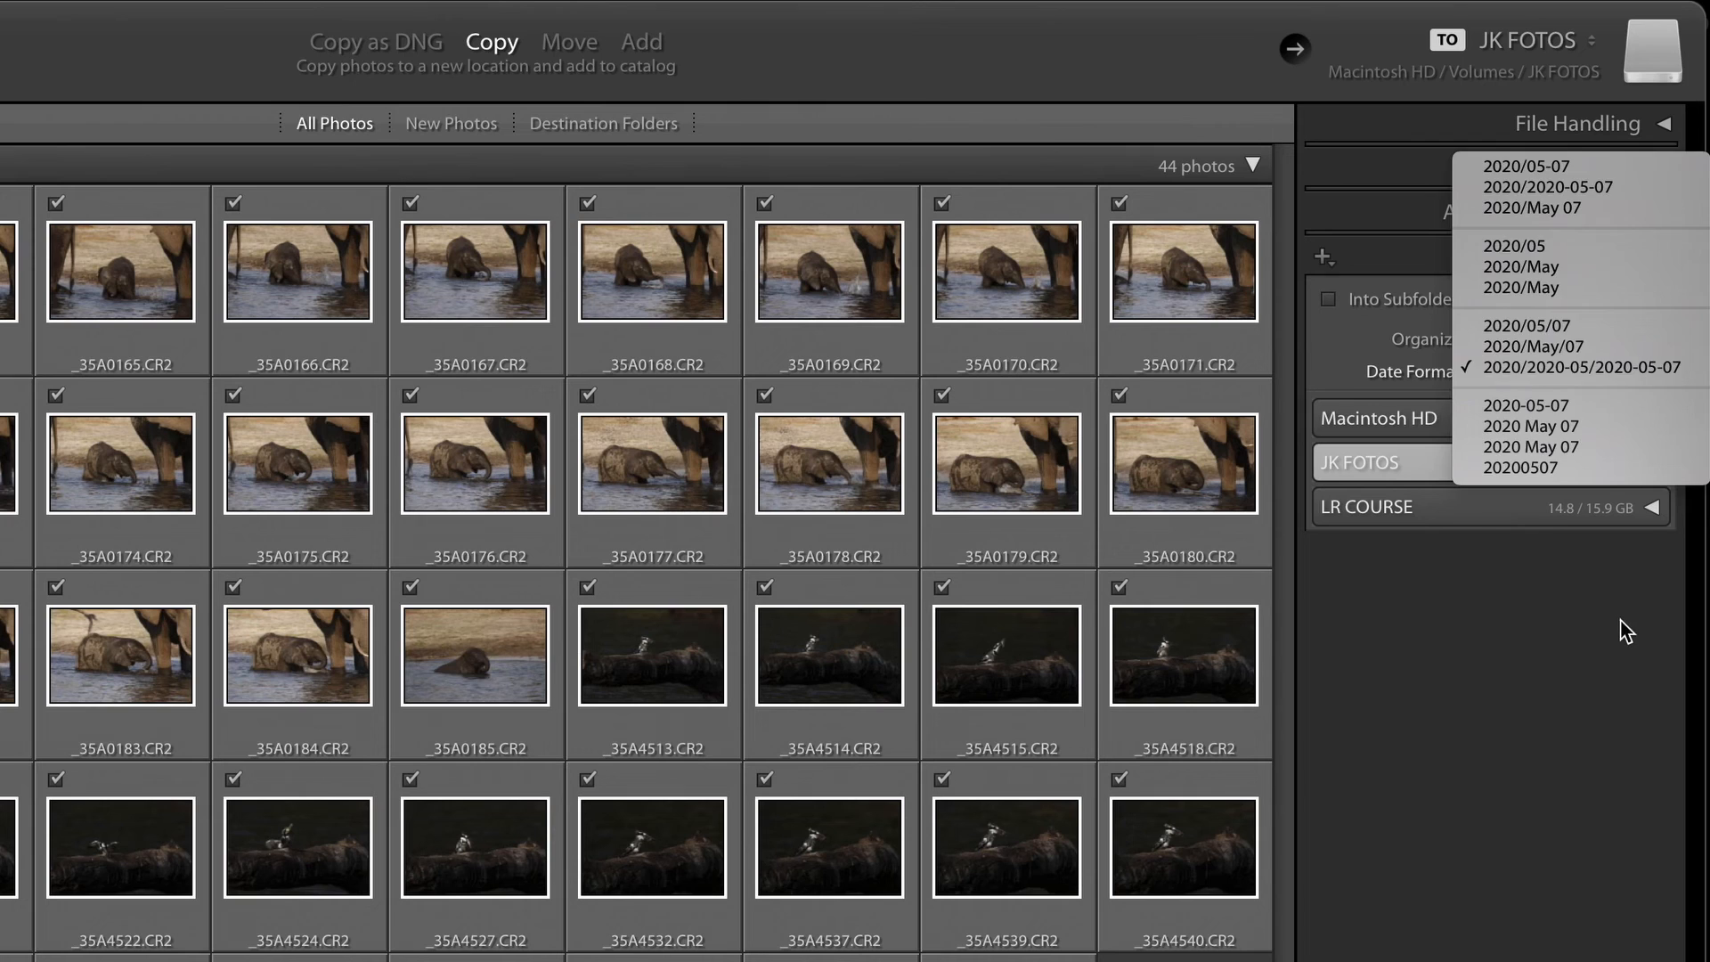
left_click(1580, 367)
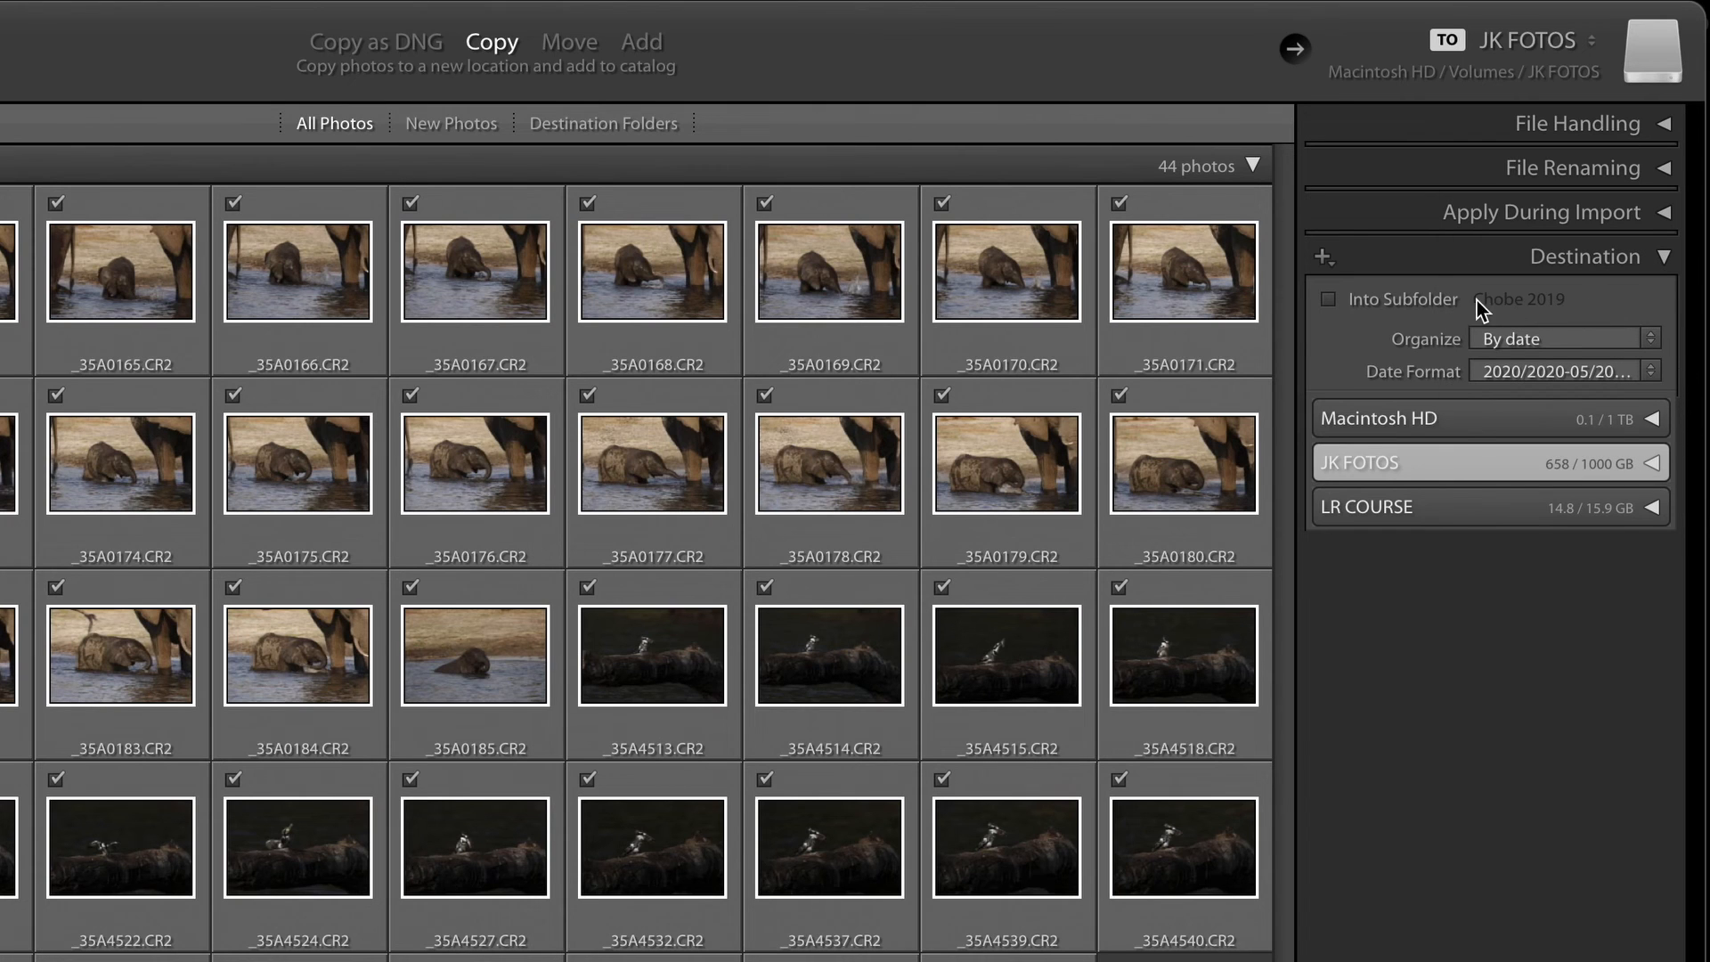
Enable Into Subfolder so photos land in a Chobe 2019 subfolder on JK FOTOS
left_click(1329, 299)
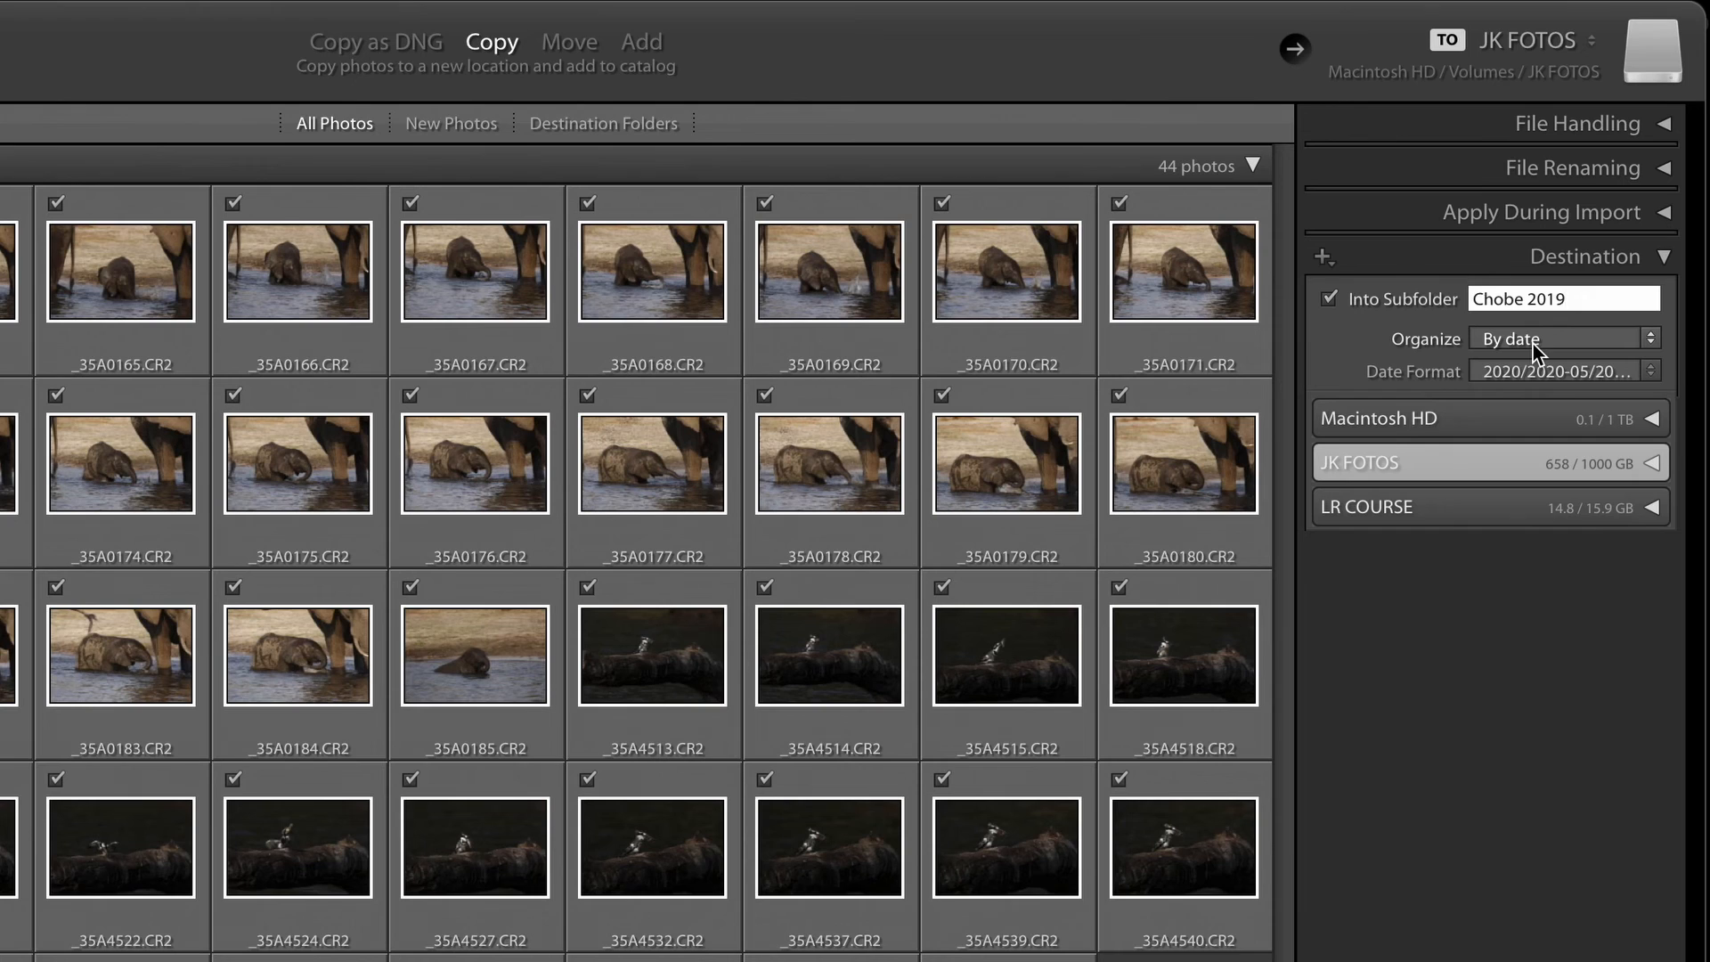
left_click(1562, 298)
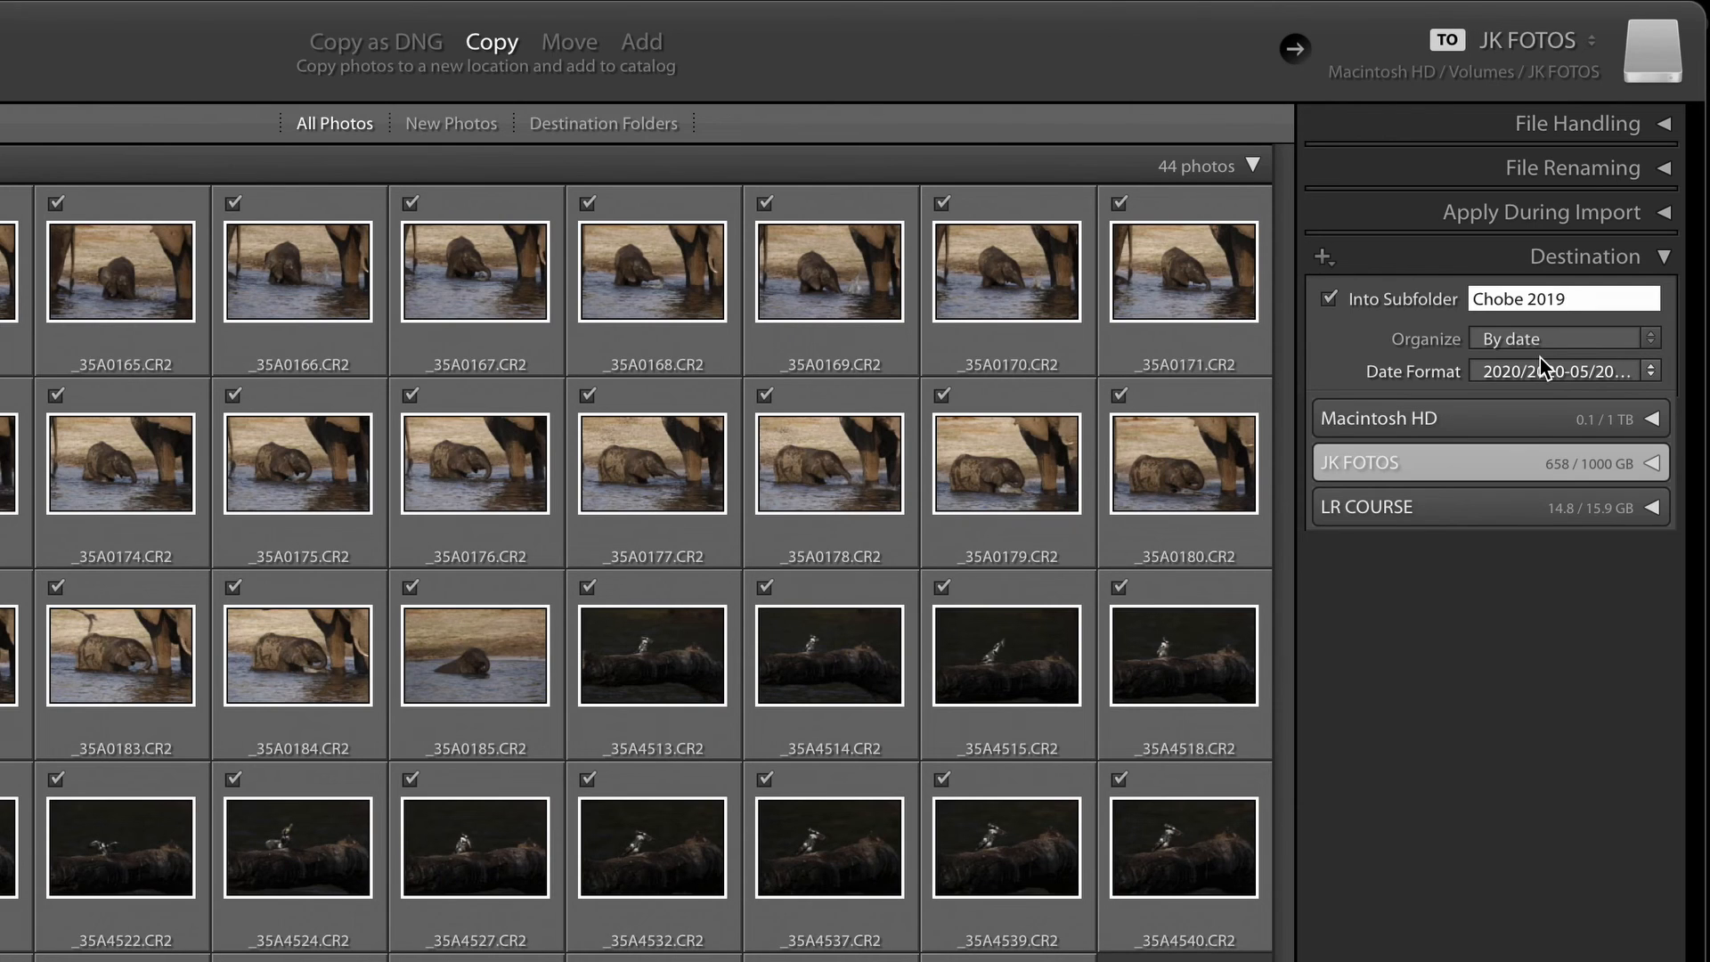
left_click(1328, 297)
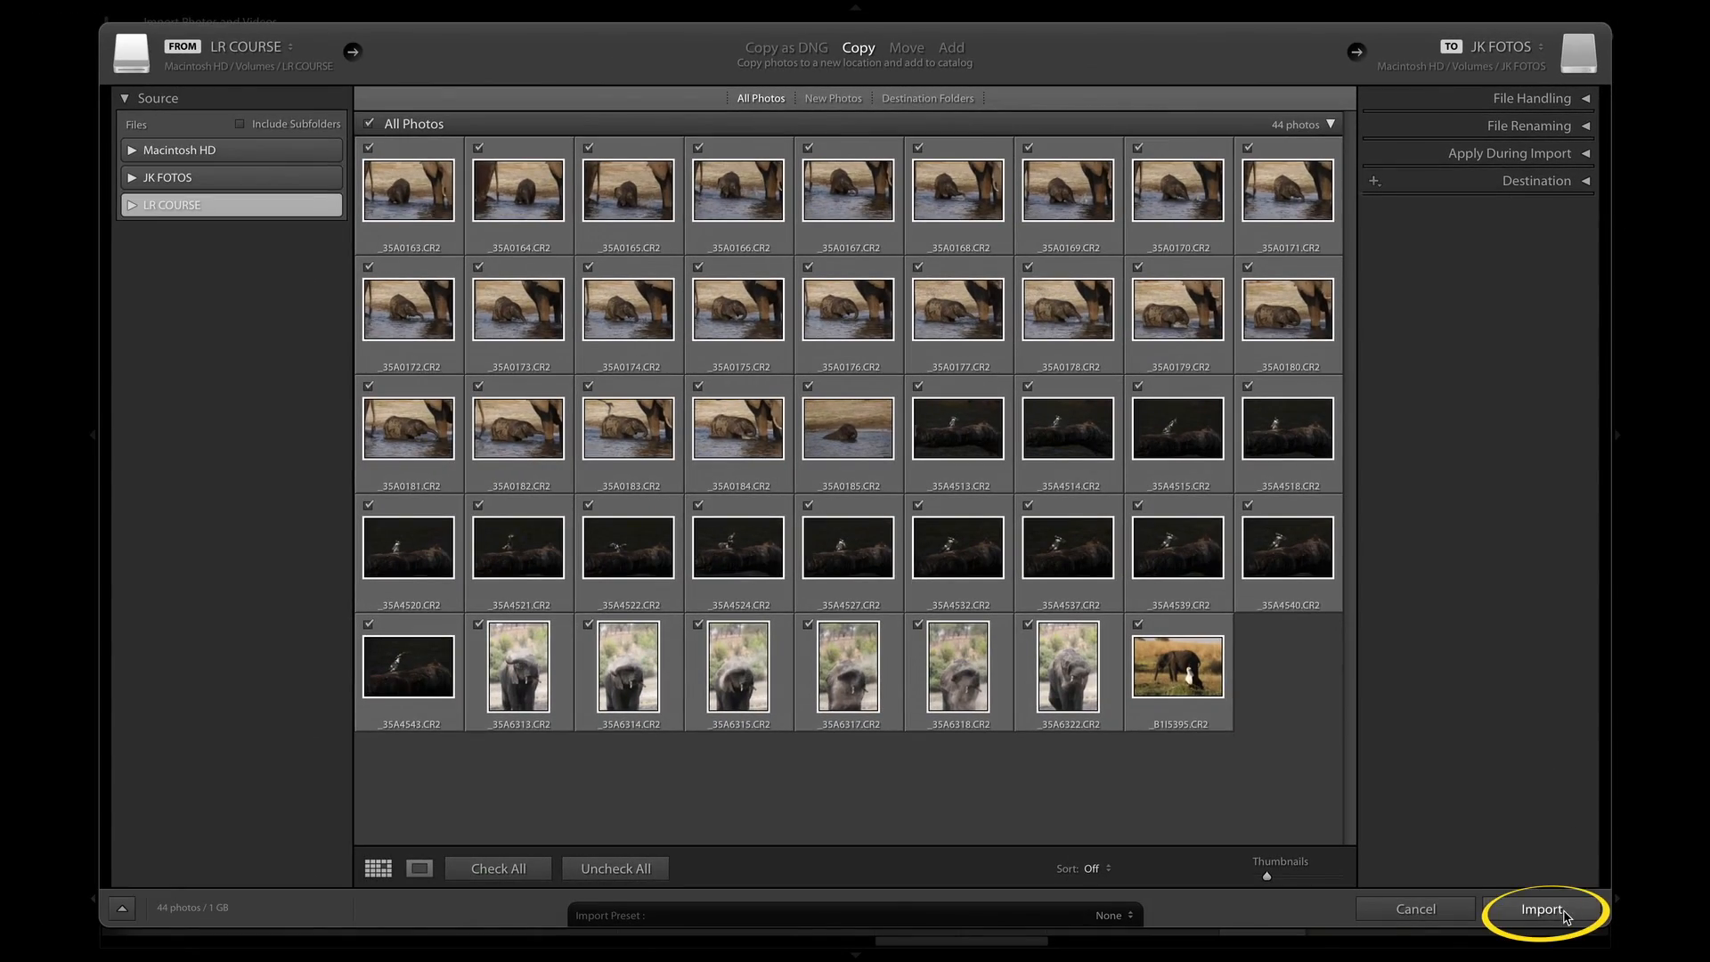
Start the import of the 44 checked CR2 photos to JK FOTOS
left_click(1541, 908)
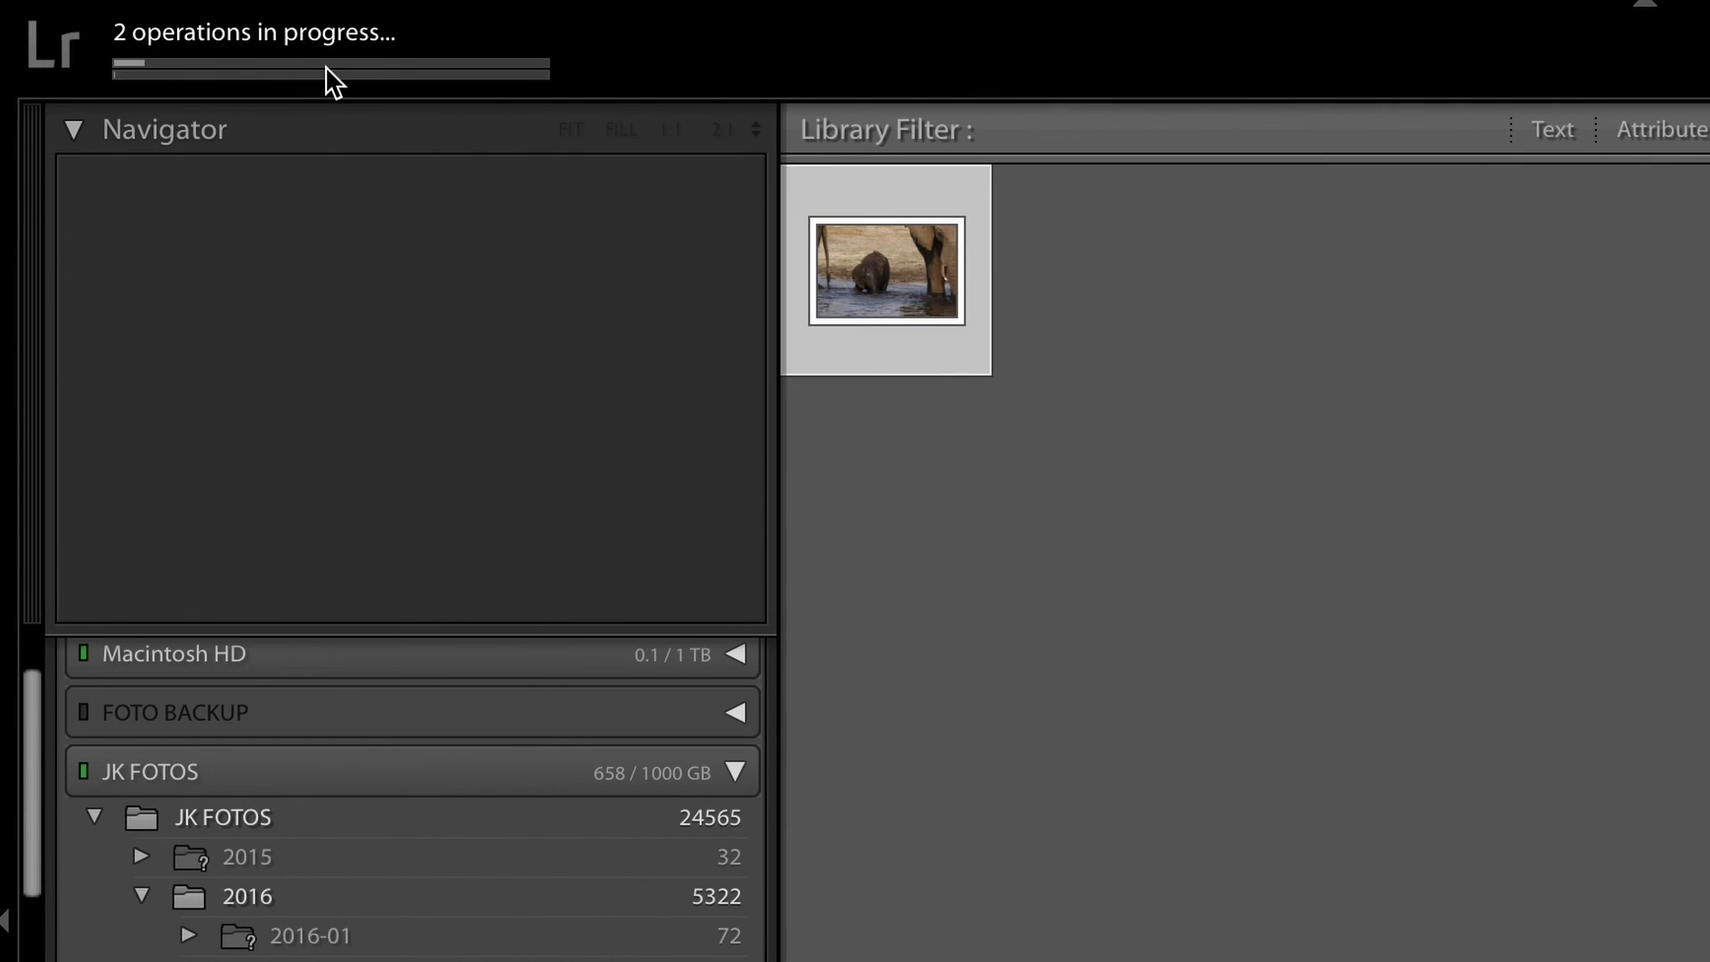
Show progress details of the copy-and-import and 1:1 preview building tasks
left_click(328, 68)
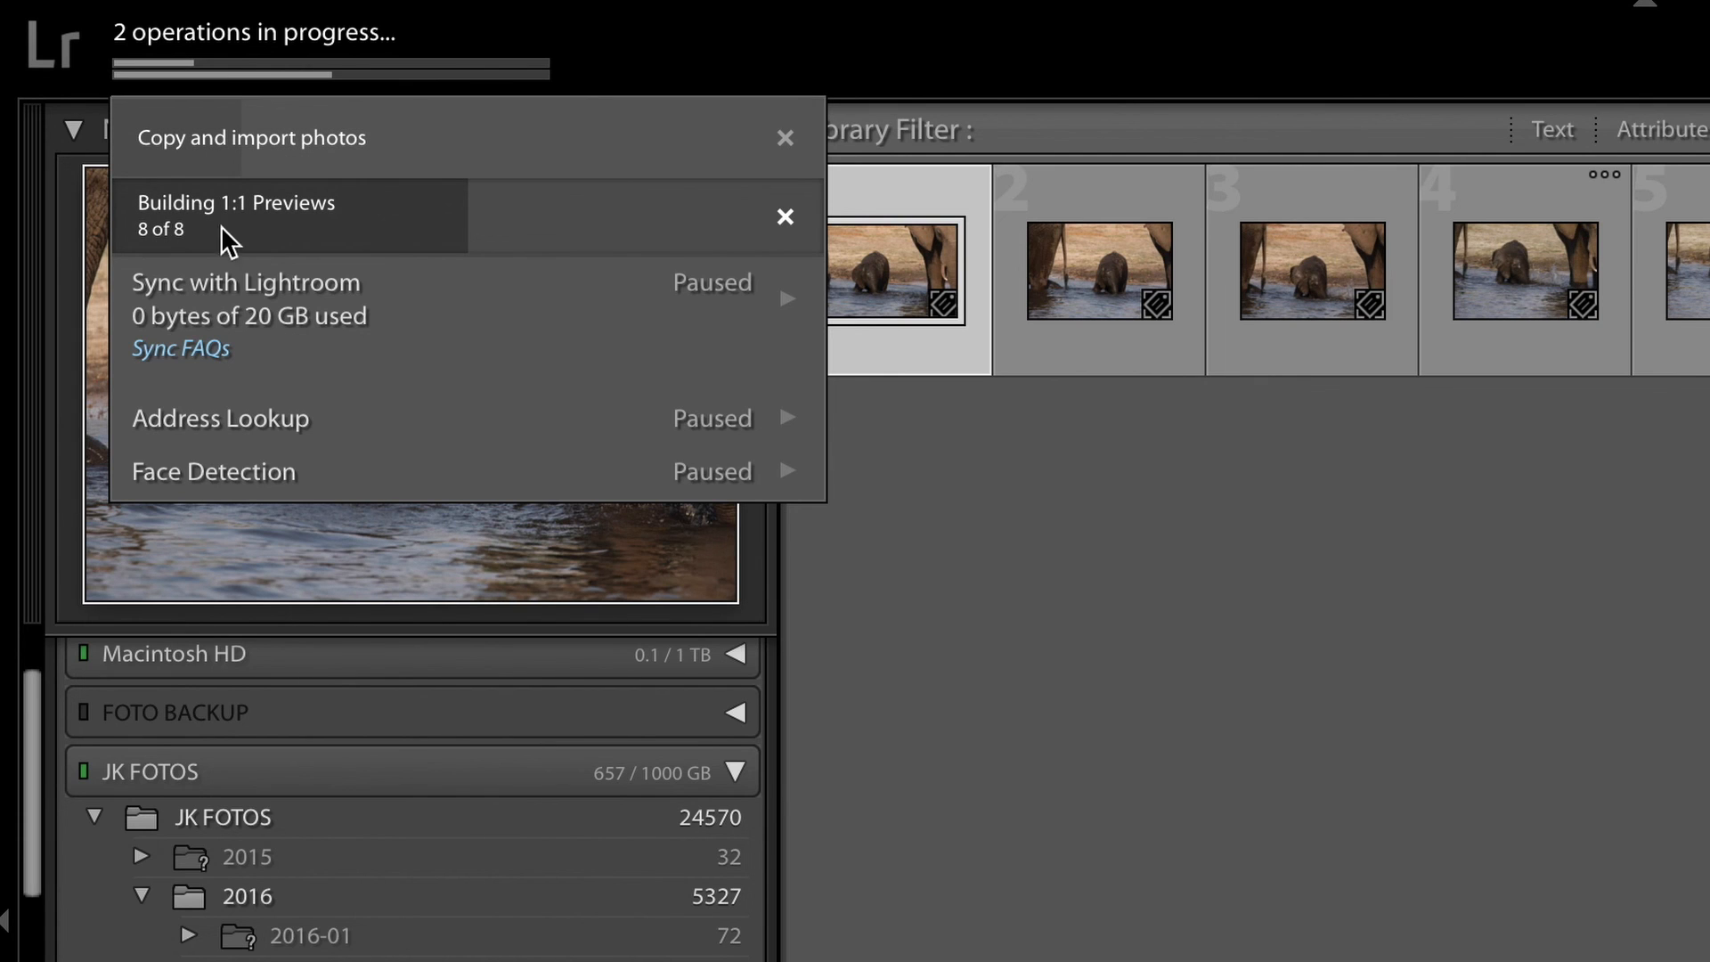
mouse_move(643, 237)
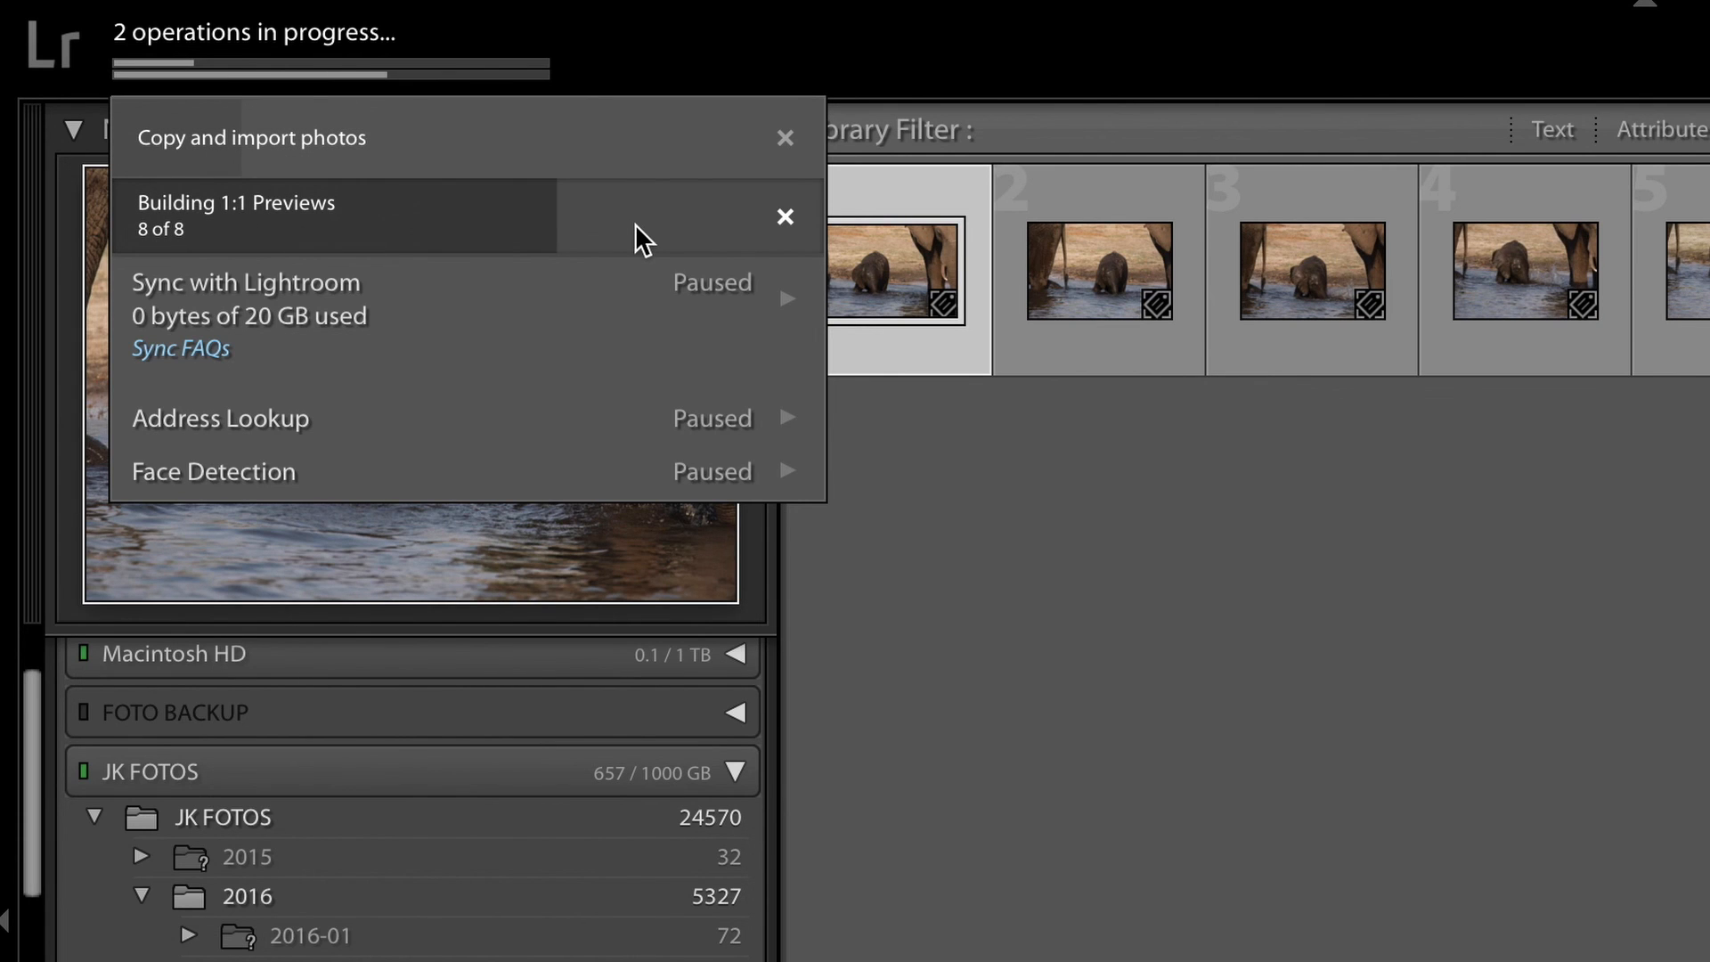
mouse_move(731, 243)
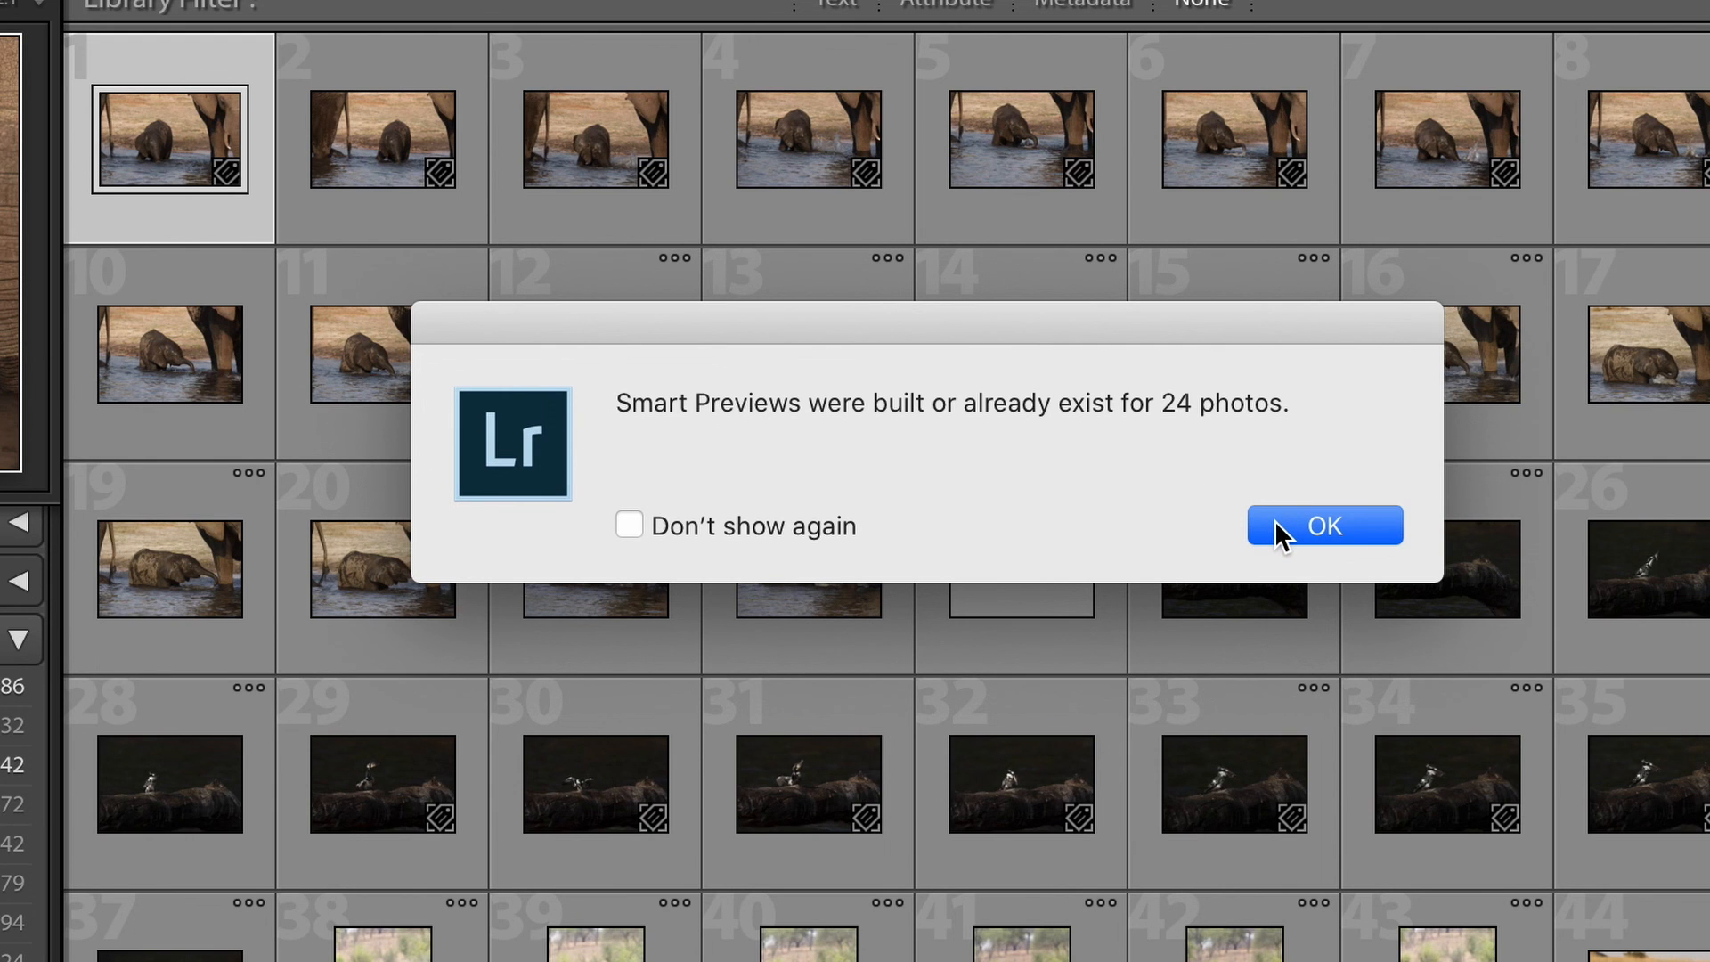
Acknowledge the smart previews completion notice and return to the Library grid
left_click(1323, 524)
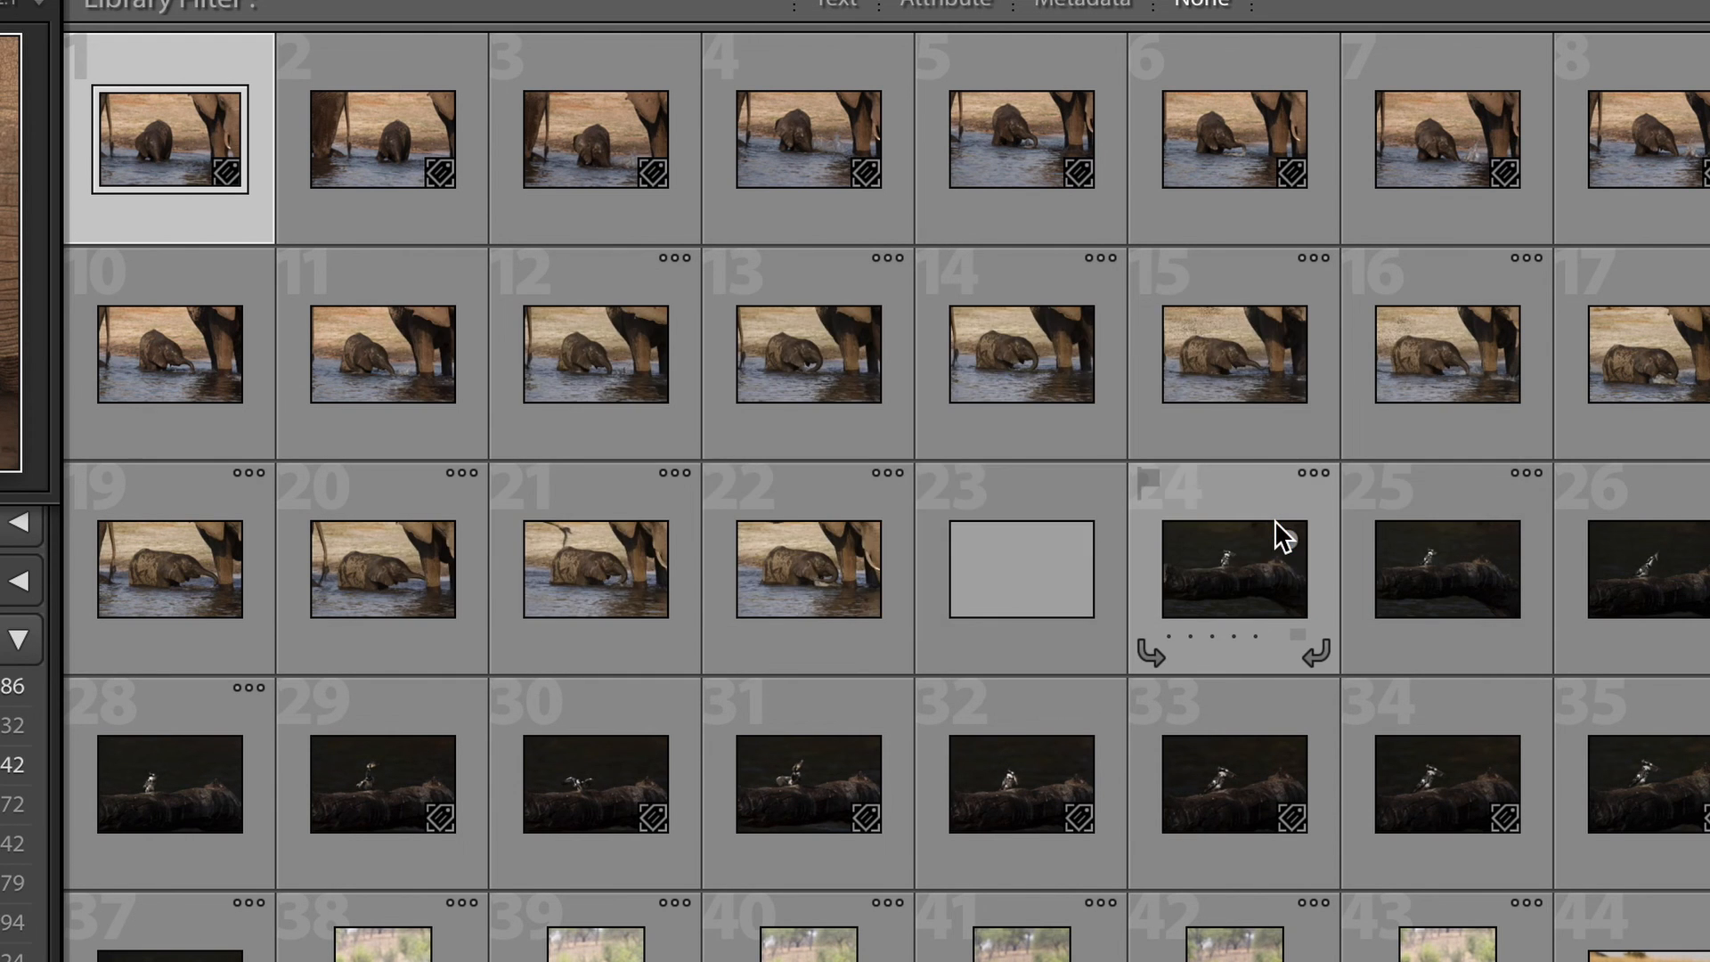